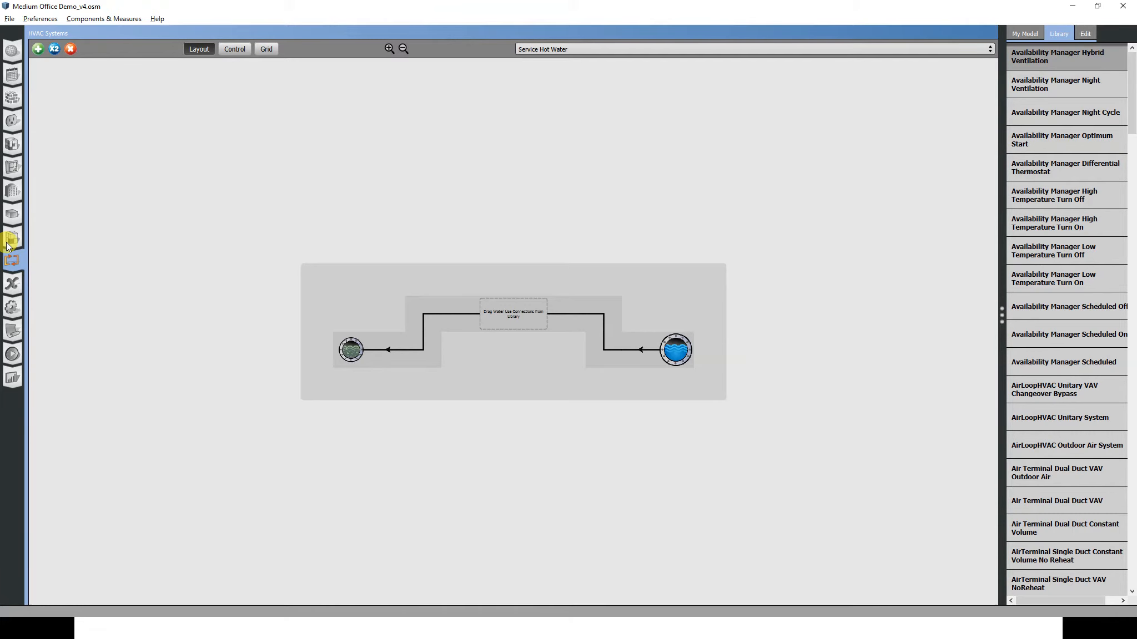
# Select all thermal zones and turn off ideal air loads for them.
pyautogui.click(12, 238)
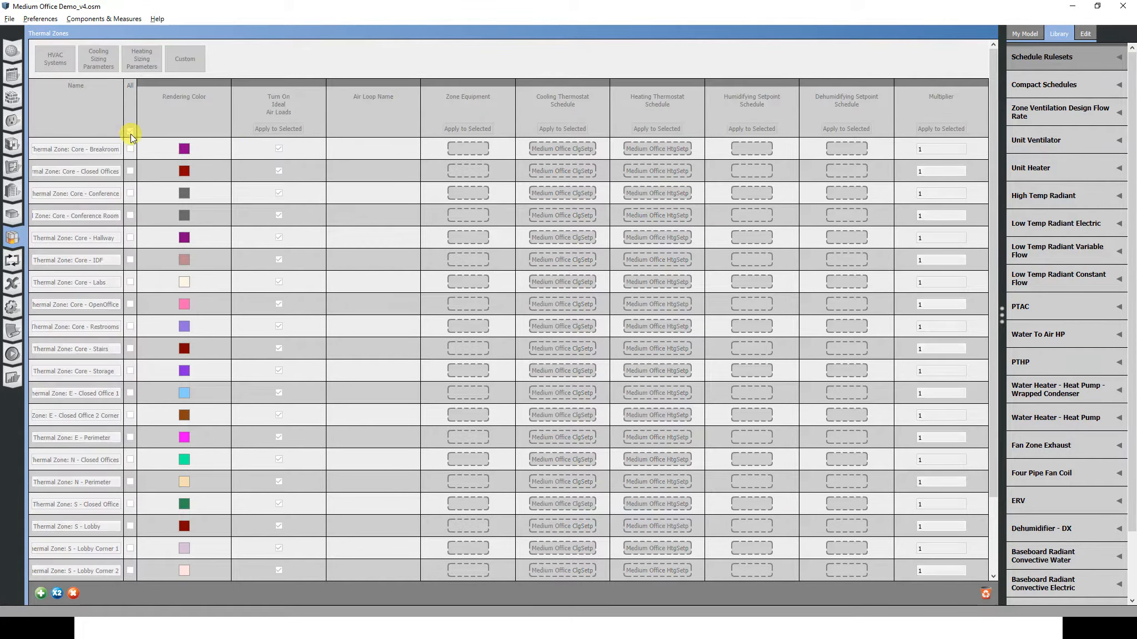
pyautogui.click(129, 131)
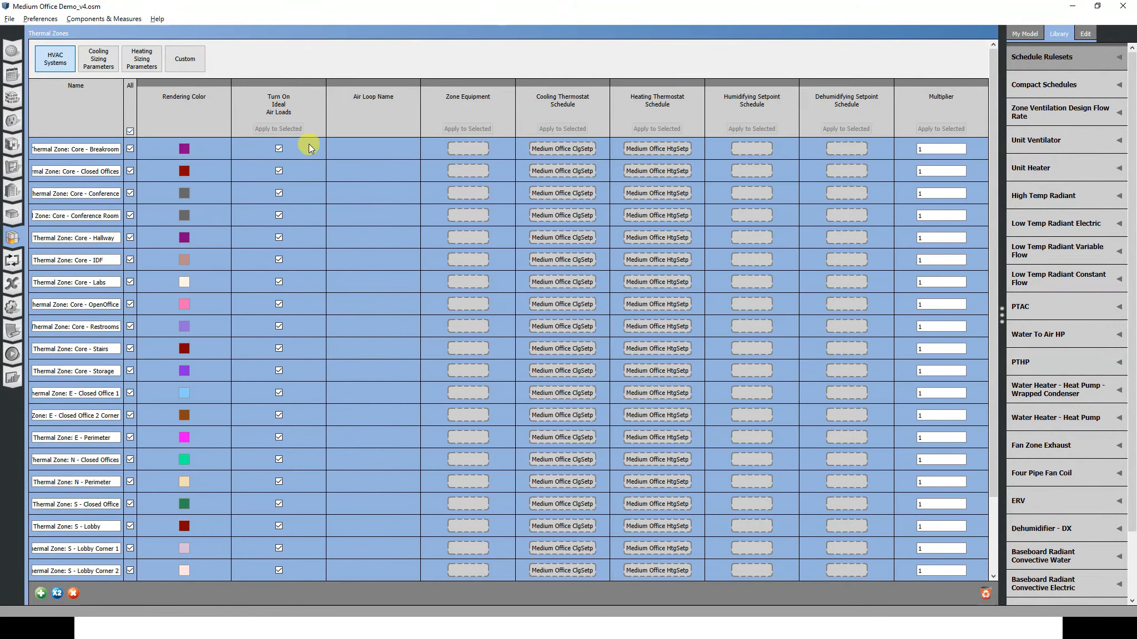
pyautogui.click(278, 147)
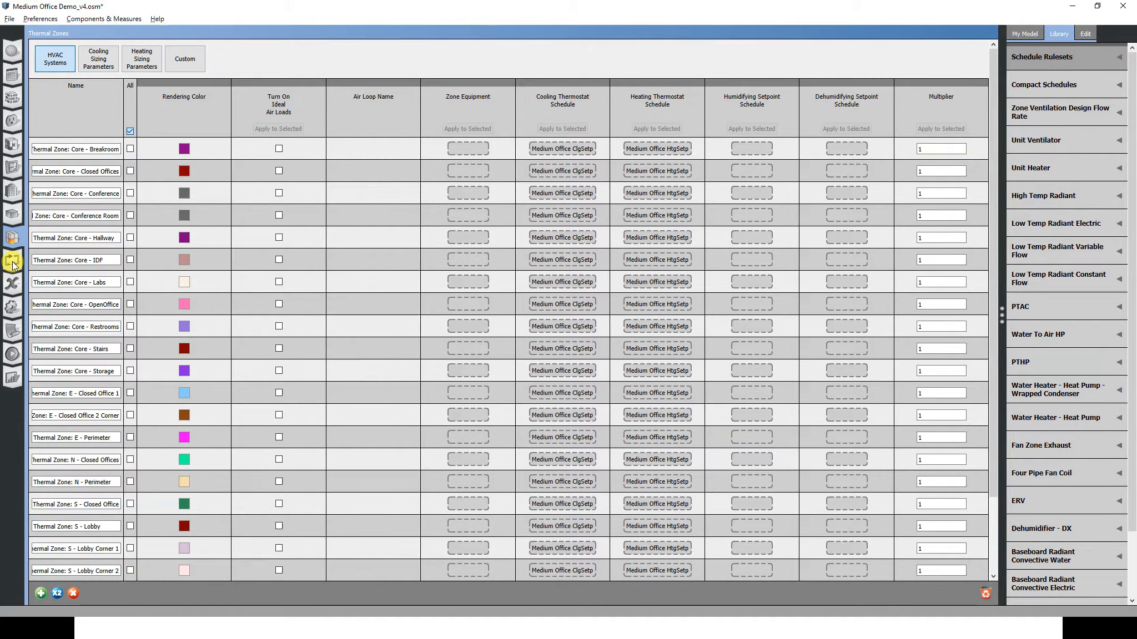
pyautogui.click(12, 262)
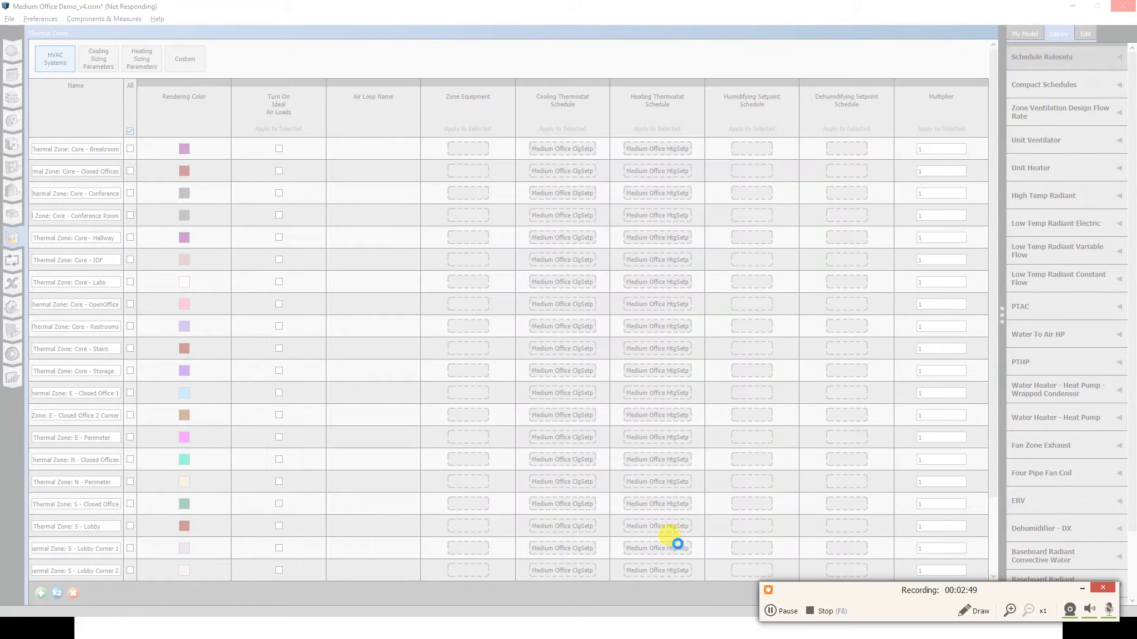
# Show the HVAC systems diagram, keeping the Service Hot Water loop selected.
pyautogui.click(12, 240)
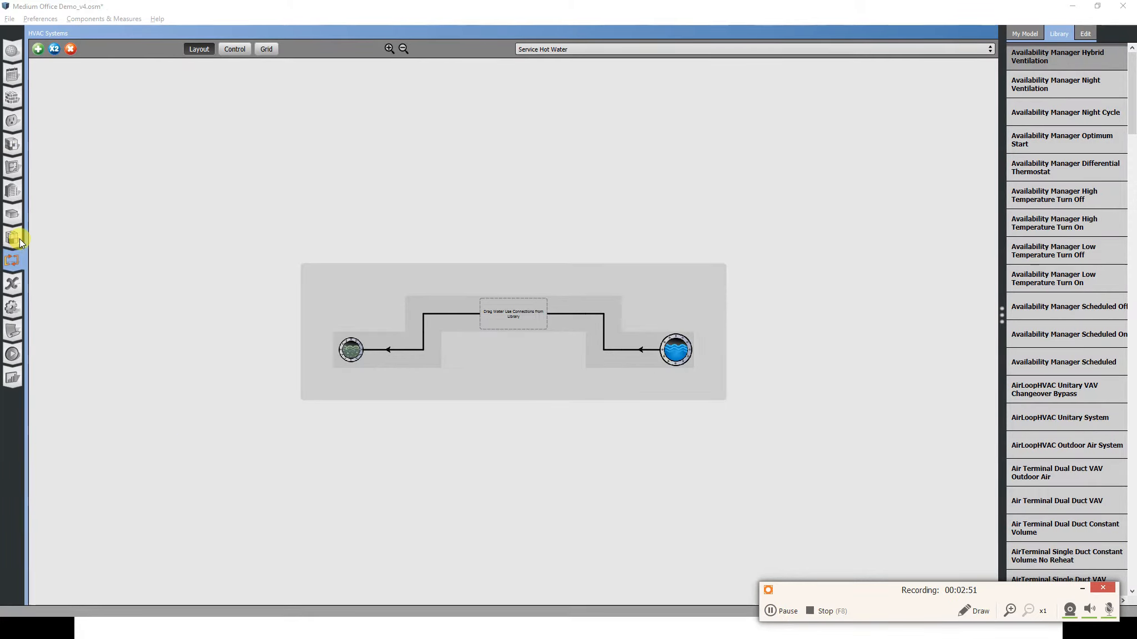
pyautogui.moveTo(12, 260)
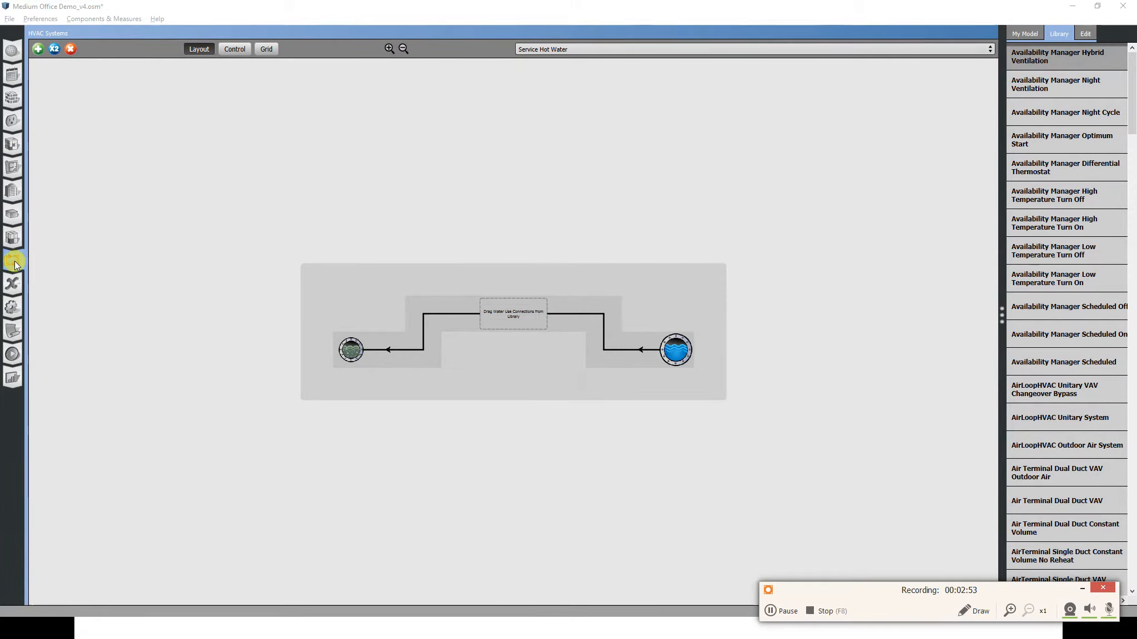
pyautogui.moveTo(489, 83)
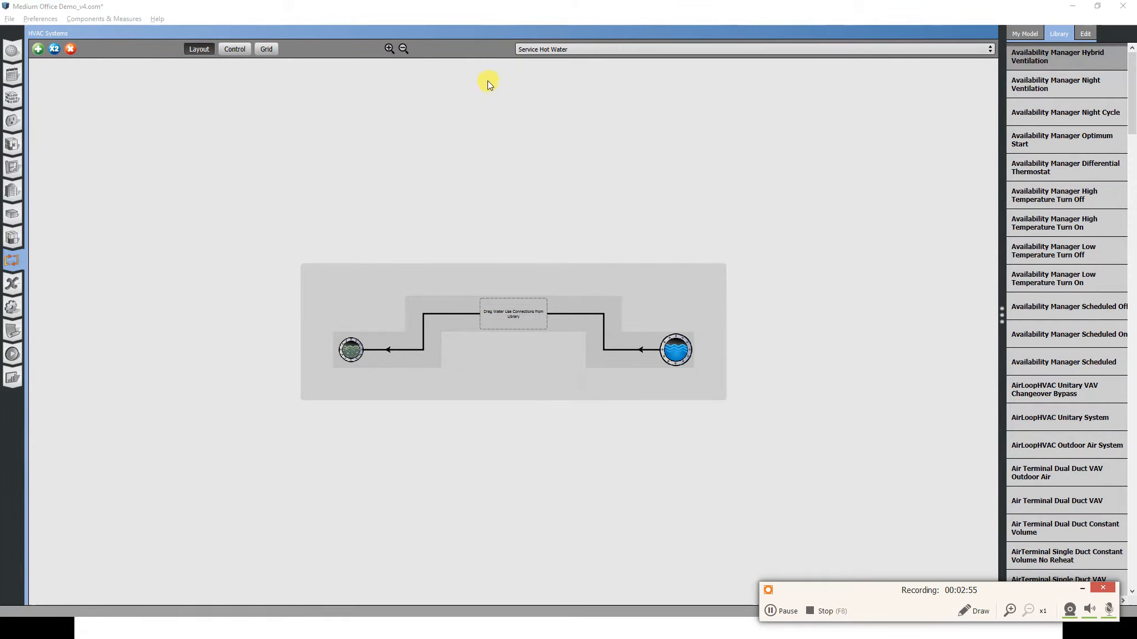
pyautogui.moveTo(450, 346)
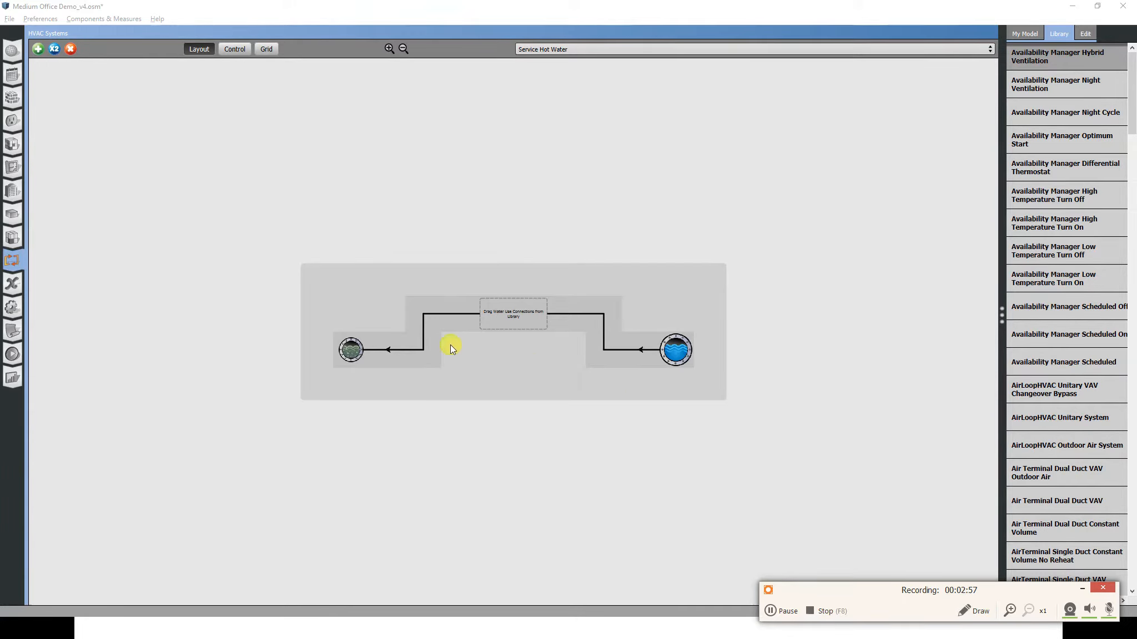
pyautogui.moveTo(524, 117)
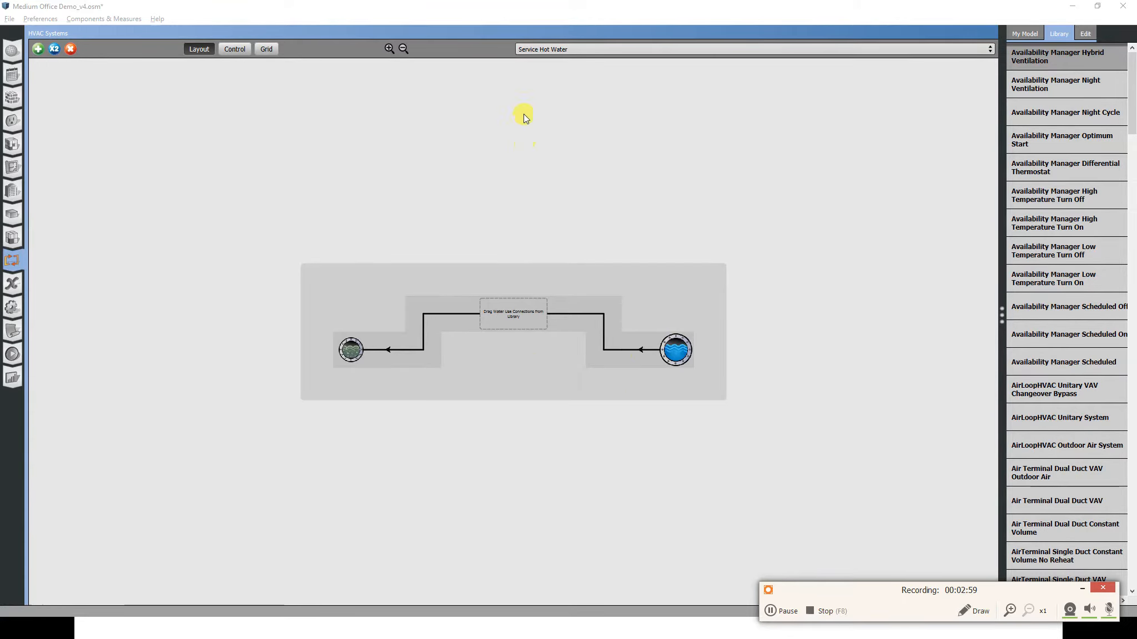
pyautogui.moveTo(496, 44)
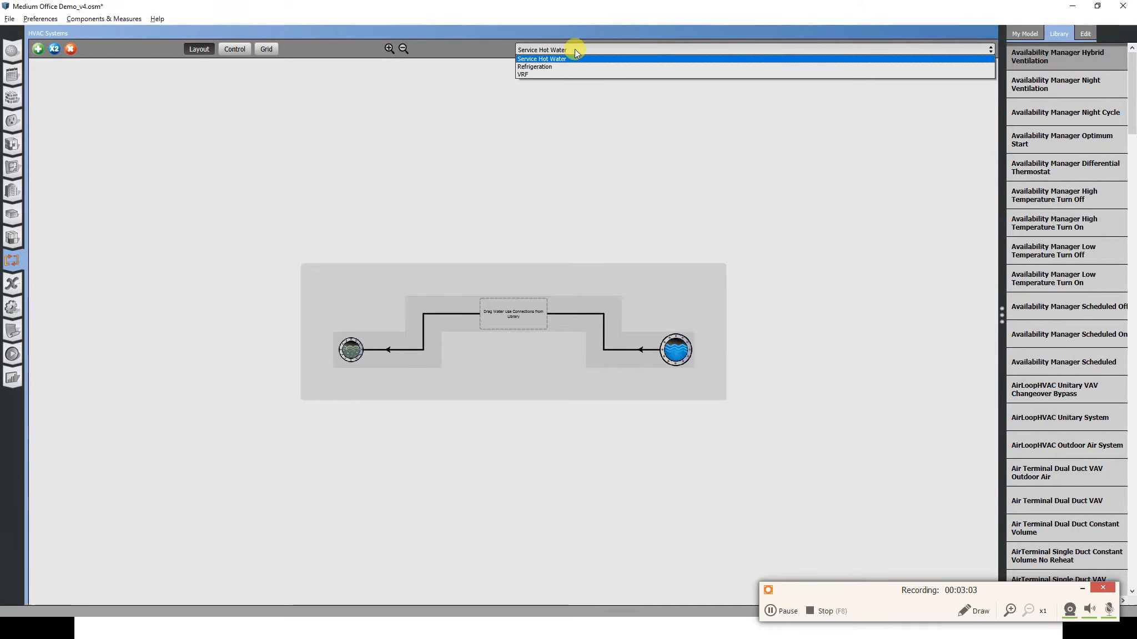
pyautogui.moveTo(534, 66)
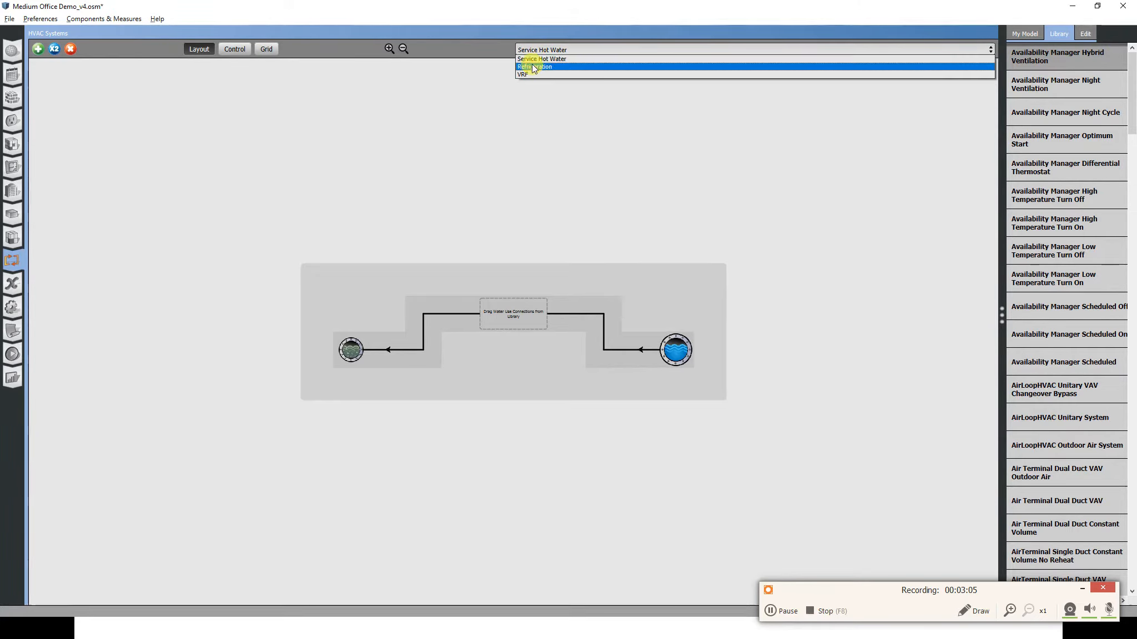
pyautogui.moveTo(540, 59)
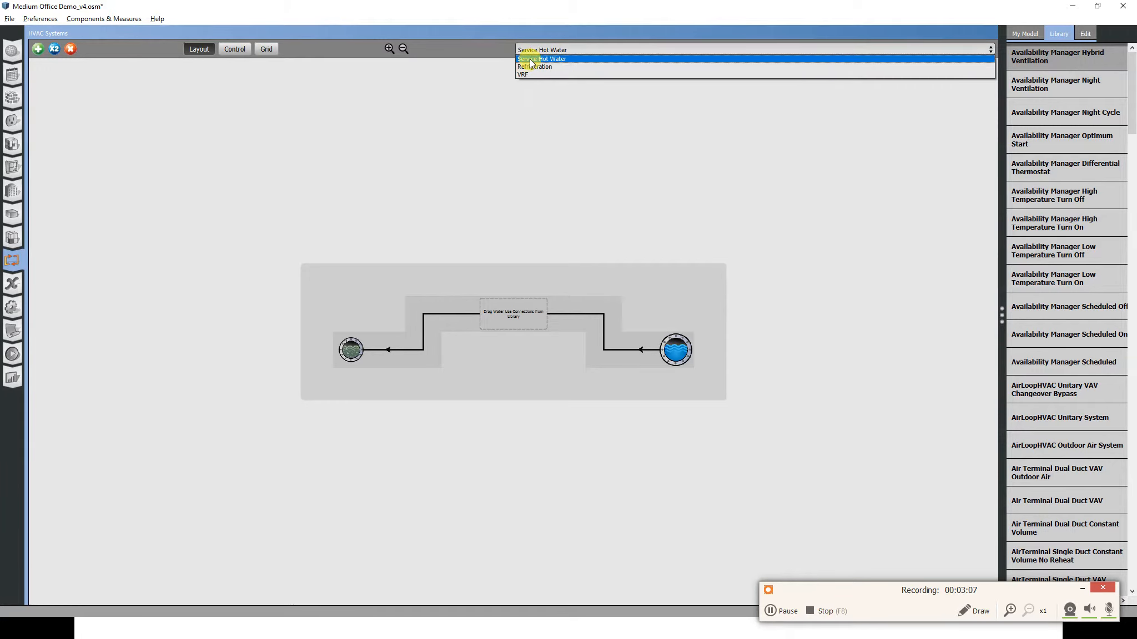
pyautogui.moveTo(565, 75)
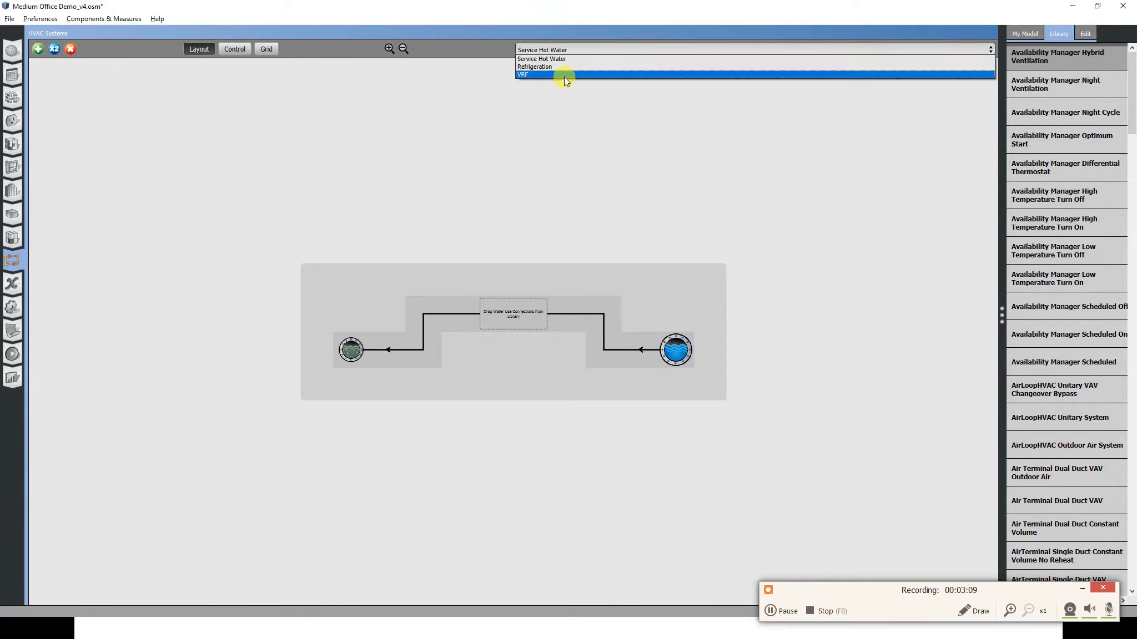
pyautogui.click(542, 59)
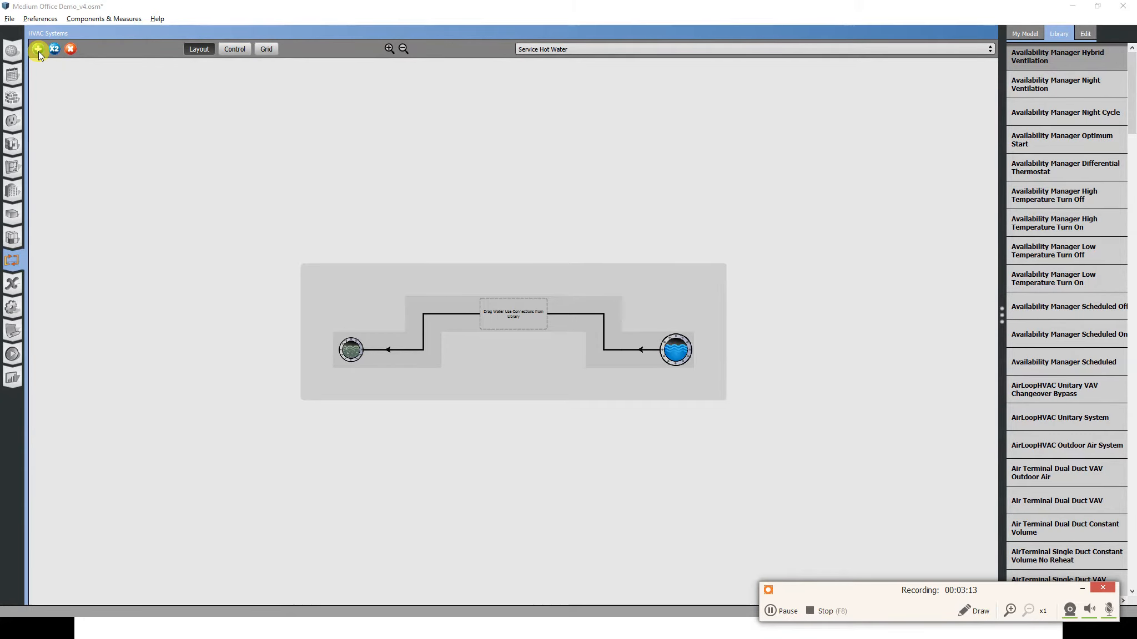
# Add a Packaged DX Rooftop VAV with Reheat system to the model.
pyautogui.click(37, 49)
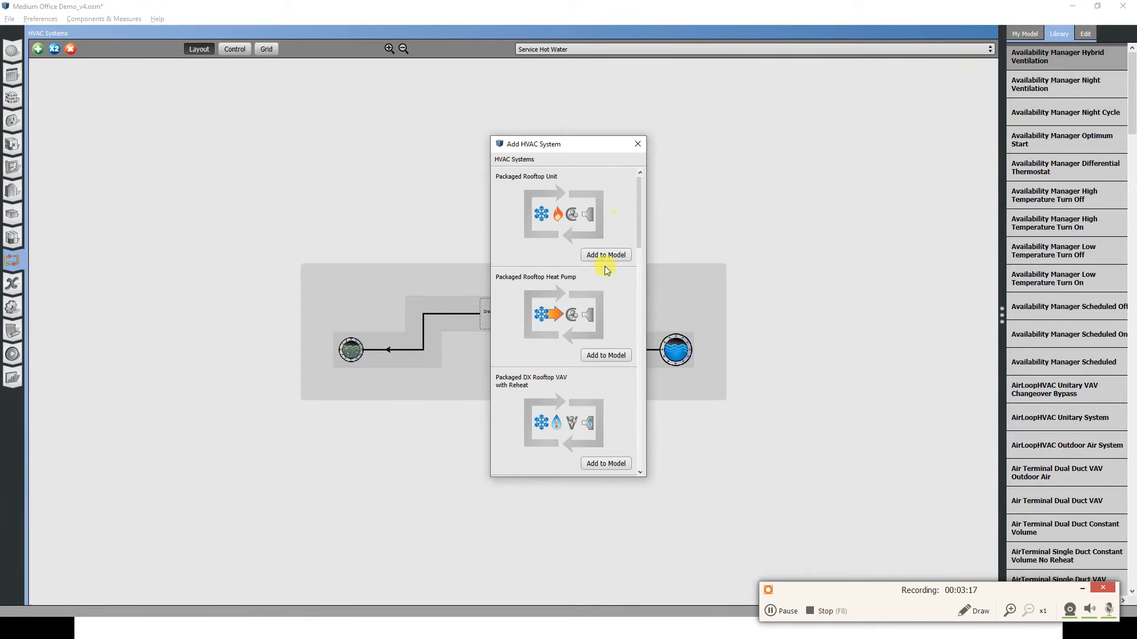
pyautogui.scroll(-3)
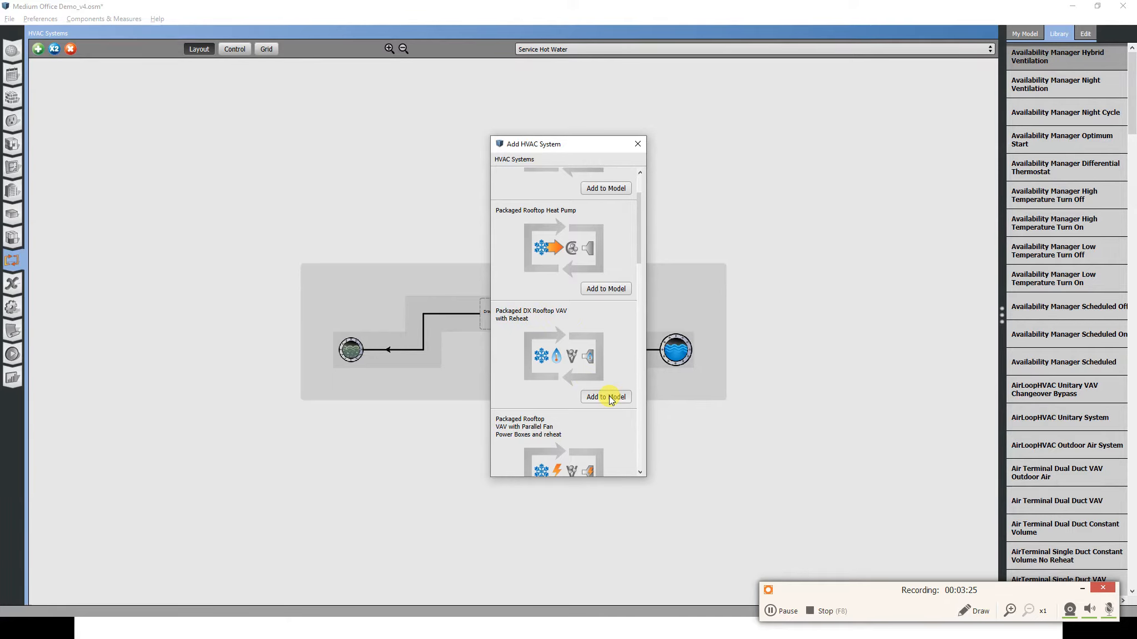
pyautogui.click(637, 143)
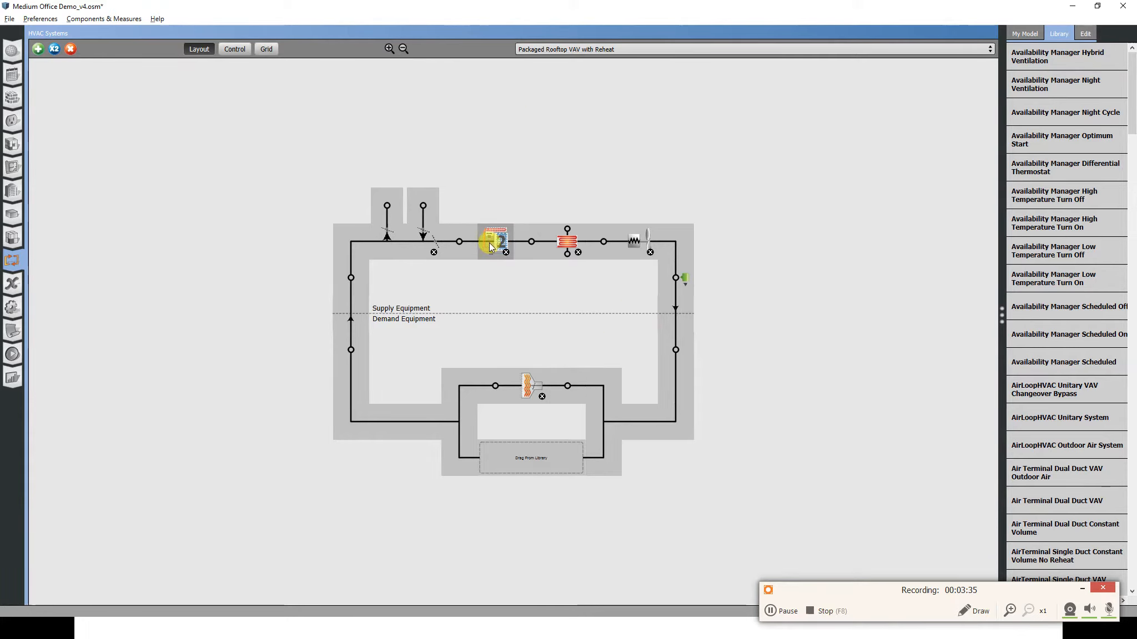
pyautogui.moveTo(567, 241)
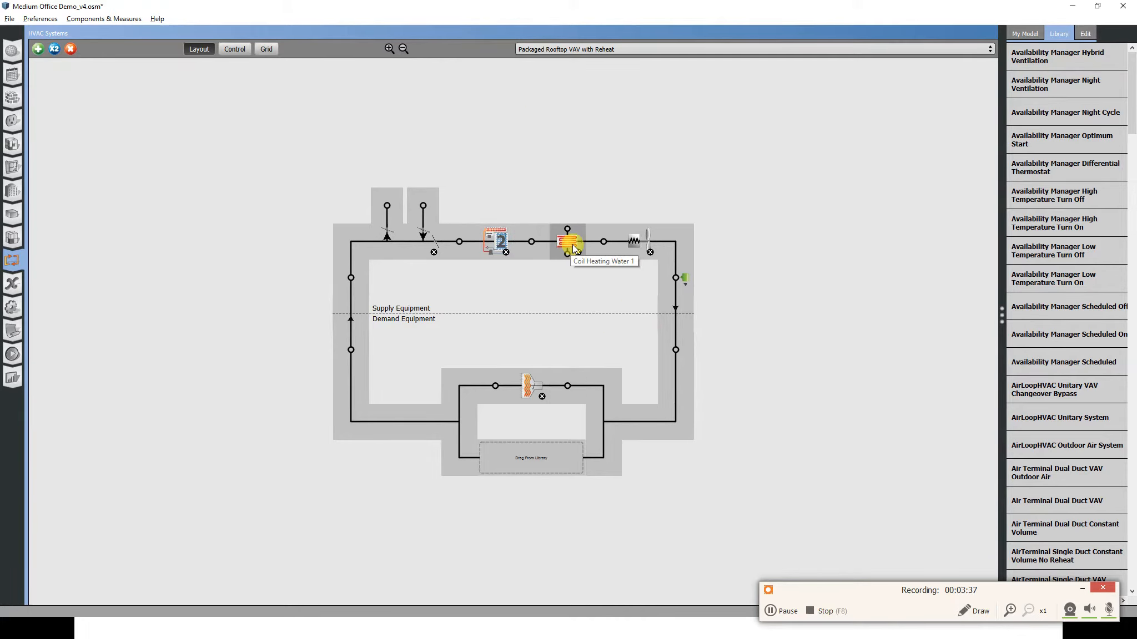
pyautogui.moveTo(532, 385)
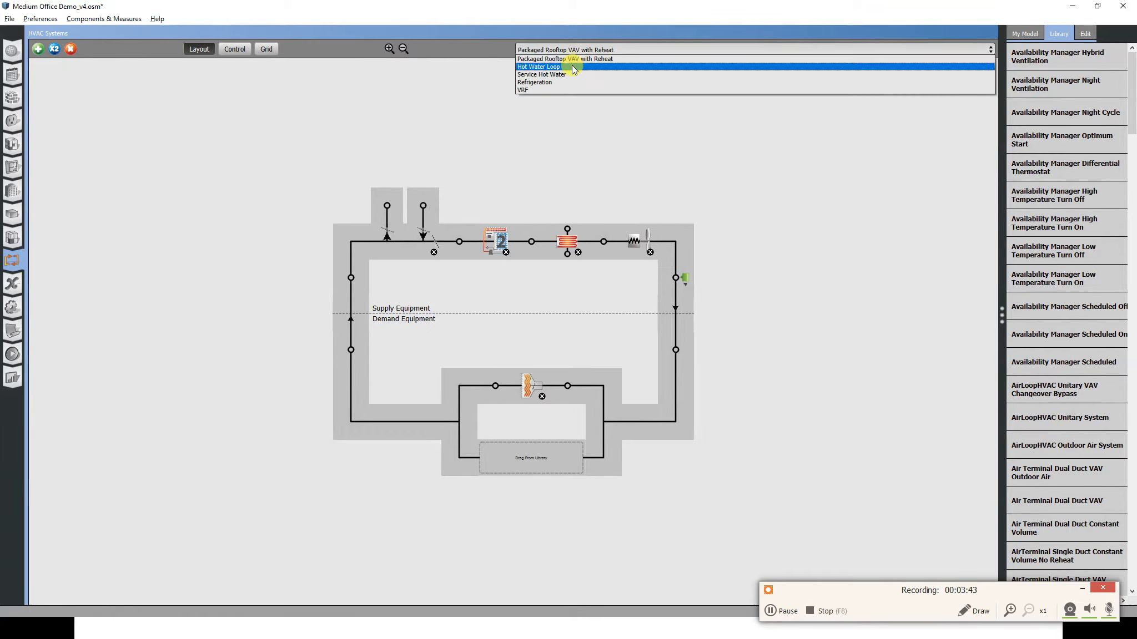
# View the Hot Water Loop, then show the rooftop VAV's Coil Cooling DX Two Speed properties.
pyautogui.click(538, 67)
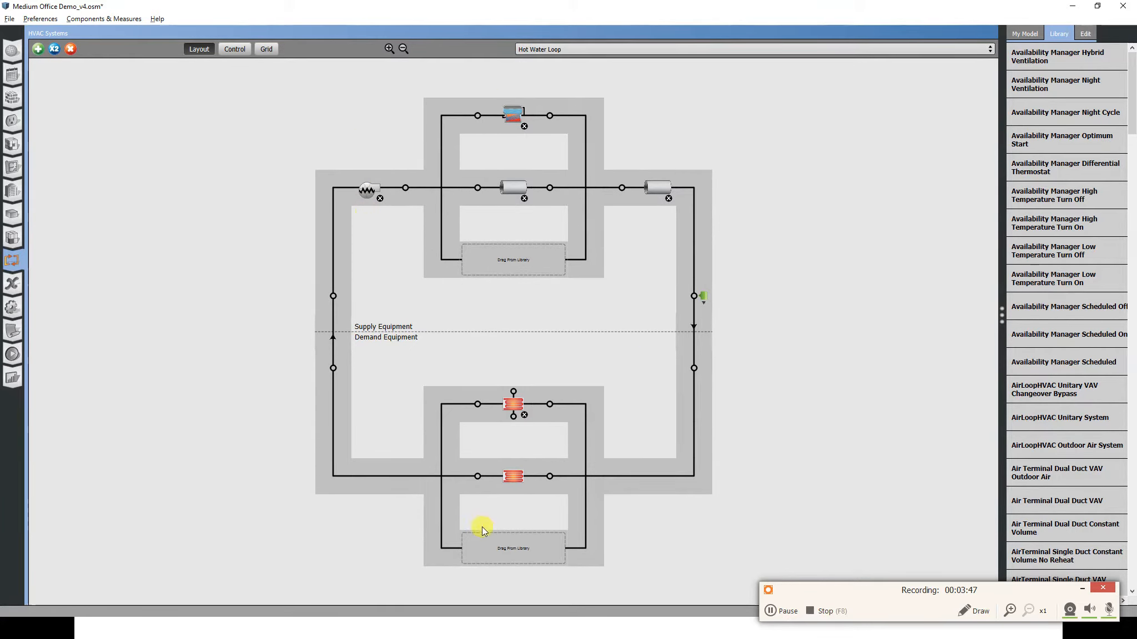
pyautogui.moveTo(513, 406)
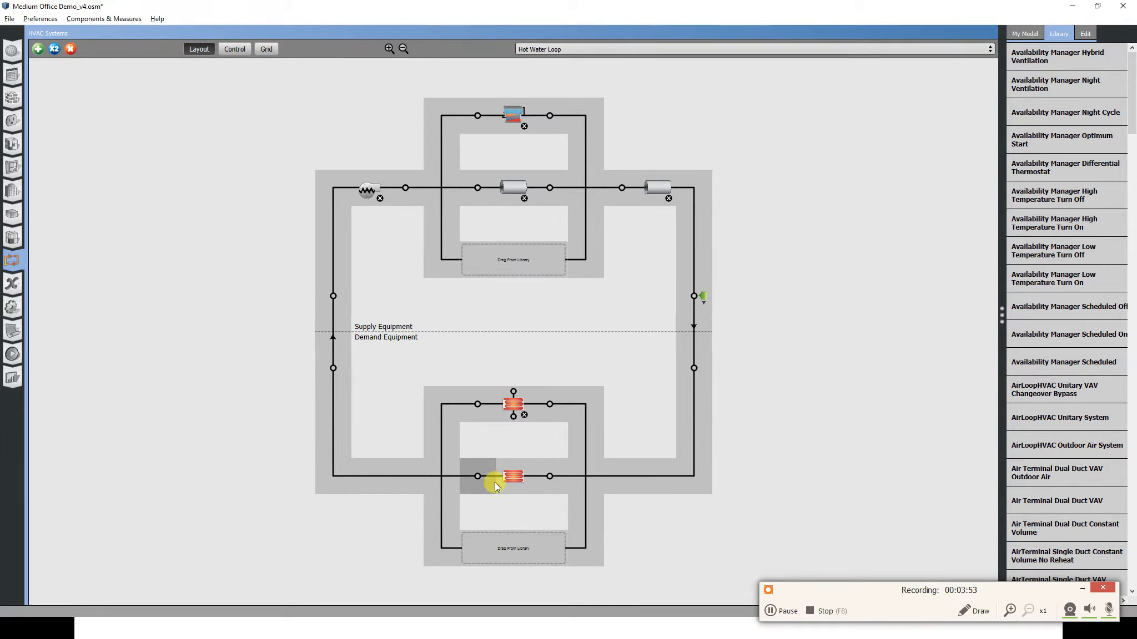
pyautogui.moveTo(514, 476)
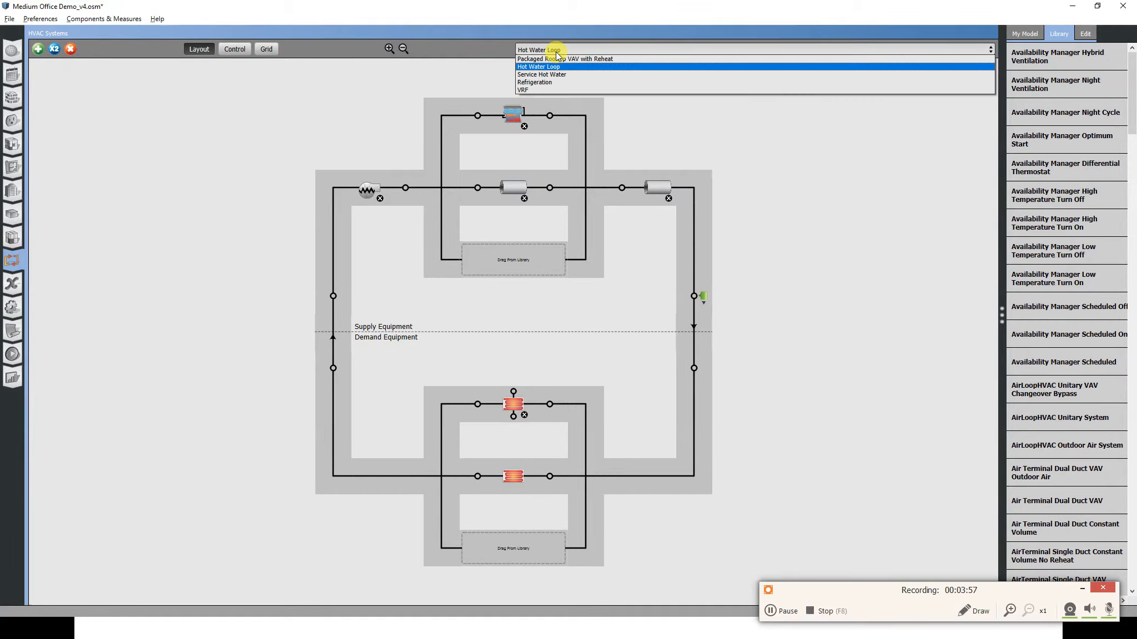
pyautogui.click(563, 59)
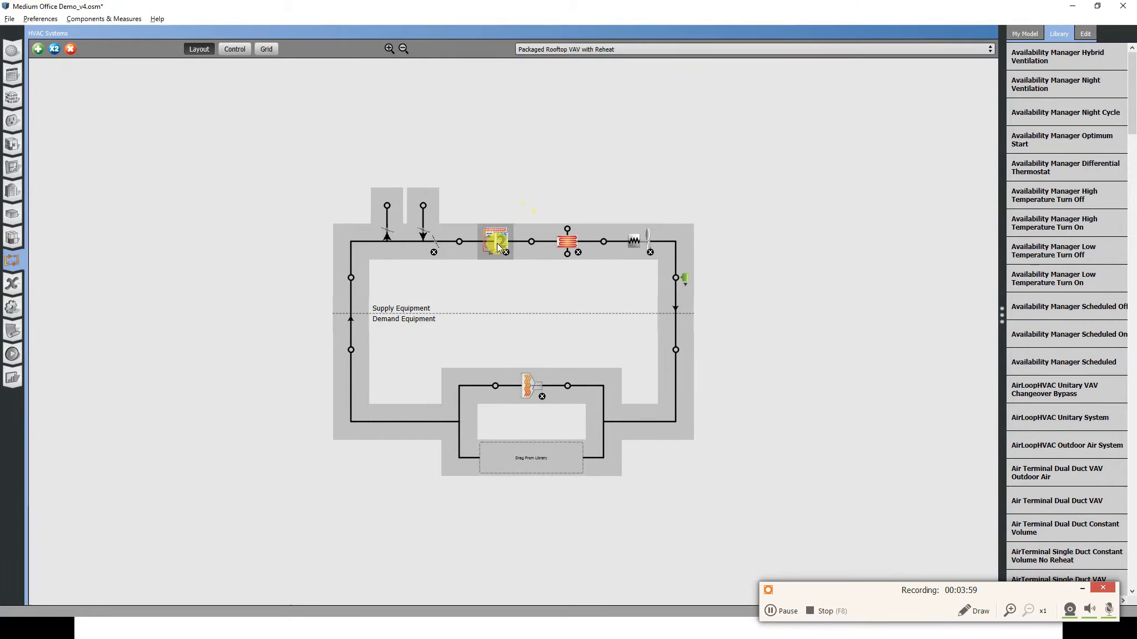
pyautogui.click(495, 241)
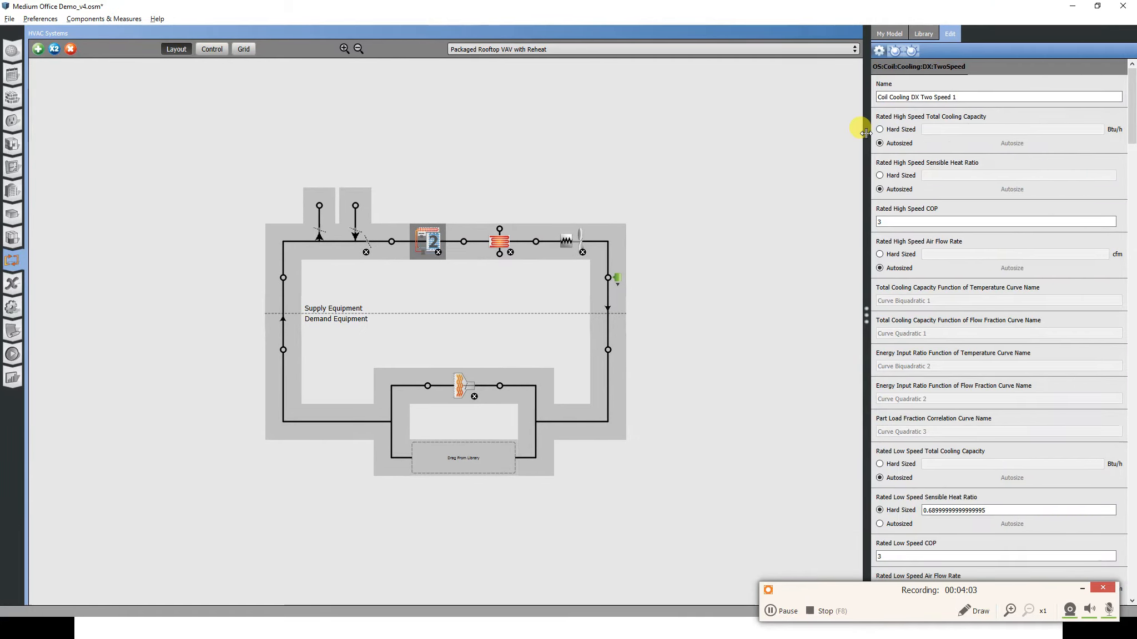
pyautogui.moveTo(945, 134)
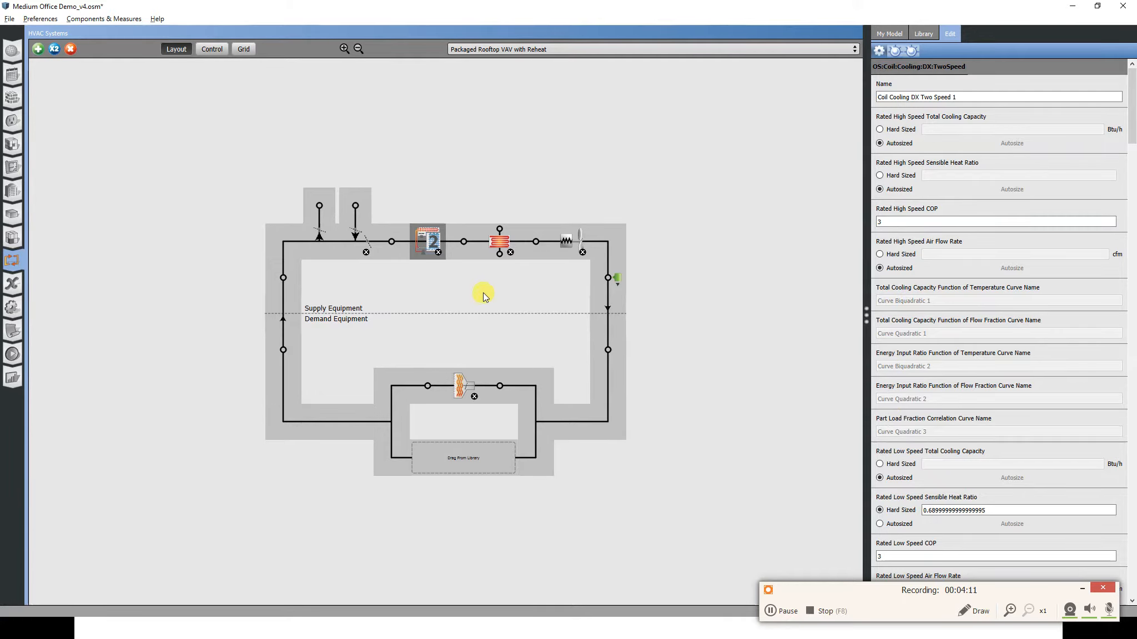
pyautogui.moveTo(347, 252)
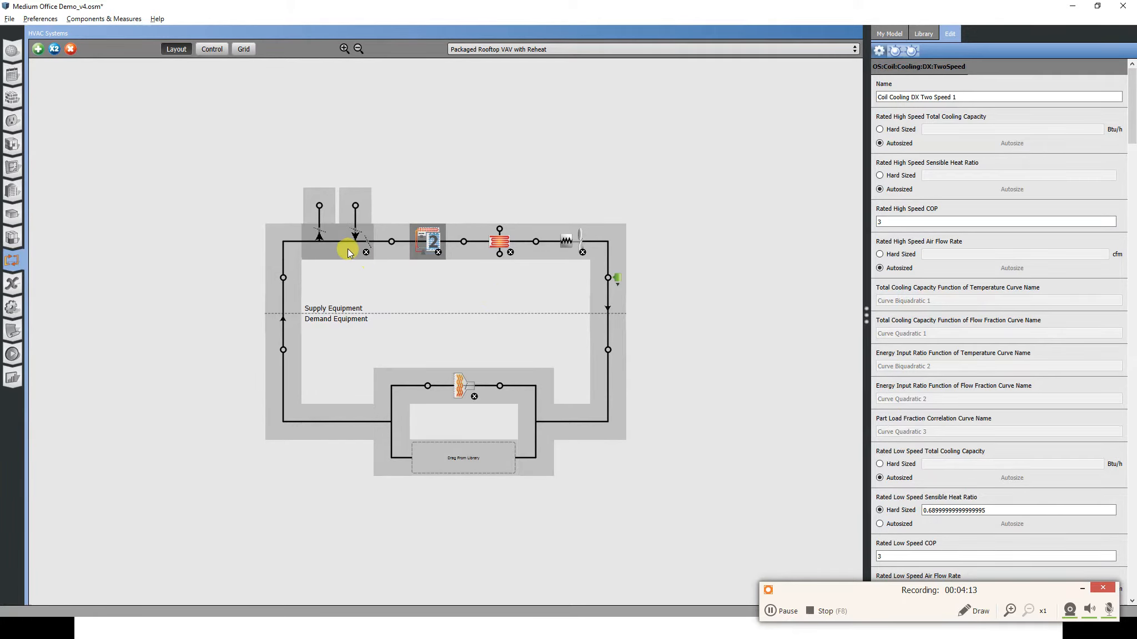
pyautogui.moveTo(733, 363)
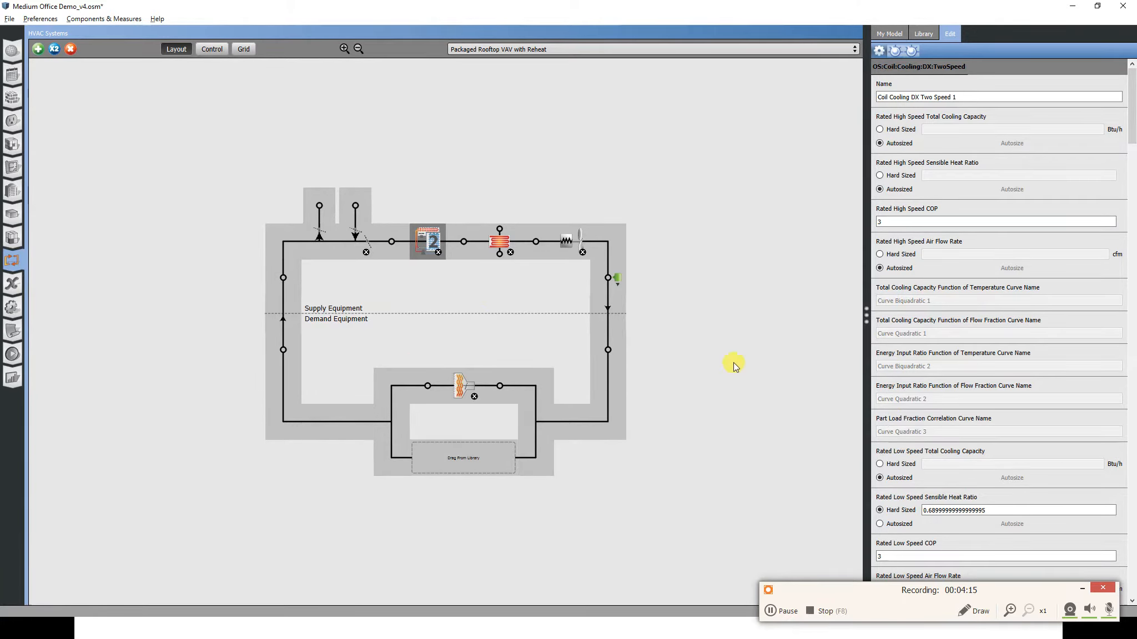
pyautogui.moveTo(627, 258)
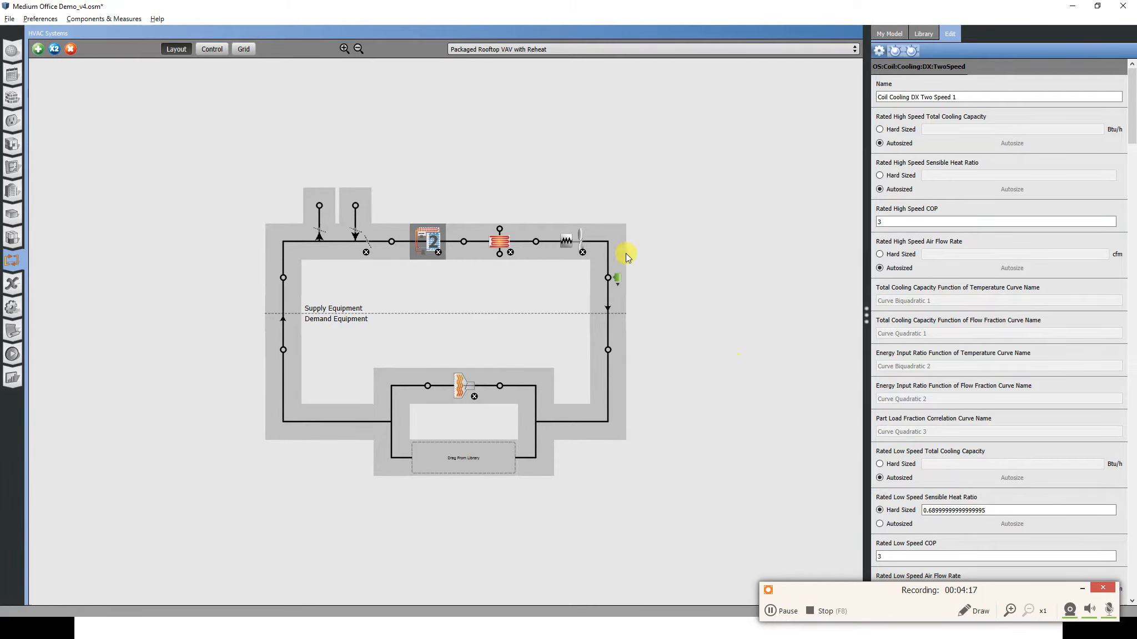
pyautogui.moveTo(468, 452)
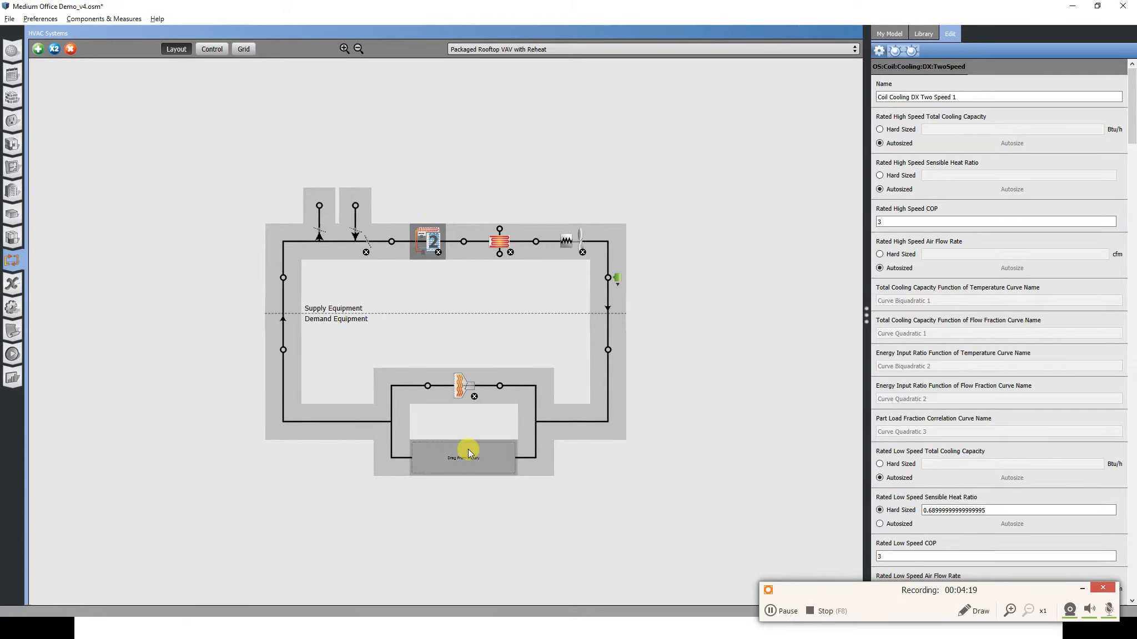
# Connect the Core - Breakroom zone to the rooftop VAV, leaving Core - Closed Offices unconnected.
pyautogui.click(392, 428)
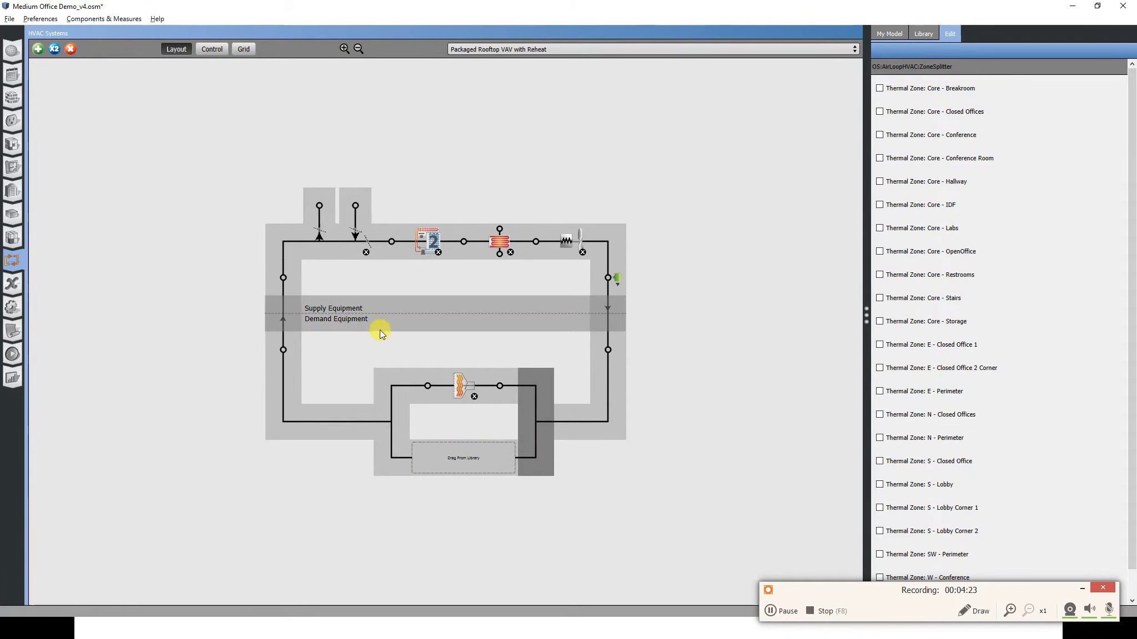
pyautogui.moveTo(518, 456)
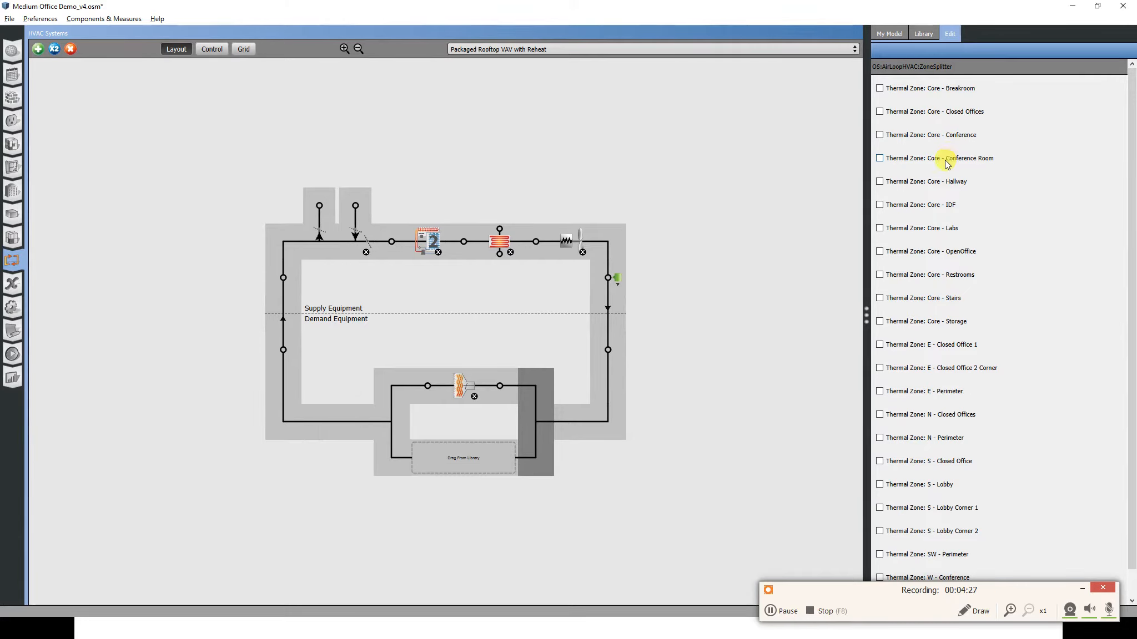
pyautogui.moveTo(859, 257)
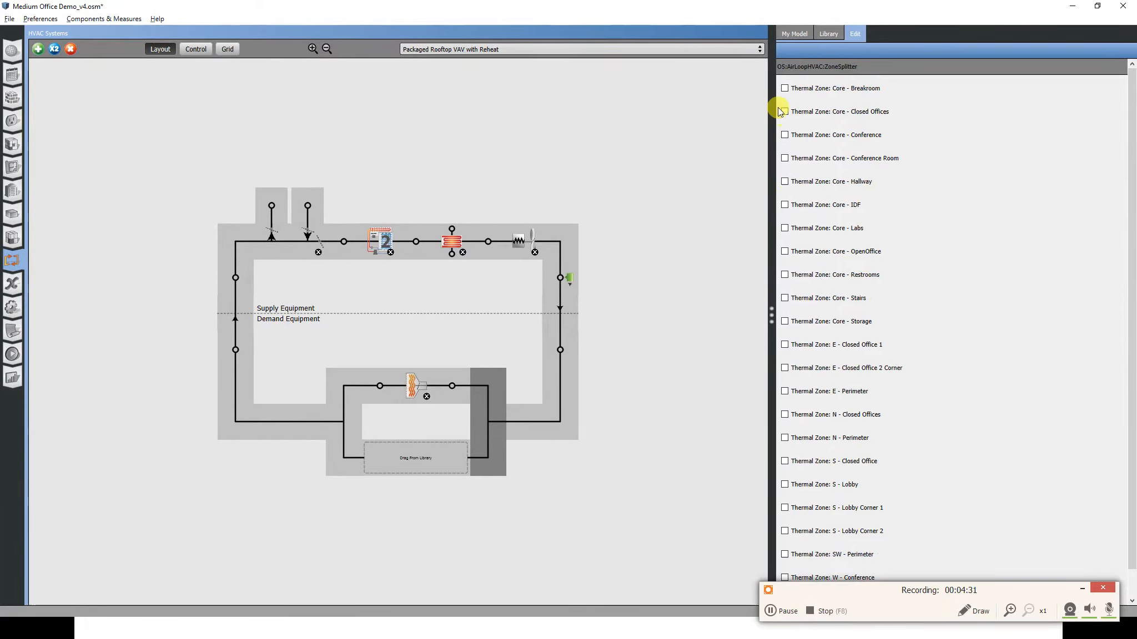
pyautogui.click(785, 87)
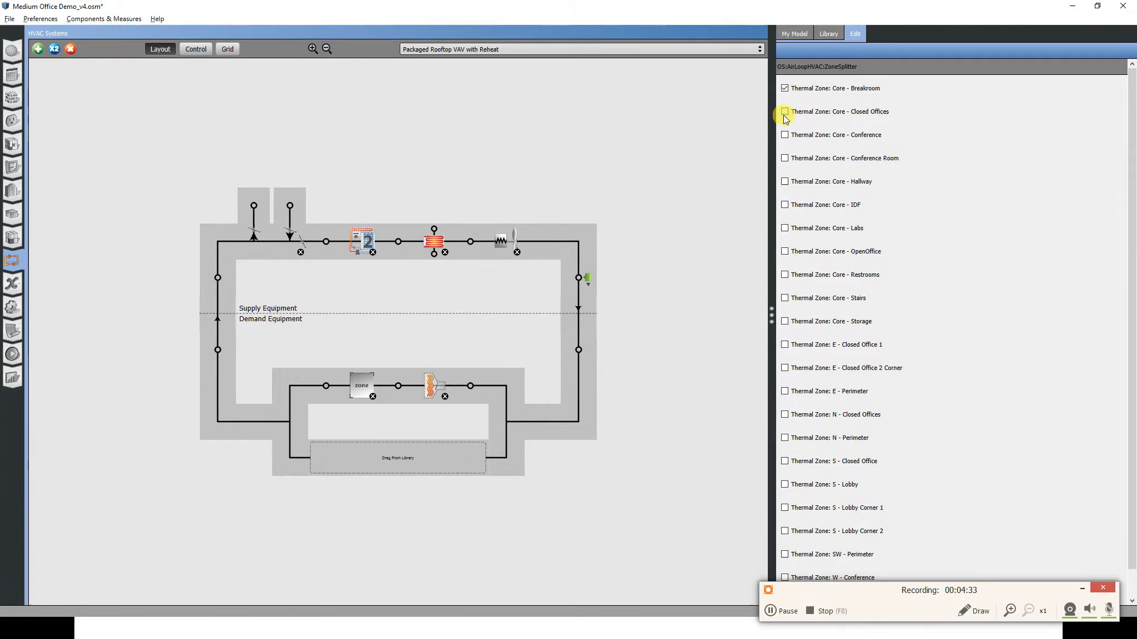
pyautogui.click(785, 112)
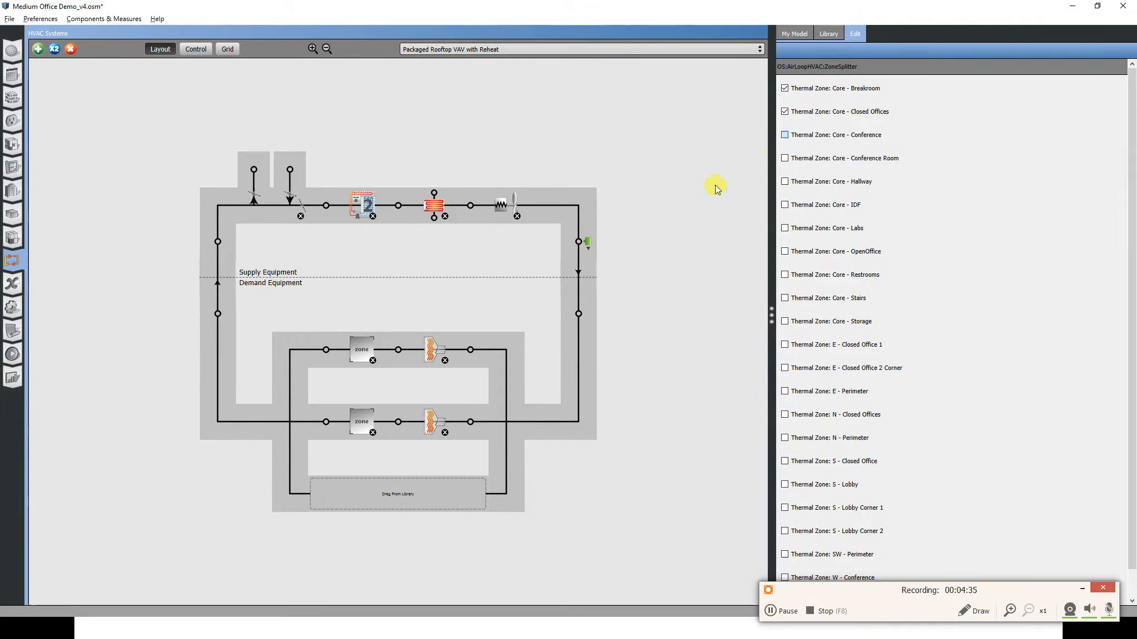
pyautogui.click(785, 134)
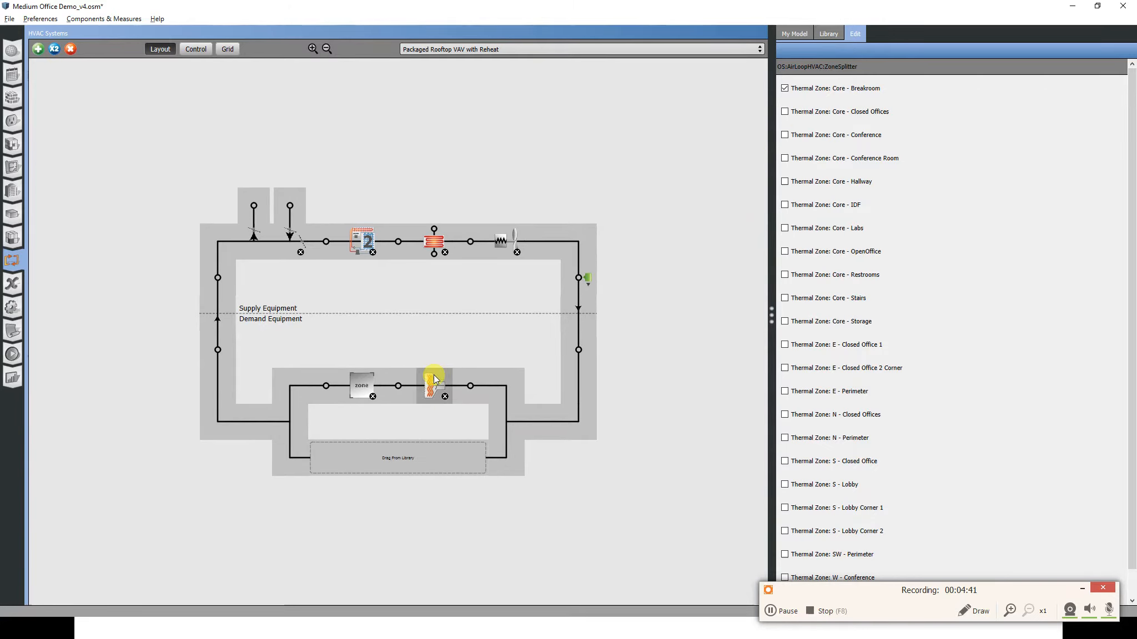
# Set the Breakroom reheat terminal's constant minimum air flow fraction to 0.1.
pyautogui.click(434, 384)
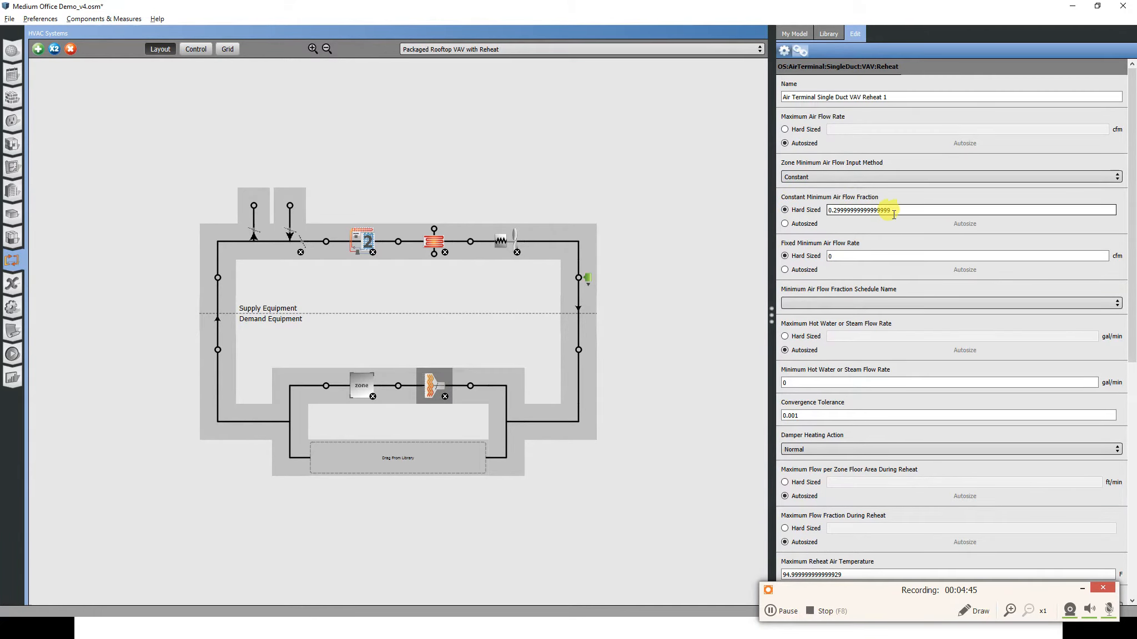
pyautogui.tripleClick(860, 210)
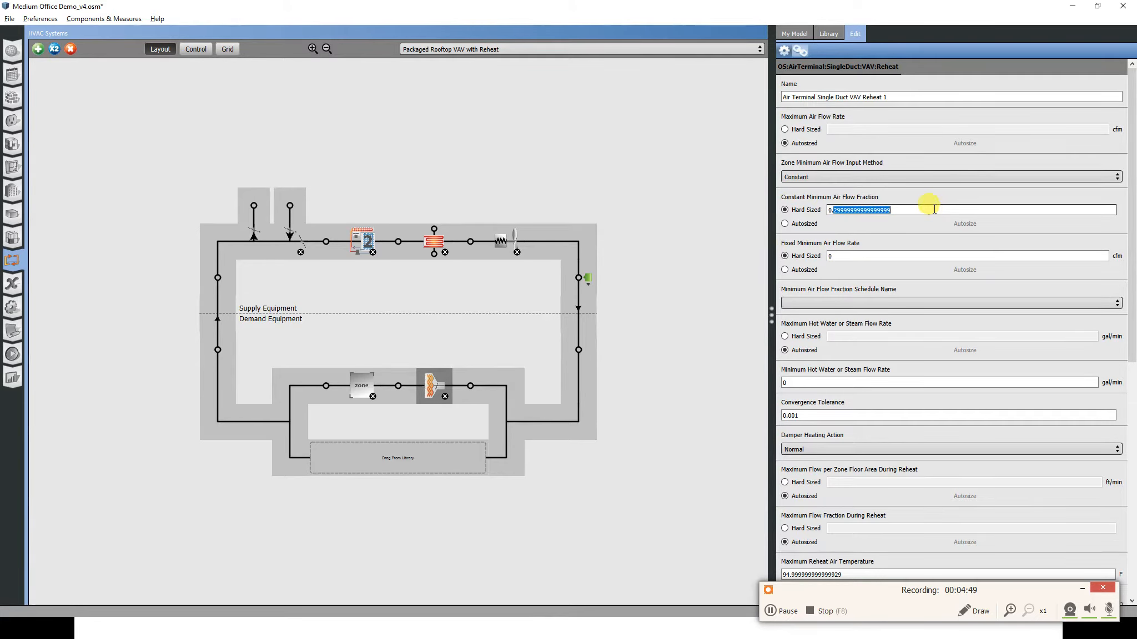
pyautogui.write('0.1')
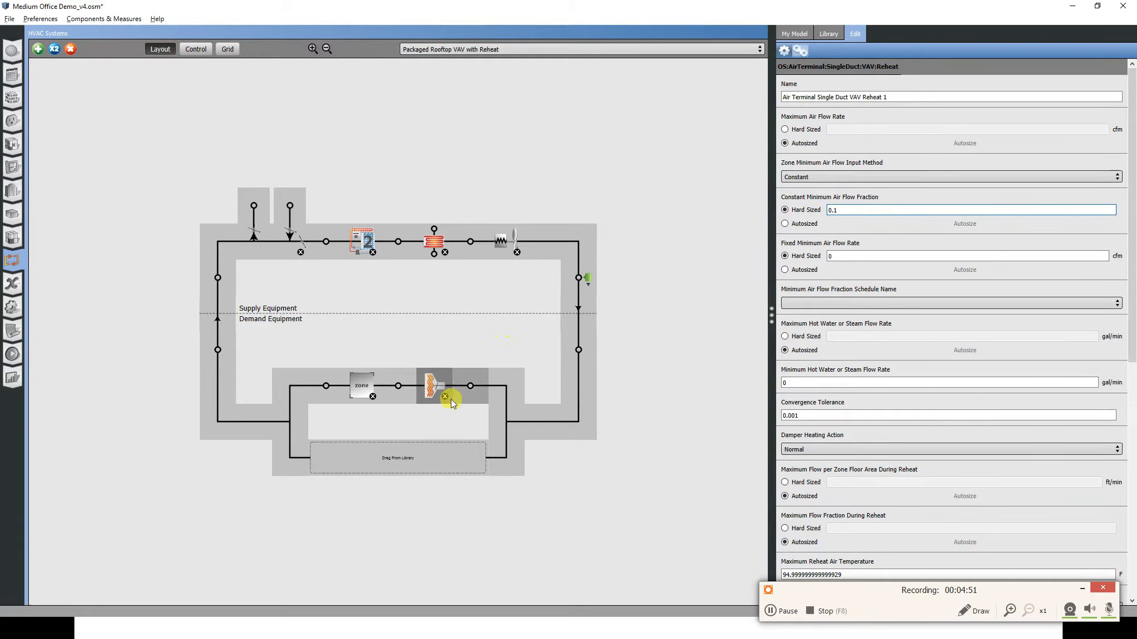
pyautogui.moveTo(506, 412)
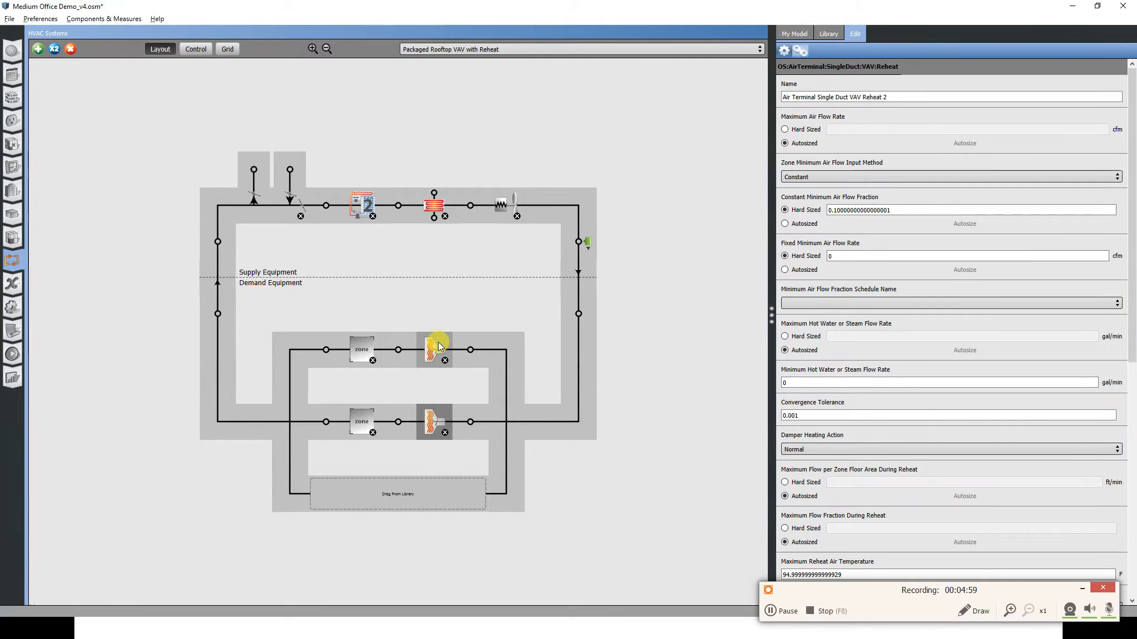
pyautogui.moveTo(755, 202)
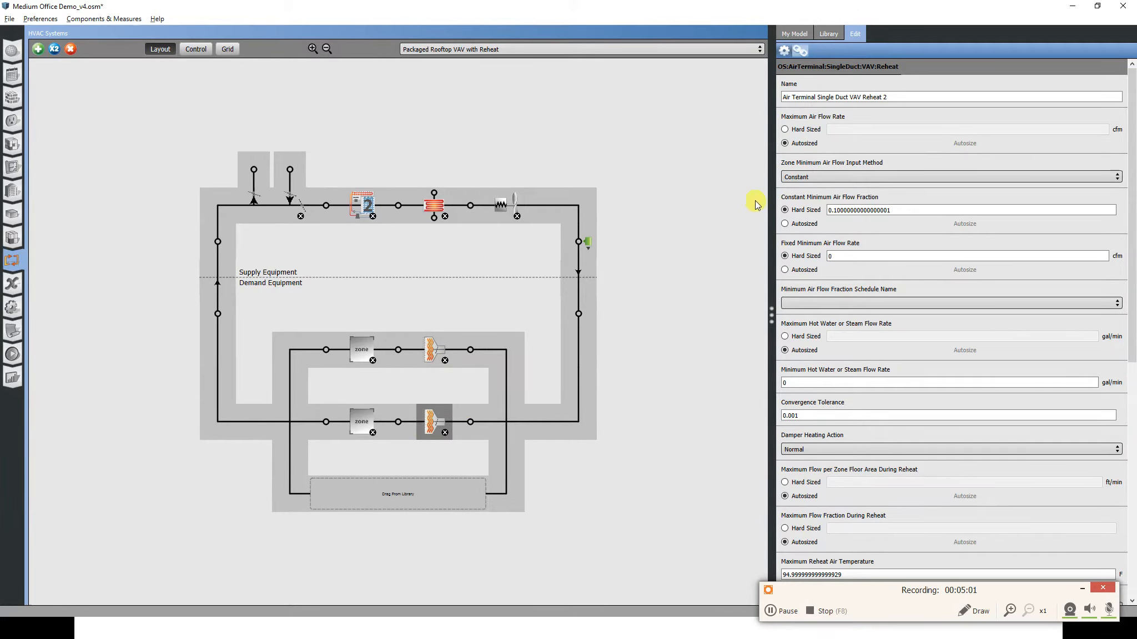
pyautogui.moveTo(499, 389)
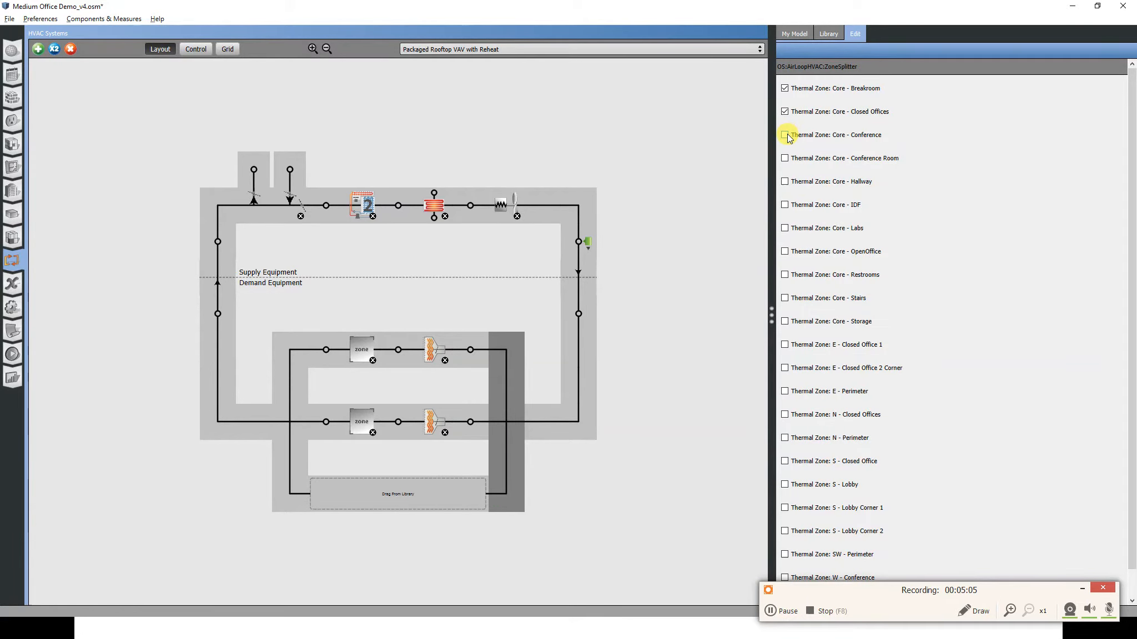
# Connect the remaining zones (Closed Offices, Conference, Hallway) to the rooftop VAV system.
pyautogui.click(785, 134)
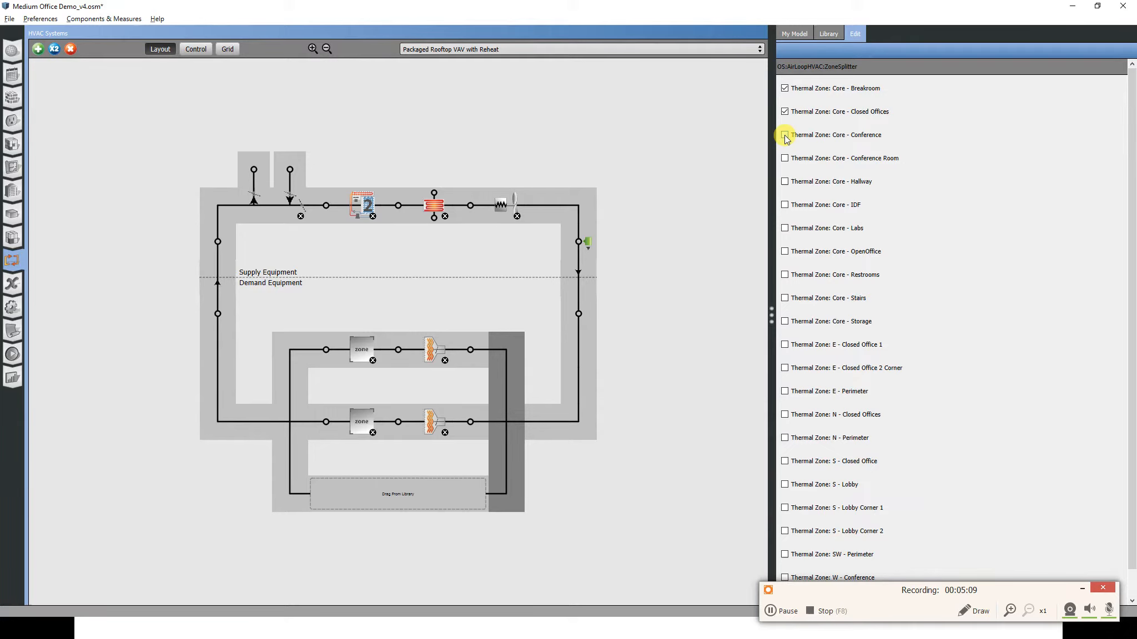
pyautogui.click(785, 134)
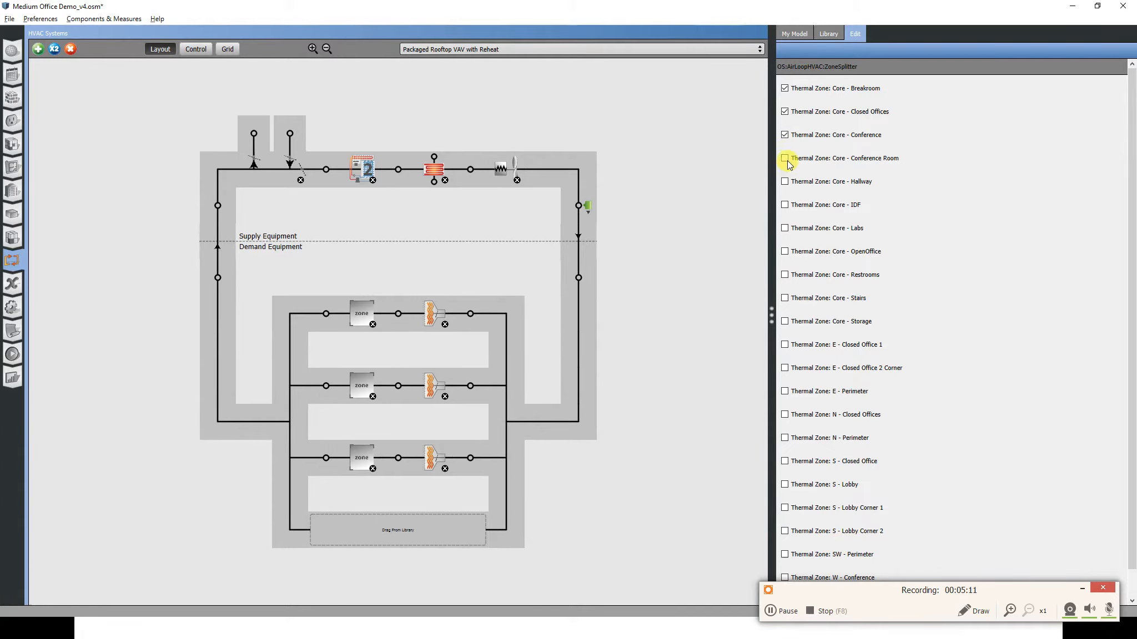
pyautogui.click(784, 157)
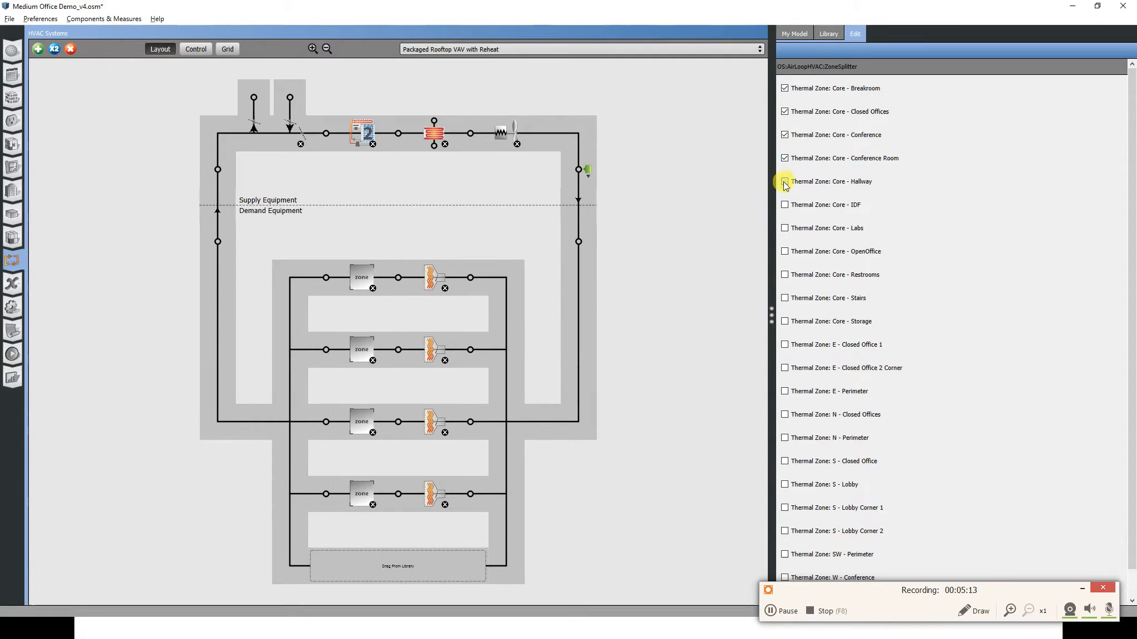
pyautogui.click(784, 204)
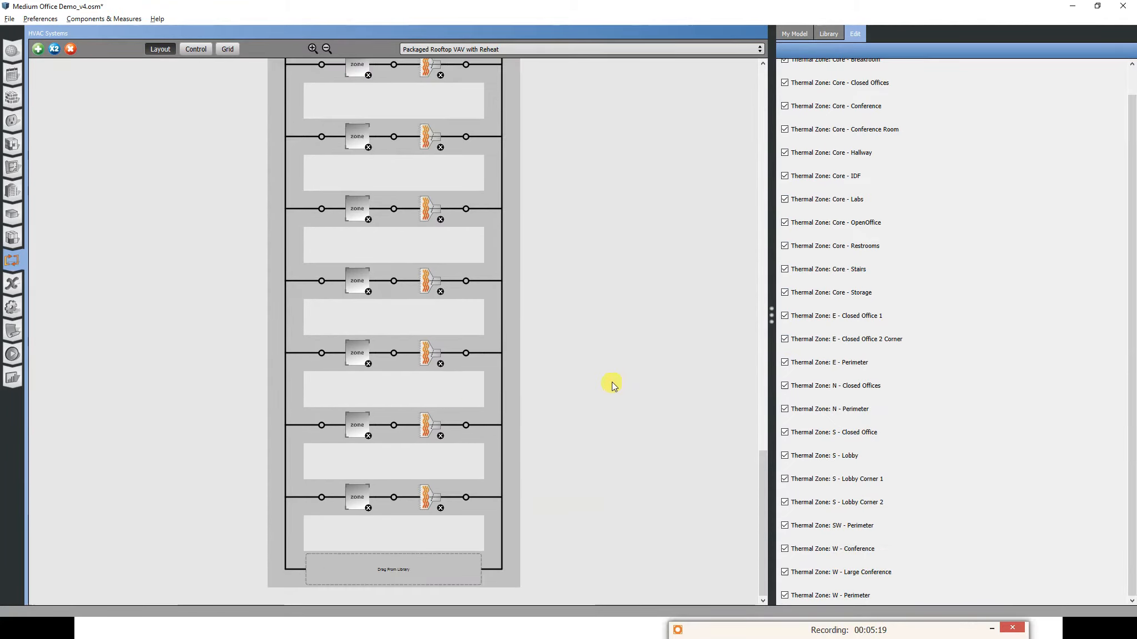
pyautogui.moveTo(439, 317)
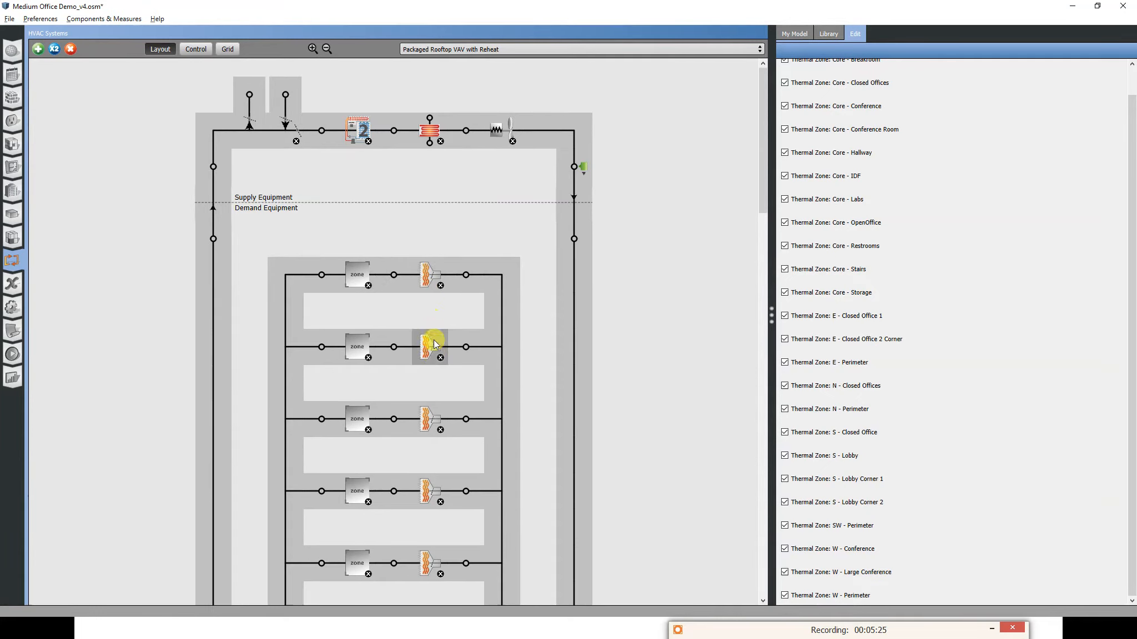
# Switch to the Hot Water Loop and inspect Coil Heating Water 8 on its demand side.
pyautogui.click(430, 347)
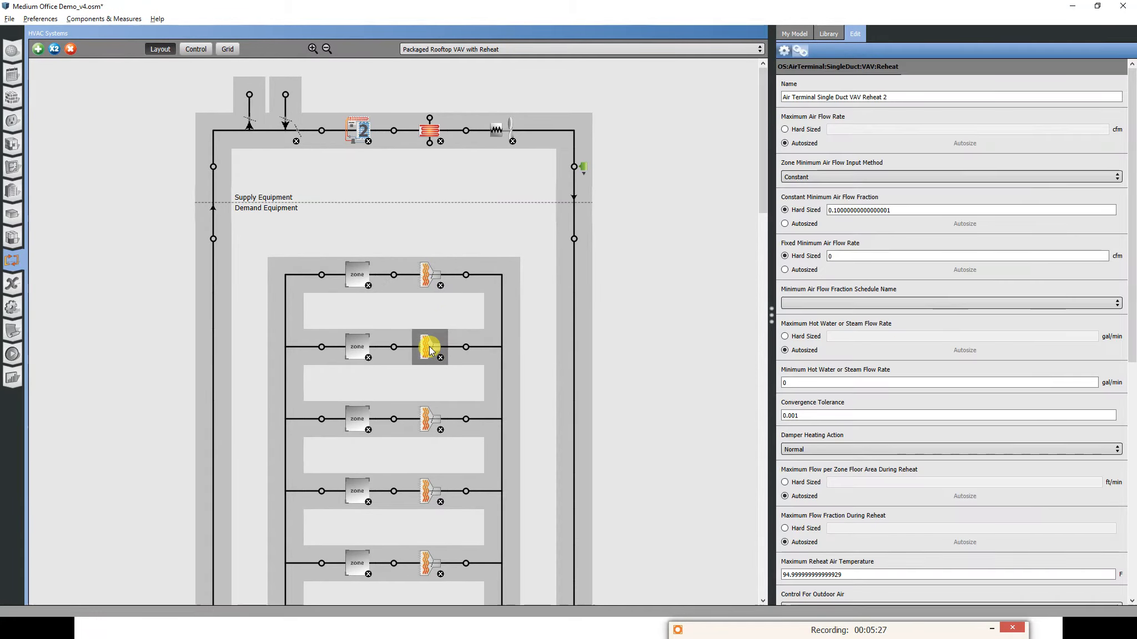
pyautogui.click(580, 49)
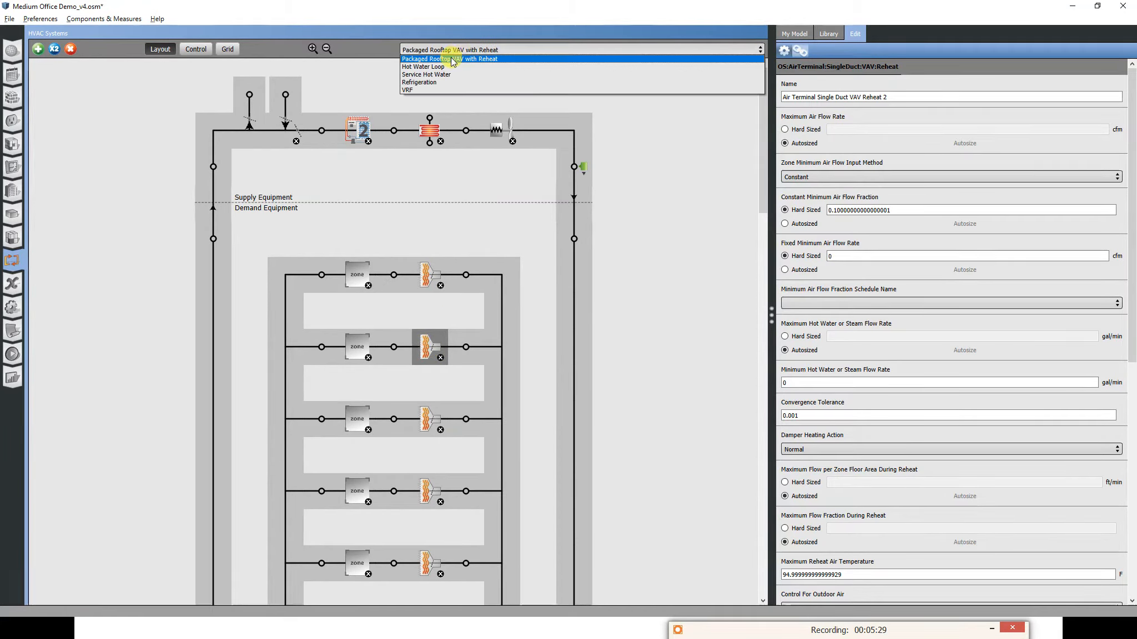
pyautogui.click(423, 66)
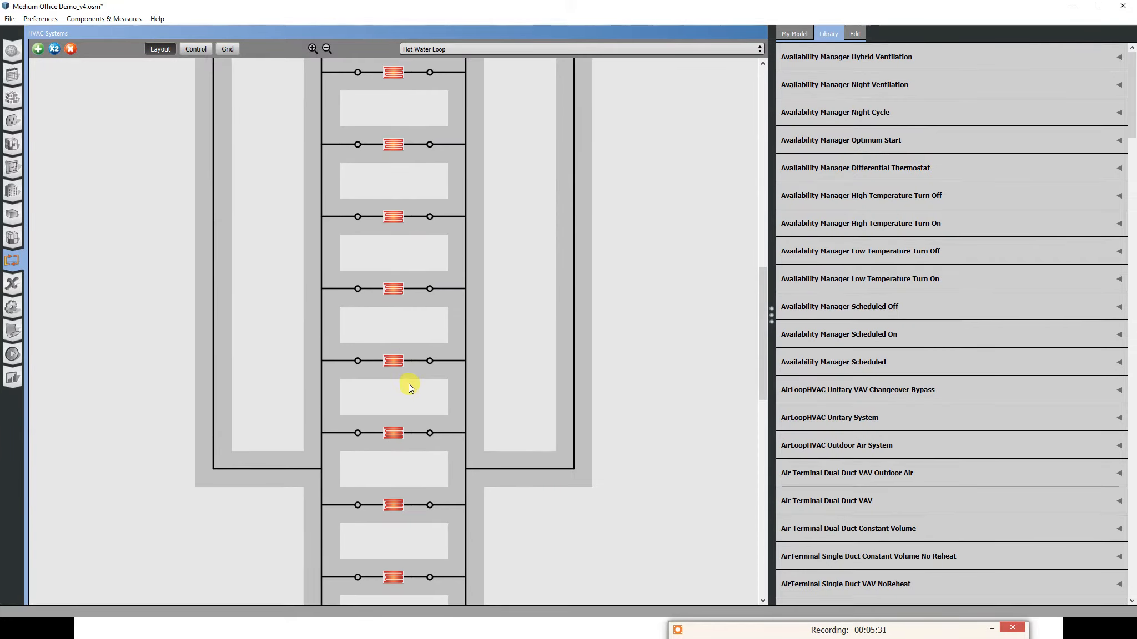
pyautogui.click(394, 427)
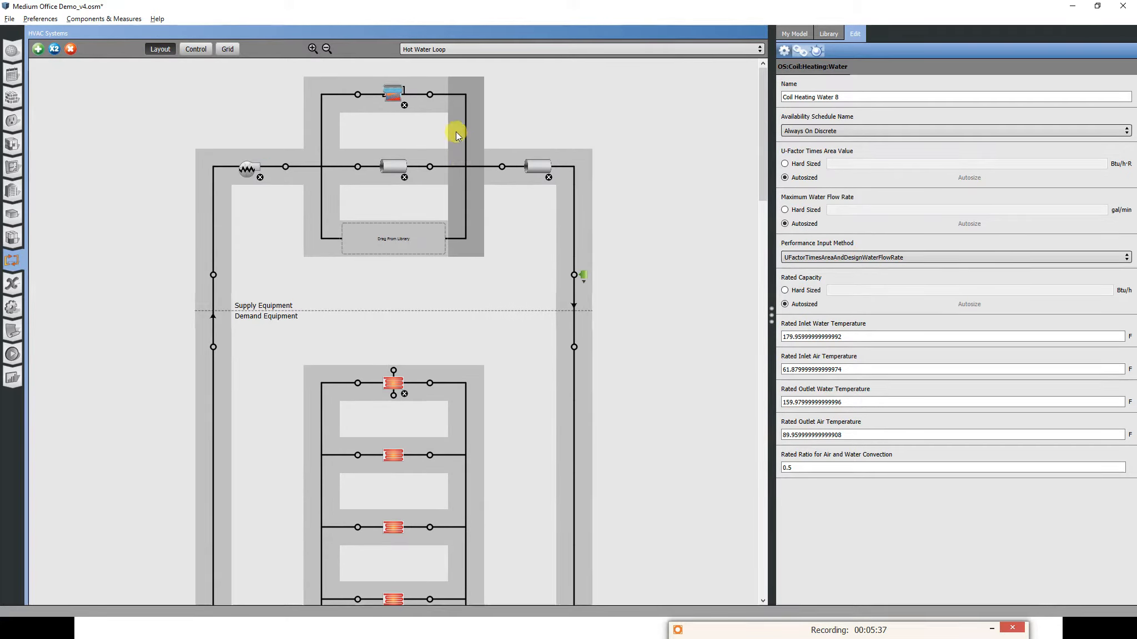
pyautogui.click(760, 49)
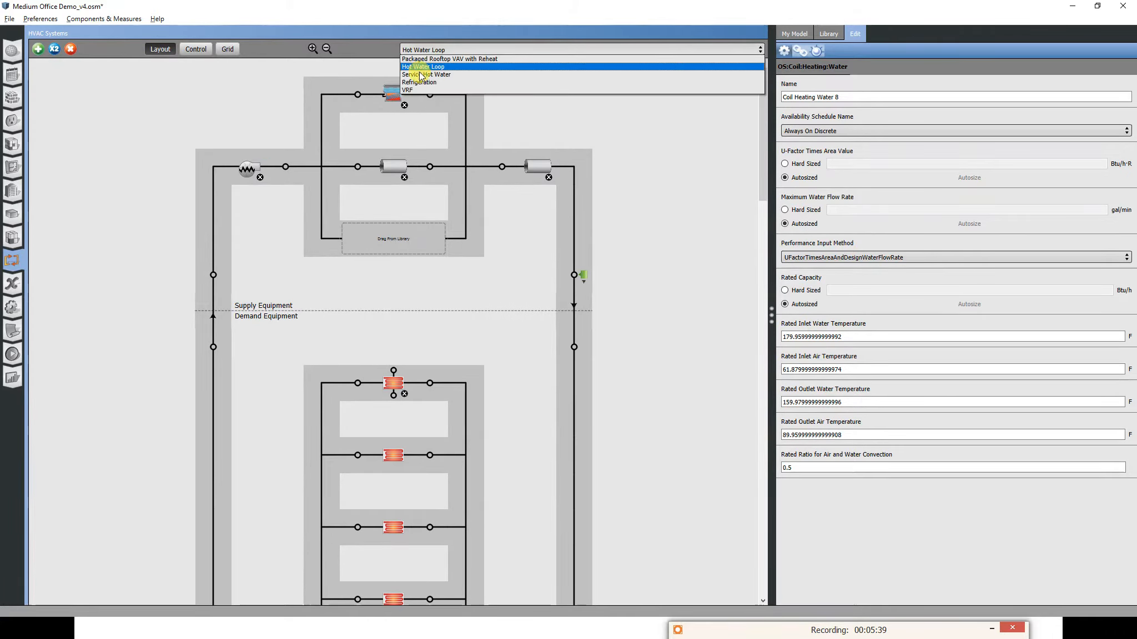
# Delete Coil Heating Water 1 via the Hot Water Loop, removing it from the rooftop VAV supply side.
pyautogui.click(449, 59)
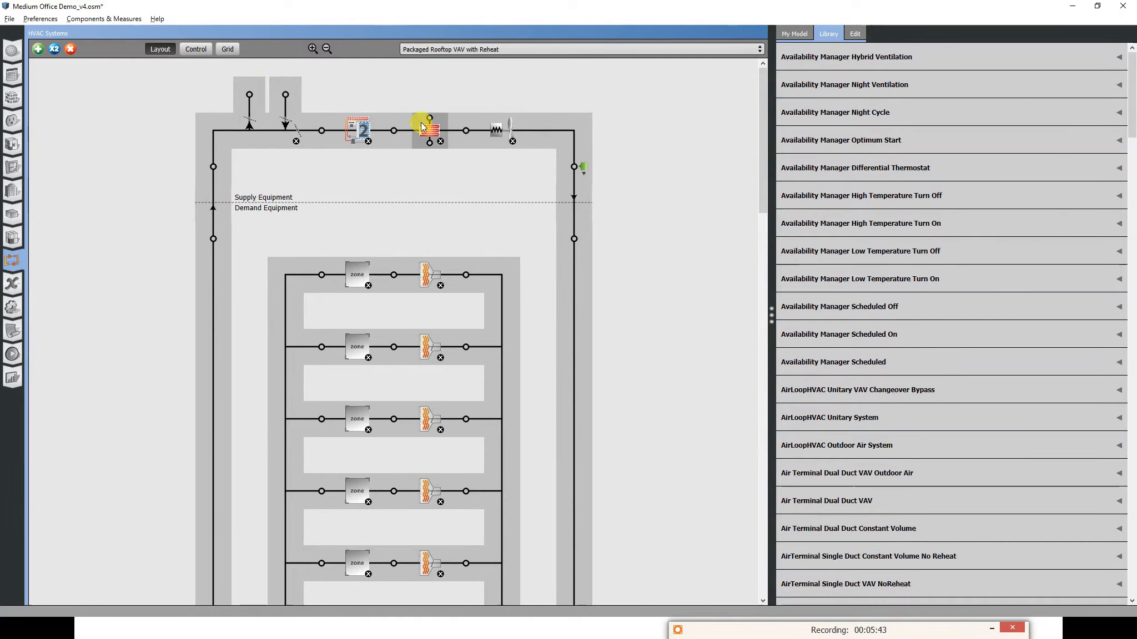
pyautogui.click(429, 131)
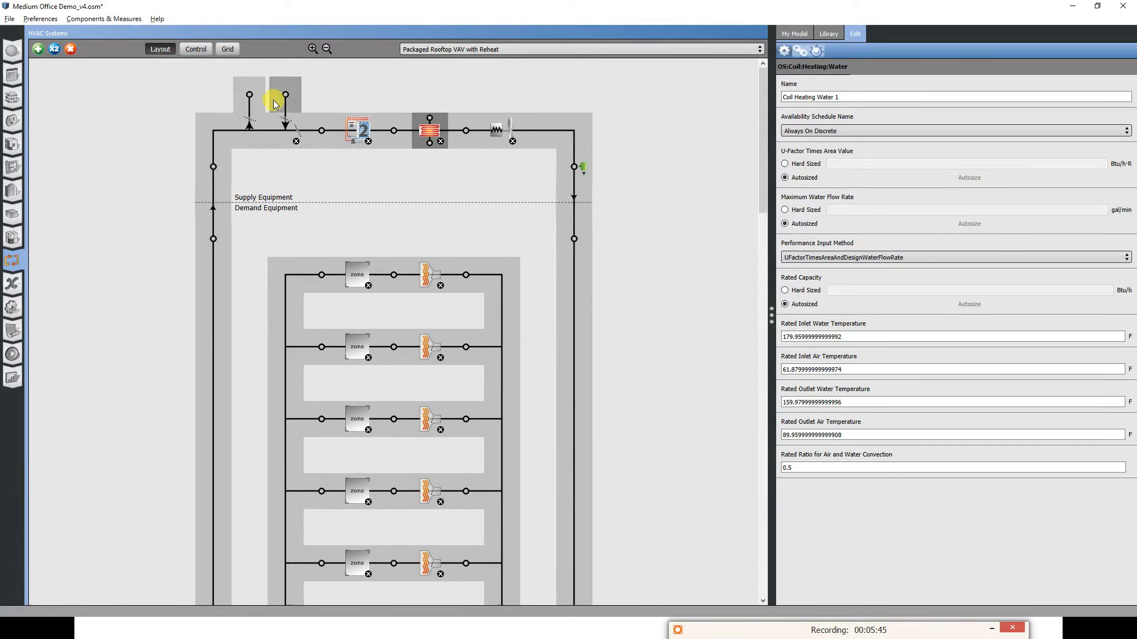
pyautogui.moveTo(430, 131)
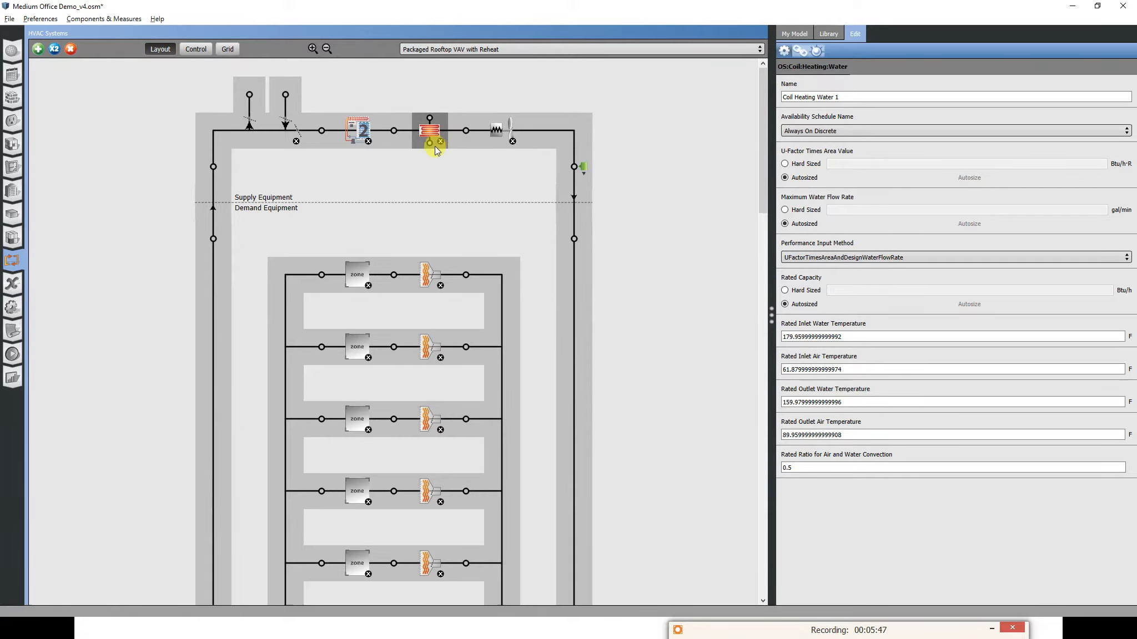
pyautogui.click(439, 145)
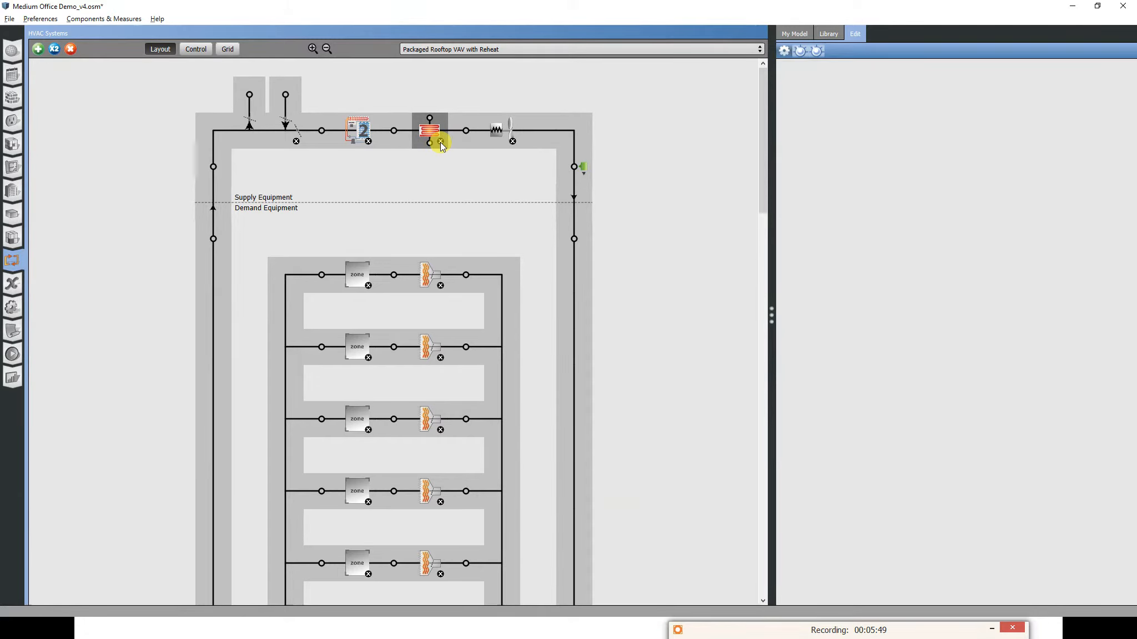
pyautogui.click(440, 142)
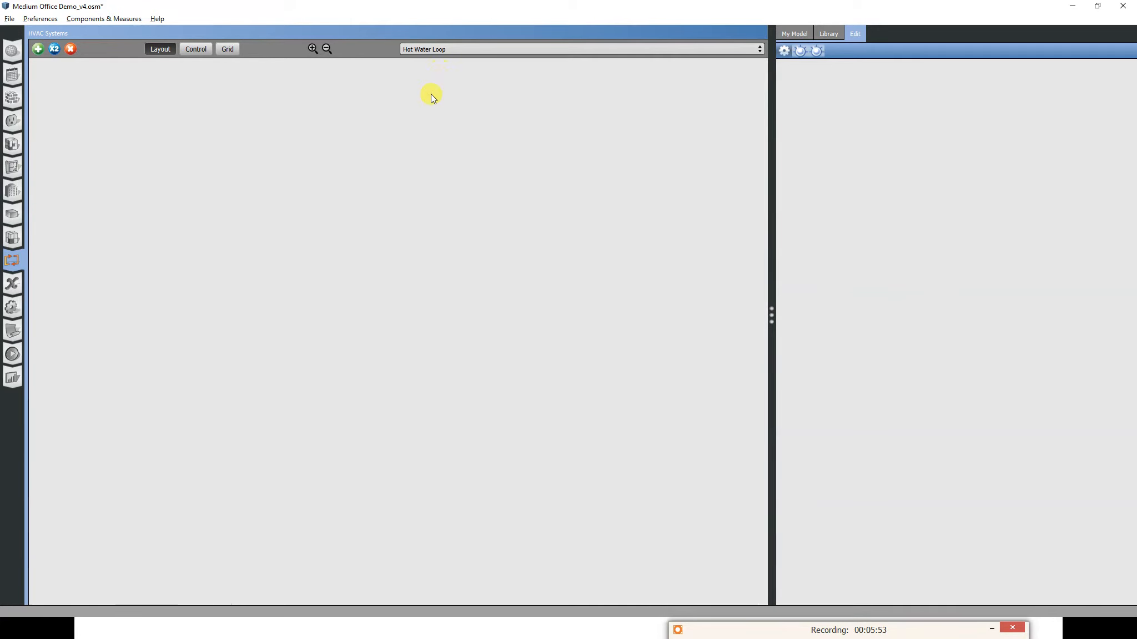
pyautogui.click(393, 383)
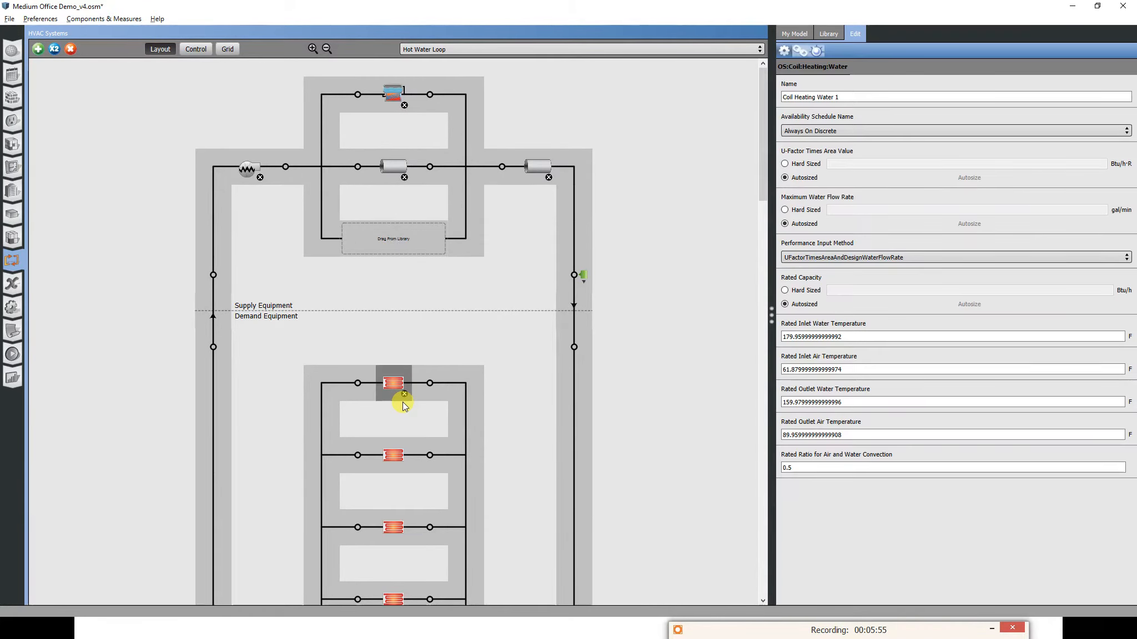
pyautogui.click(405, 396)
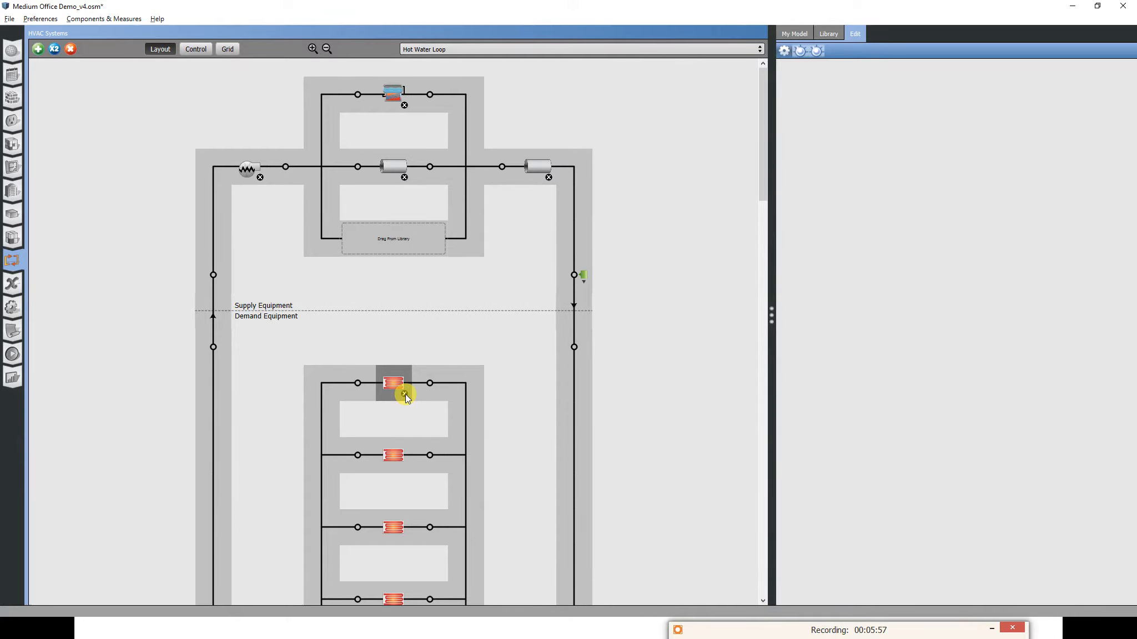
pyautogui.moveTo(406, 57)
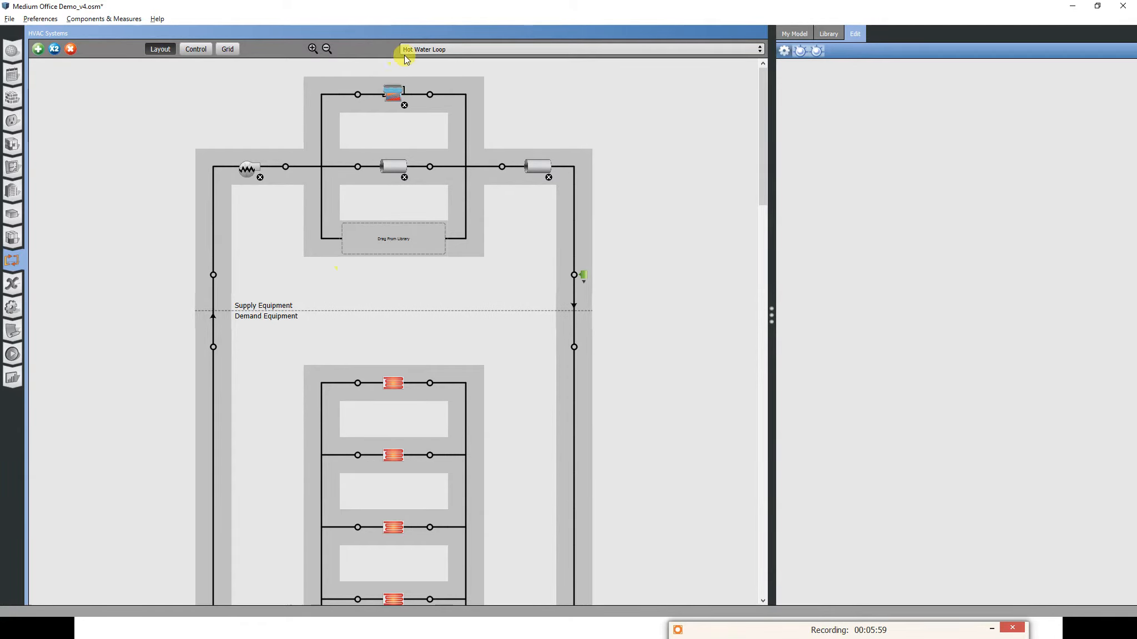
pyautogui.click(828, 33)
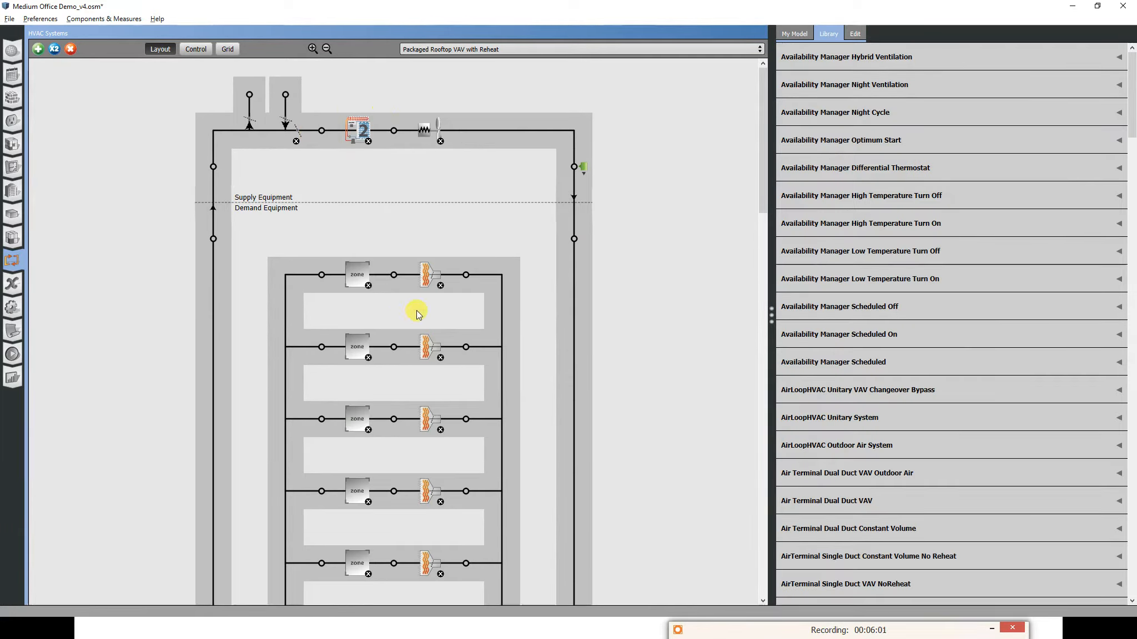
pyautogui.moveTo(4, 40)
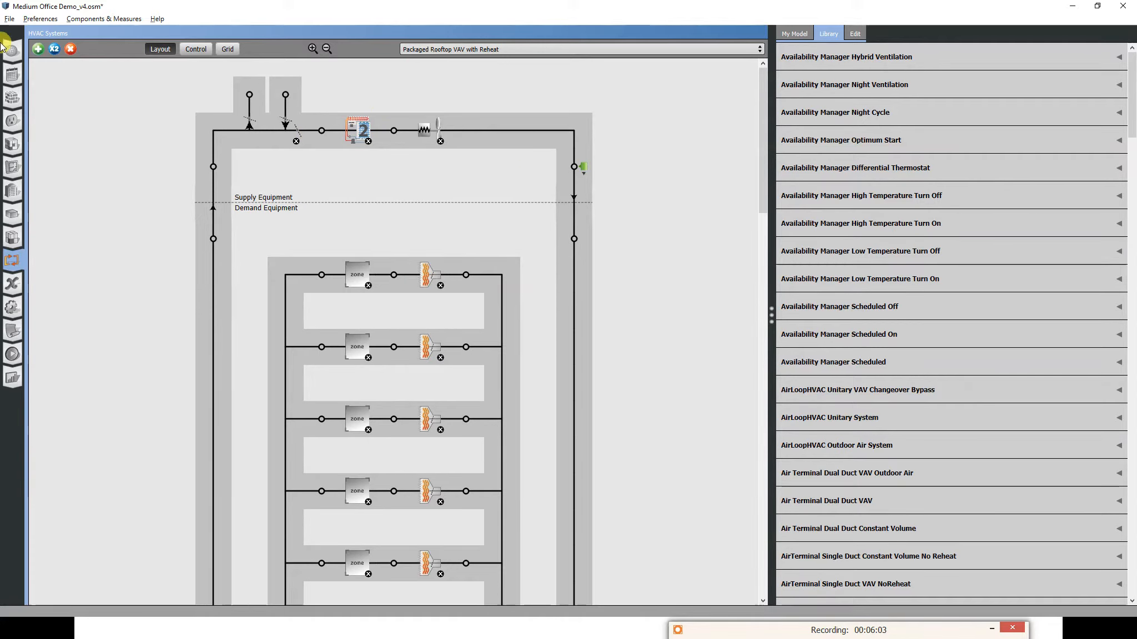
# Save the model as a new copy named Medium Office Demo_v5_PVAV.
pyautogui.click(9, 18)
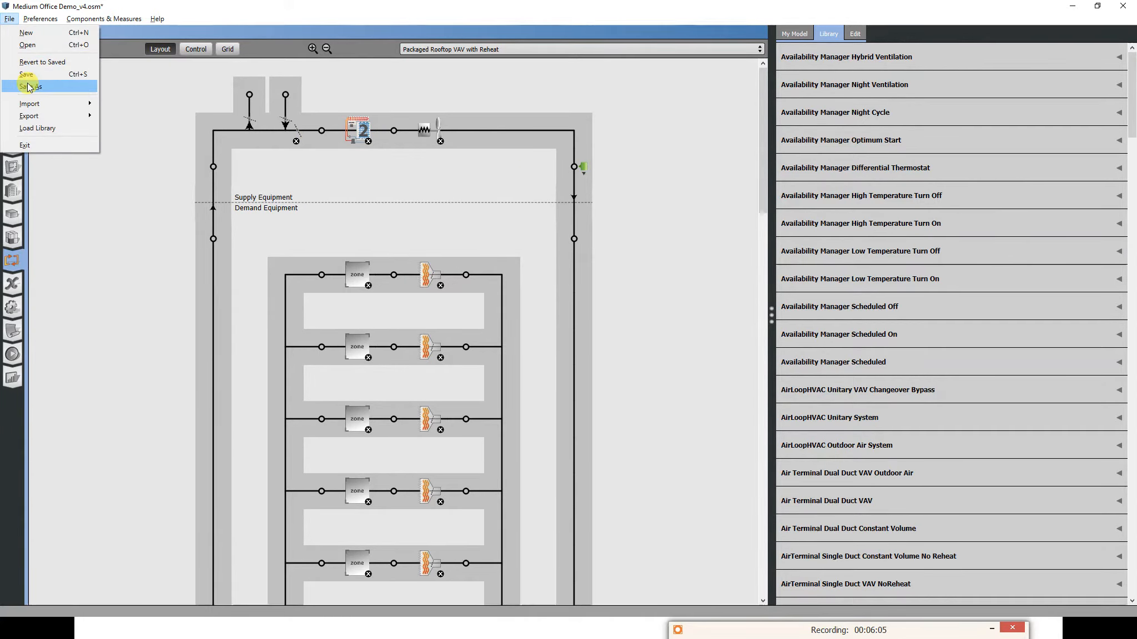
pyautogui.click(31, 86)
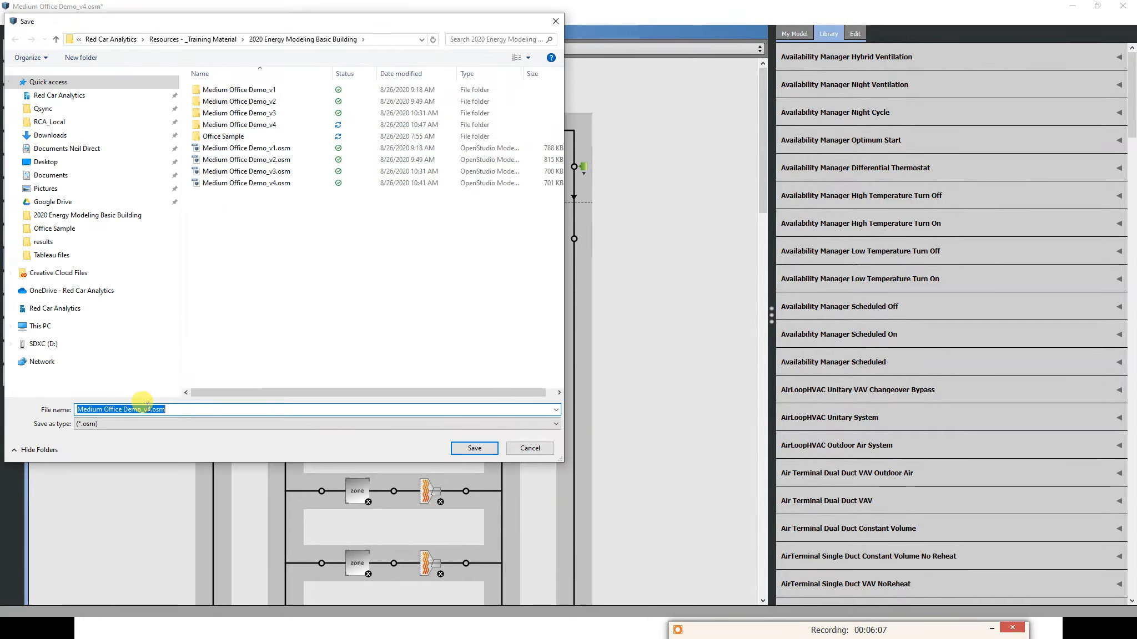
pyautogui.write('Medium Office Demo_v5_')
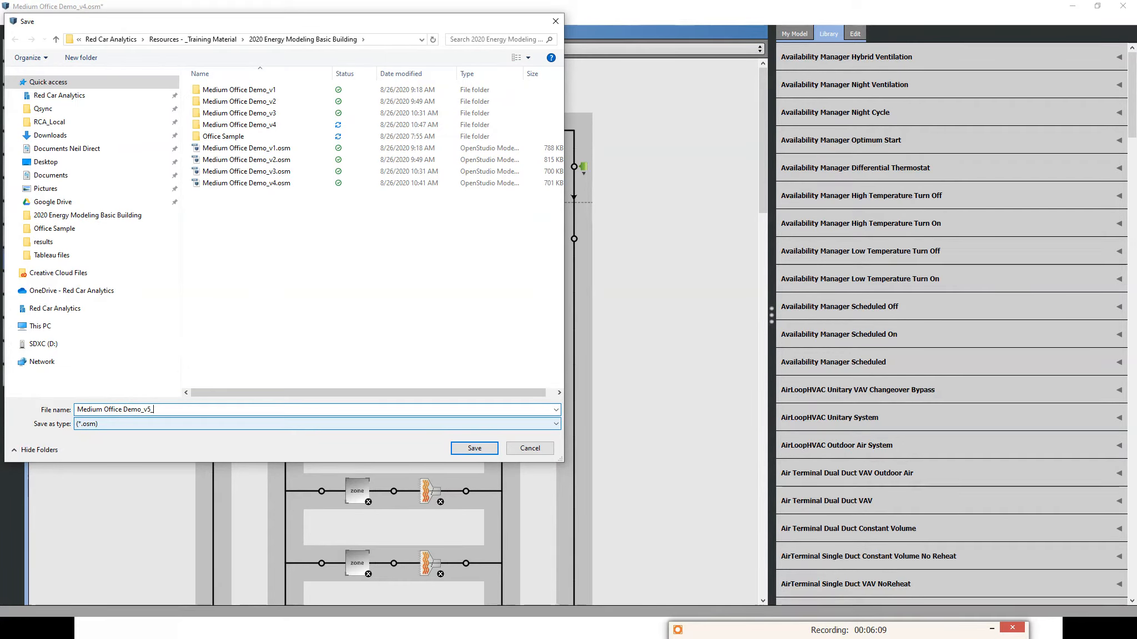
pyautogui.write('PVAV')
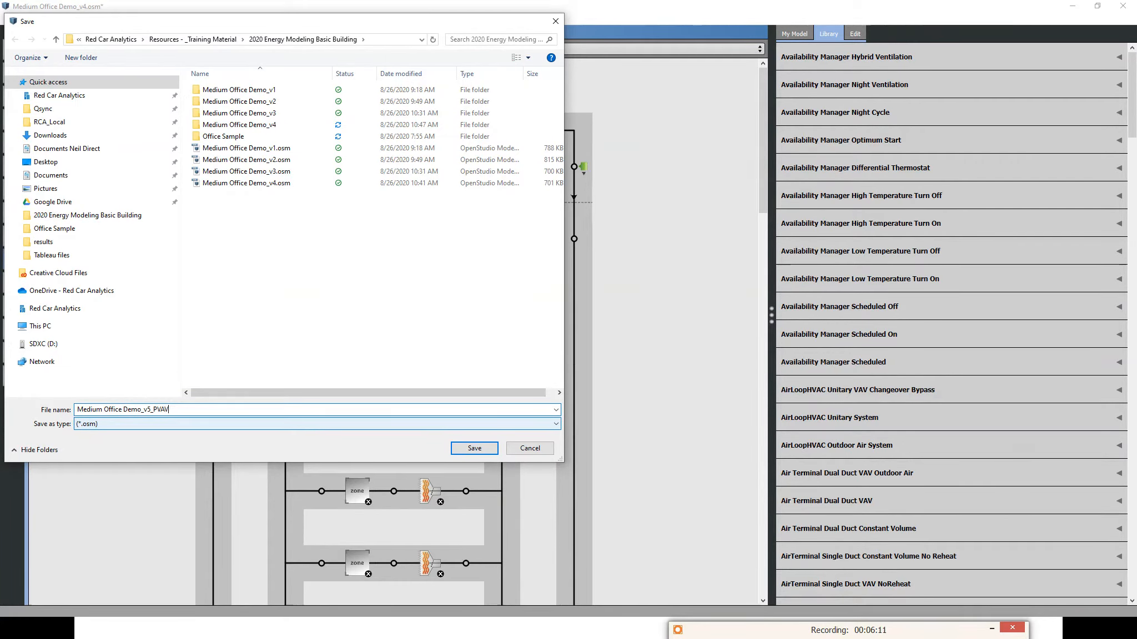
pyautogui.click(473, 449)
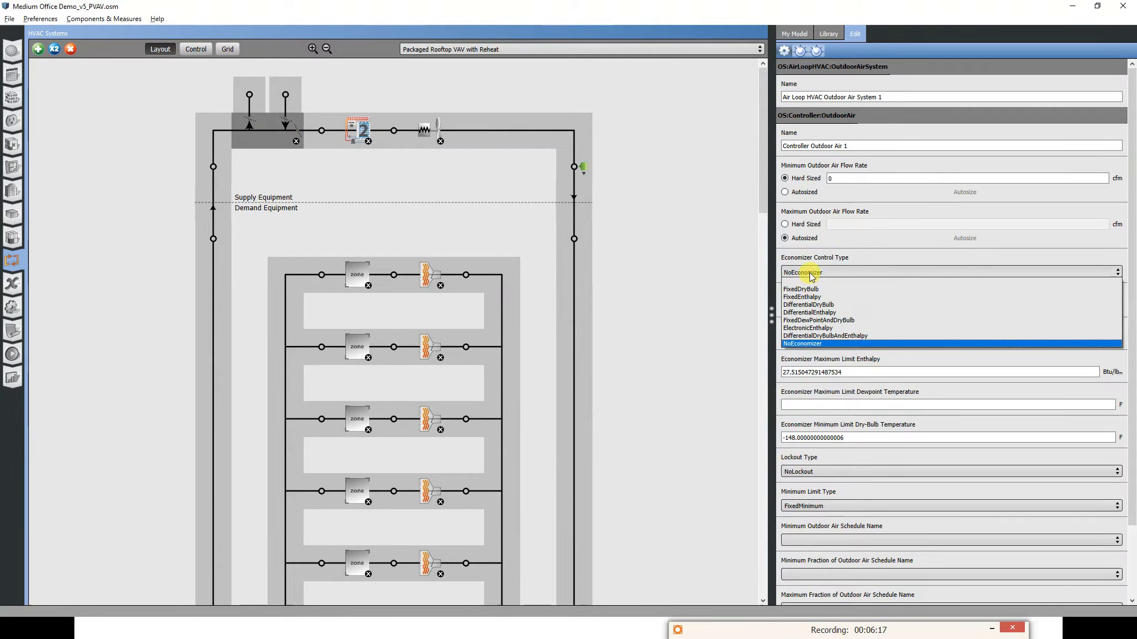
# Review the outdoor air economizer control type and the supply outlet's Deck_Temperature setpoint manager.
pyautogui.click(800, 289)
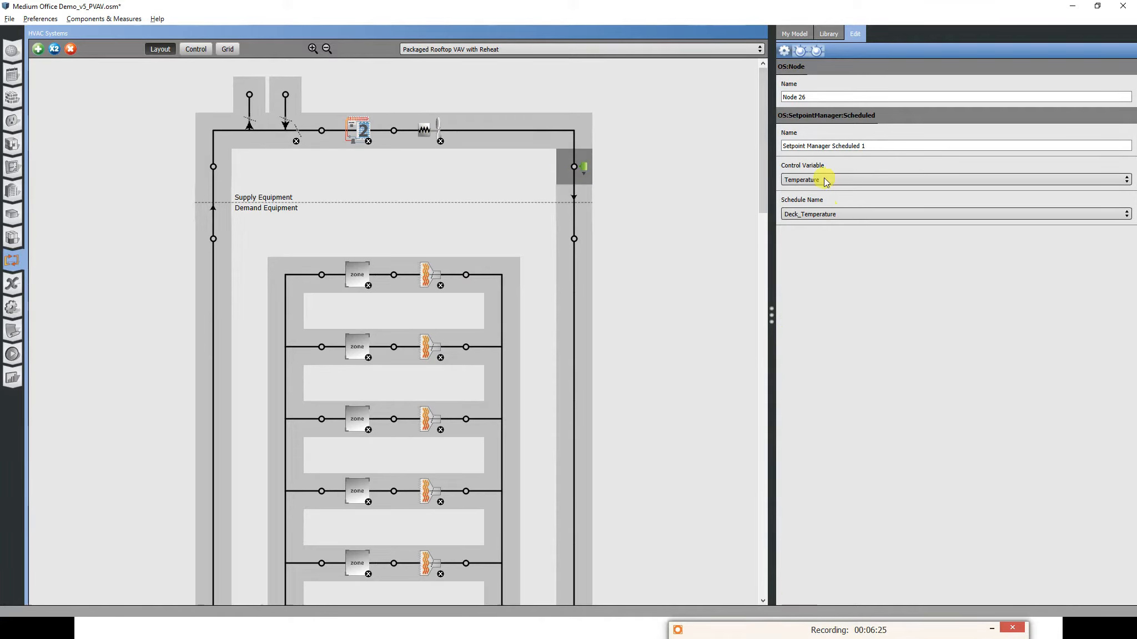
pyautogui.moveTo(574, 167)
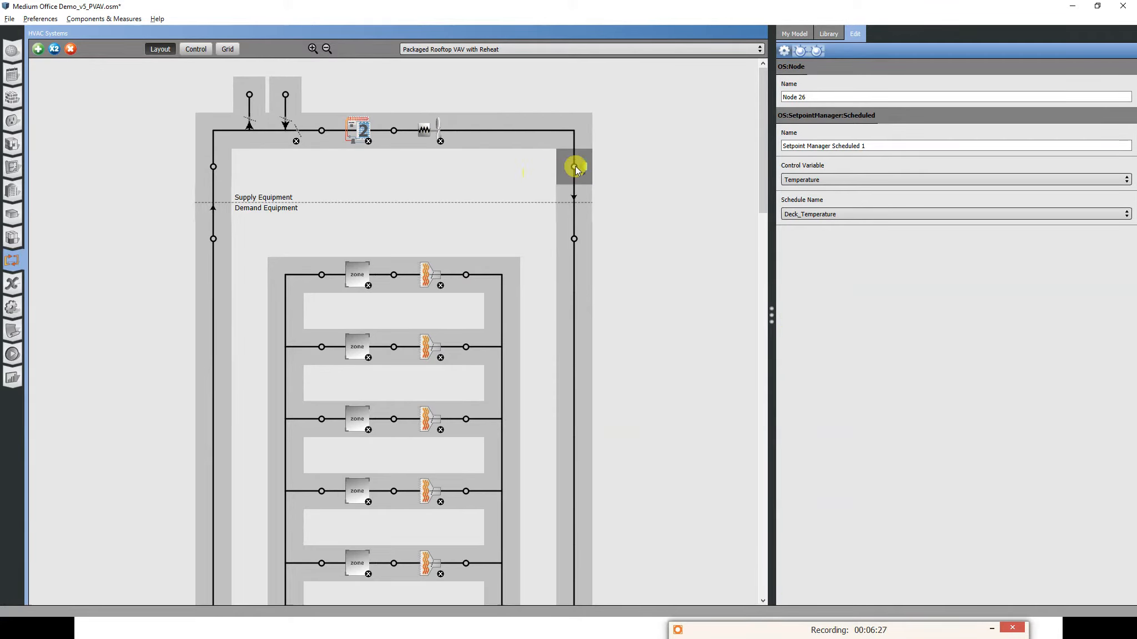
pyautogui.moveTo(666, 132)
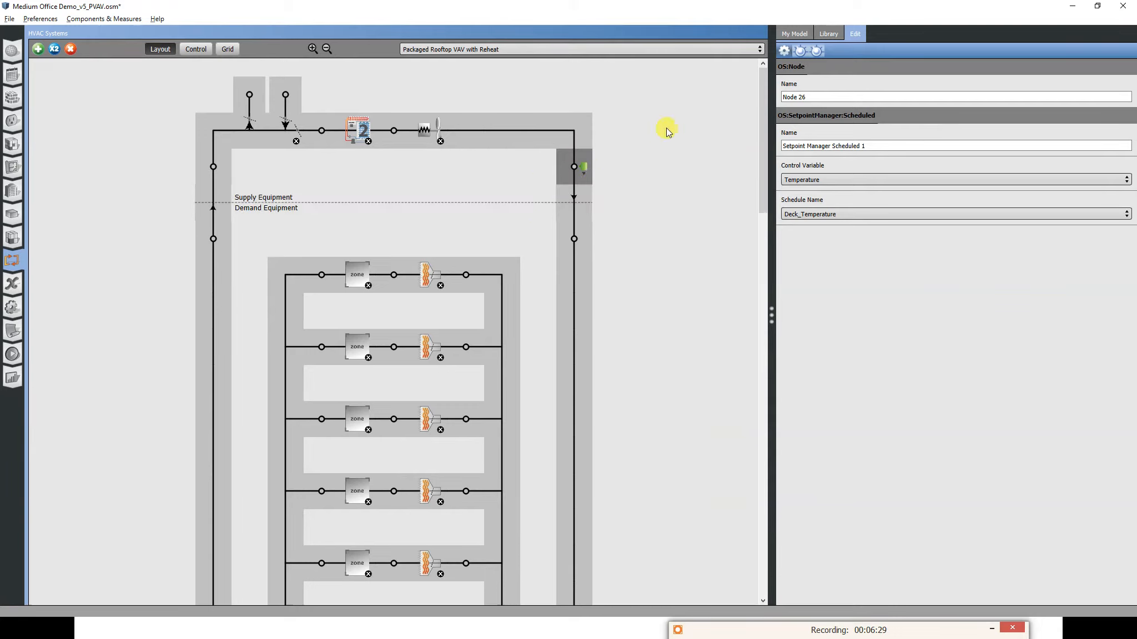
pyautogui.moveTo(584, 183)
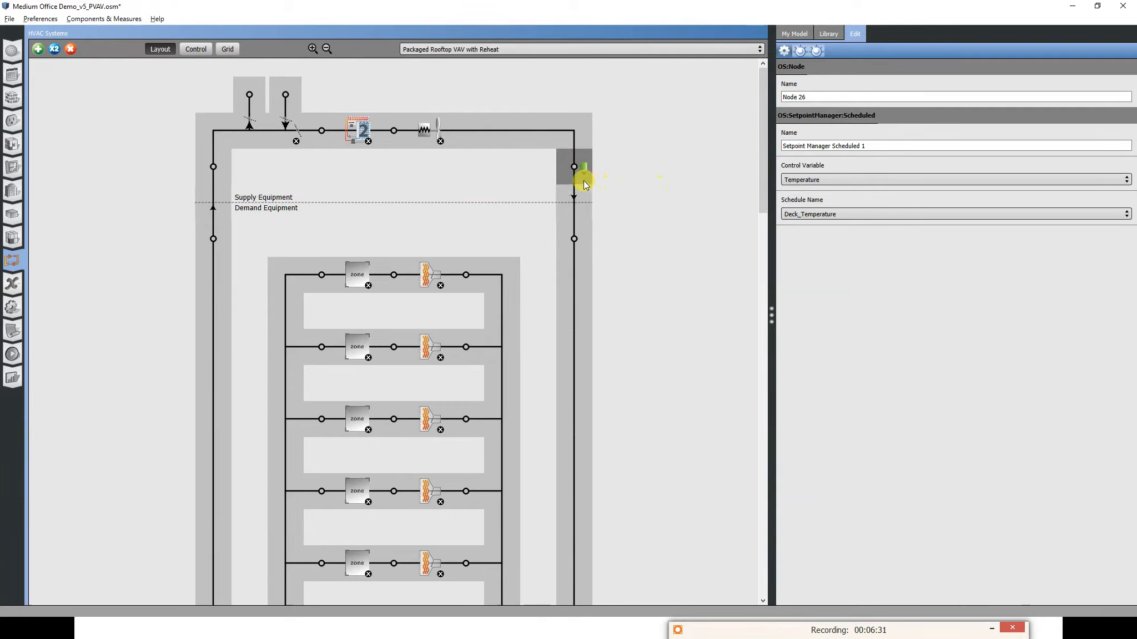
pyautogui.moveTo(145, 70)
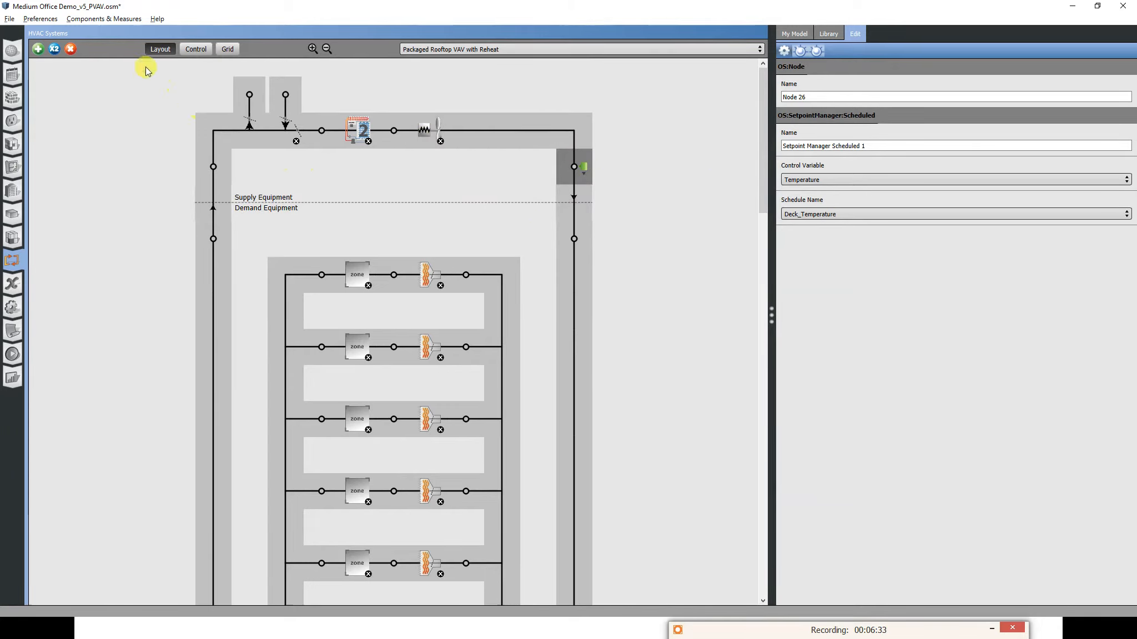
pyautogui.click(9, 18)
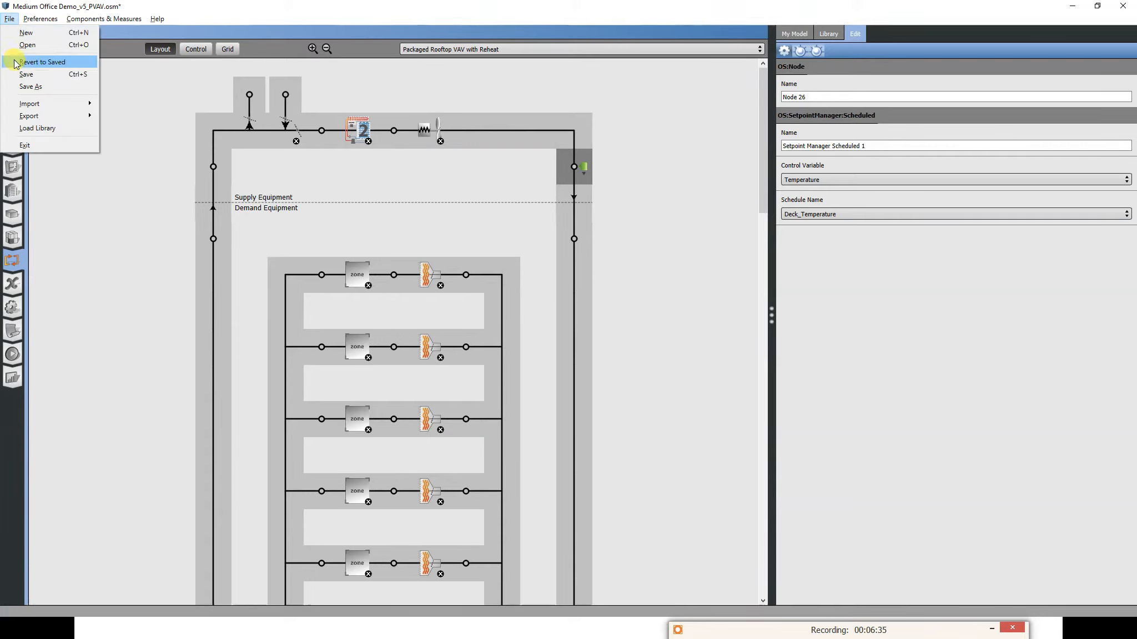
# Save the Medium Office Demo_v5_PVAV model via File > Save.
pyautogui.click(27, 74)
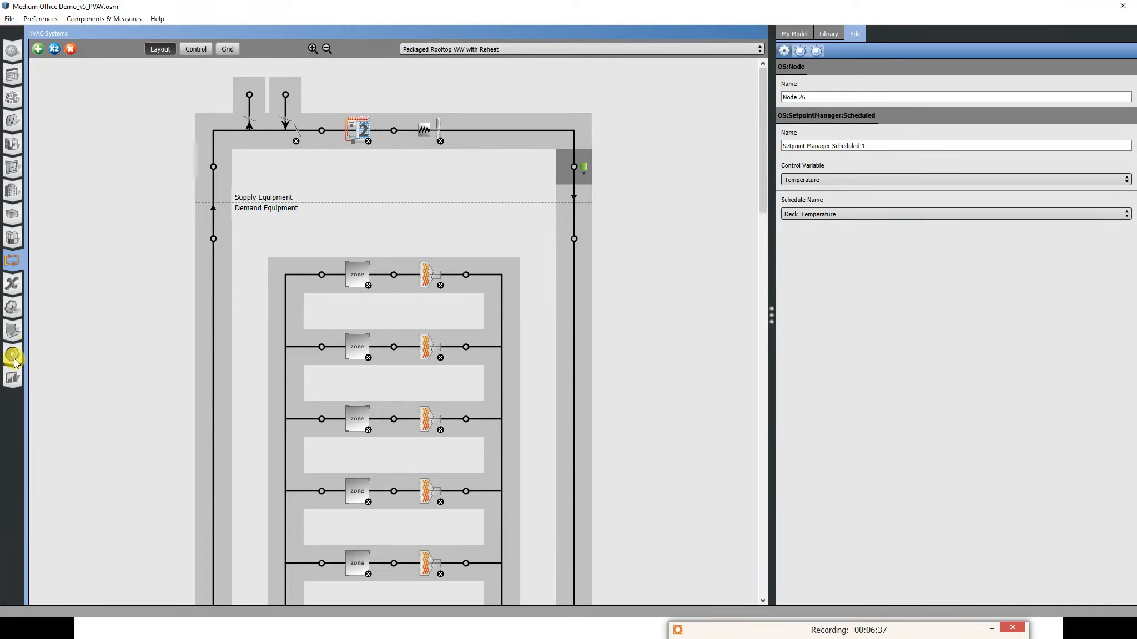
pyautogui.moveTo(12, 333)
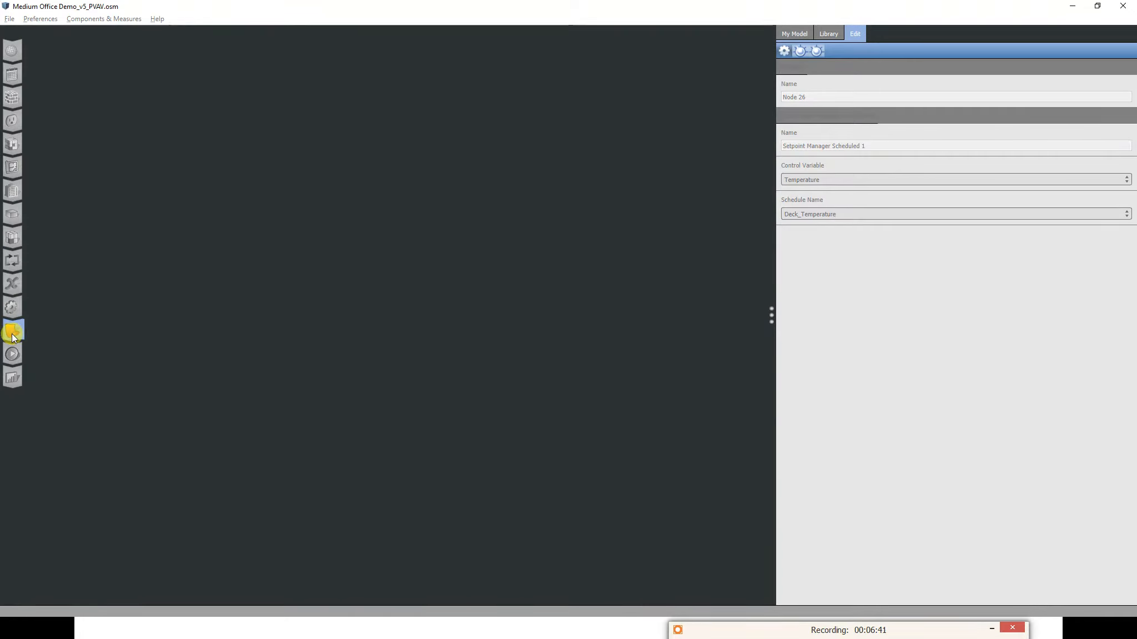
pyautogui.moveTo(225, 337)
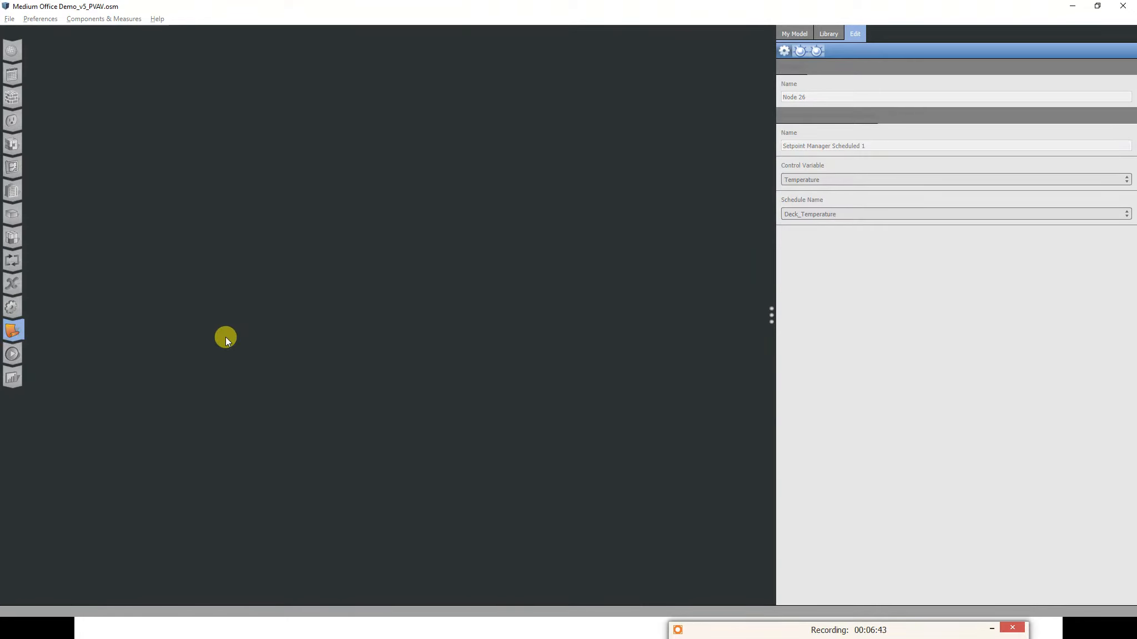
pyautogui.moveTo(773, 309)
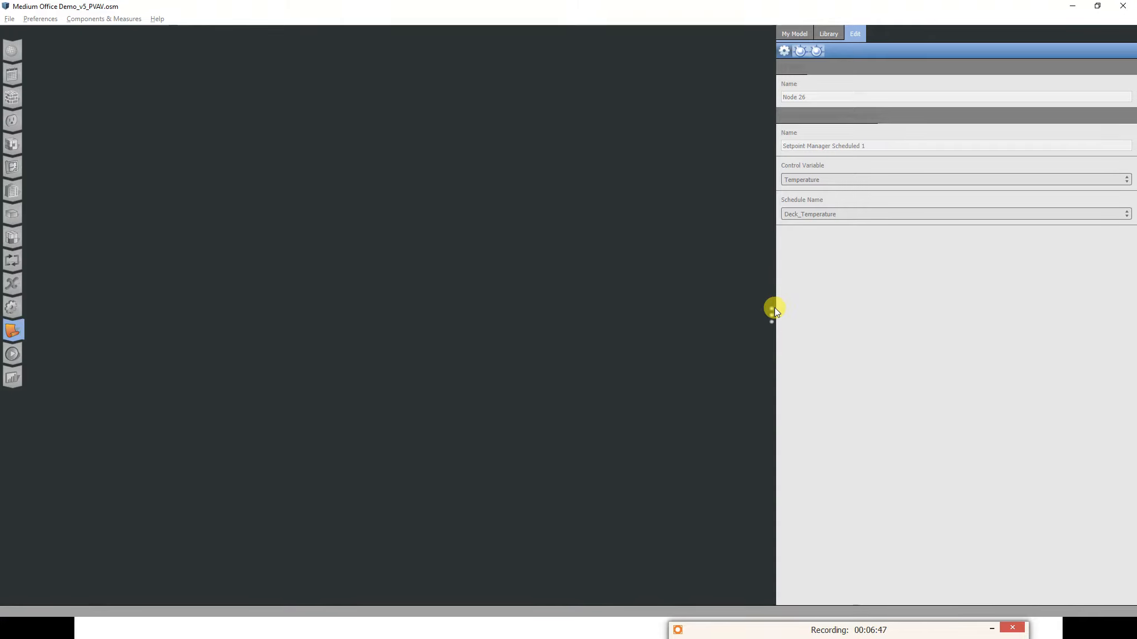
pyautogui.moveTo(139, 158)
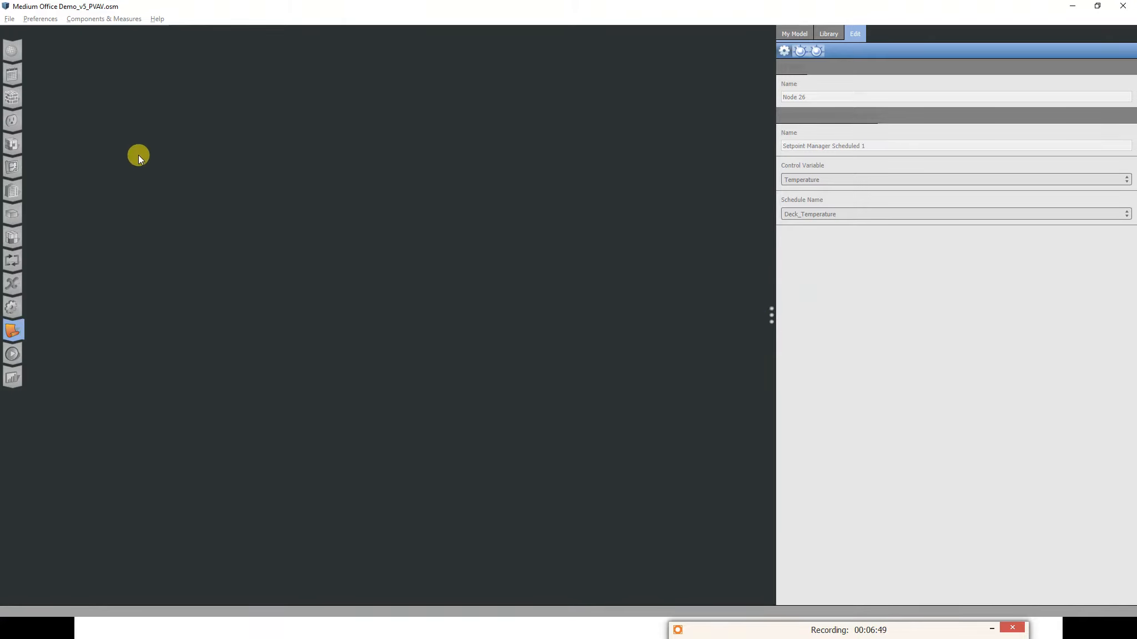
pyautogui.moveTo(214, 149)
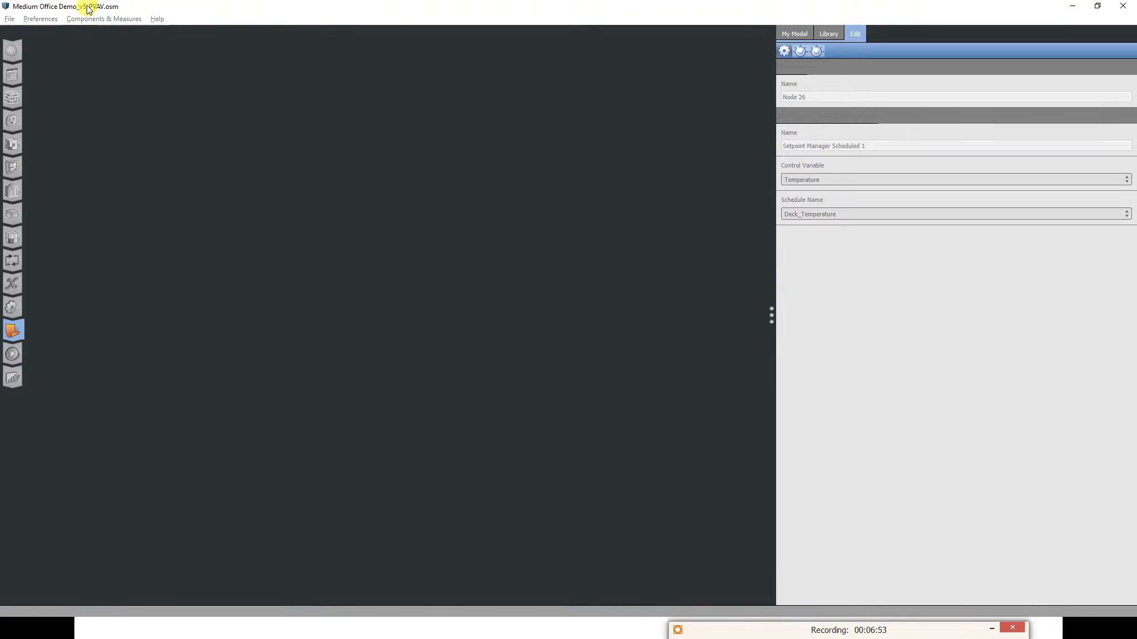
# In the Measures library, expand Reporting > QAQC to reach the OpenStudio Results measure.
pyautogui.click(12, 329)
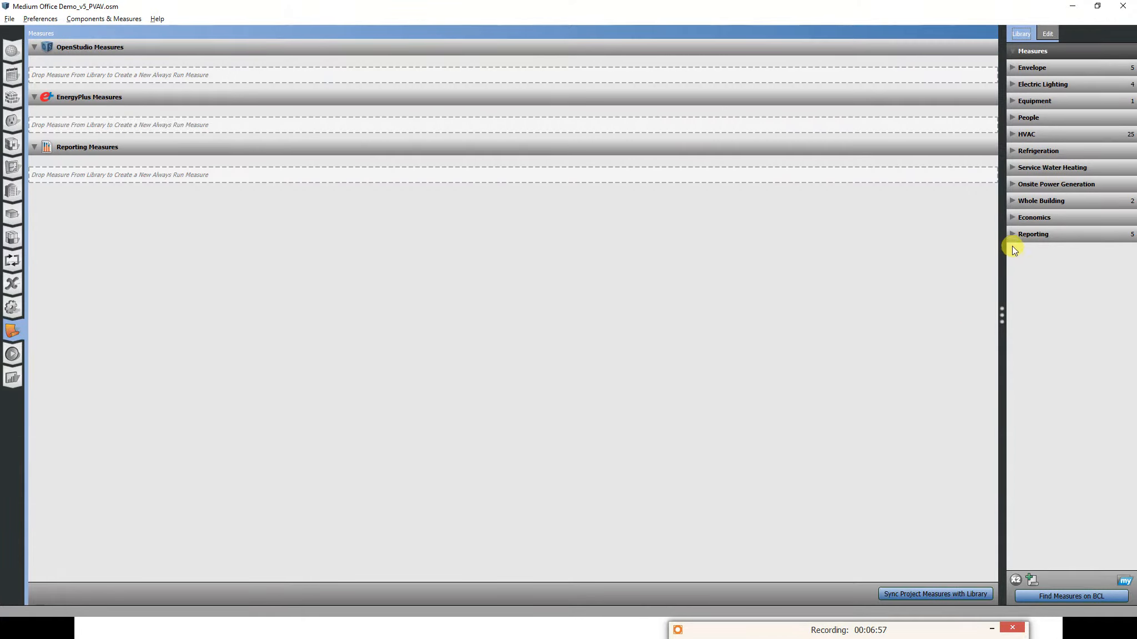
pyautogui.moveTo(1000, 245)
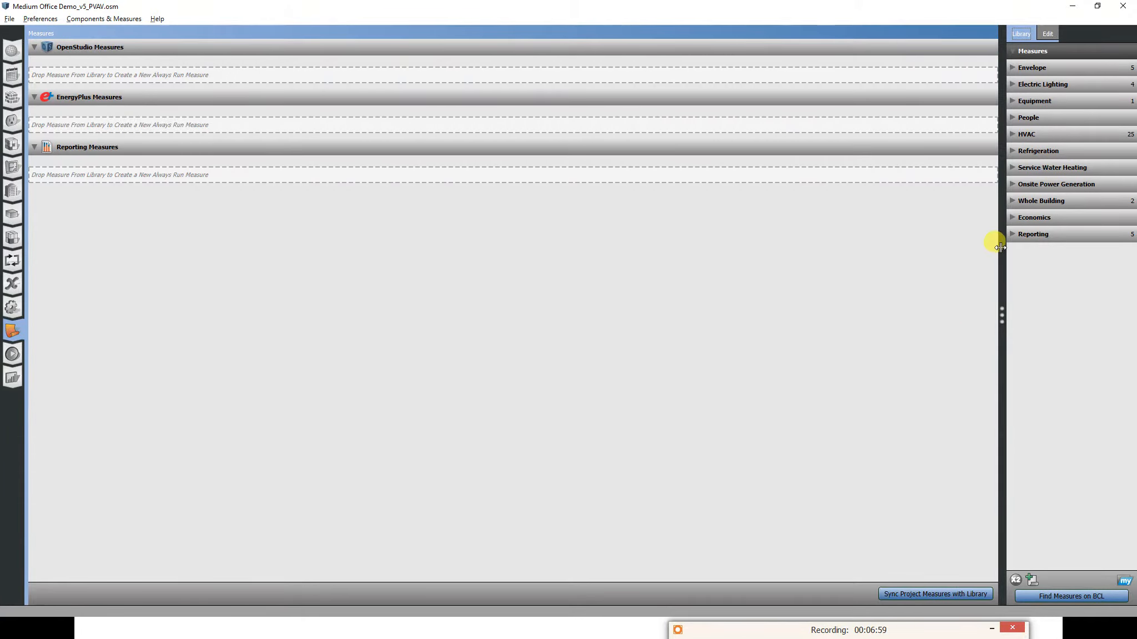
pyautogui.click(1032, 233)
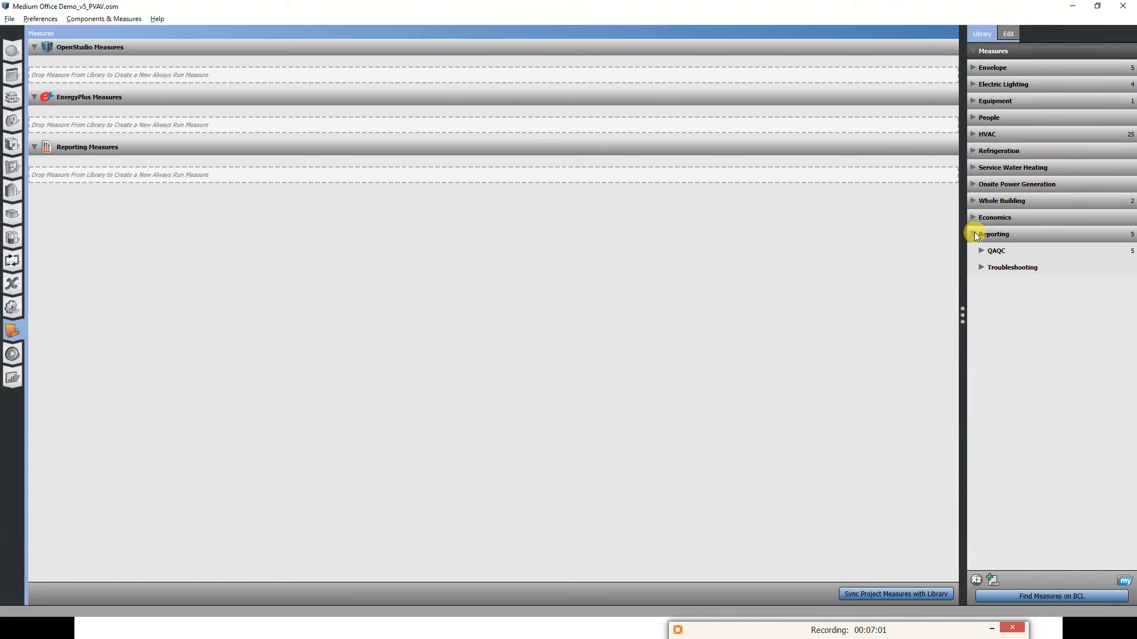
pyautogui.click(994, 233)
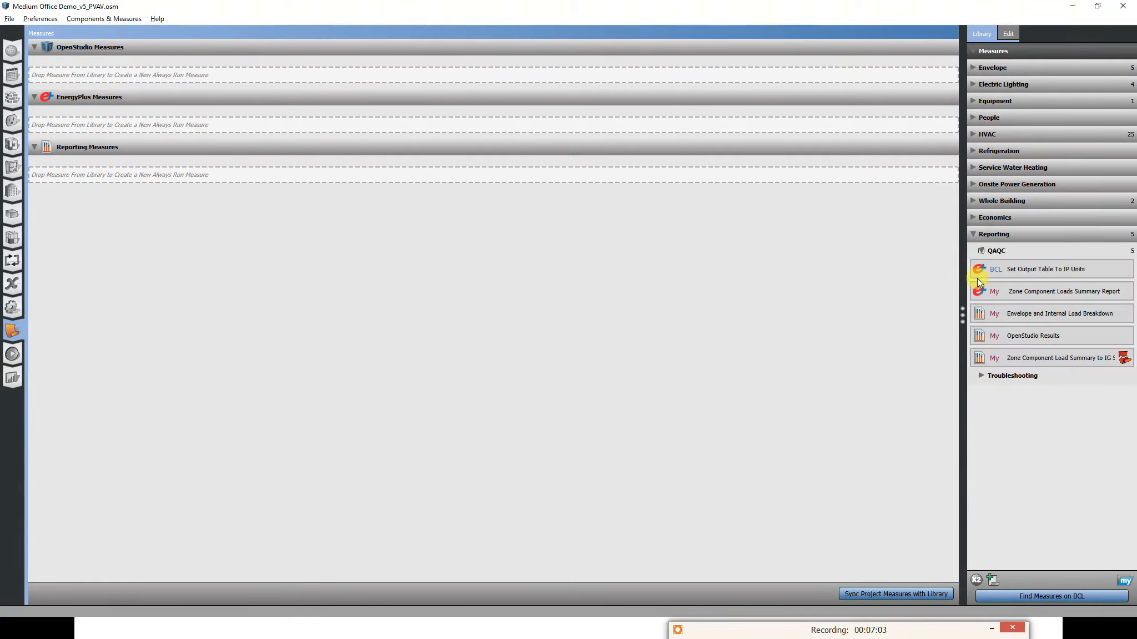
pyautogui.moveTo(1024, 335)
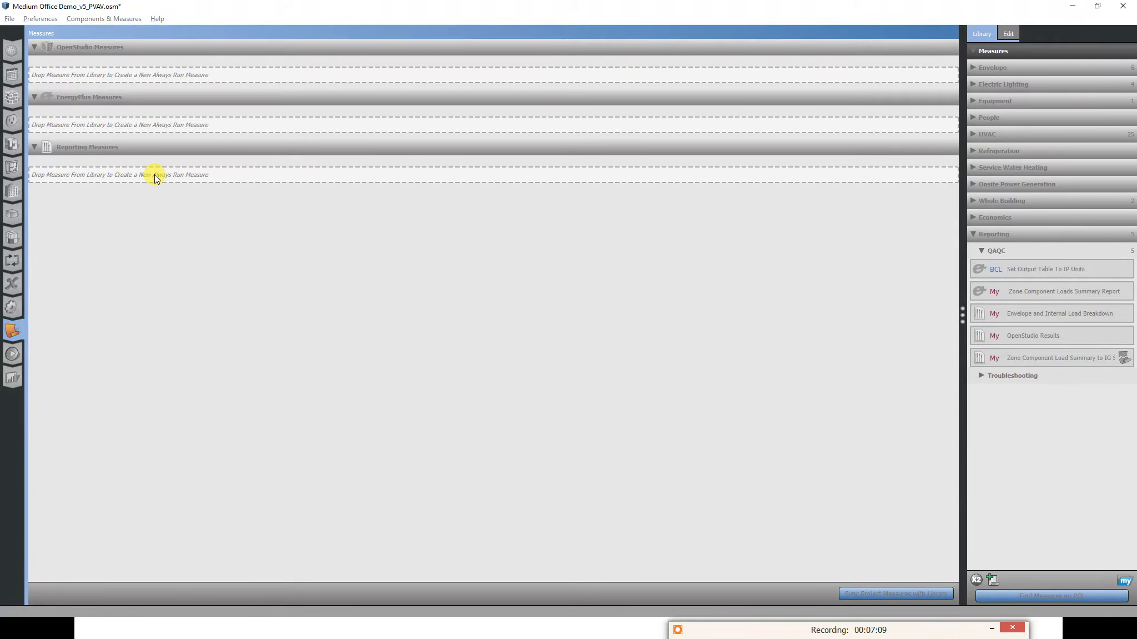
pyautogui.moveTo(68, 153)
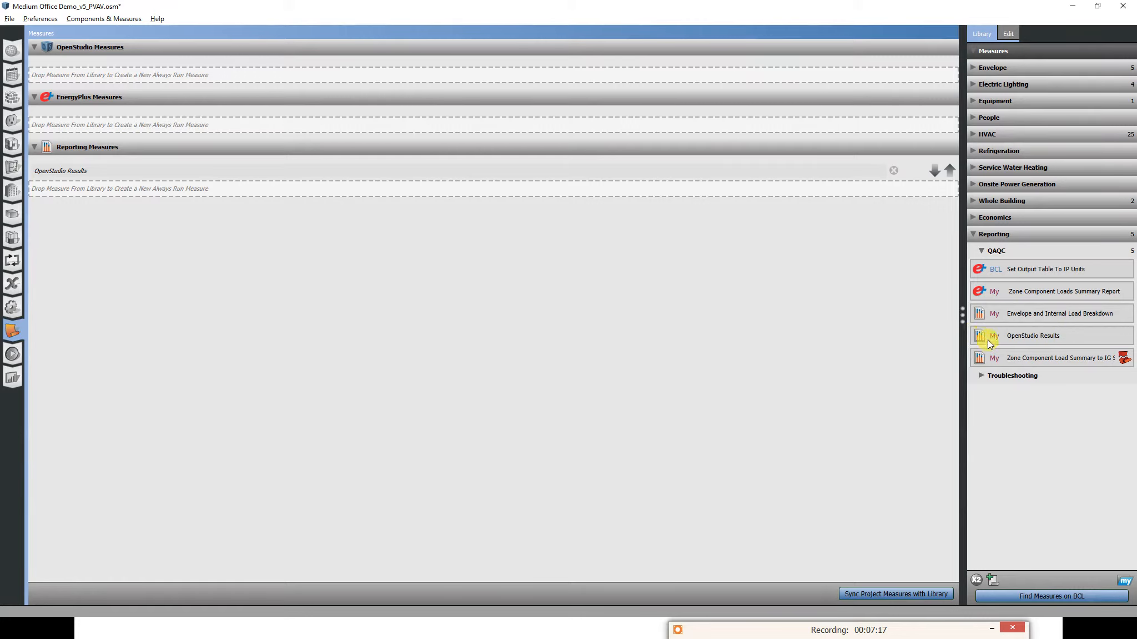
pyautogui.moveTo(312, 197)
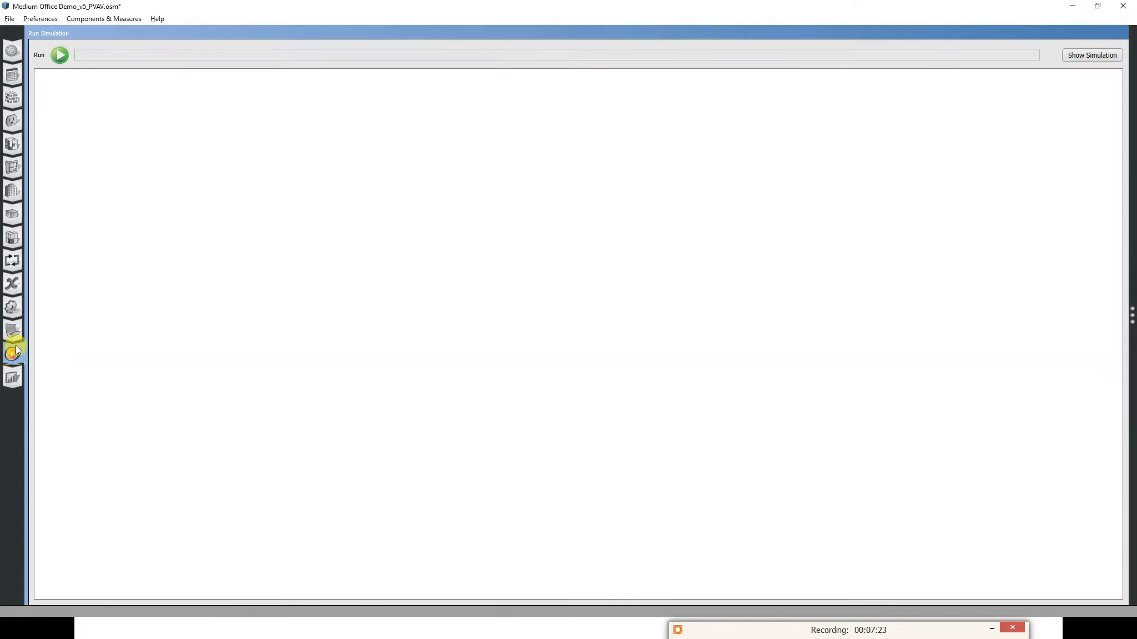
# Start the energy simulation from the Run Simulation page and let it progress.
pyautogui.click(60, 56)
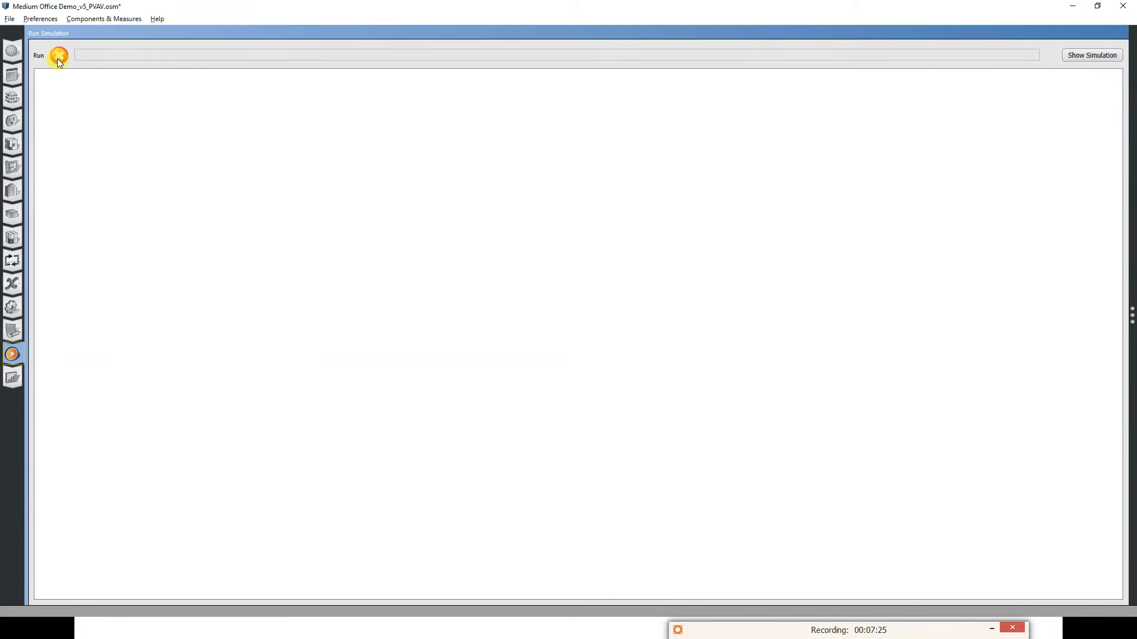
pyautogui.click(58, 56)
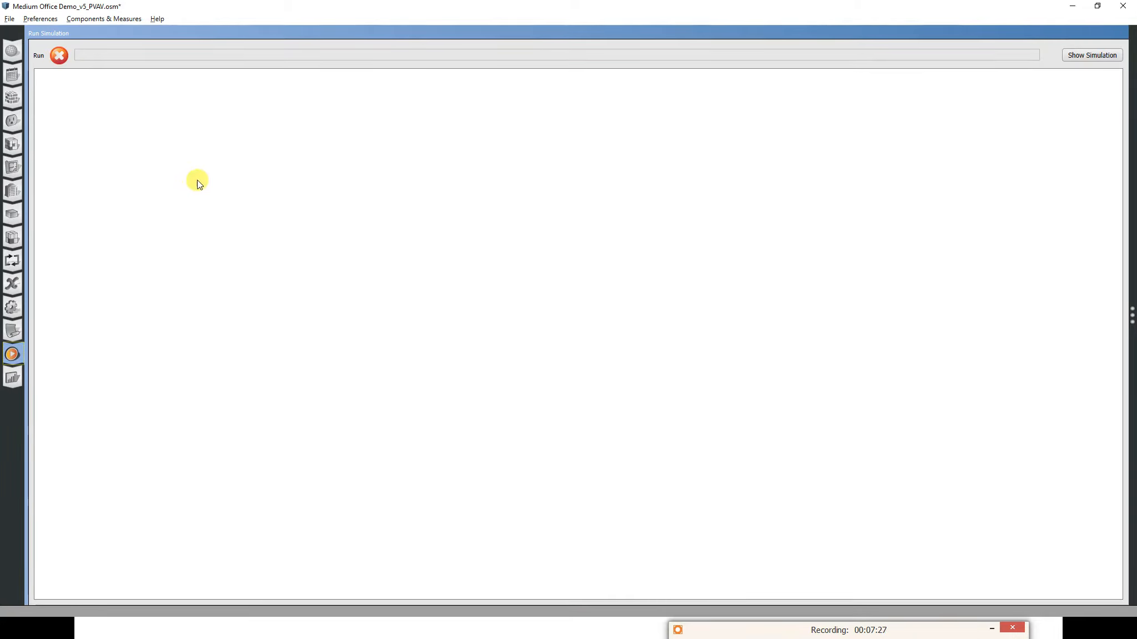
pyautogui.click(39, 55)
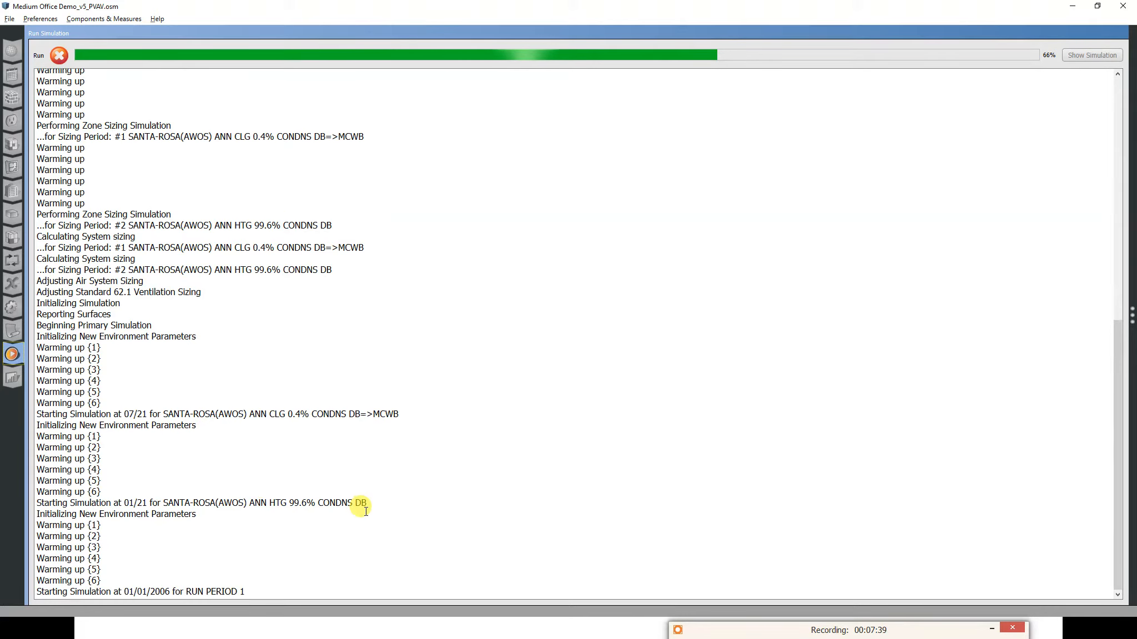
pyautogui.moveTo(163, 587)
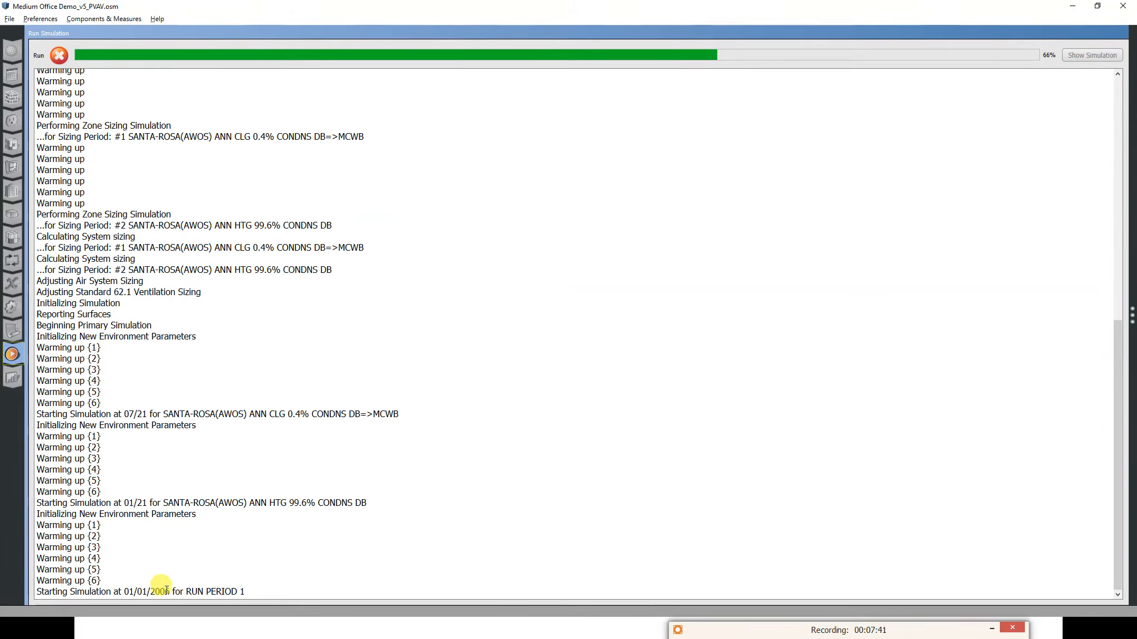
pyautogui.moveTo(264, 590)
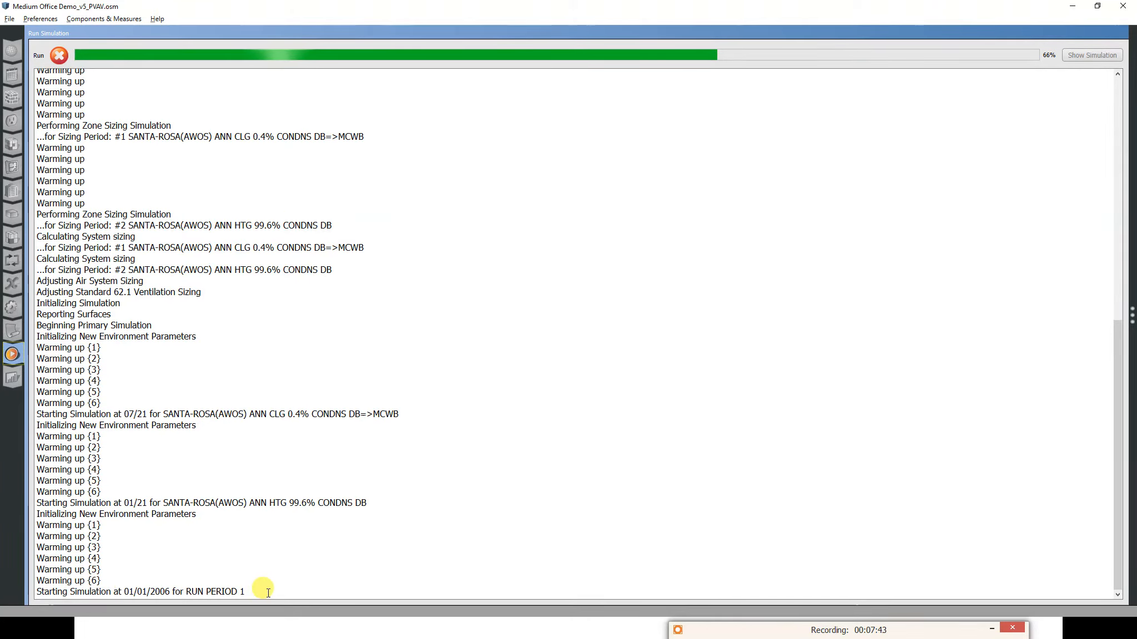
pyautogui.moveTo(340, 461)
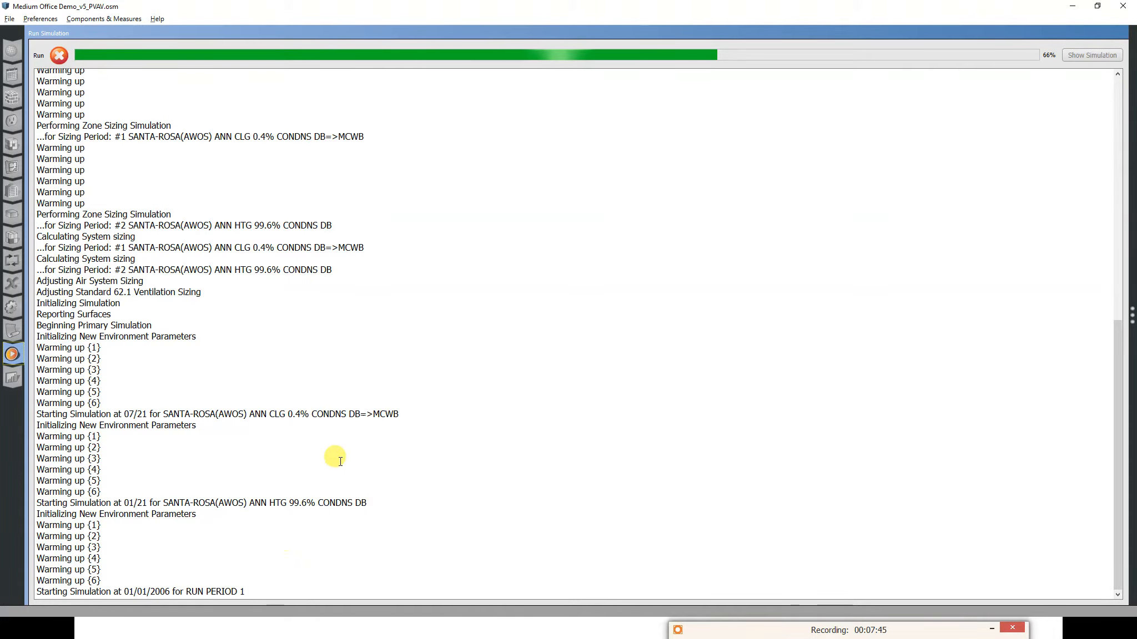
pyautogui.moveTo(448, 407)
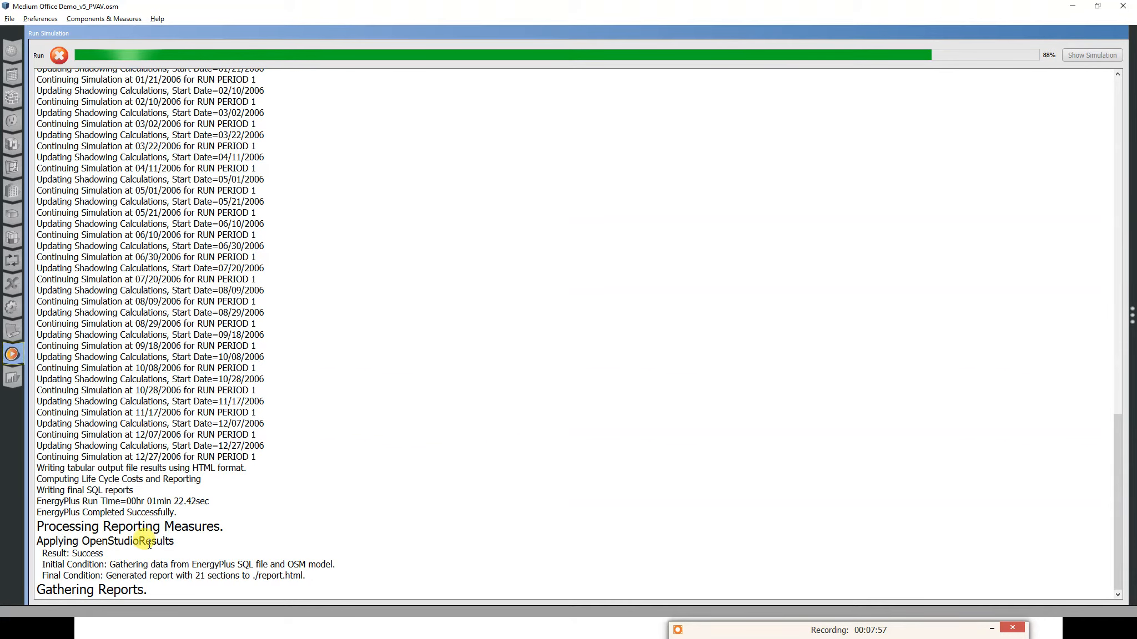
pyautogui.moveTo(154, 591)
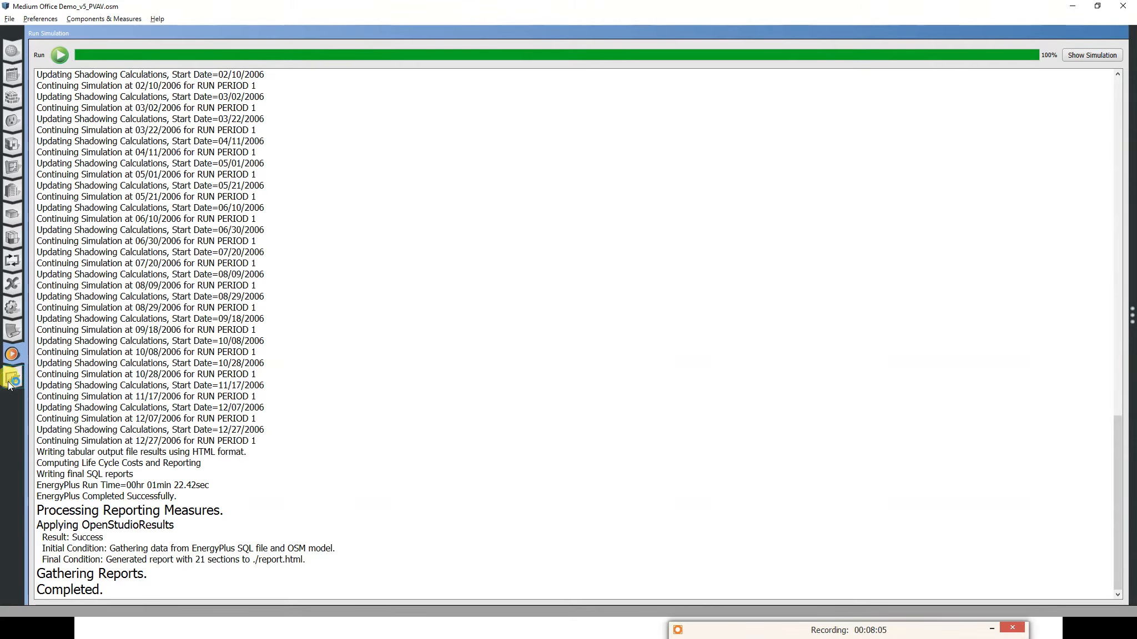
# View the Results Summary report and show Annual Overview end-use consumption as a table.
pyautogui.click(11, 378)
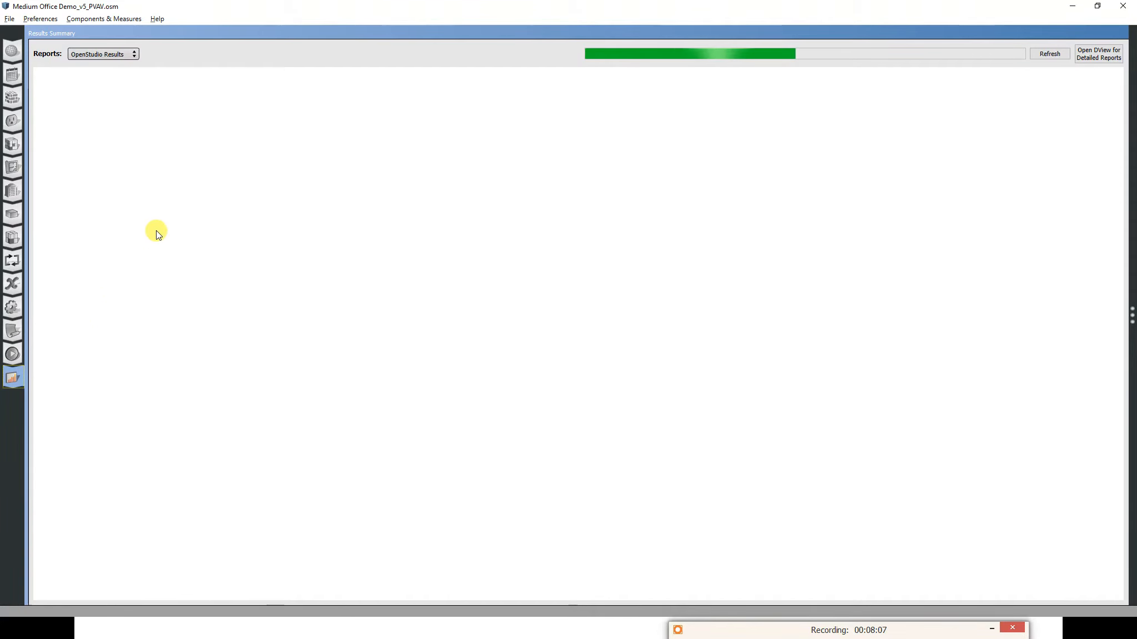
pyautogui.click(1049, 54)
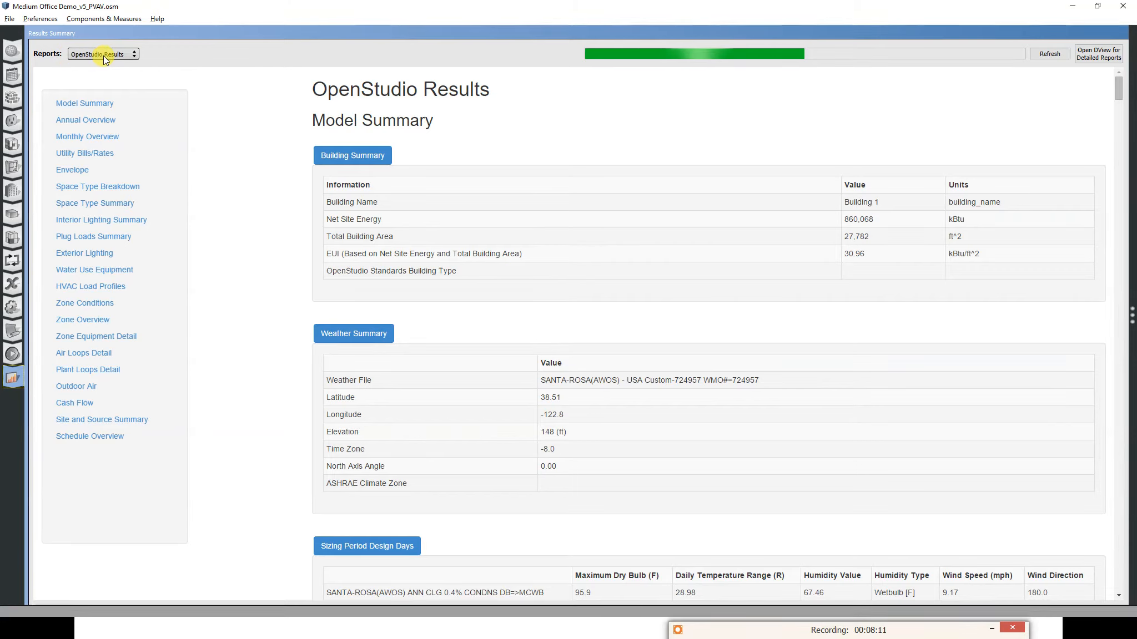
pyautogui.moveTo(336, 97)
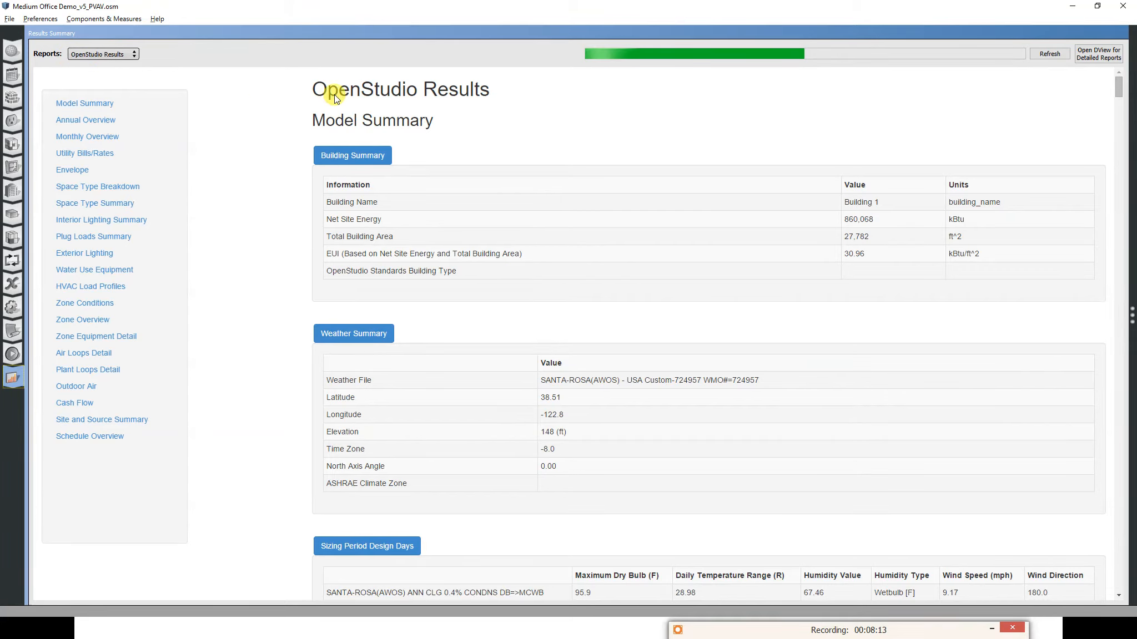
pyautogui.moveTo(505, 143)
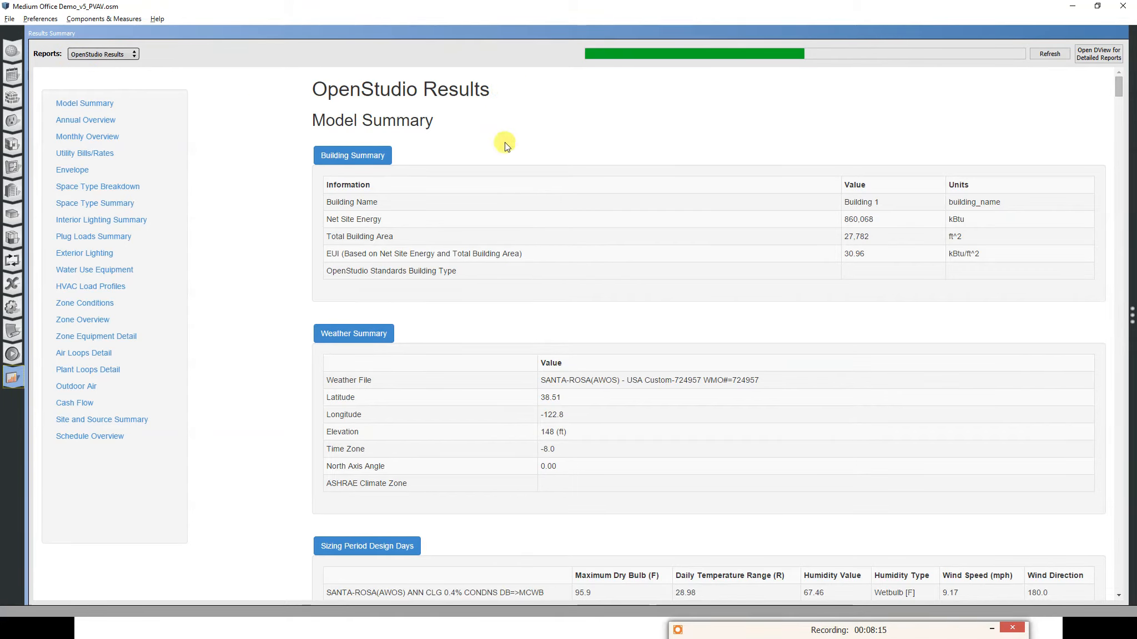
pyautogui.moveTo(891, 220)
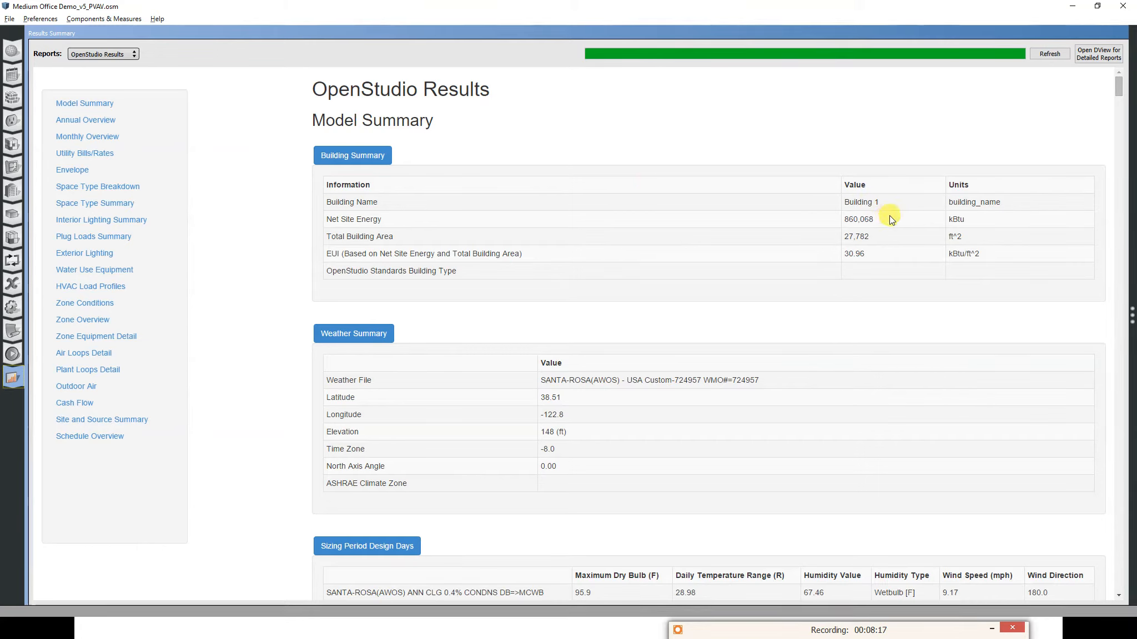
pyautogui.moveTo(844, 259)
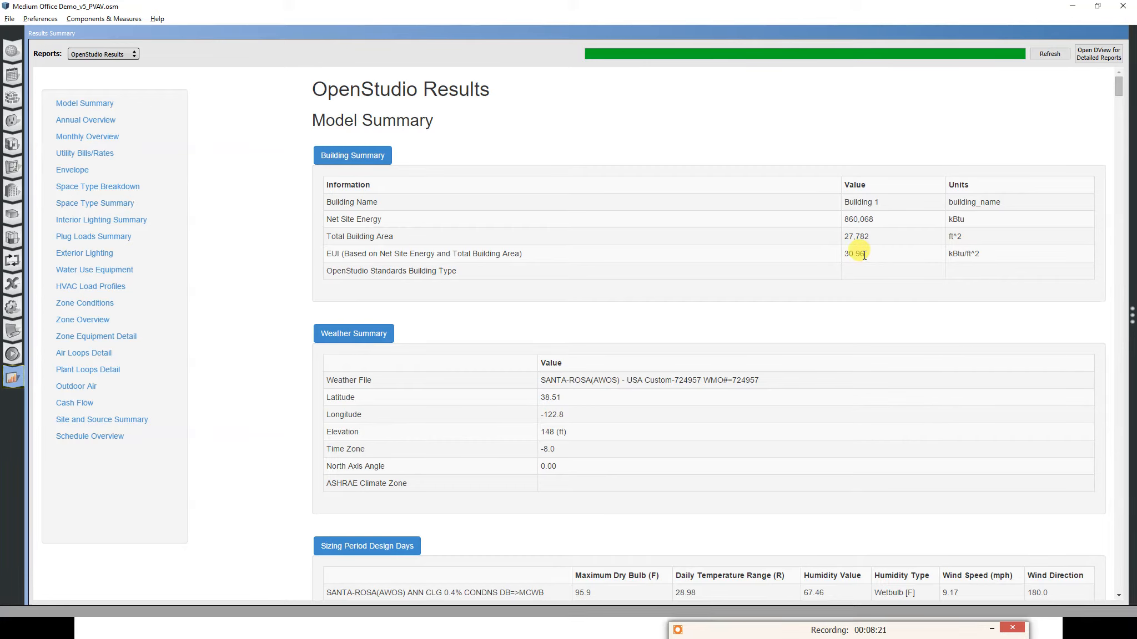
pyautogui.moveTo(430, 354)
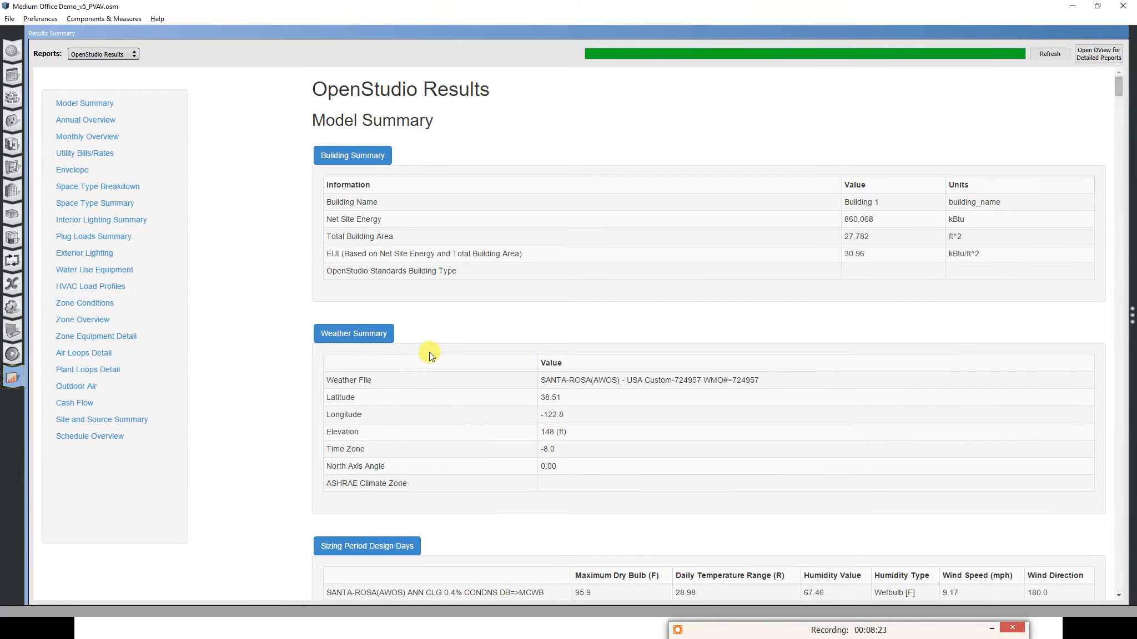
pyautogui.scroll(-3)
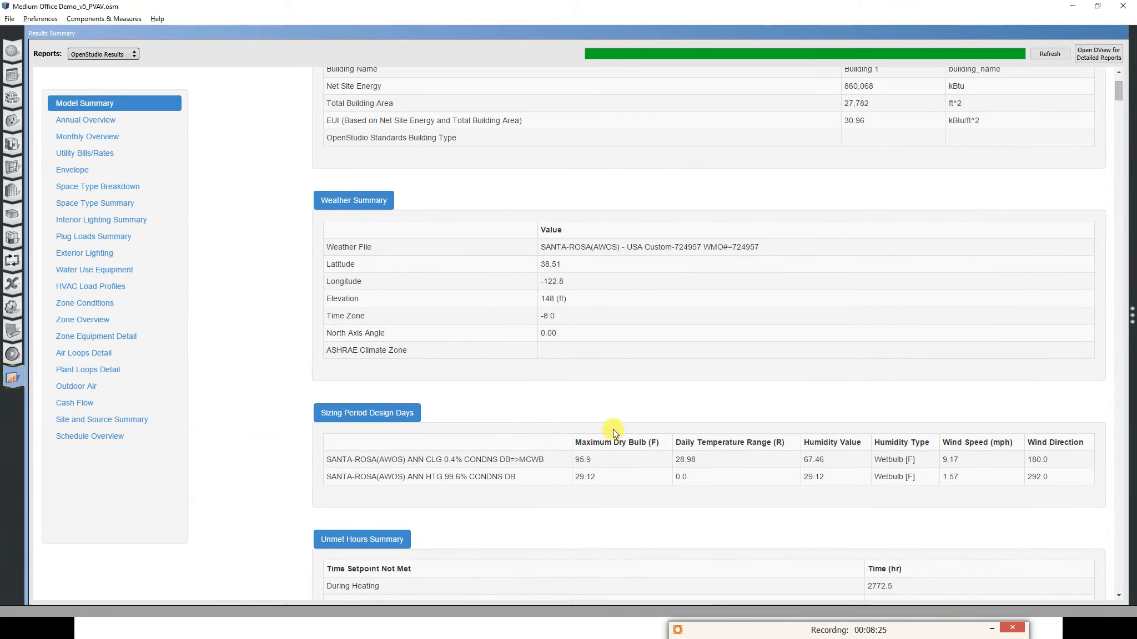
pyautogui.scroll(-3)
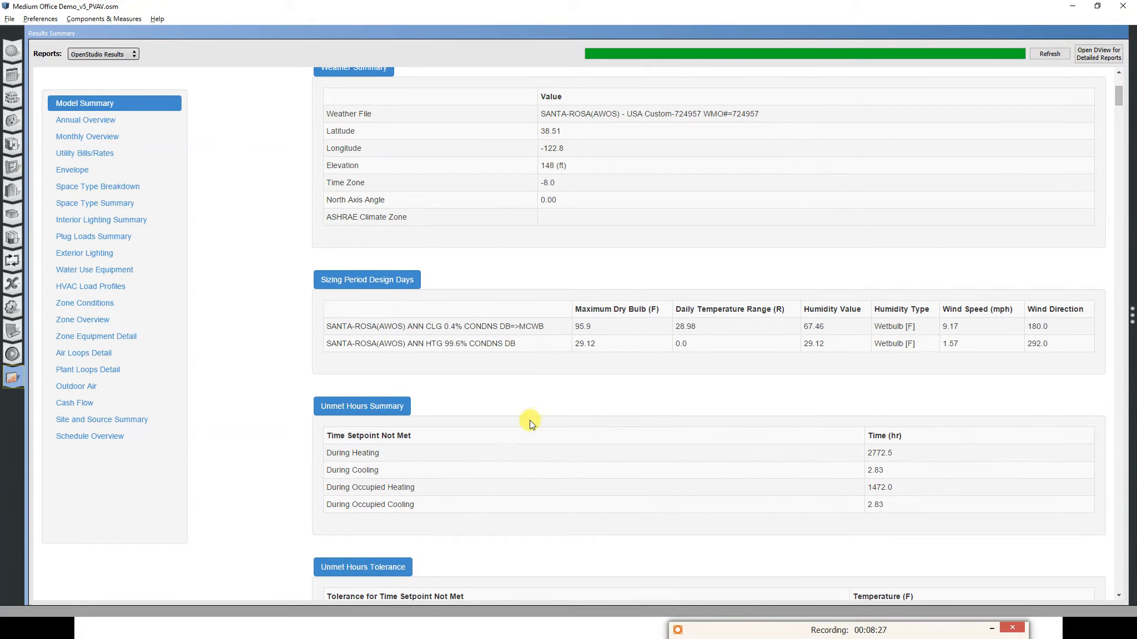
pyautogui.scroll(-3)
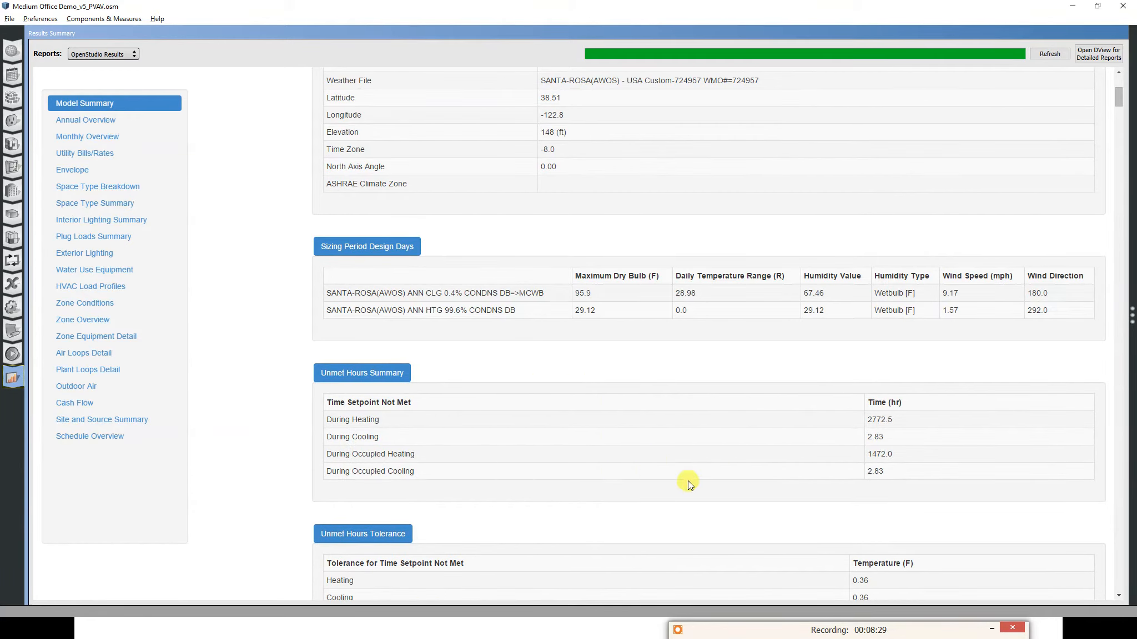
pyautogui.moveTo(424, 464)
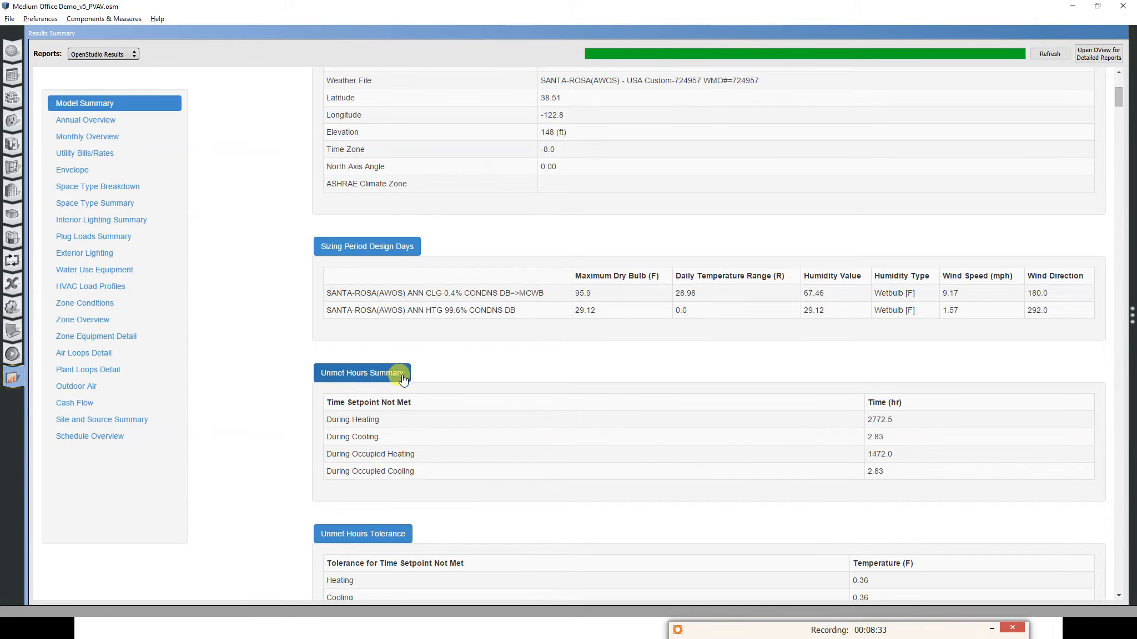
pyautogui.moveTo(456, 482)
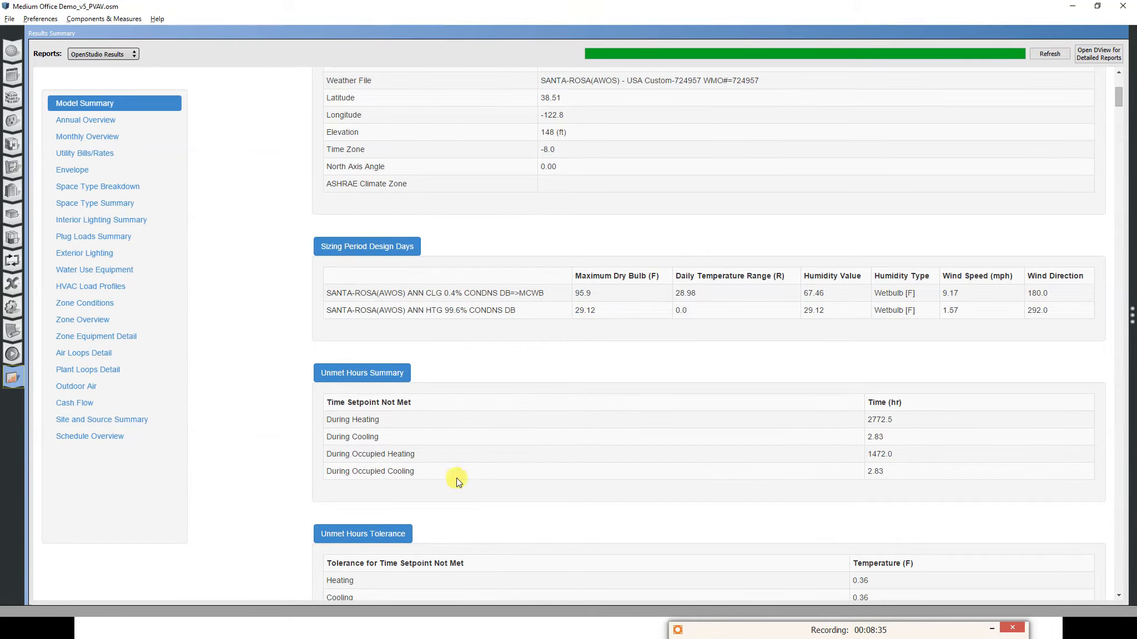
pyautogui.scroll(-3)
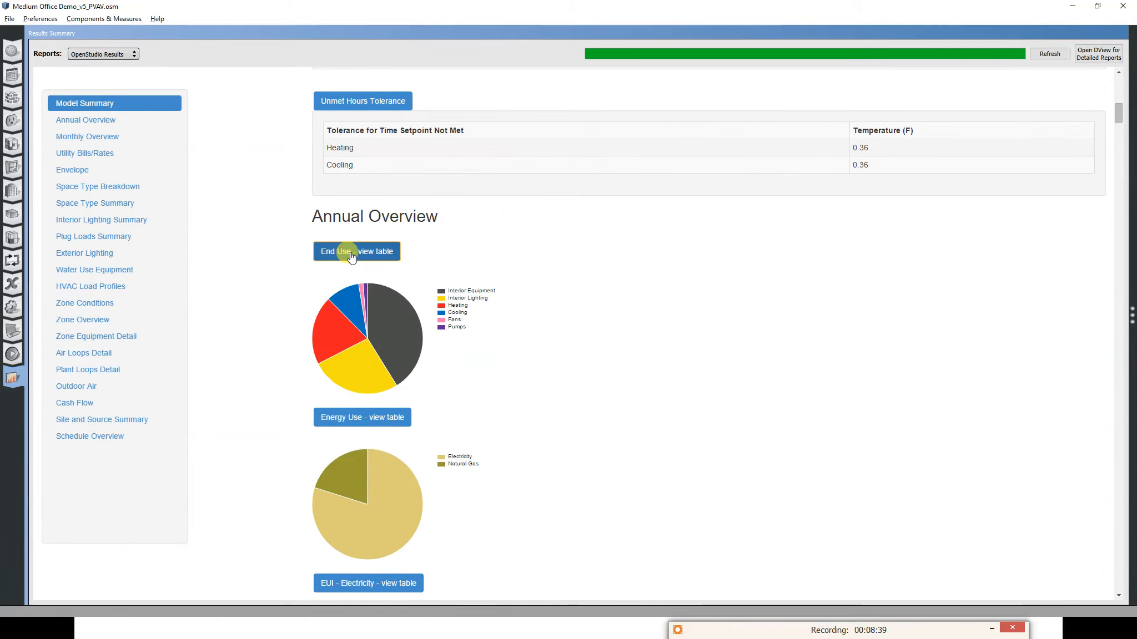
pyautogui.click(356, 251)
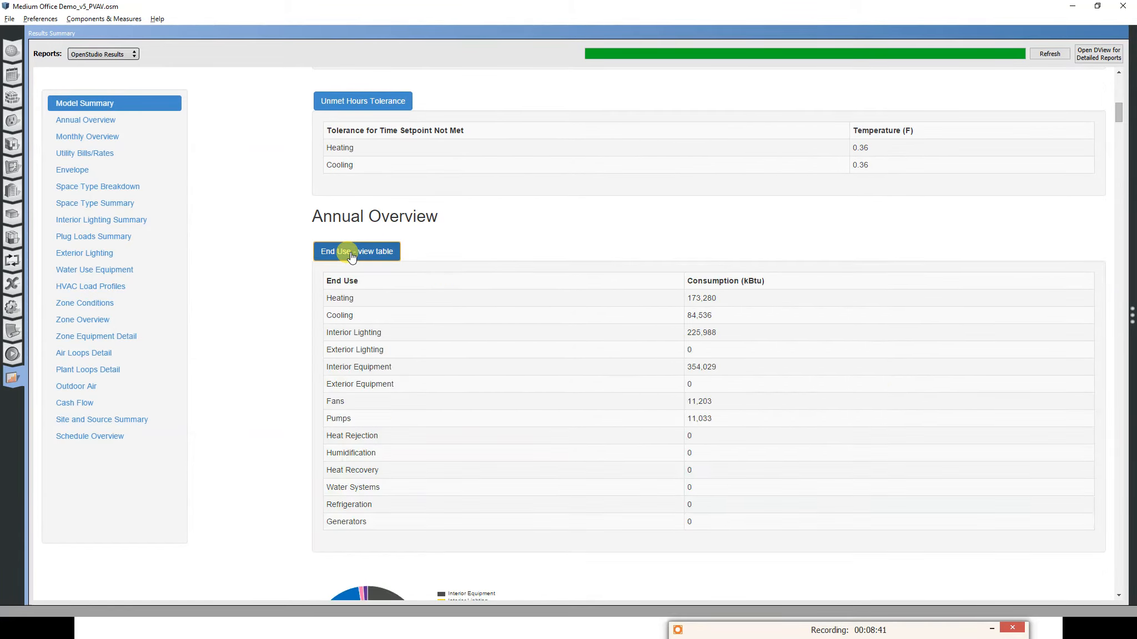
pyautogui.moveTo(716, 302)
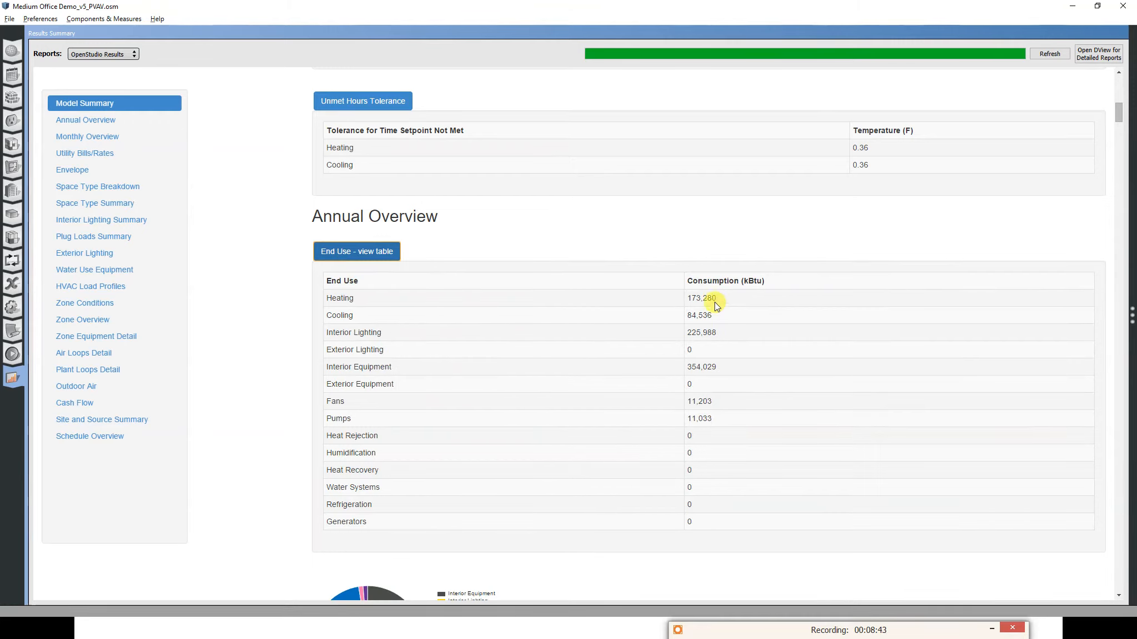
pyautogui.moveTo(250, 257)
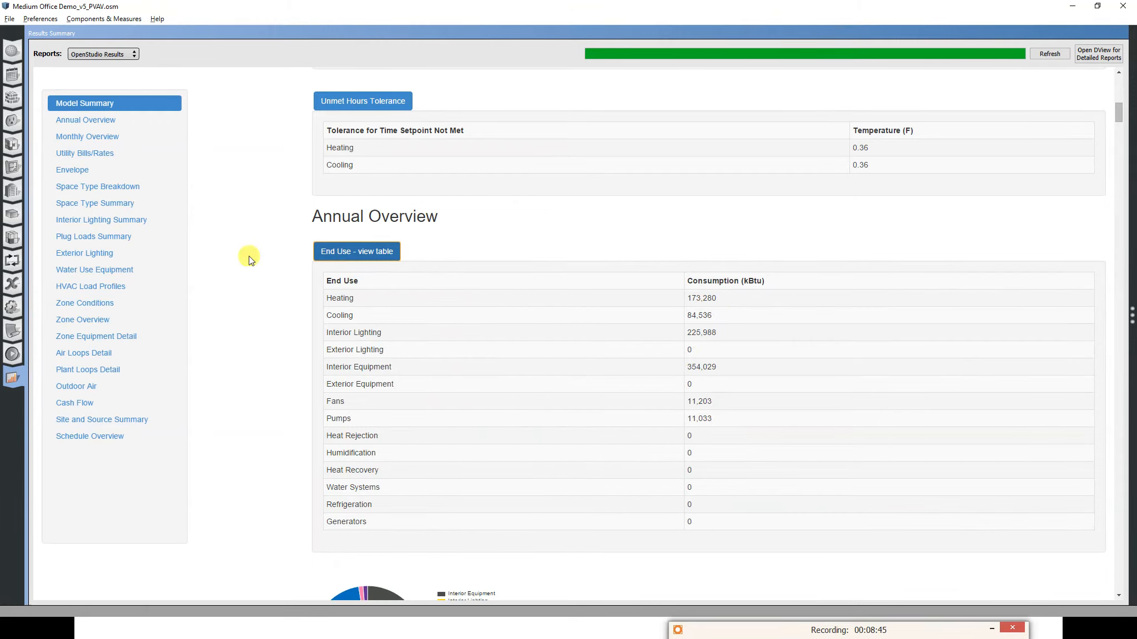
pyautogui.click(101, 54)
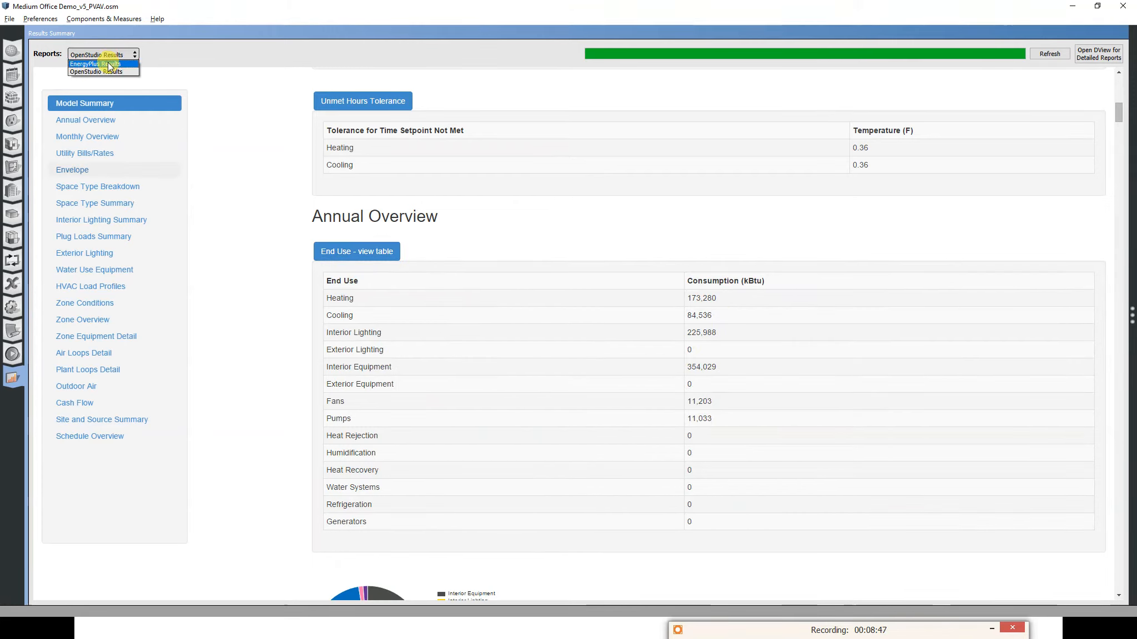
# Switch to the EnergyPlus Results report, review End Uses, then return to OpenStudio Results.
pyautogui.click(92, 63)
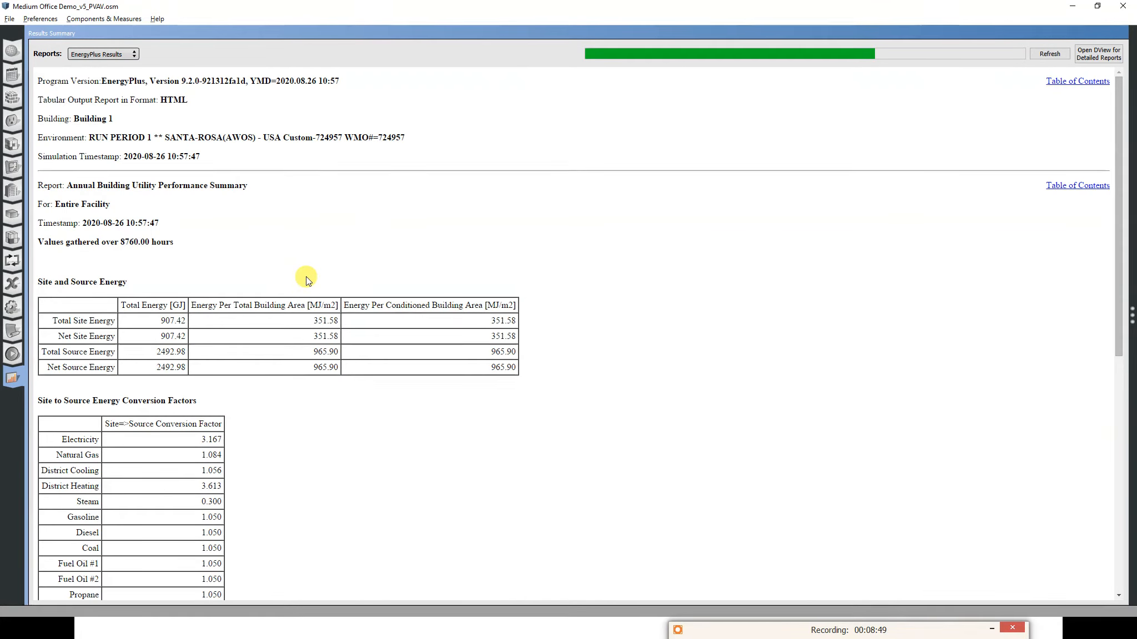
pyautogui.scroll(-3)
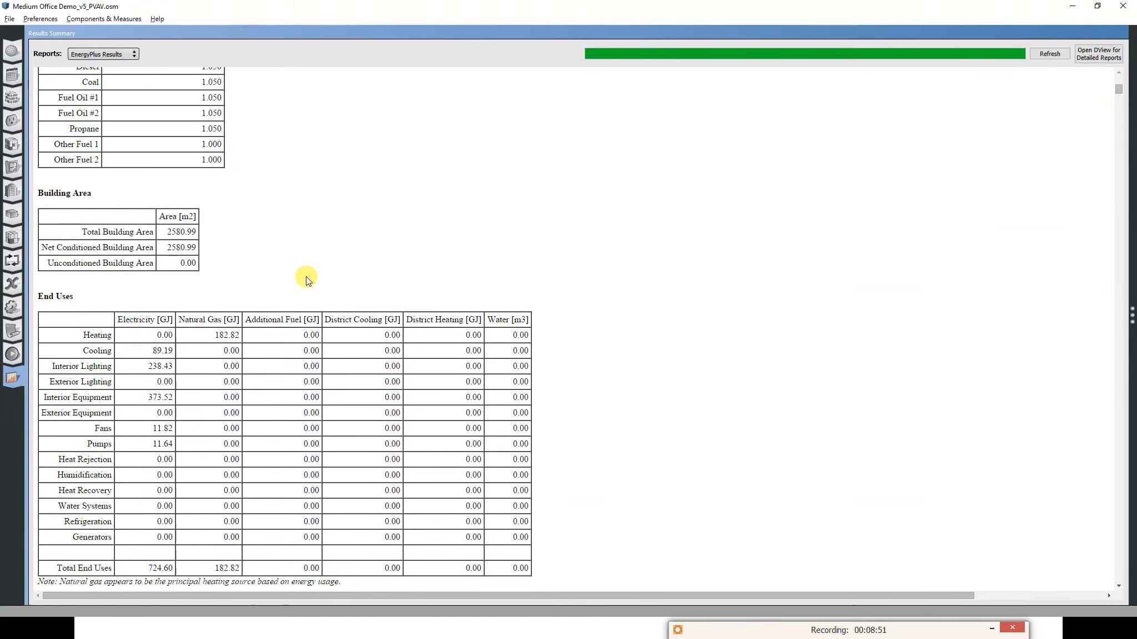
pyautogui.moveTo(161, 440)
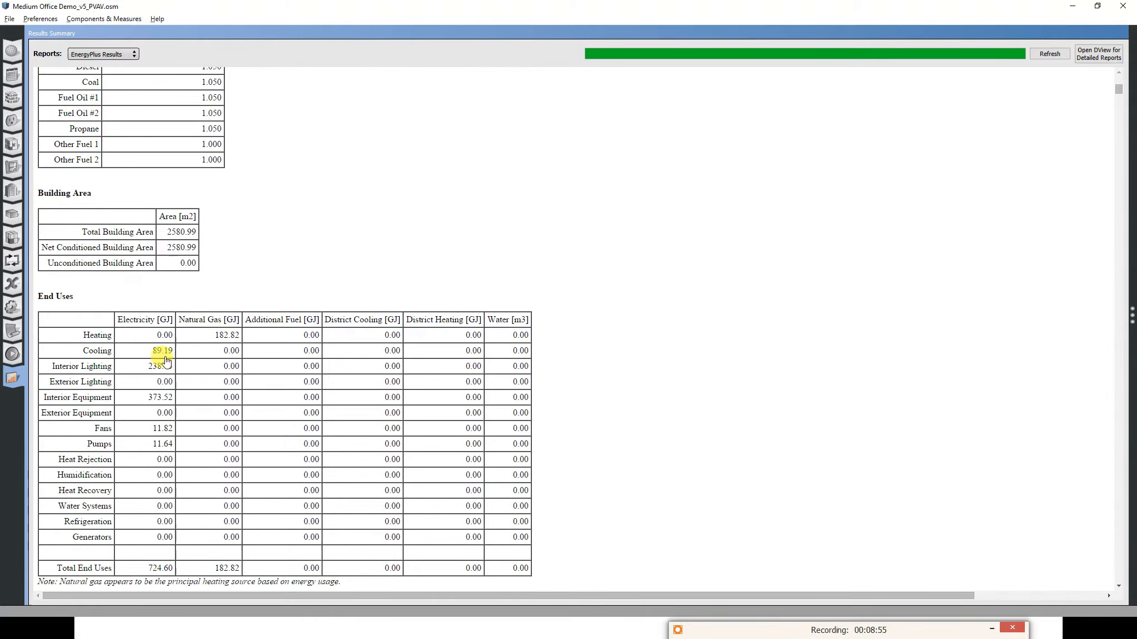
pyautogui.moveTo(186, 342)
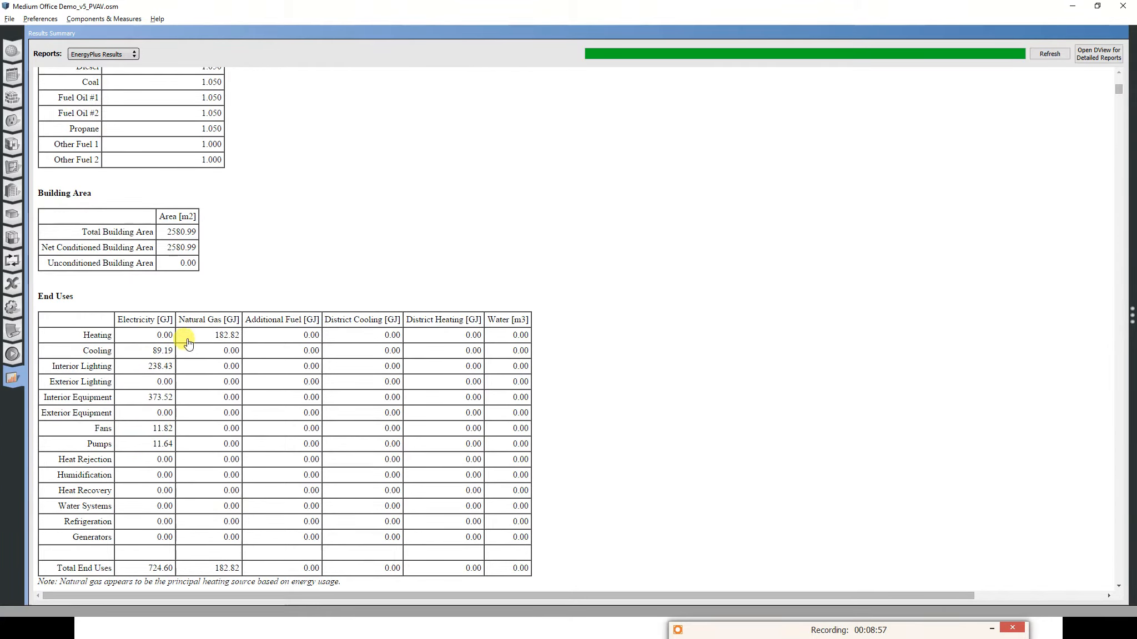
pyautogui.scroll(3)
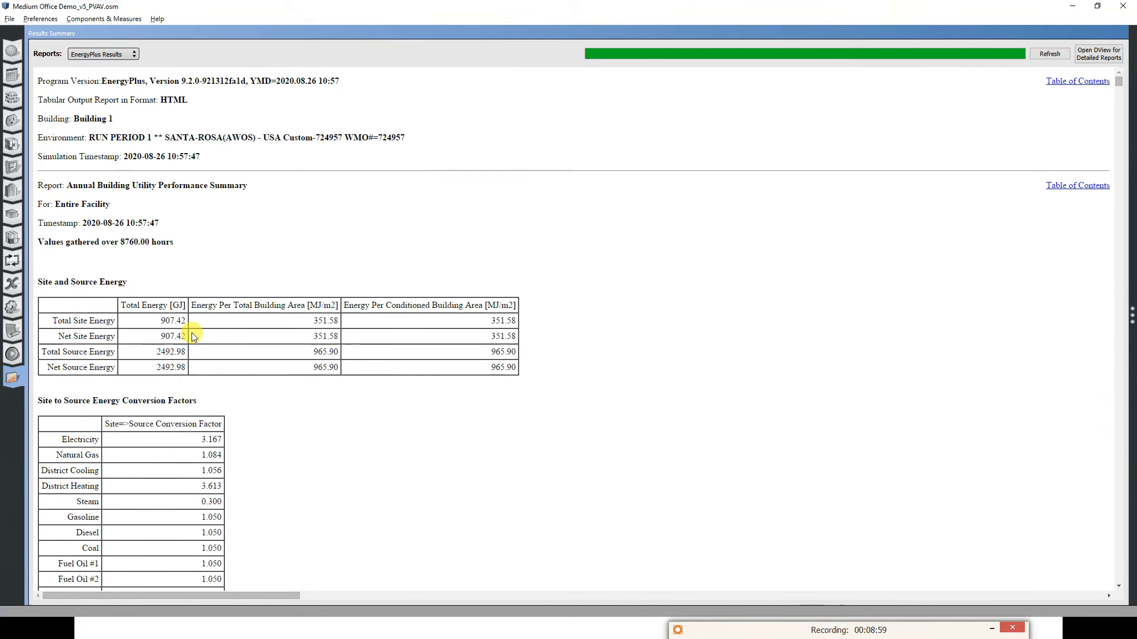
pyautogui.click(101, 53)
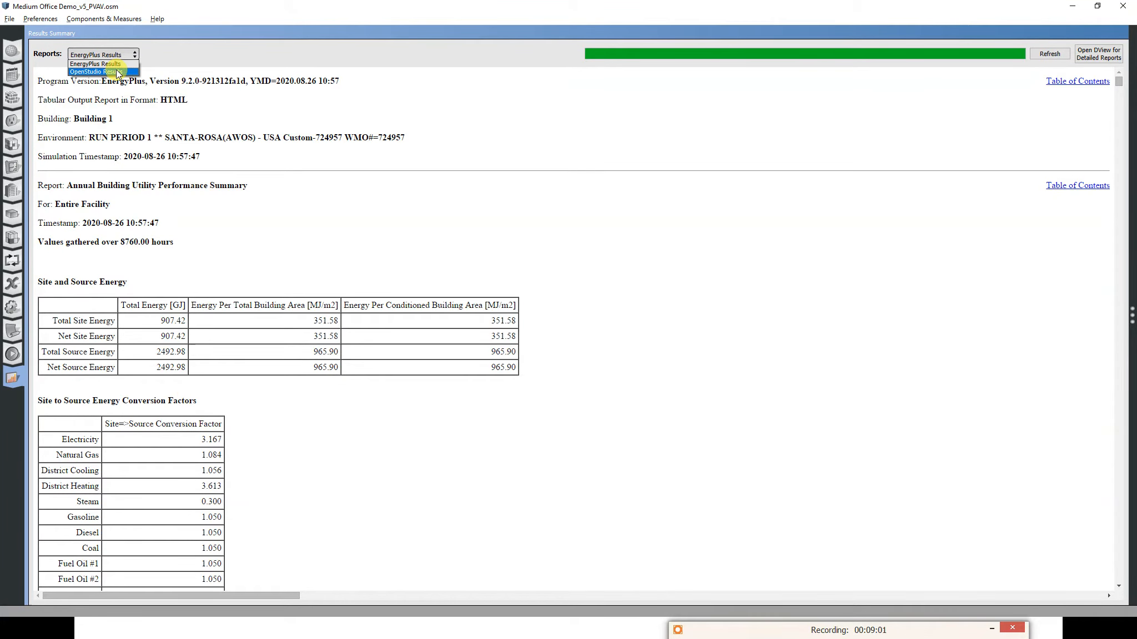
pyautogui.click(94, 72)
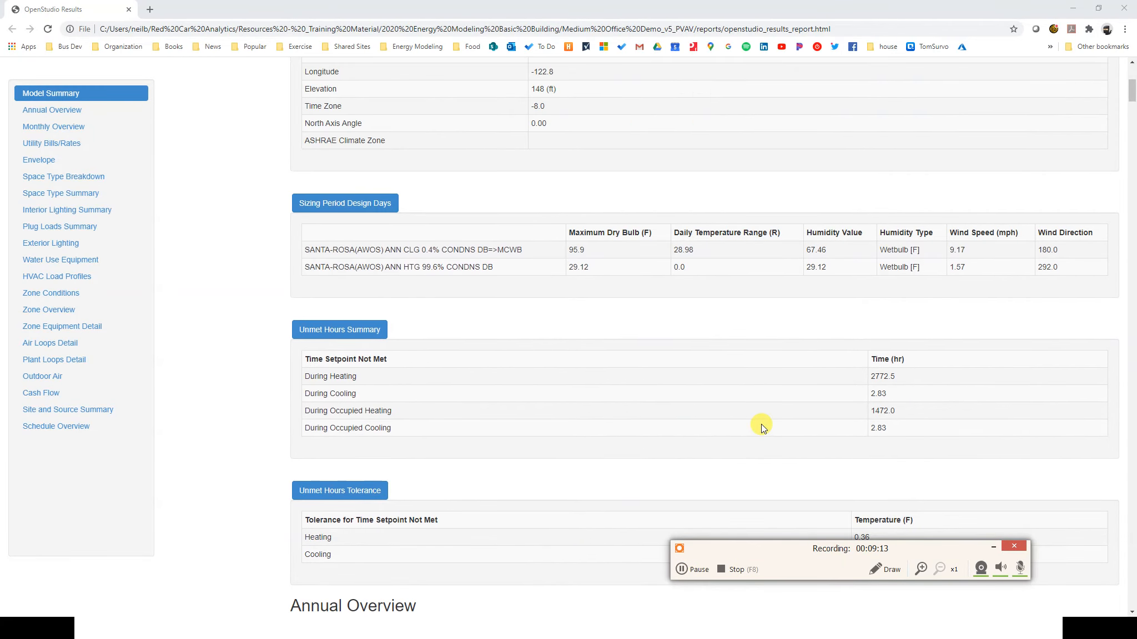
# Scroll the Chrome results report to the Unmet Hours Summary and examine heating hours.
pyautogui.scroll(3)
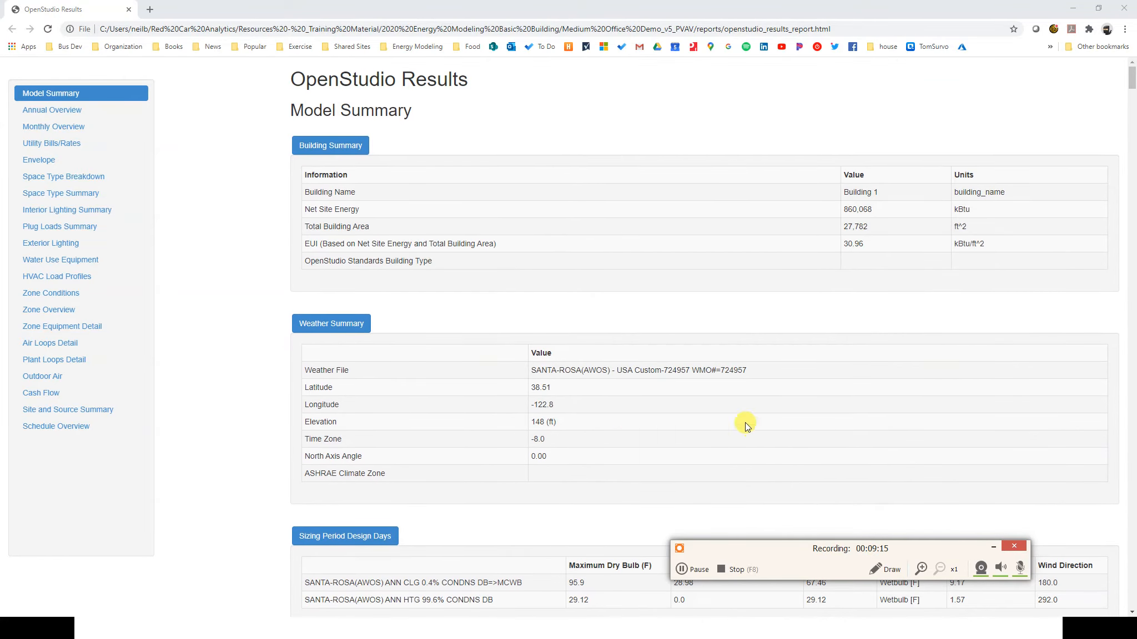
pyautogui.moveTo(791, 284)
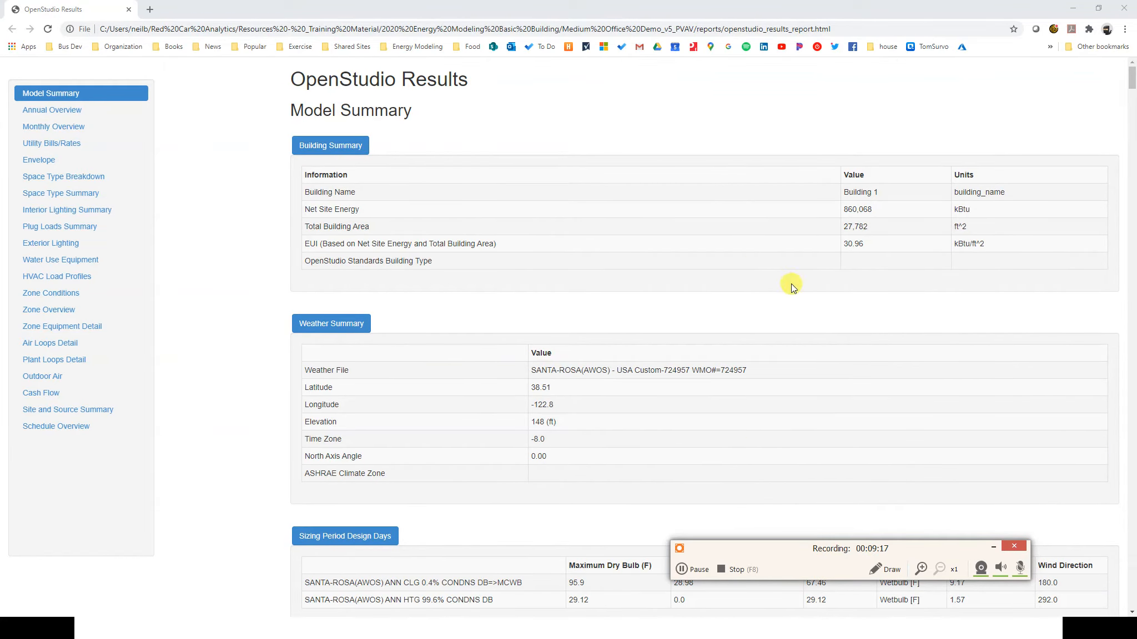
pyautogui.scroll(-3)
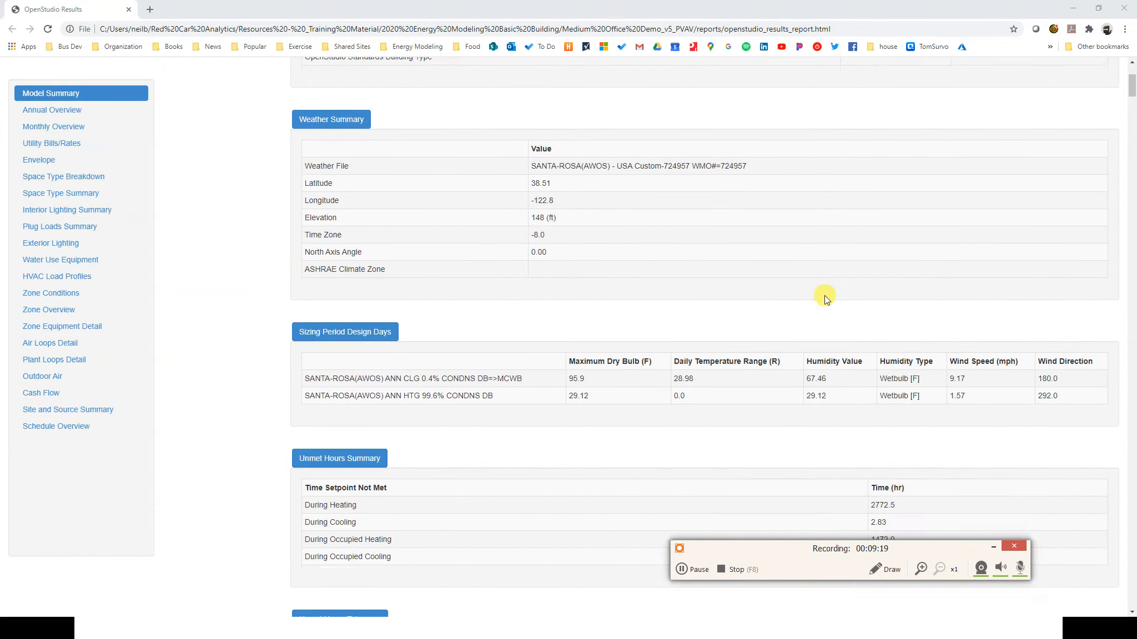
pyautogui.scroll(-3)
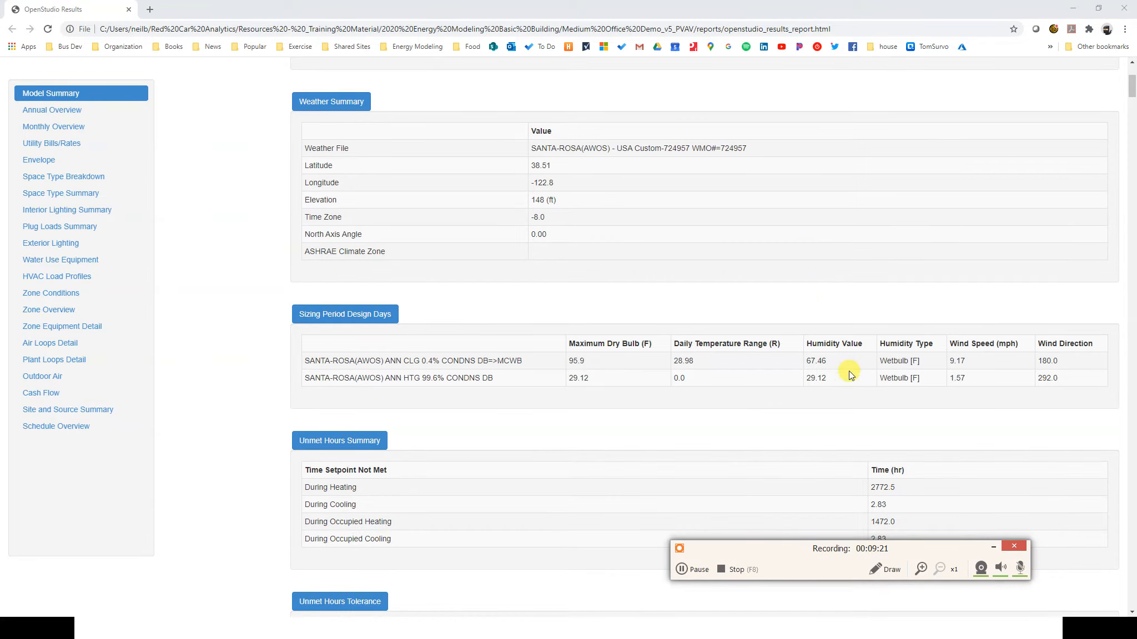
pyautogui.scroll(-3)
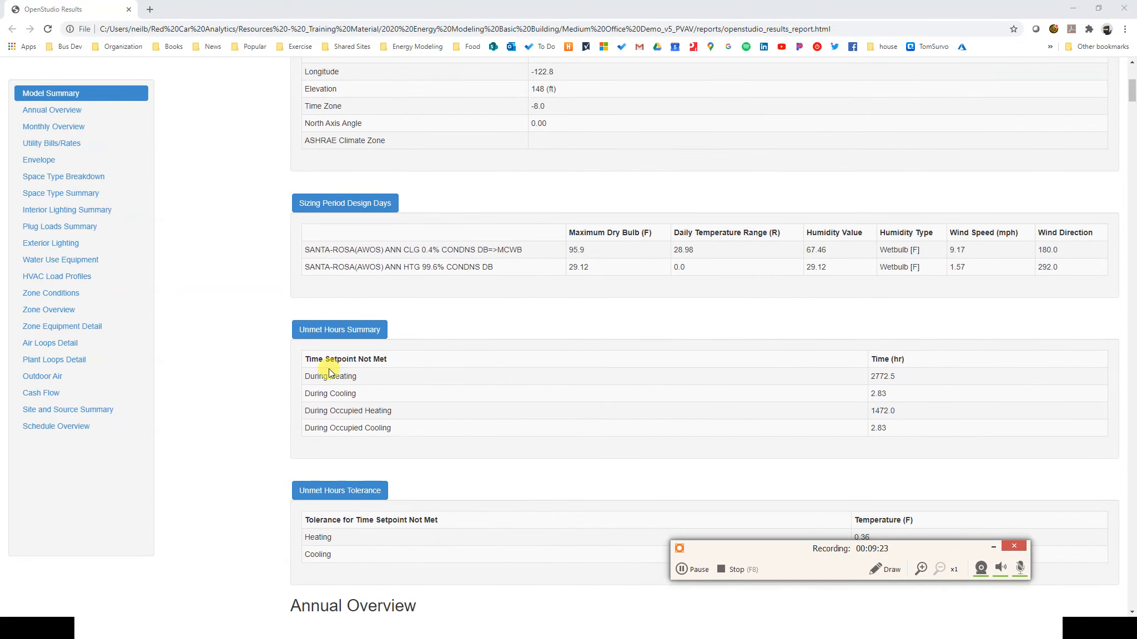
pyautogui.moveTo(898, 397)
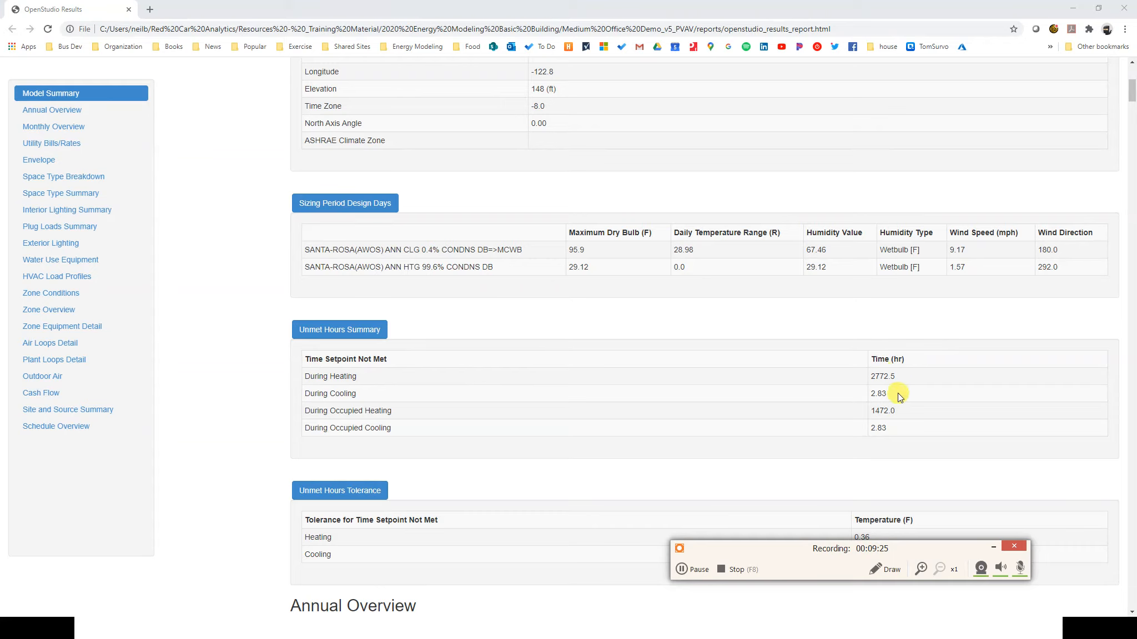
pyautogui.moveTo(897, 415)
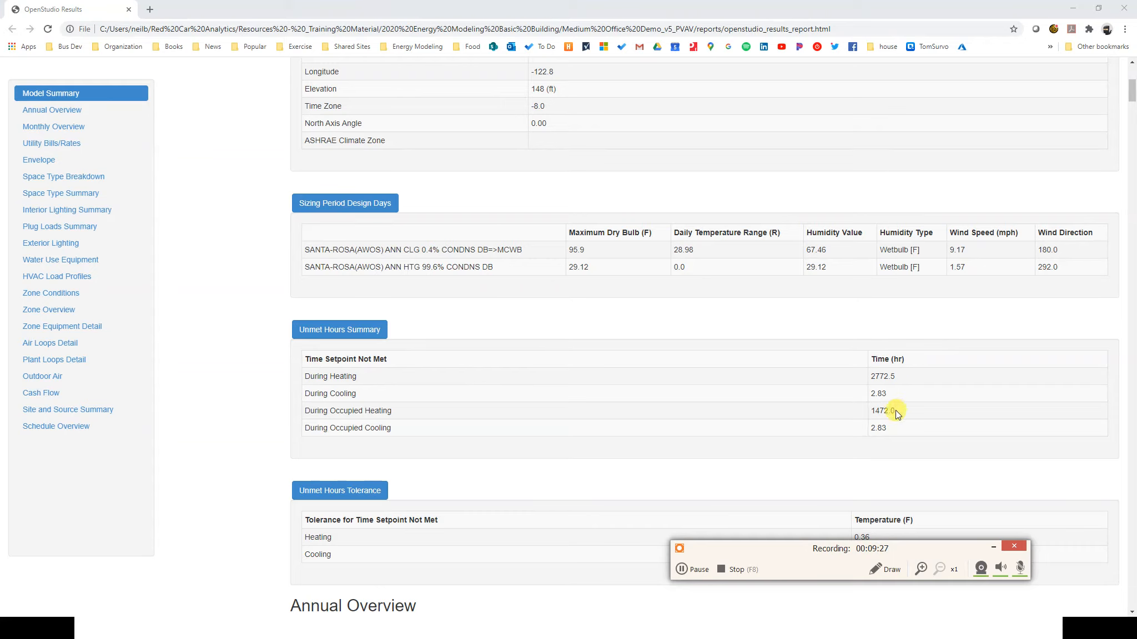
pyautogui.doubleClick(882, 411)
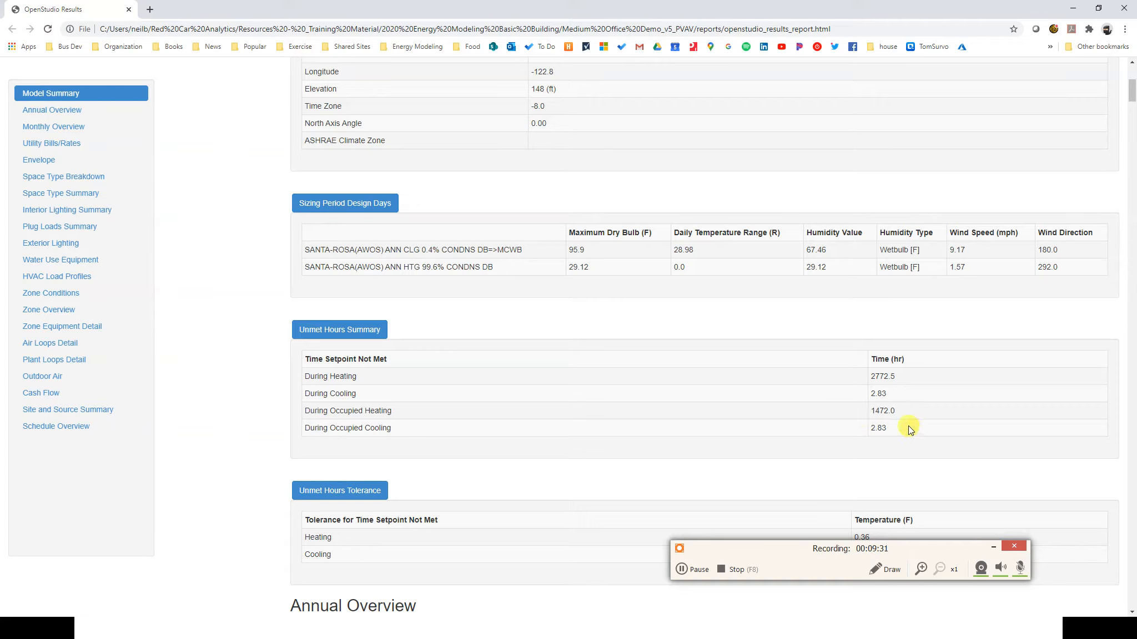
pyautogui.moveTo(897, 413)
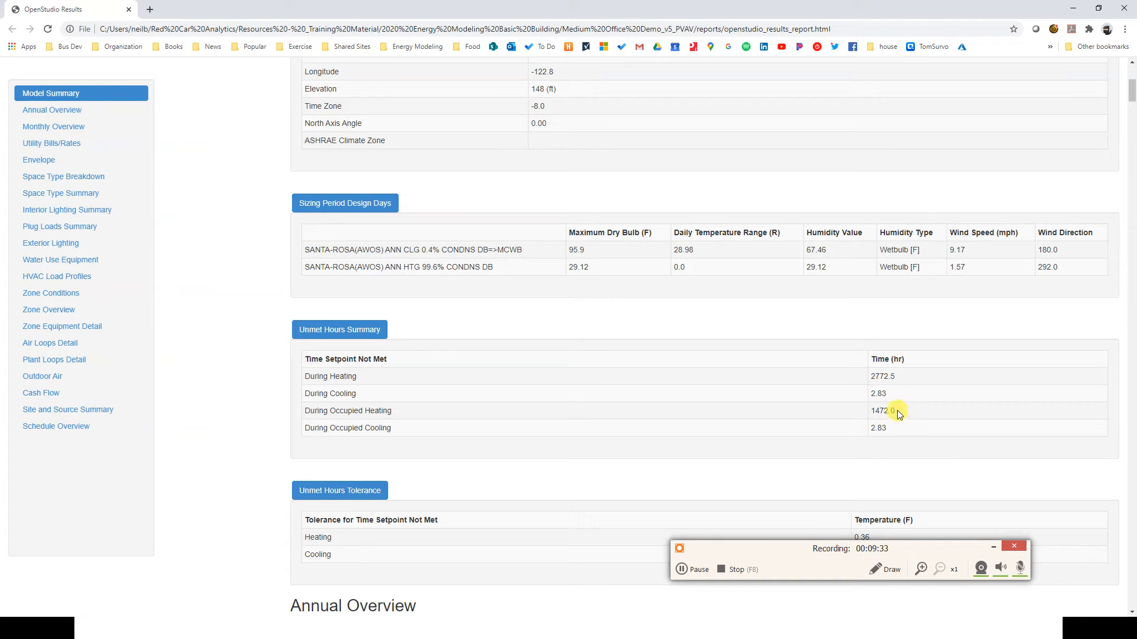
pyautogui.doubleClick(878, 411)
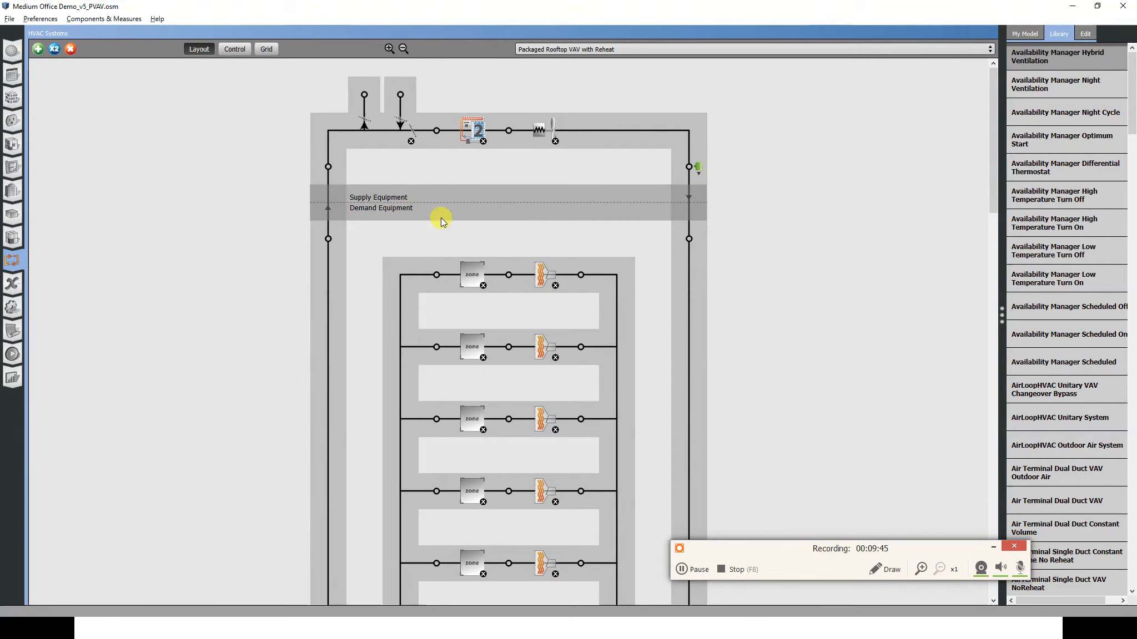
pyautogui.moveTo(455, 211)
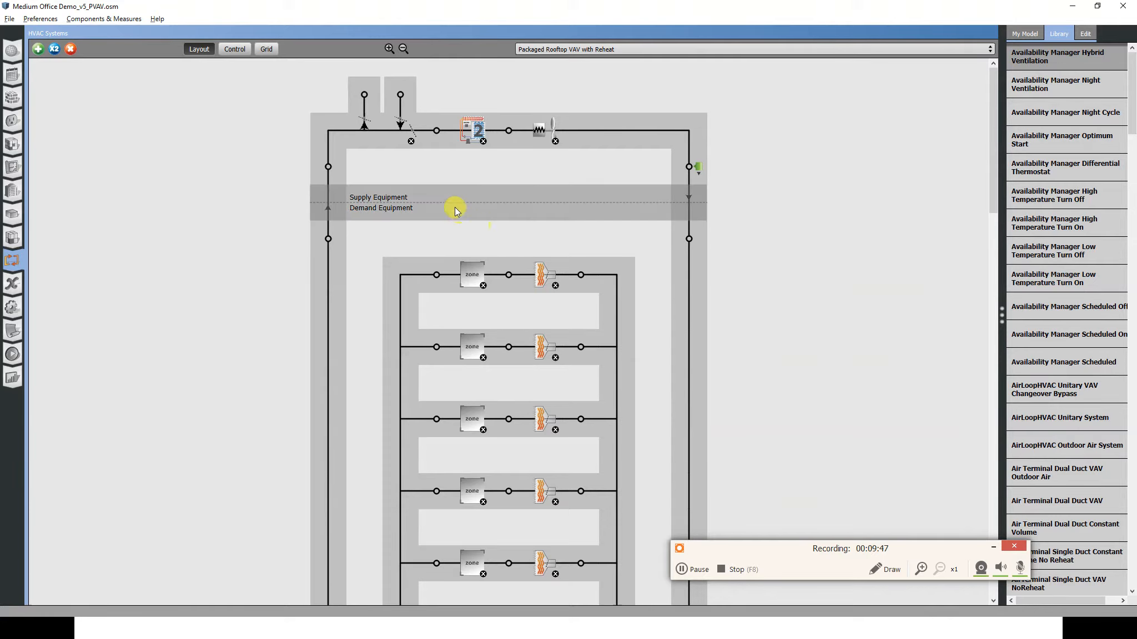
pyautogui.moveTo(421, 207)
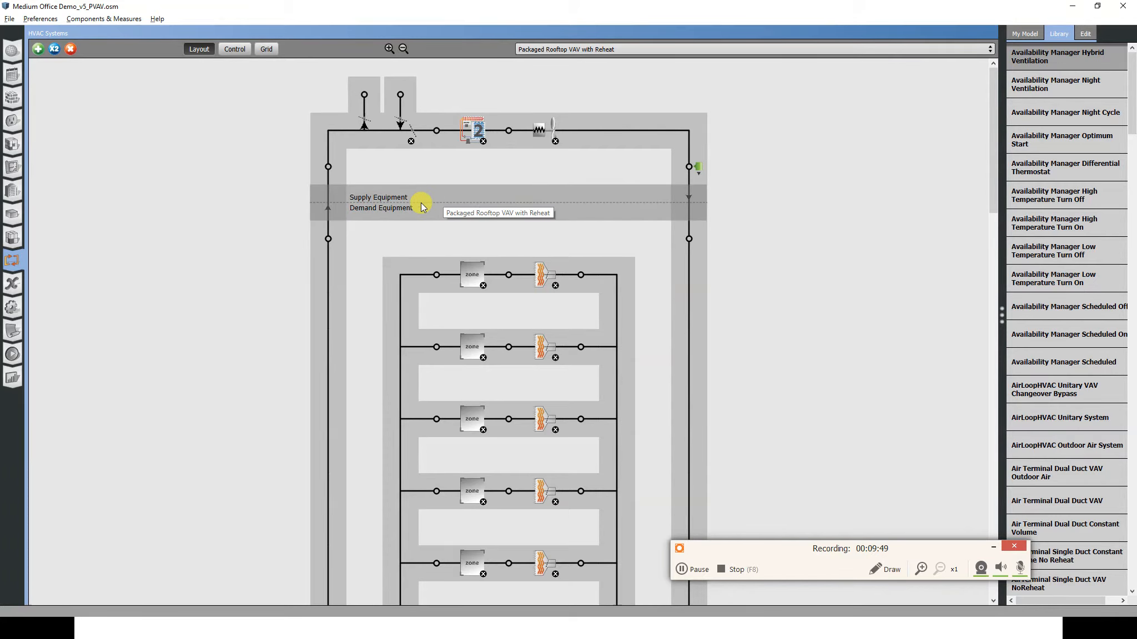
pyautogui.moveTo(241, 59)
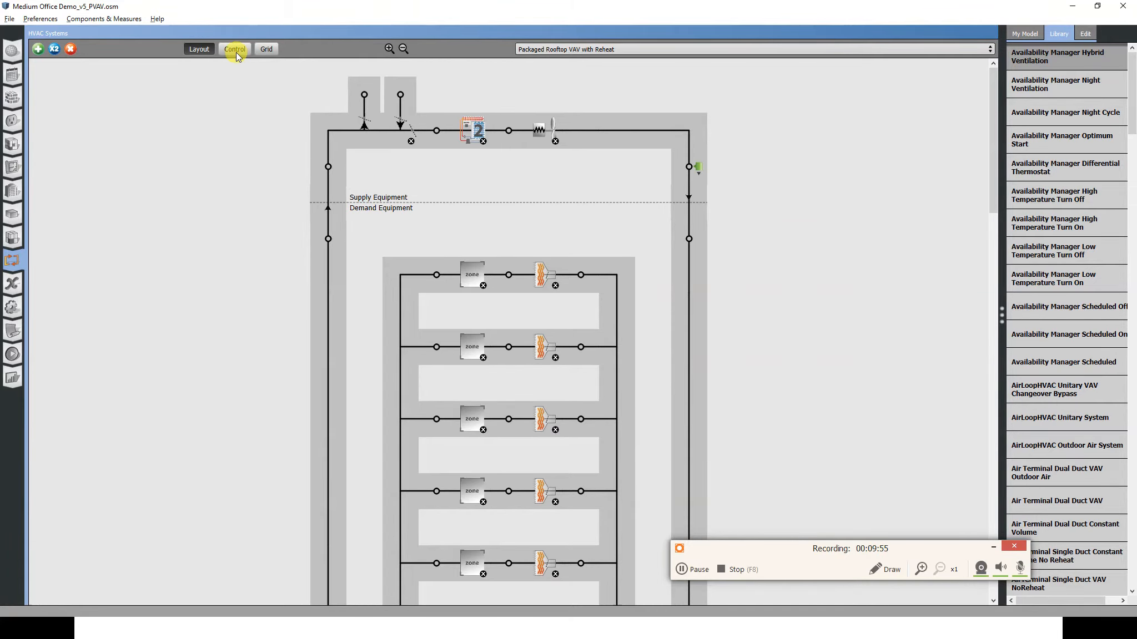
# Review the air loop's Control view operation schedule, then go to the schedules library.
pyautogui.click(234, 49)
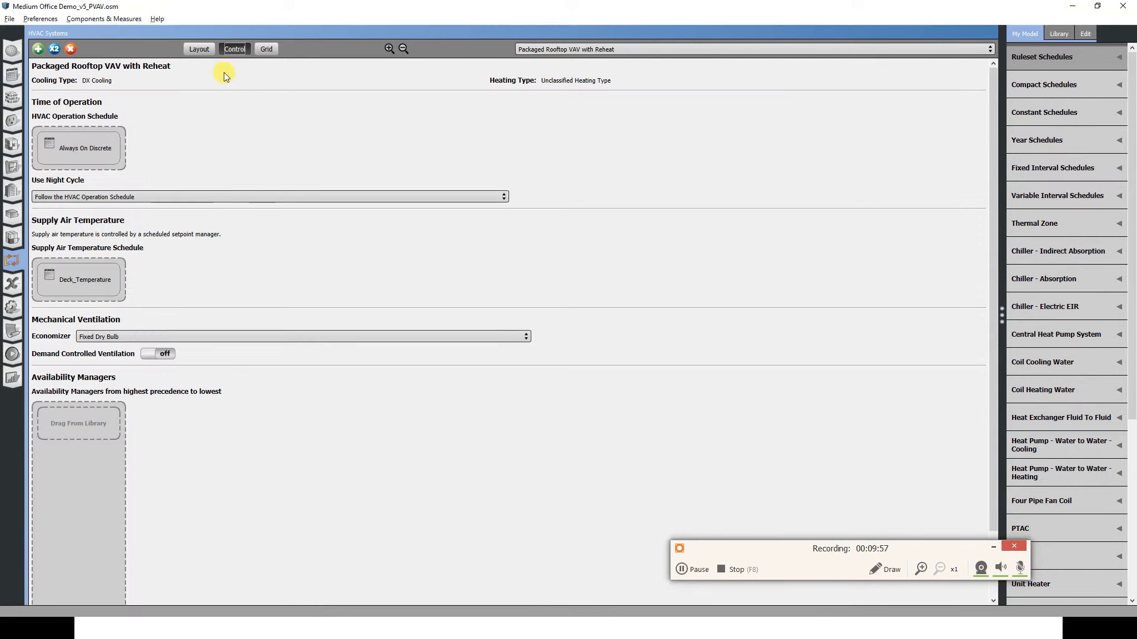
pyautogui.moveTo(51, 123)
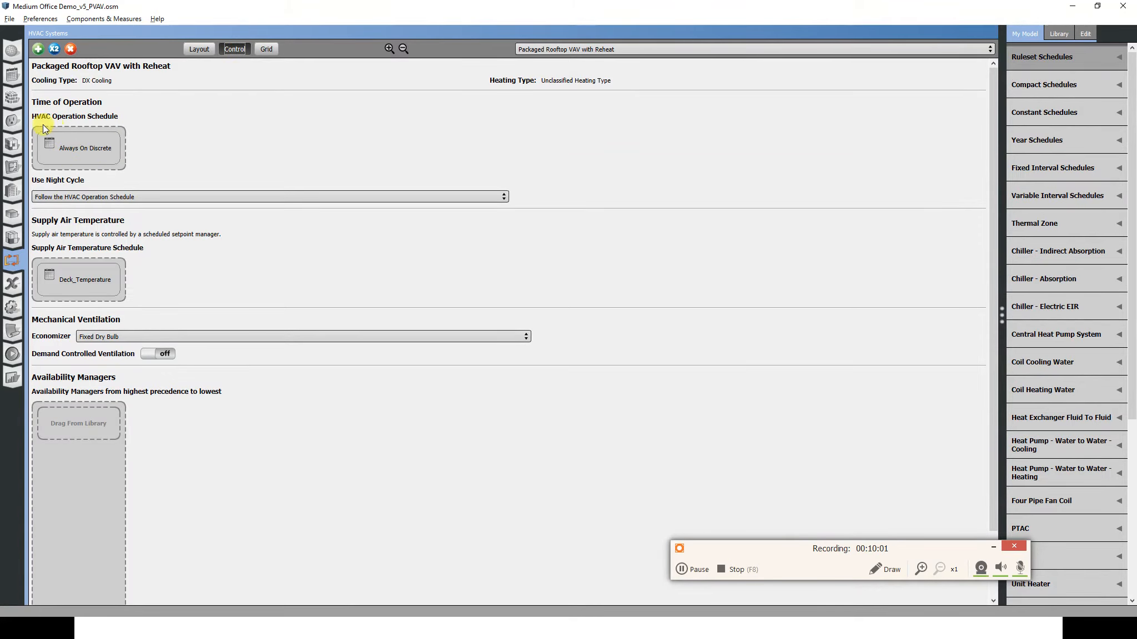
pyautogui.moveTo(60, 124)
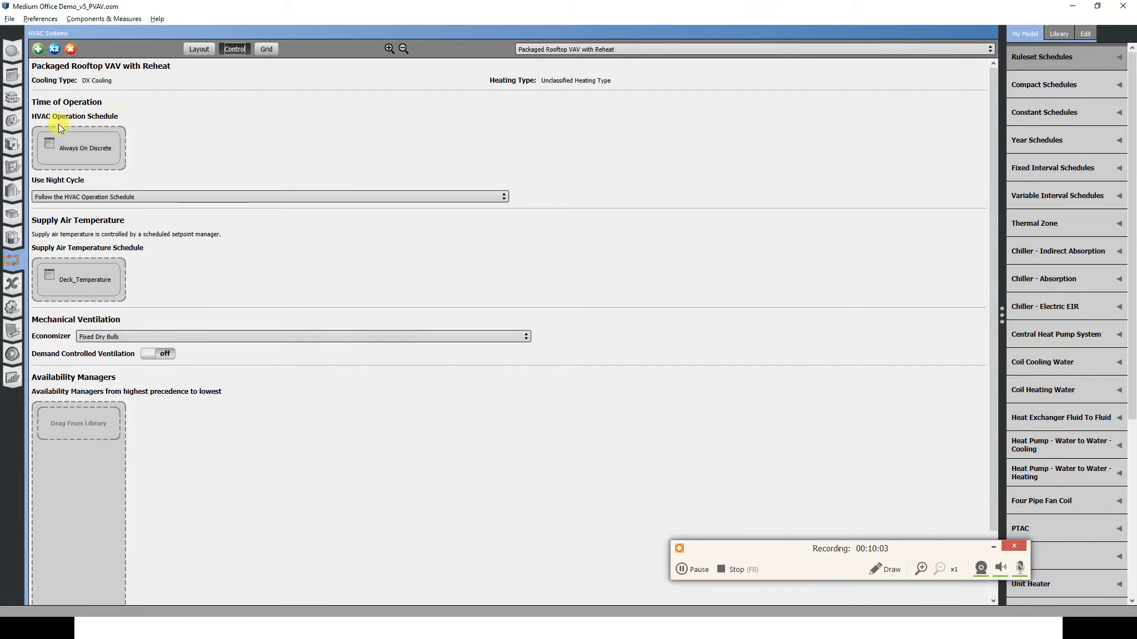
pyautogui.moveTo(95, 120)
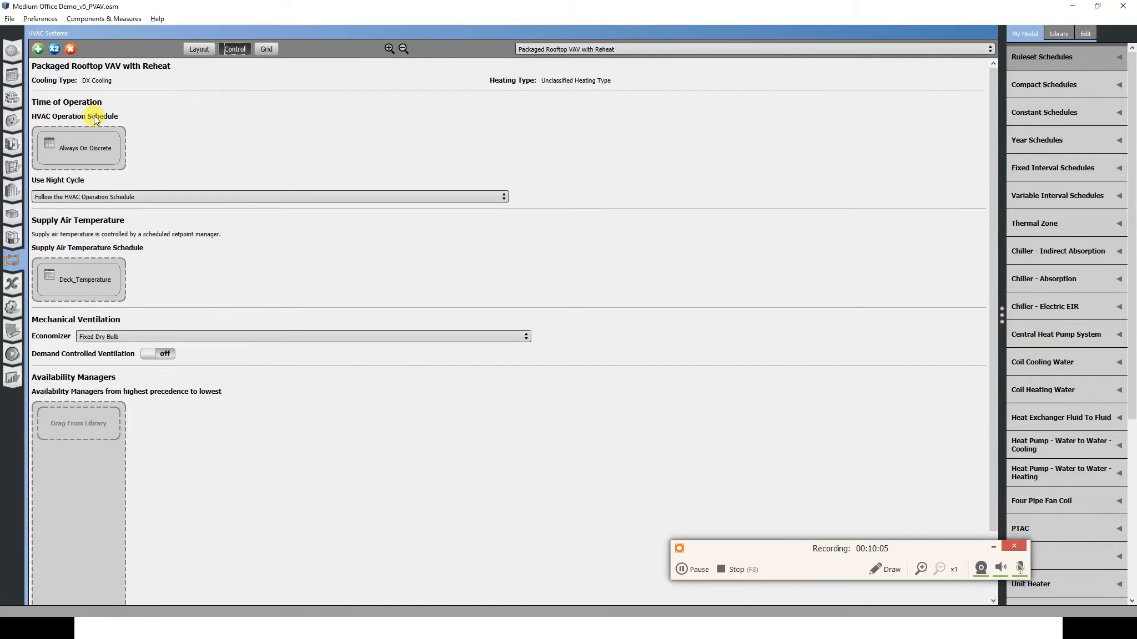
pyautogui.moveTo(101, 152)
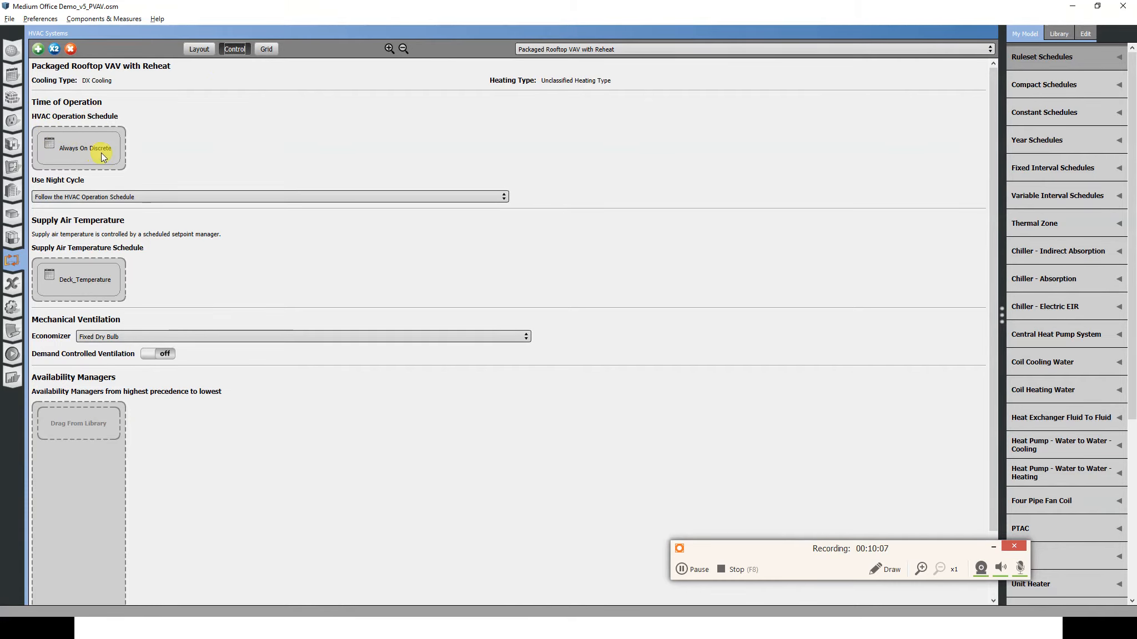
pyautogui.moveTo(86, 292)
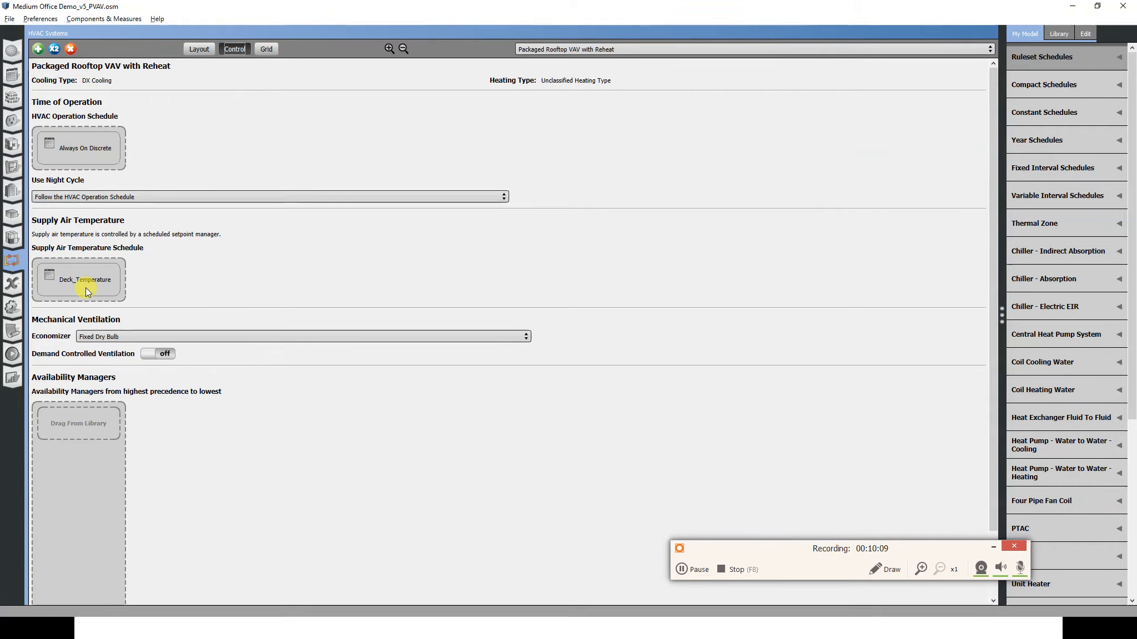
pyautogui.moveTo(114, 181)
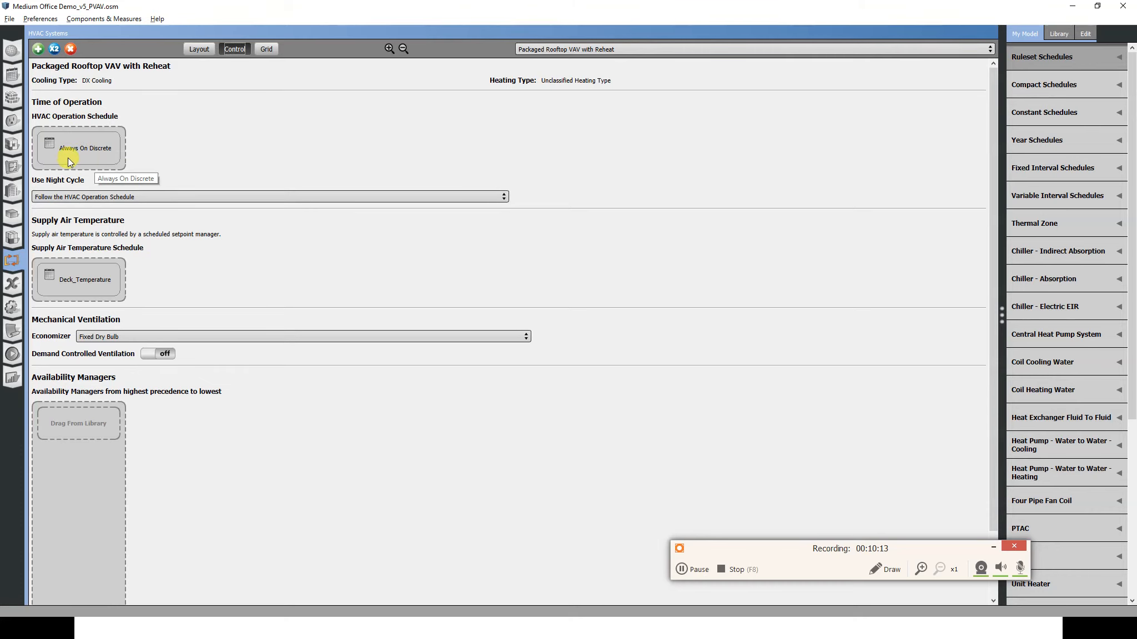
pyautogui.moveTo(760, 172)
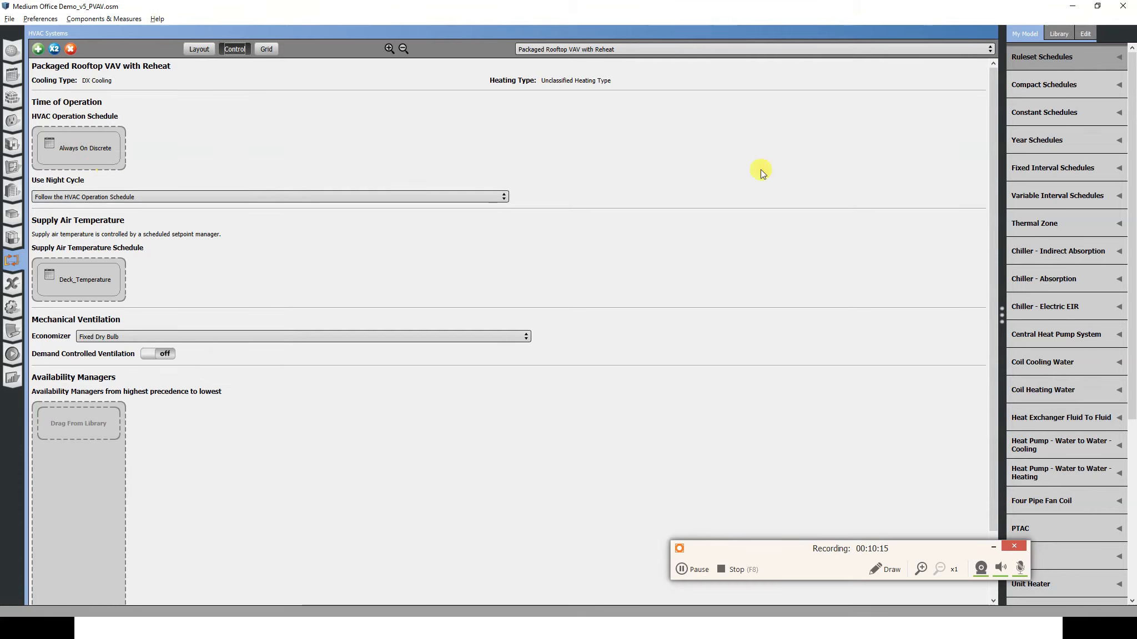
pyautogui.moveTo(804, 245)
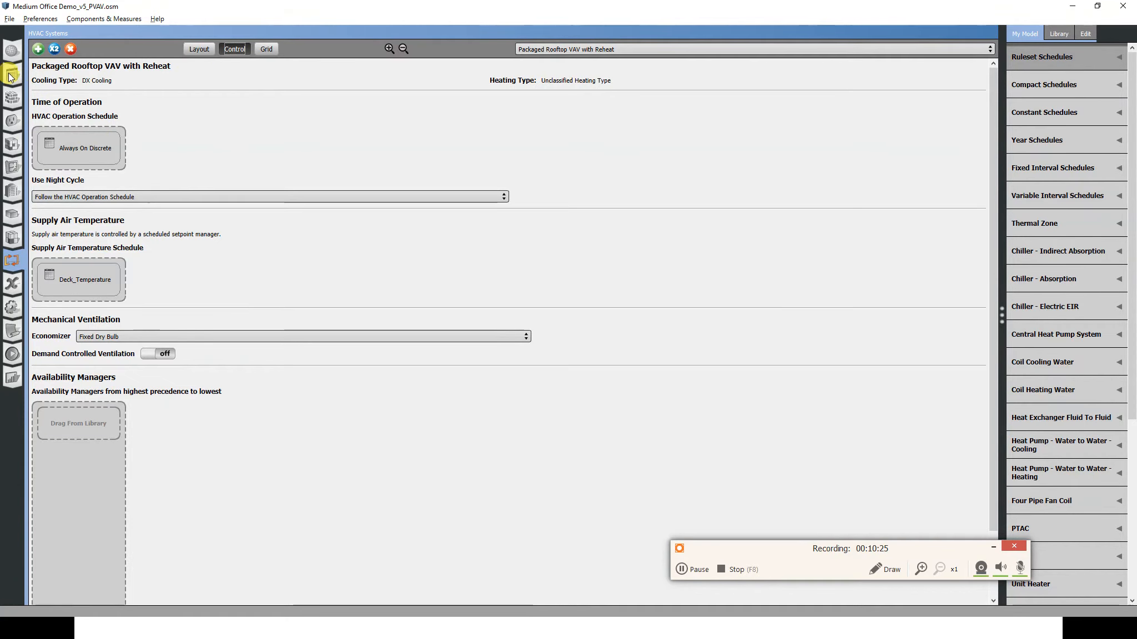
pyautogui.click(11, 75)
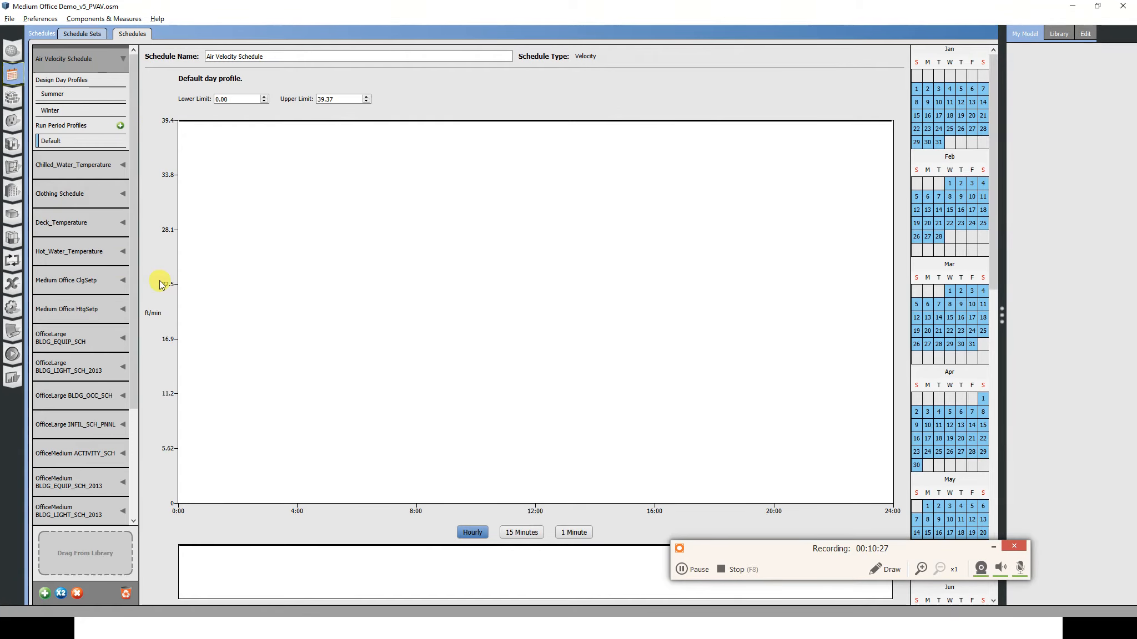
pyautogui.moveTo(80, 290)
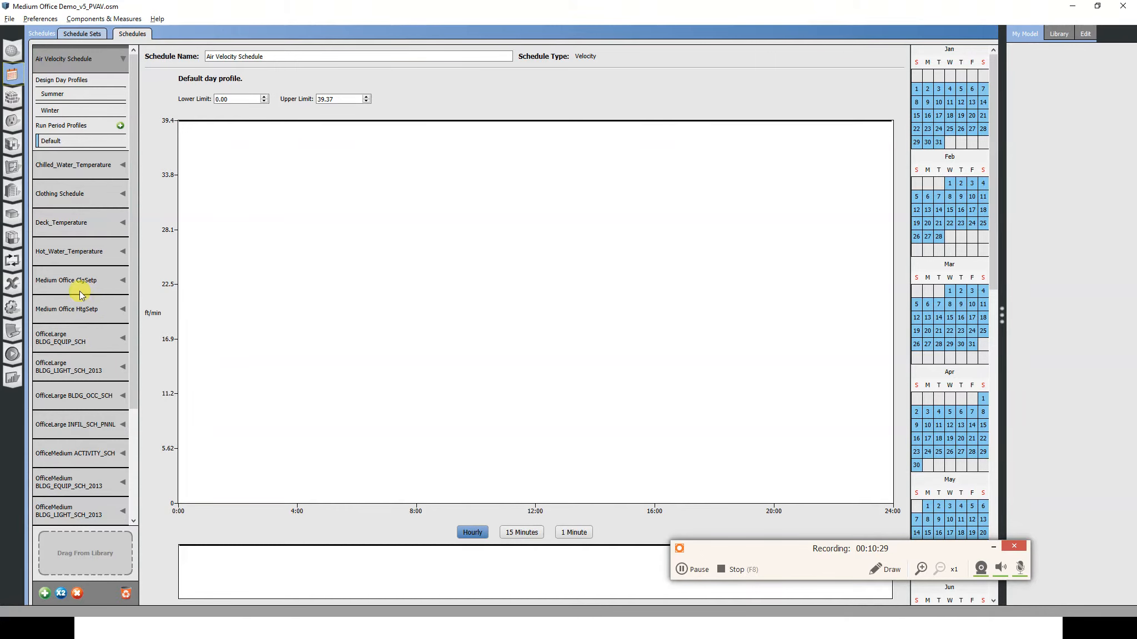
# Select Medium Office ClgSetp and start a Define New Schedule dialog of OnOff type.
pyautogui.click(66, 281)
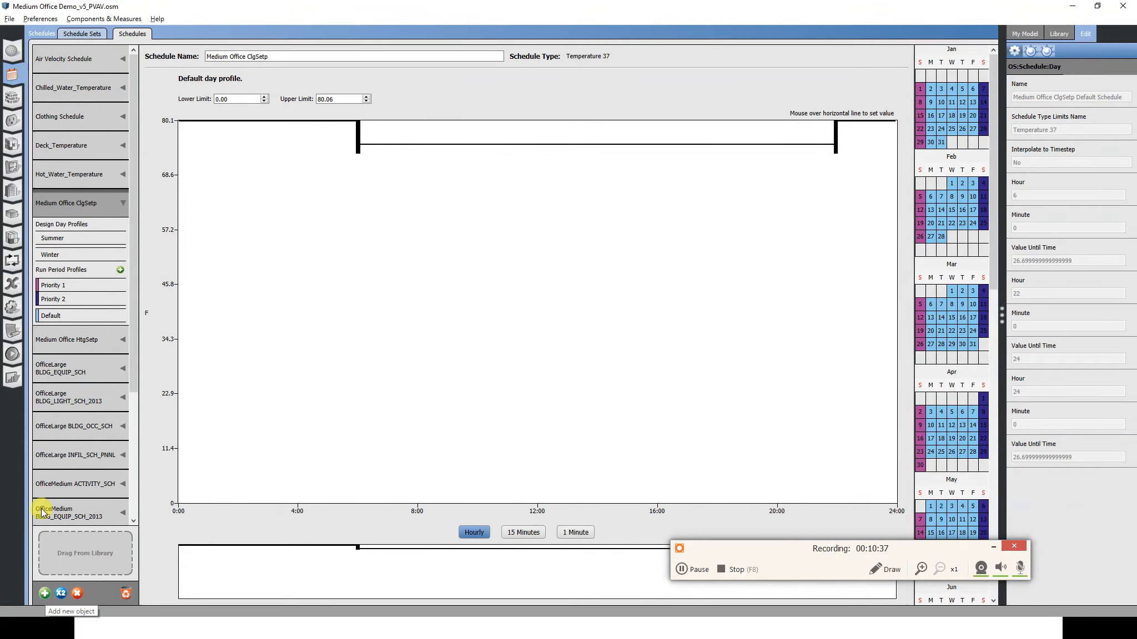
pyautogui.scroll(-3)
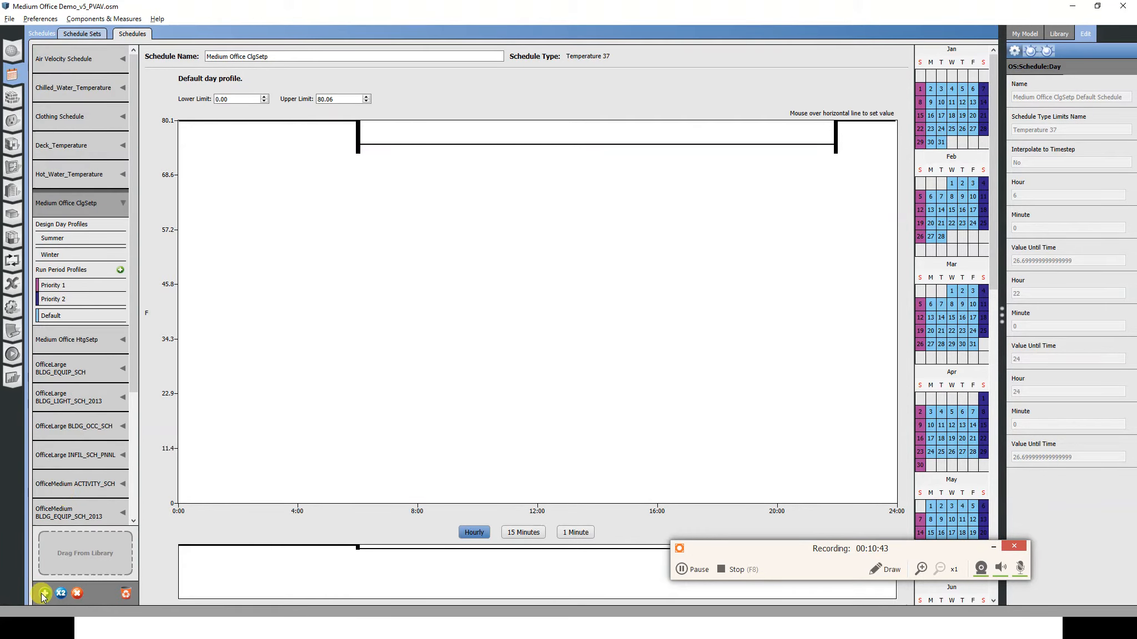
pyautogui.click(43, 593)
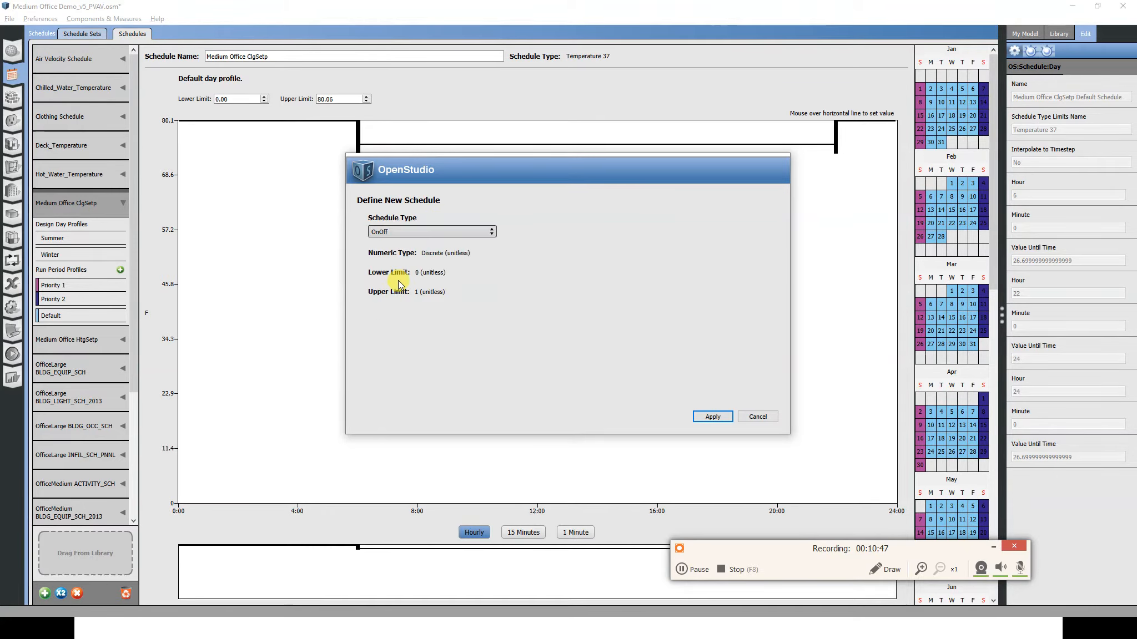
# Create the on/off schedule and name it 'HVAC On Off Schedule'.
pyautogui.click(711, 416)
pyautogui.write('H')
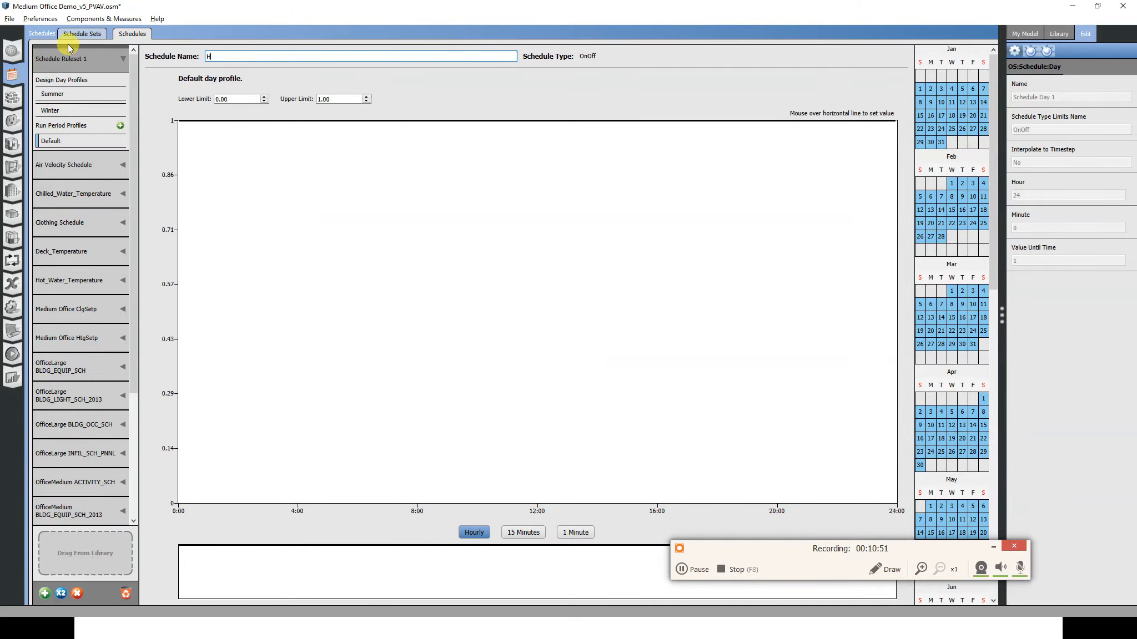
pyautogui.write('VAC On Off Sc')
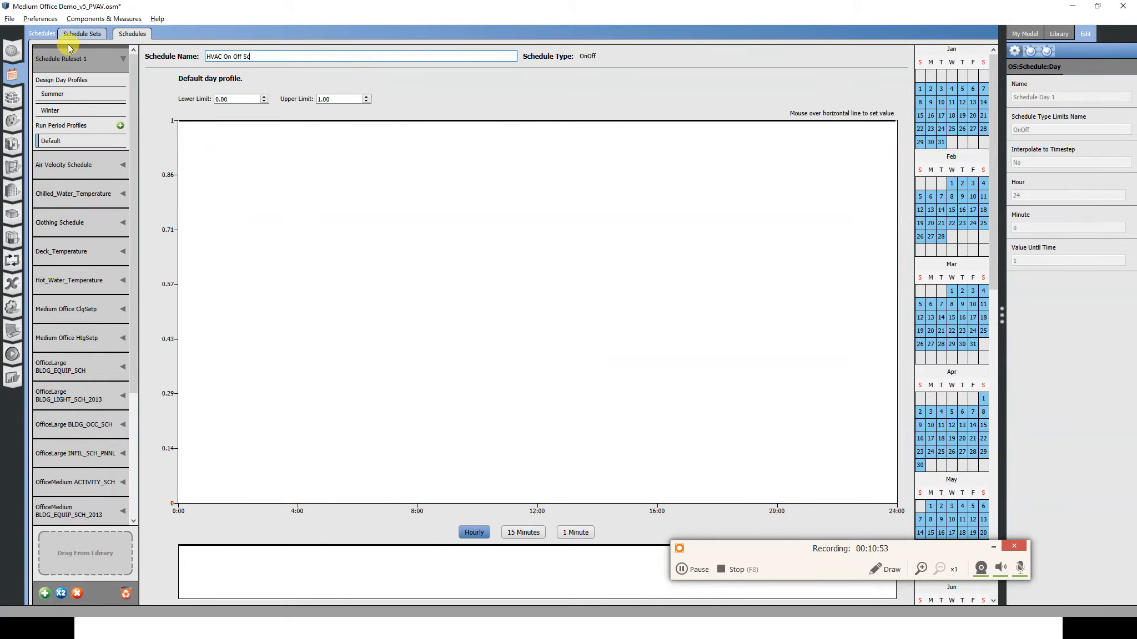
pyautogui.write('hedule')
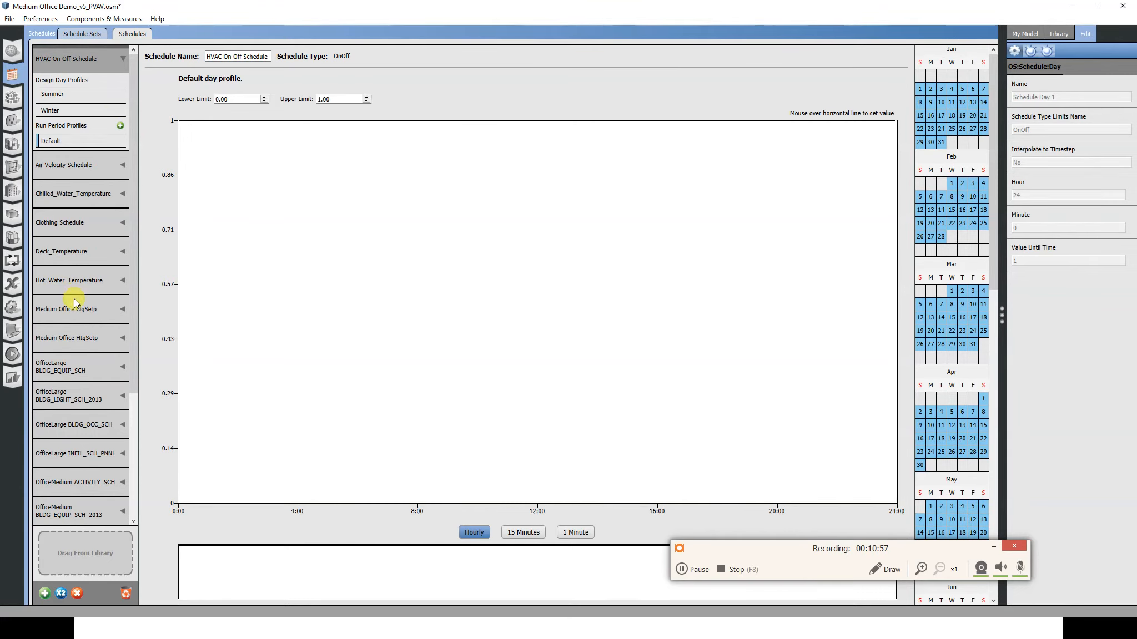
pyautogui.click(66, 309)
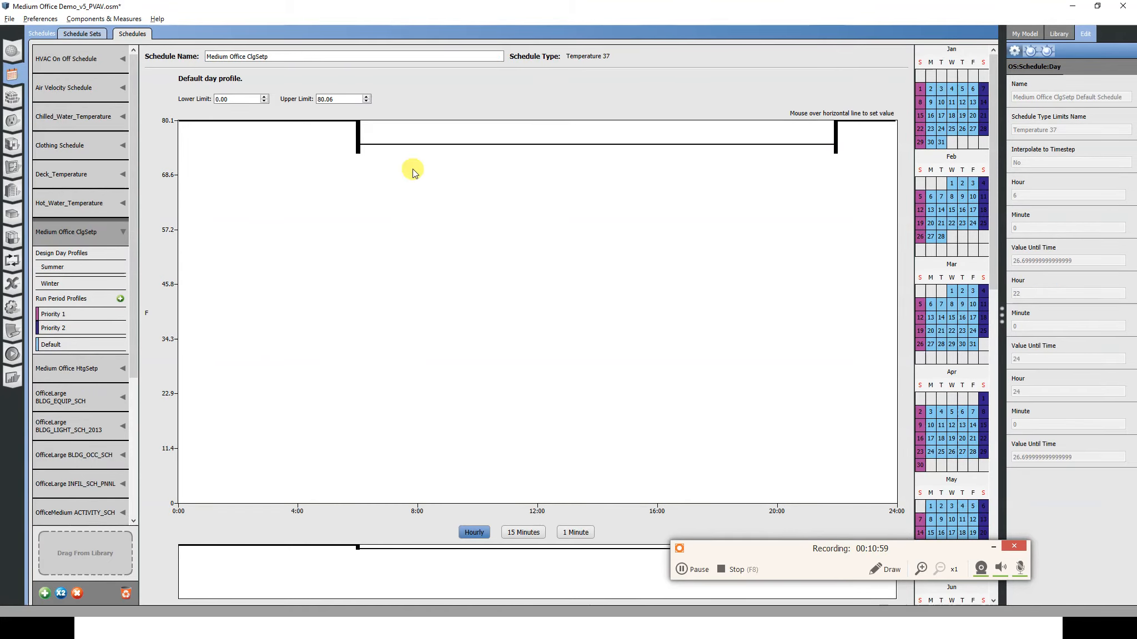
pyautogui.moveTo(356, 141)
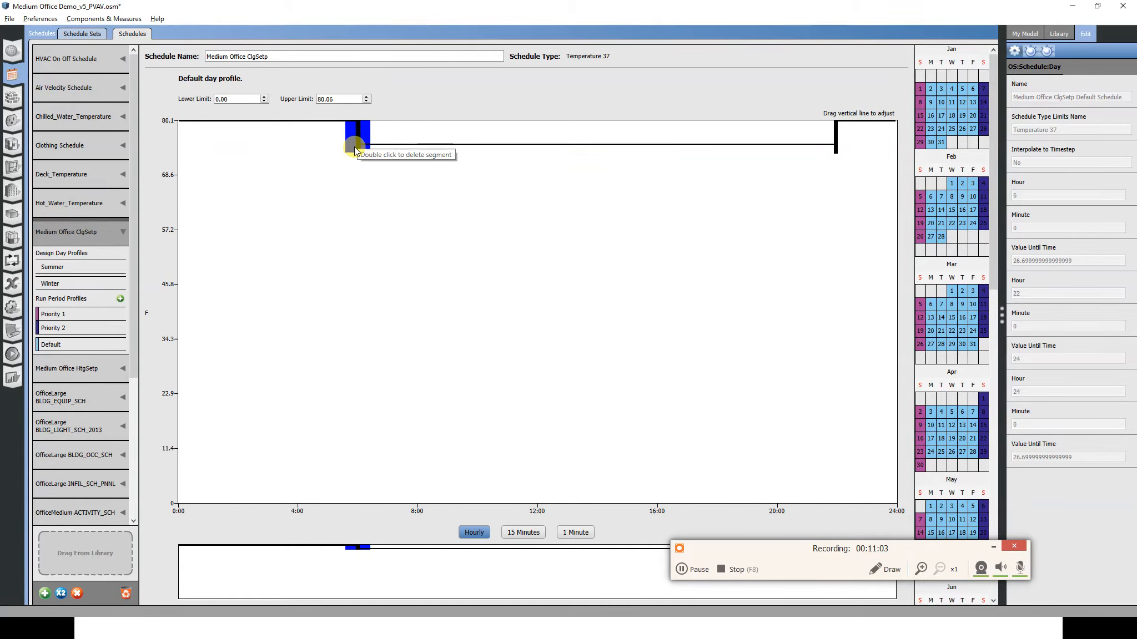
# Match the HtgSetp late-evening value to the morning setback and set HVAC On Off's early morning to off.
pyautogui.doubleClick(356, 138)
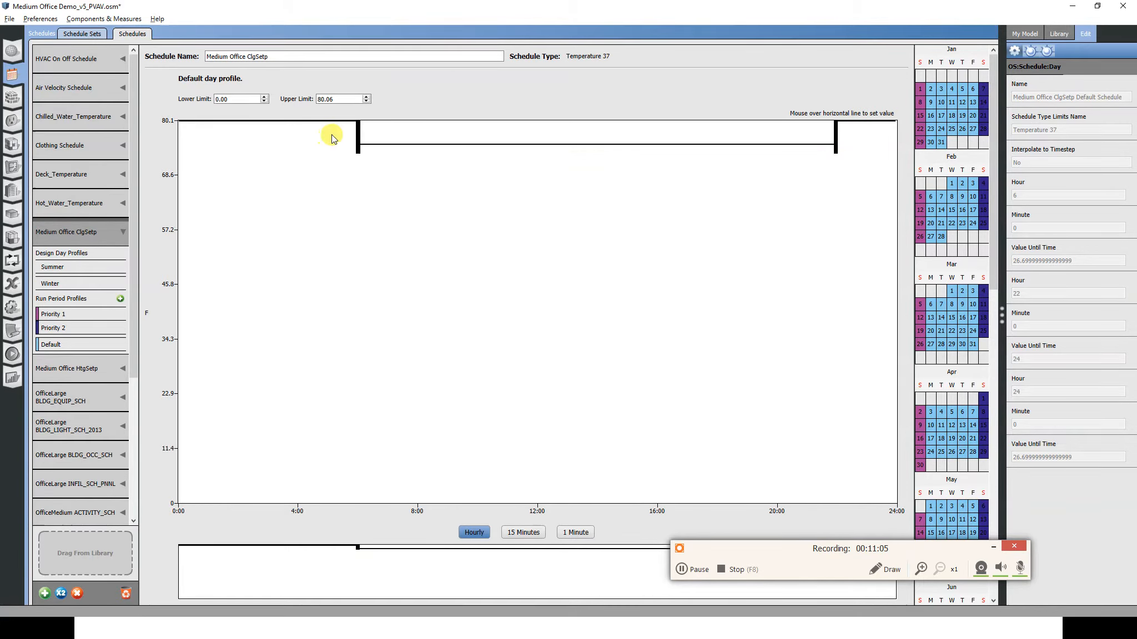
pyautogui.click(69, 59)
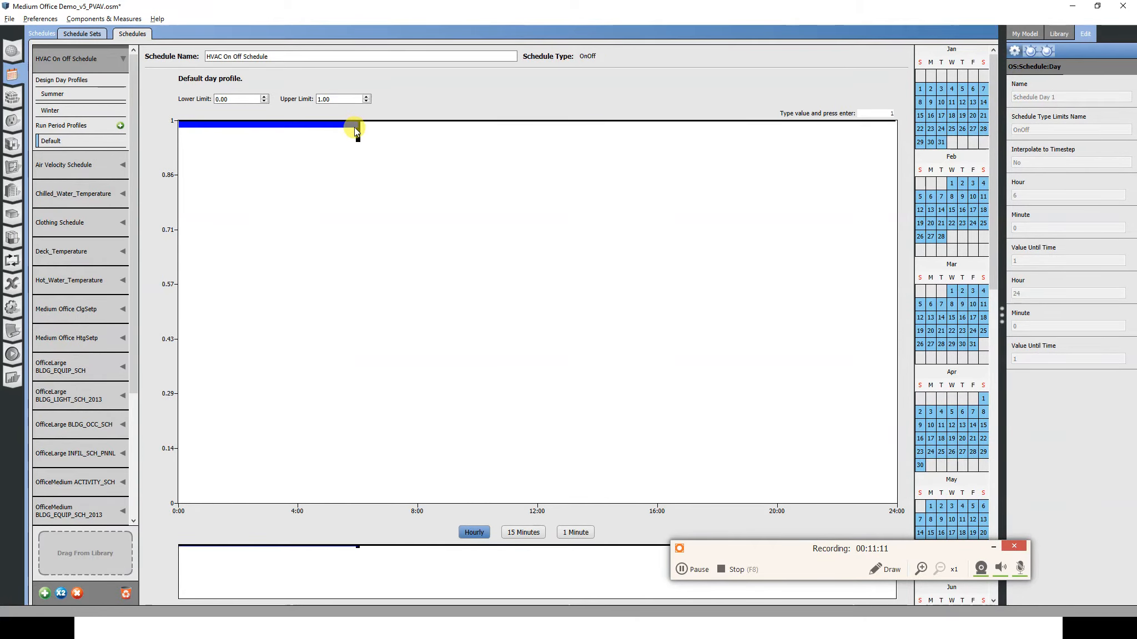
pyautogui.click(354, 124)
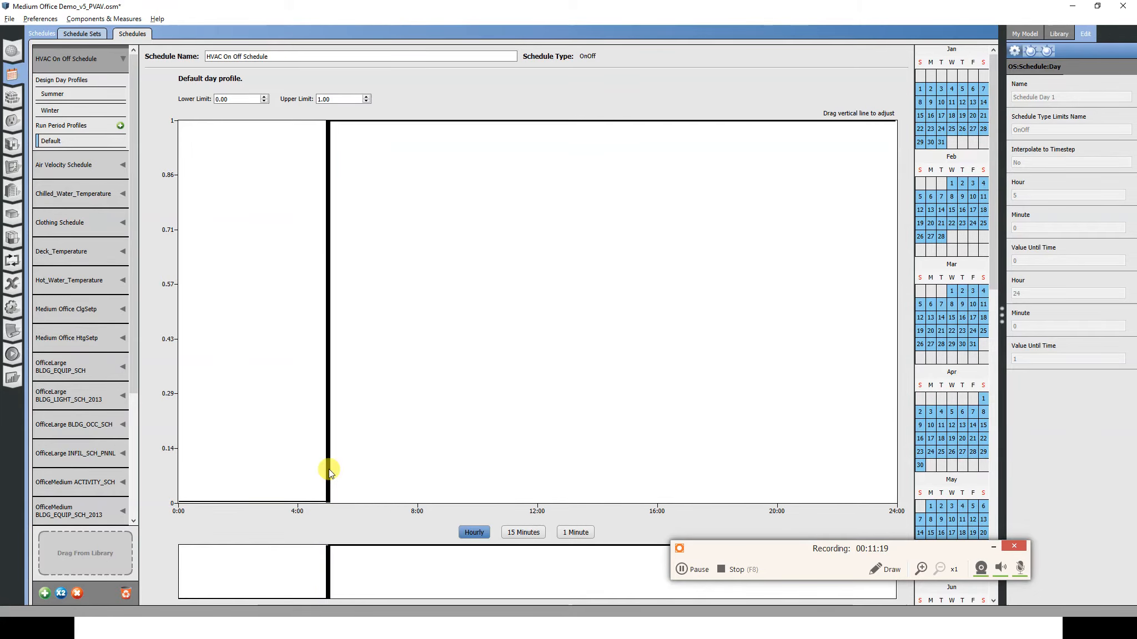
pyautogui.click(780, 125)
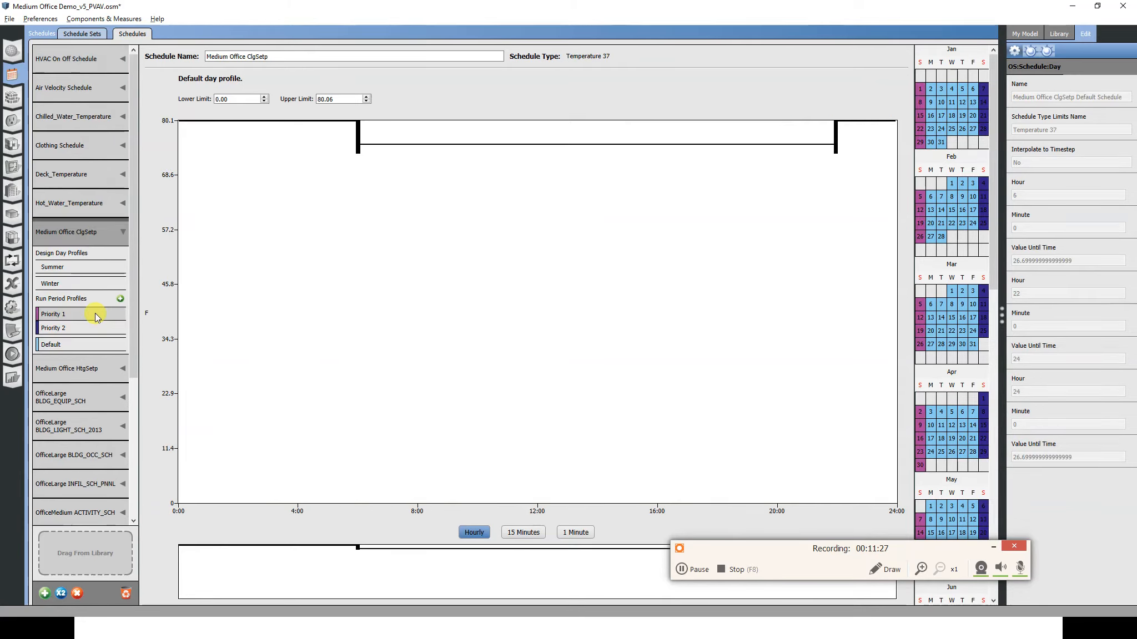
pyautogui.moveTo(834, 145)
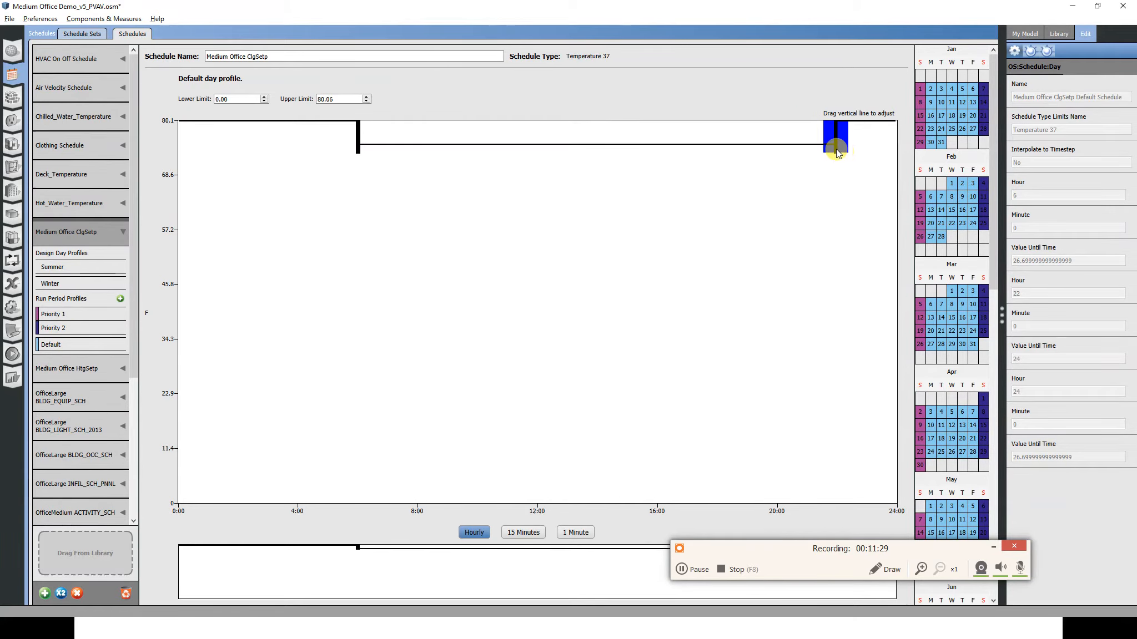
pyautogui.moveTo(837, 146)
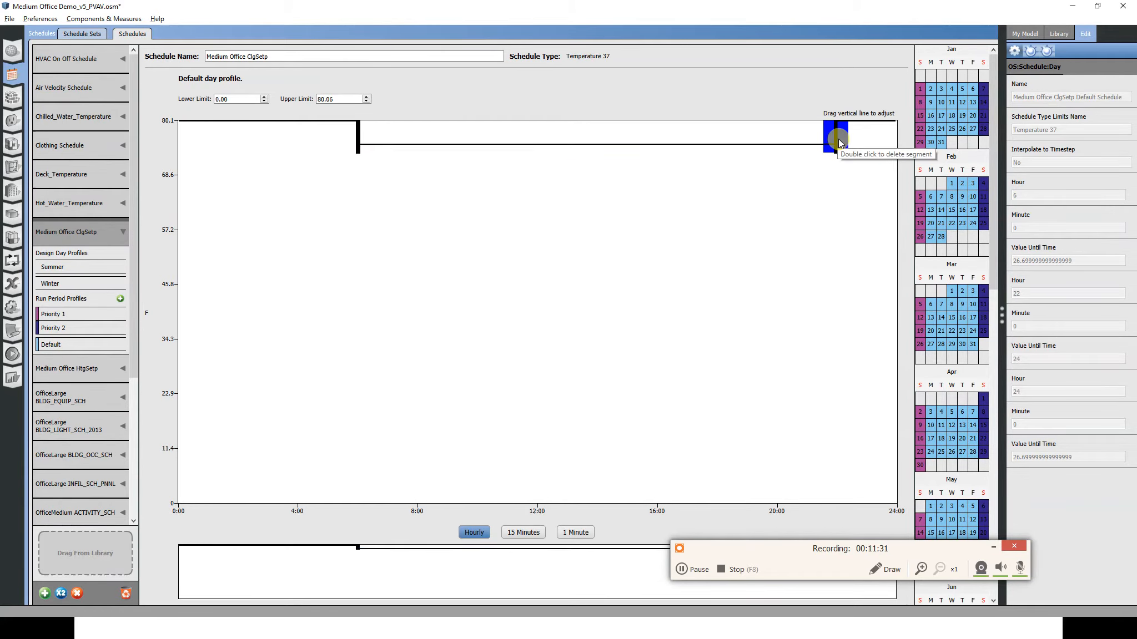
pyautogui.moveTo(837, 143)
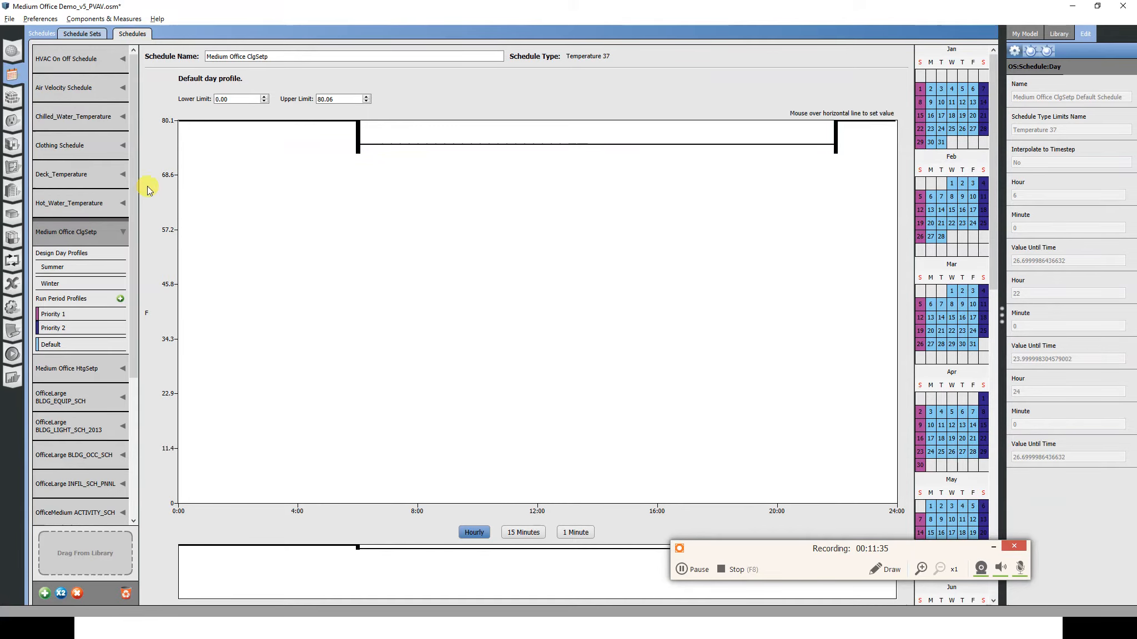
# Recheck the HtgSetp early-morning segment, then bring up the HVAC On Off Schedule's summer design day.
pyautogui.click(66, 59)
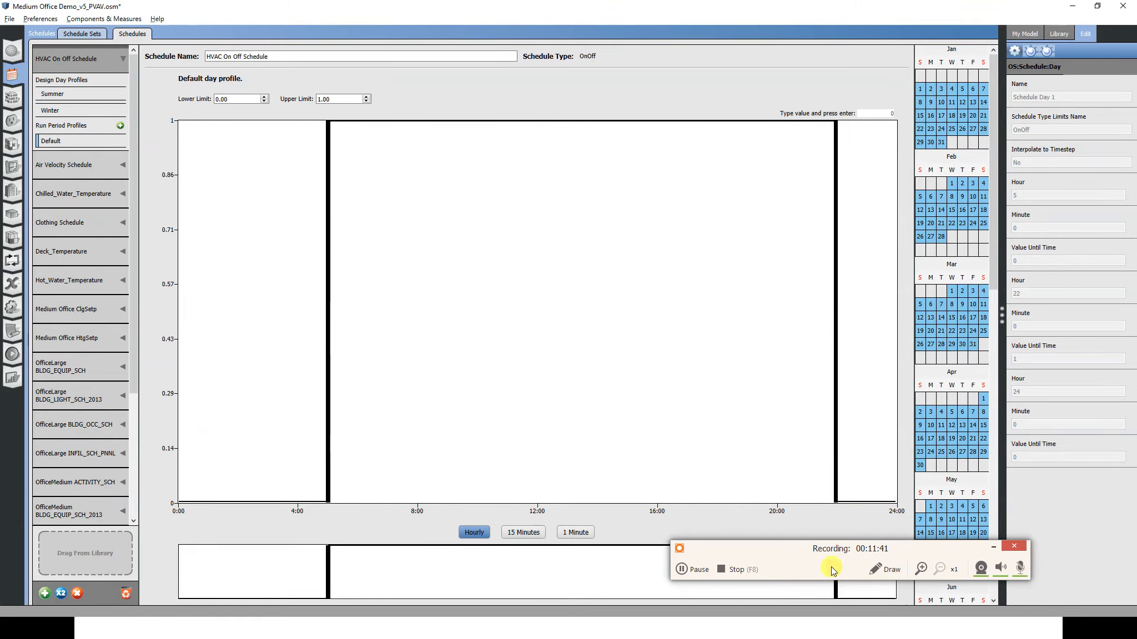
pyautogui.moveTo(669, 434)
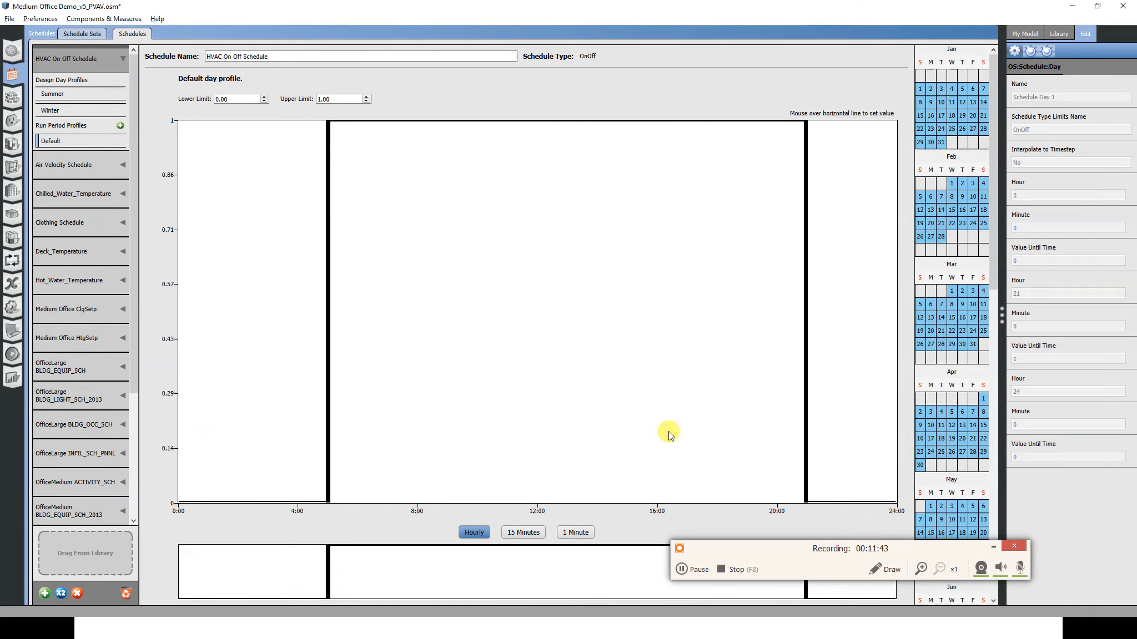
pyautogui.click(66, 338)
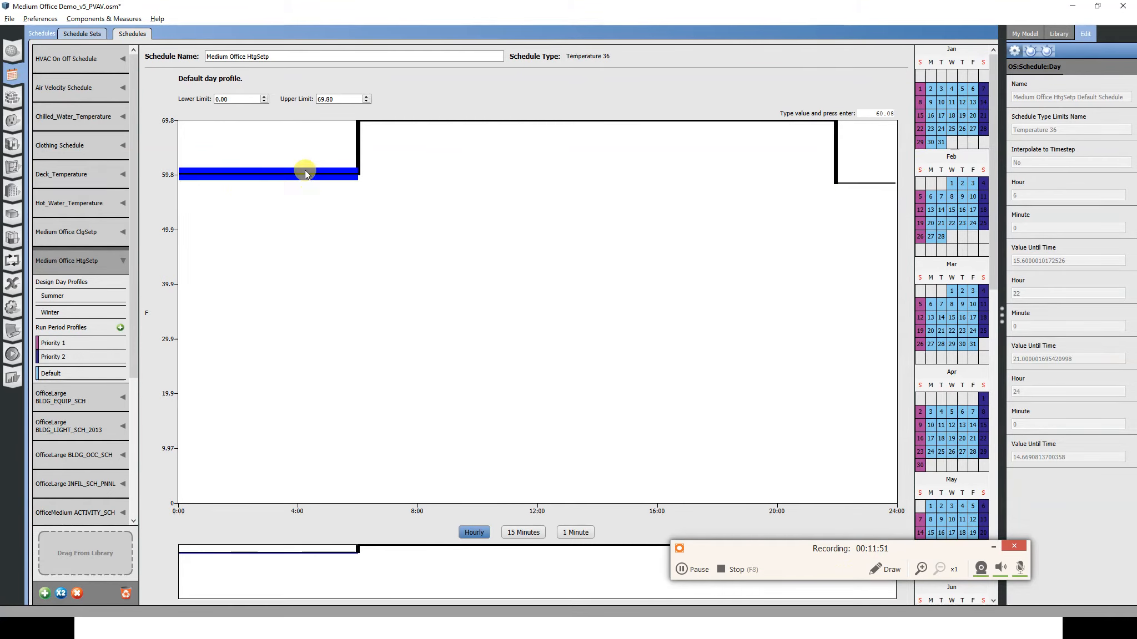
pyautogui.moveTo(911, 177)
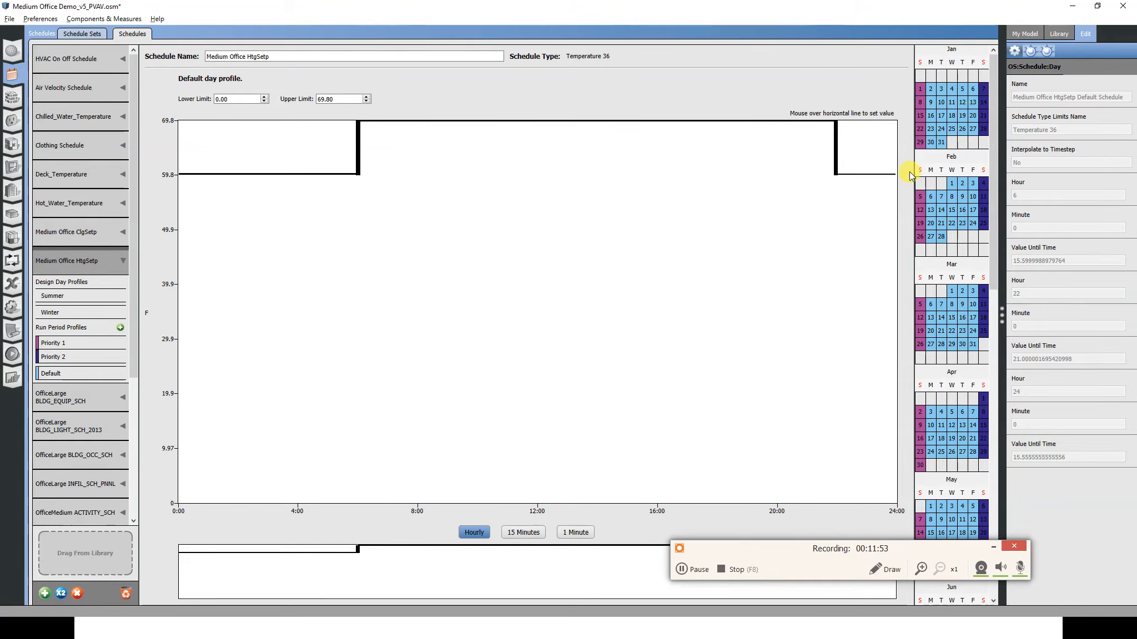
pyautogui.click(340, 174)
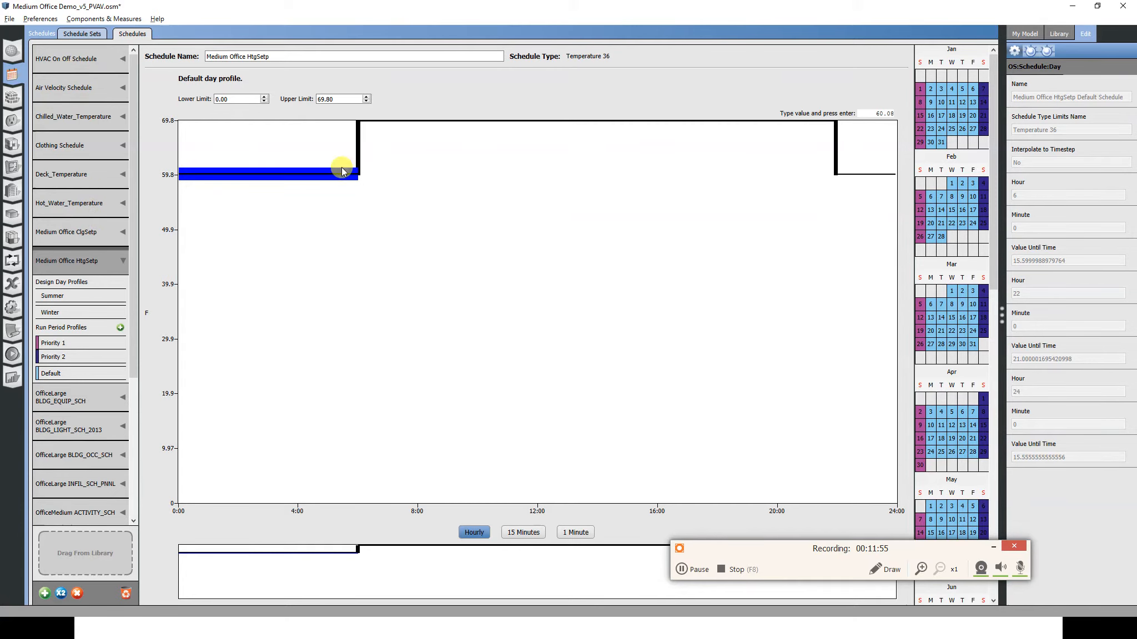
pyautogui.click(69, 58)
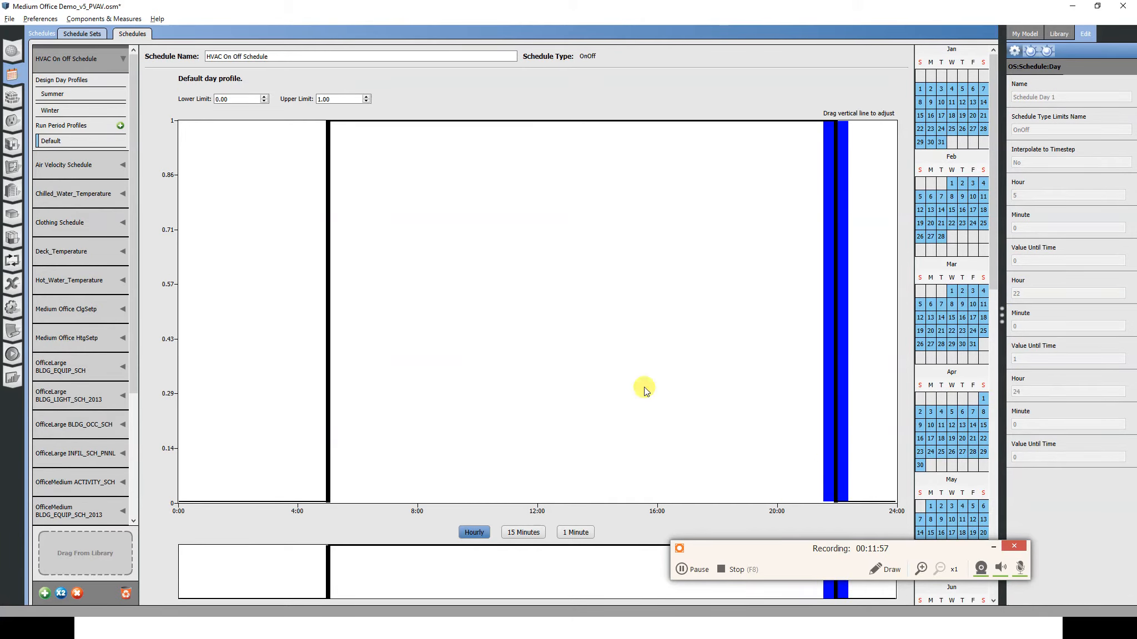
pyautogui.click(52, 93)
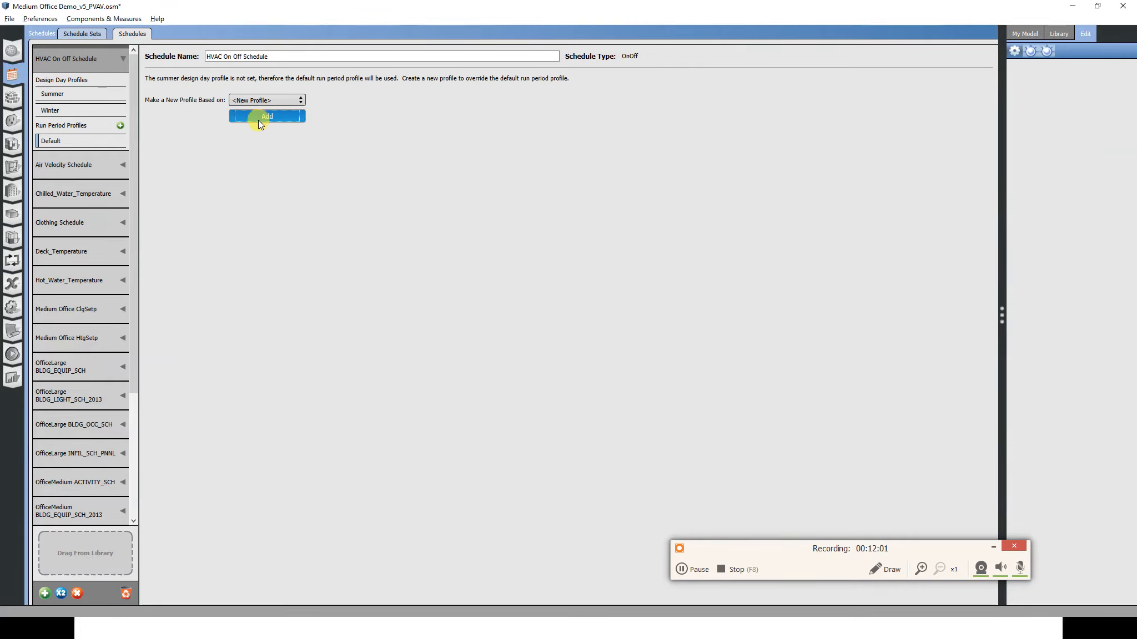
# Add constant-on summer and winter design day profiles to the HVAC On Off Schedule, then show Medium Office ClgSetp.
pyautogui.click(266, 116)
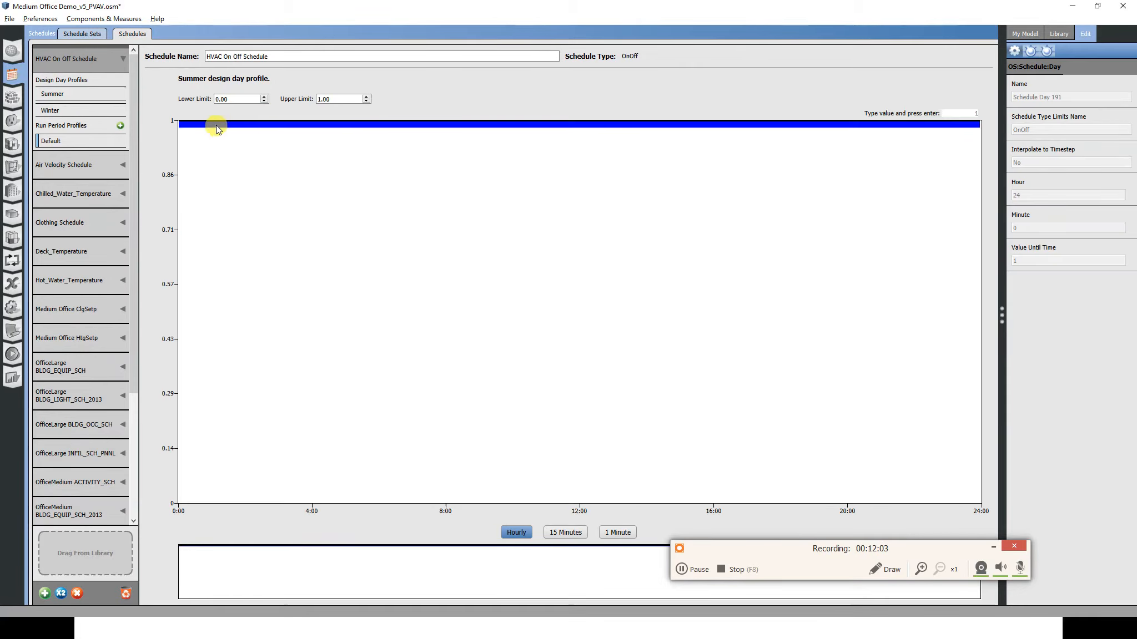
pyautogui.click(49, 110)
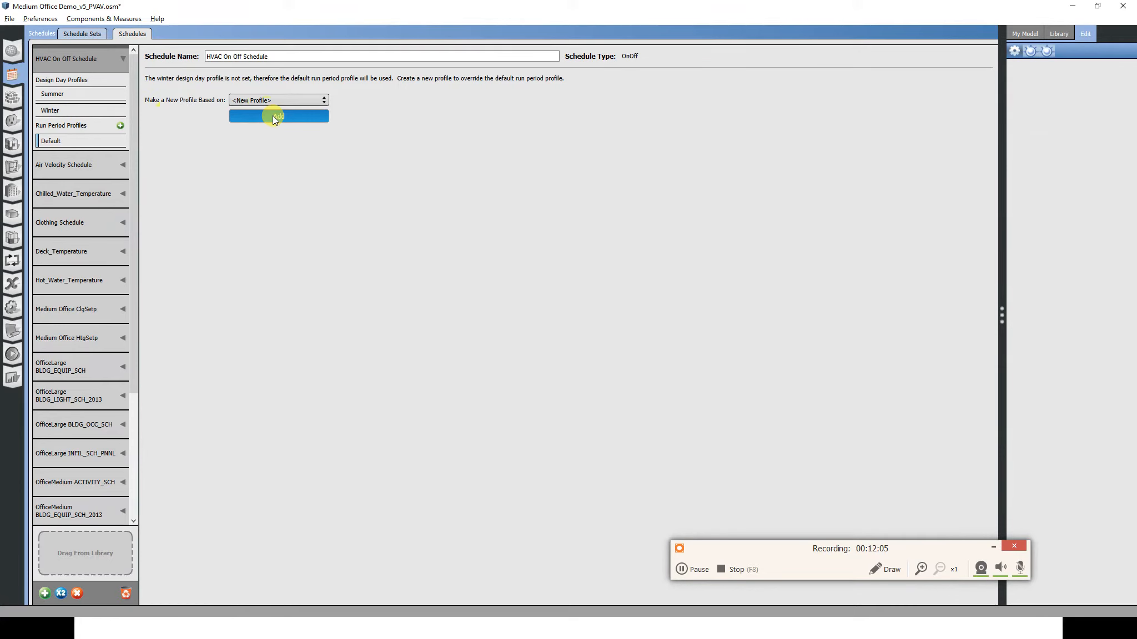
pyautogui.click(277, 115)
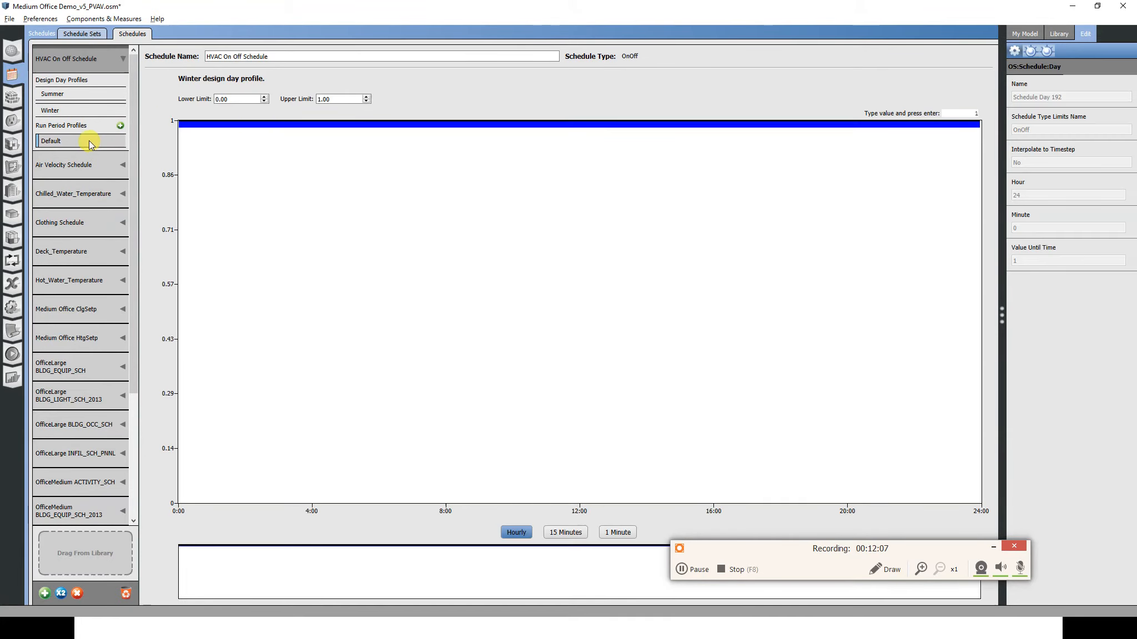
pyautogui.click(52, 141)
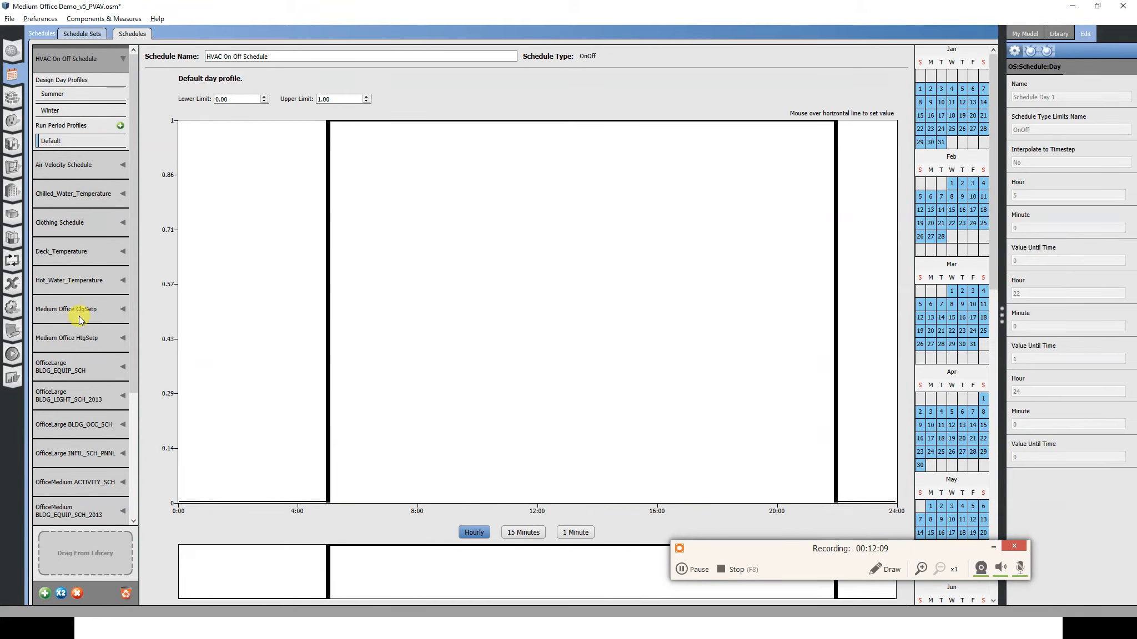
pyautogui.click(66, 308)
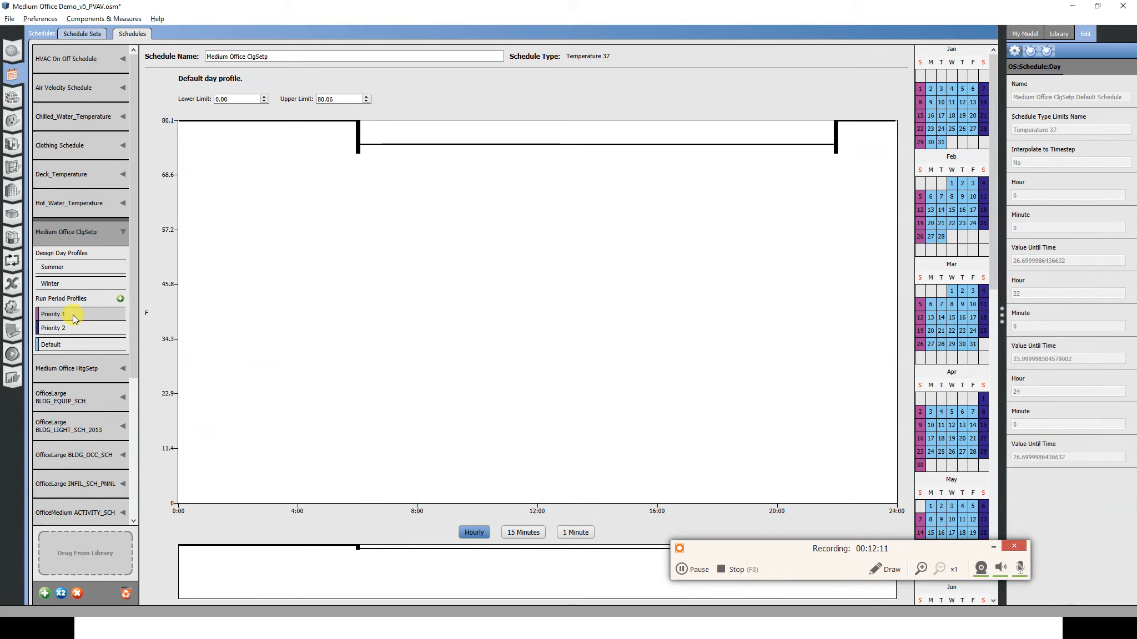
# Review Medium Office ClgSetp's Priority 1 Sunday and Priority 2 Saturday rules.
pyautogui.click(52, 315)
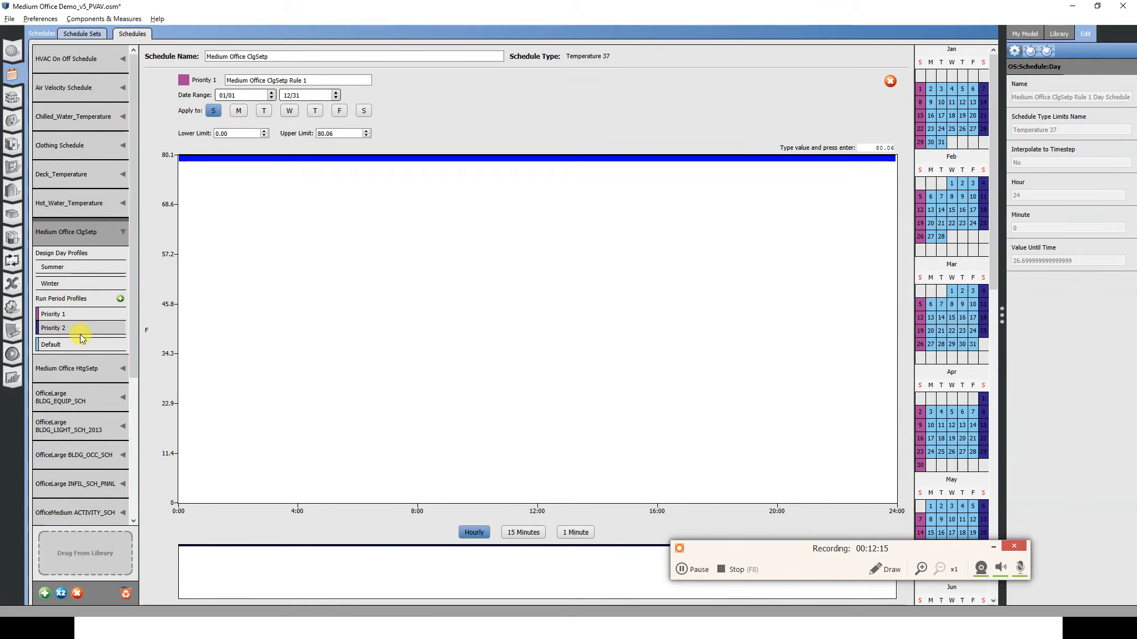
pyautogui.click(53, 328)
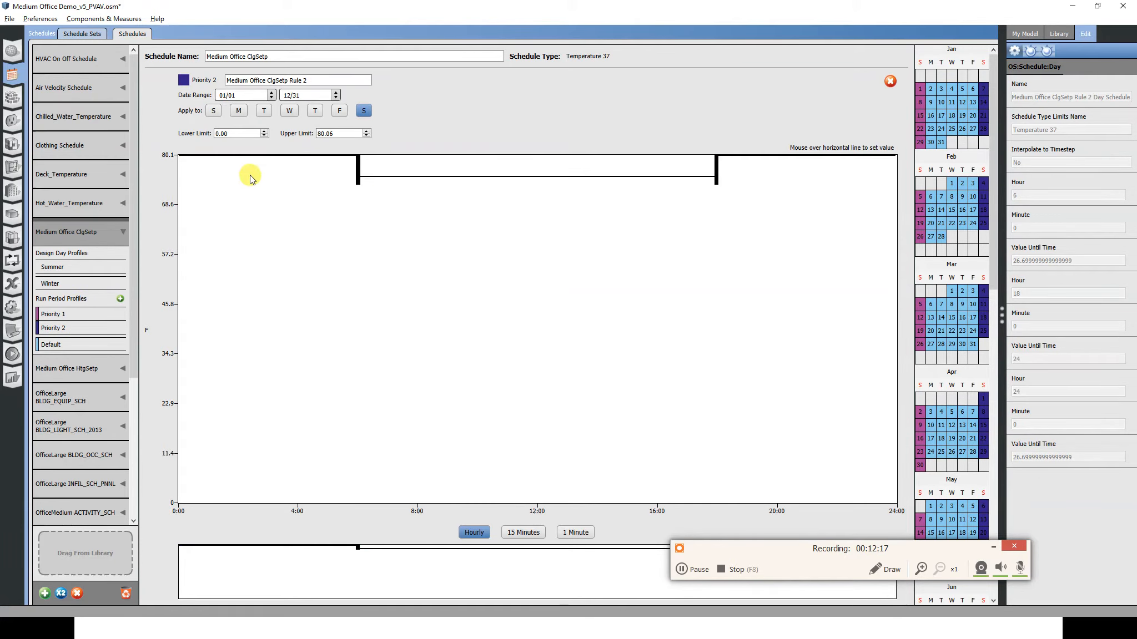
pyautogui.moveTo(58, 63)
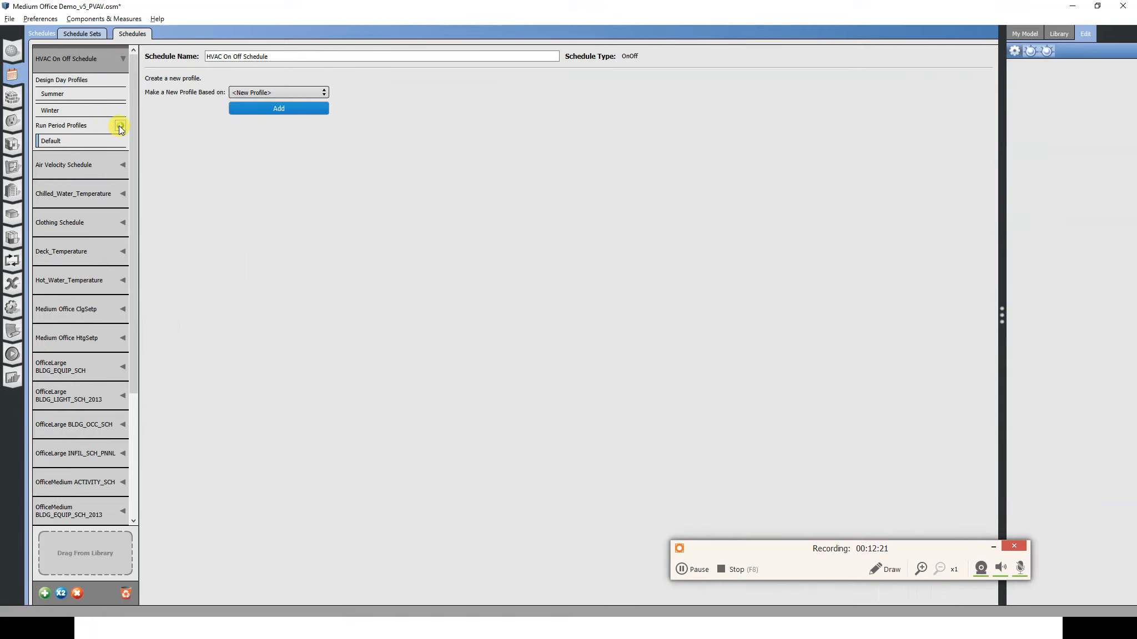
# Add two default-based run period rules to HVAC On Off, the first off all day on Sundays.
pyautogui.click(278, 92)
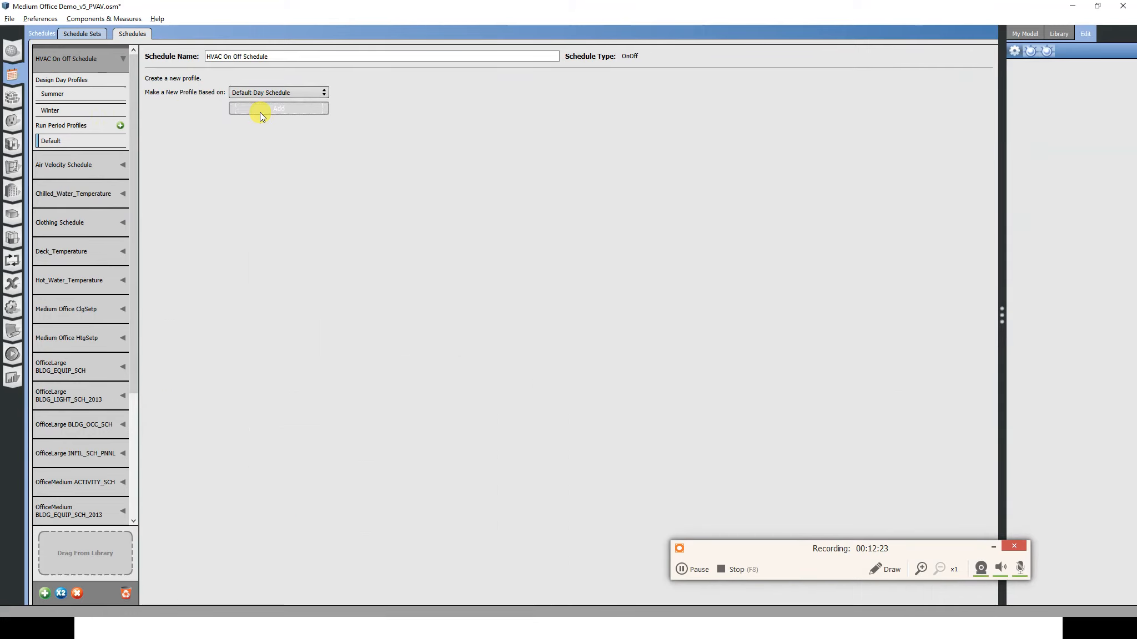
pyautogui.click(277, 107)
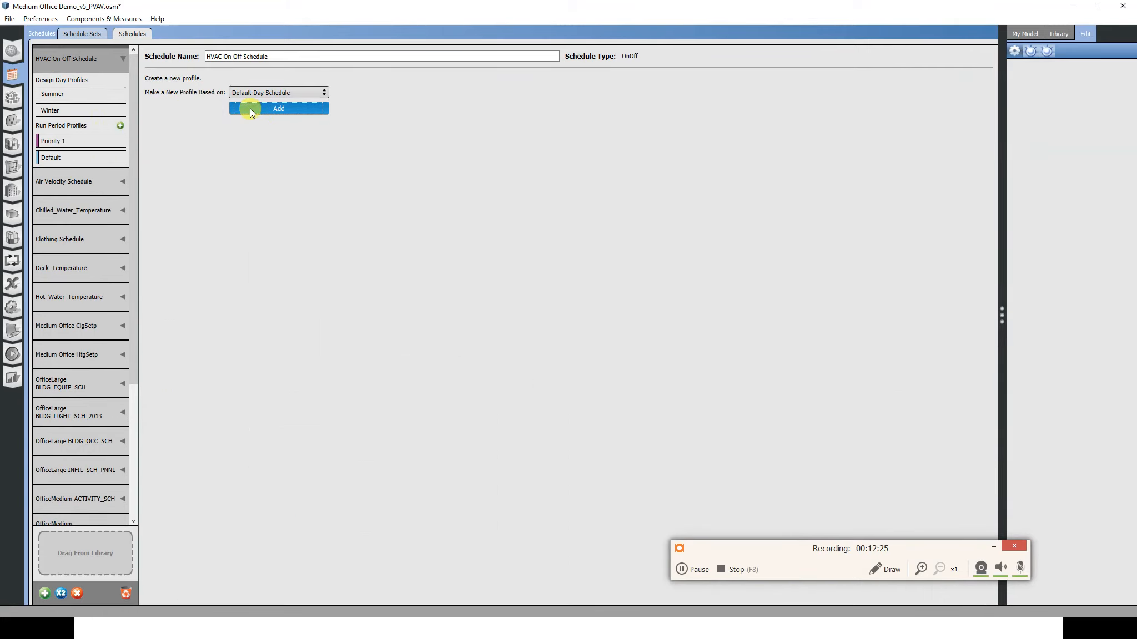
pyautogui.click(277, 108)
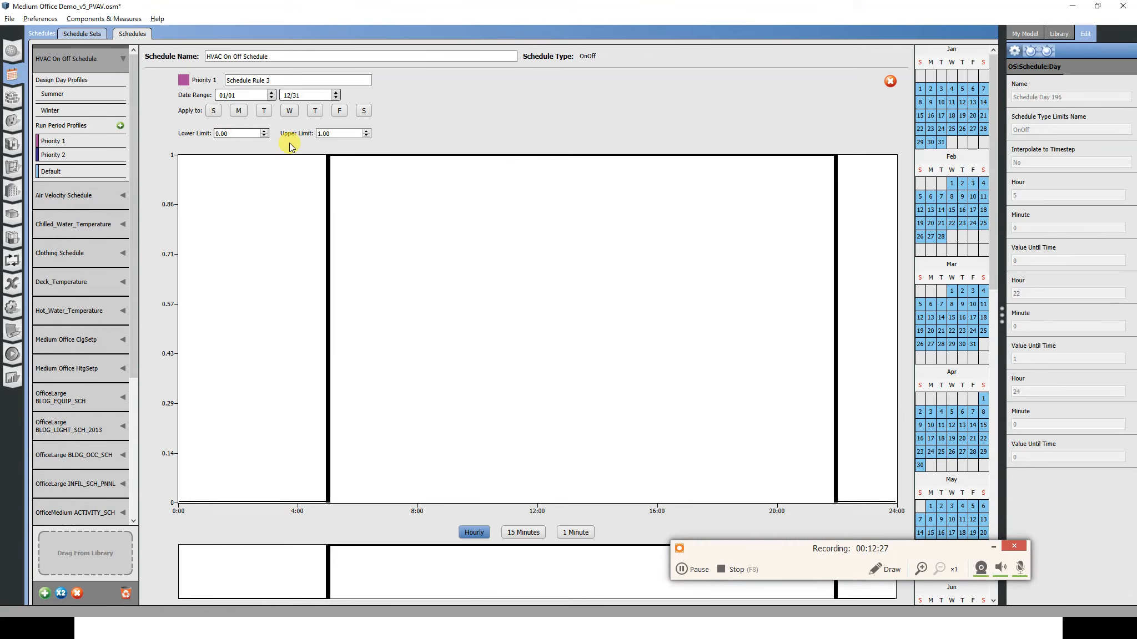
pyautogui.click(326, 191)
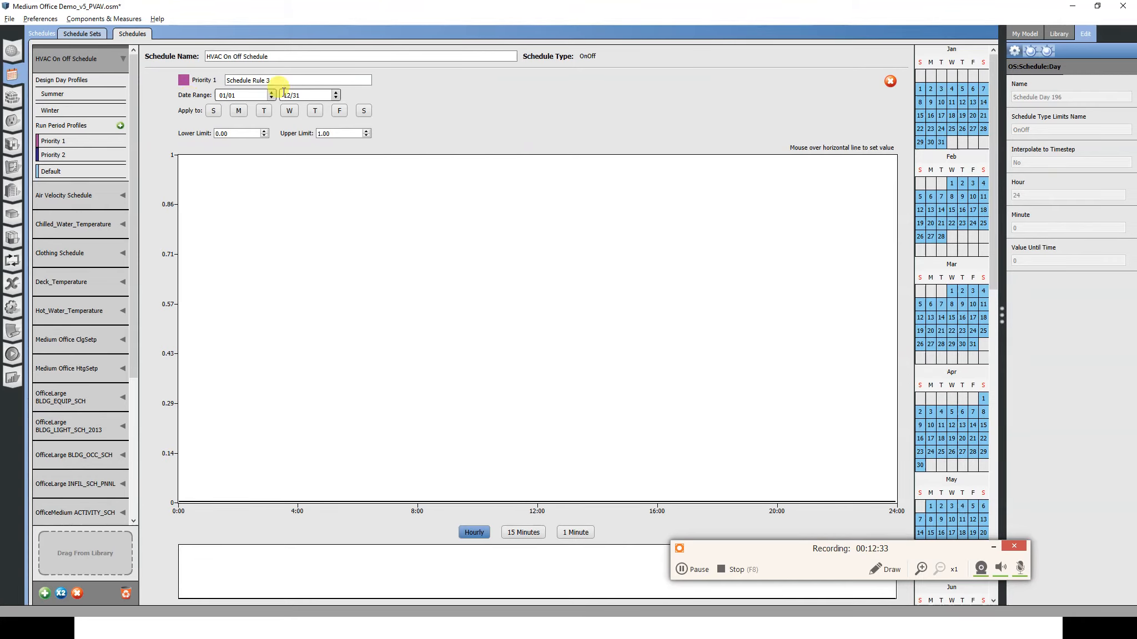
pyautogui.click(212, 110)
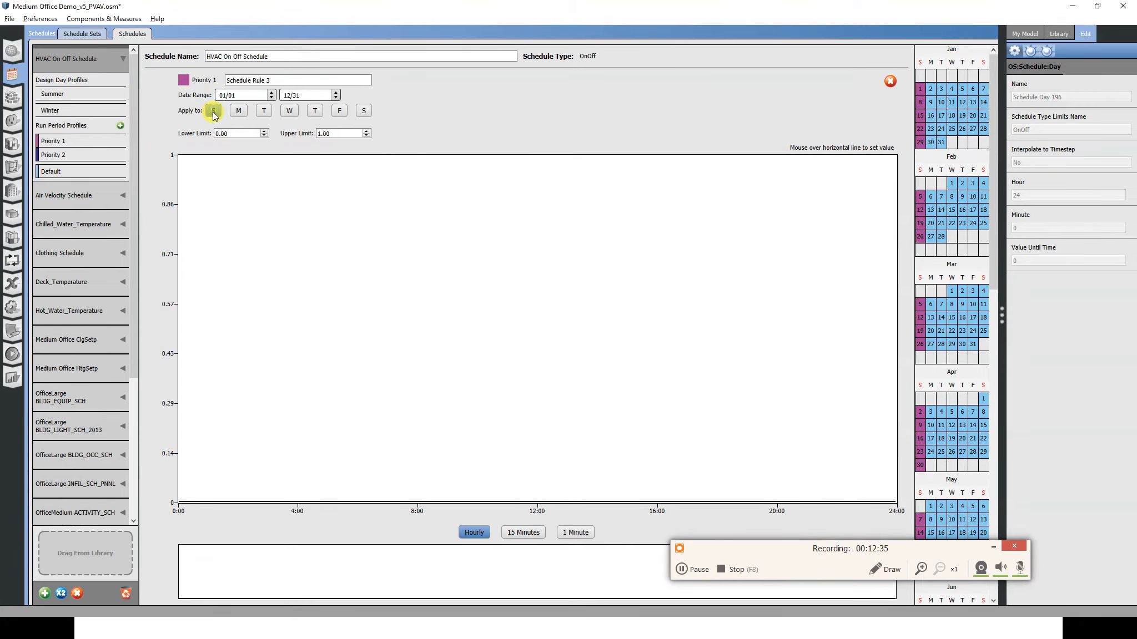
pyautogui.click(212, 110)
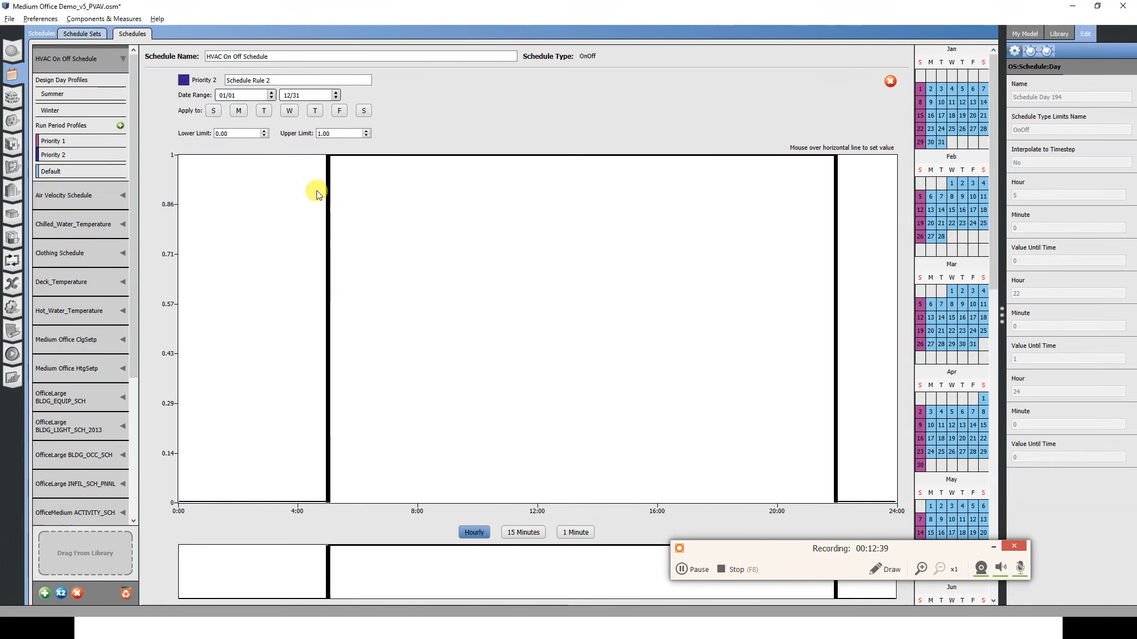
pyautogui.moveTo(78, 357)
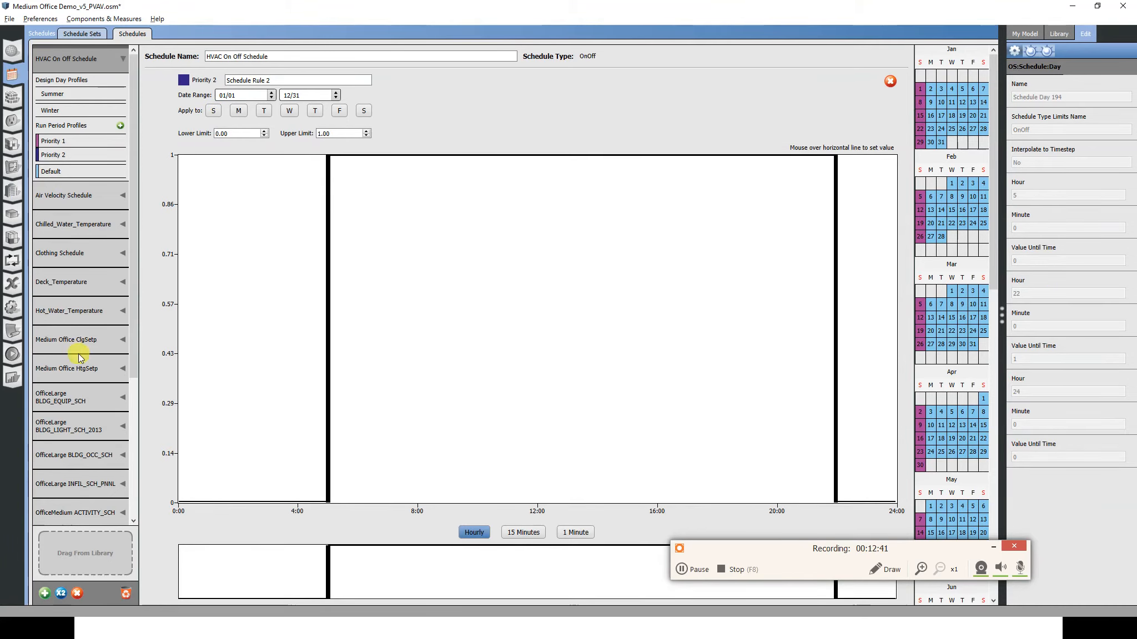
pyautogui.click(66, 340)
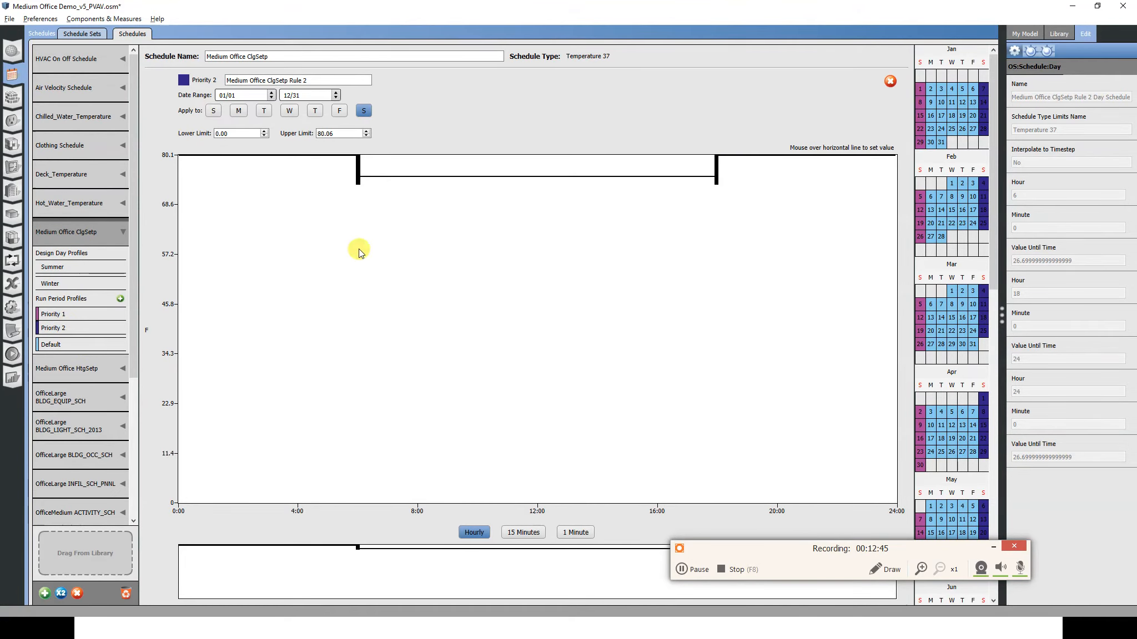
pyautogui.moveTo(729, 168)
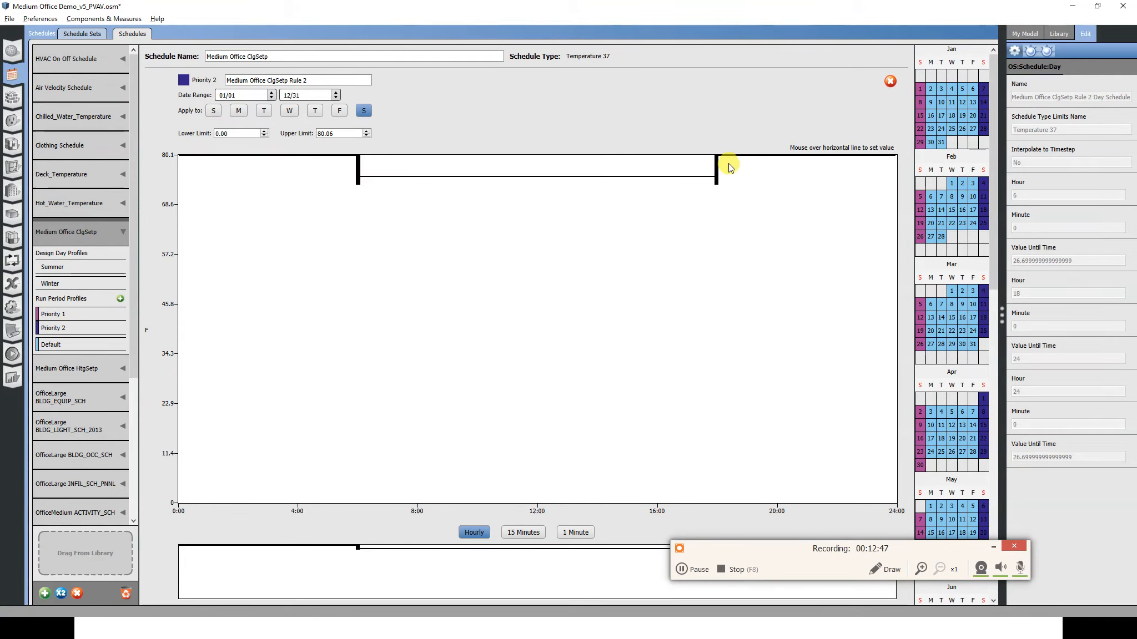
pyautogui.moveTo(720, 172)
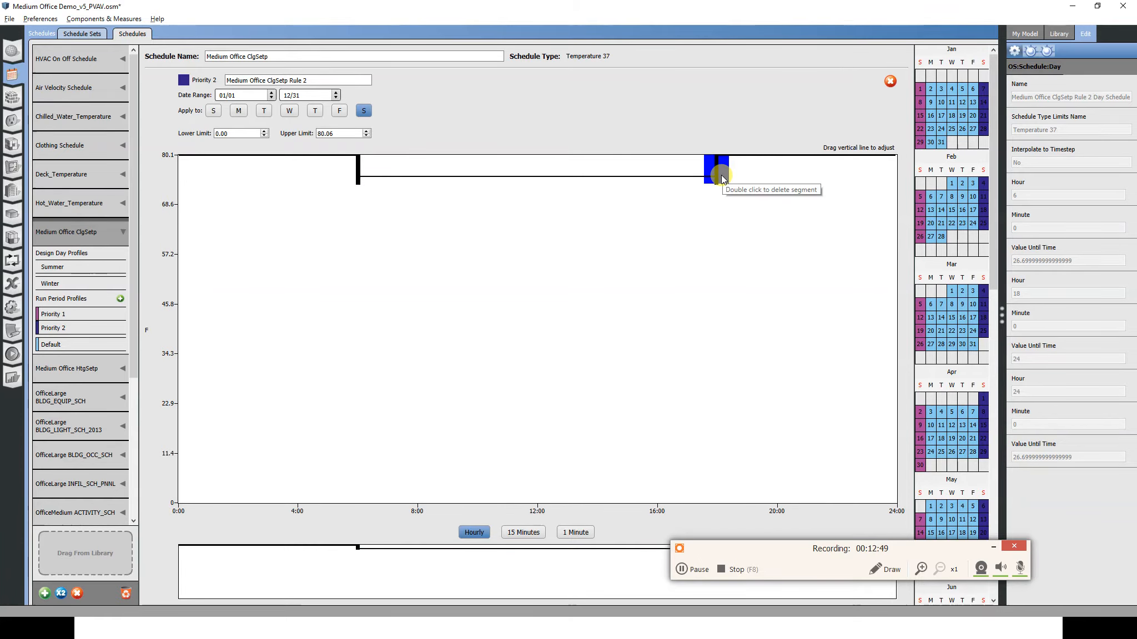
# Confirm ClgSetp's Saturday period ends at 18:00, then view the HVAC On Off Schedule's Priority 2 rule.
pyautogui.doubleClick(720, 170)
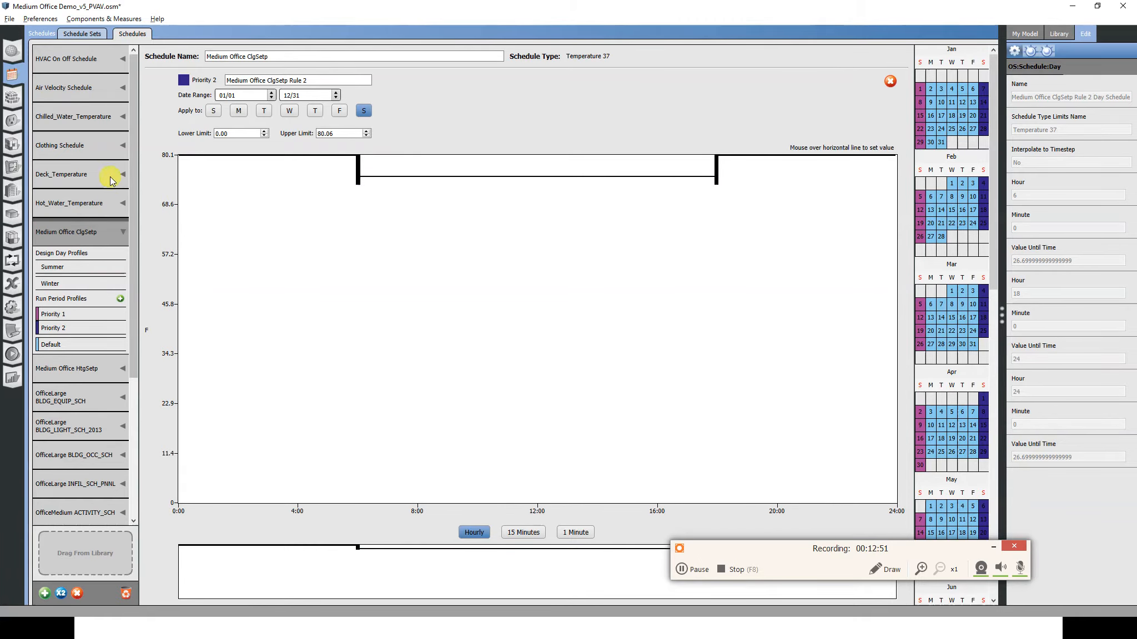
pyautogui.click(66, 59)
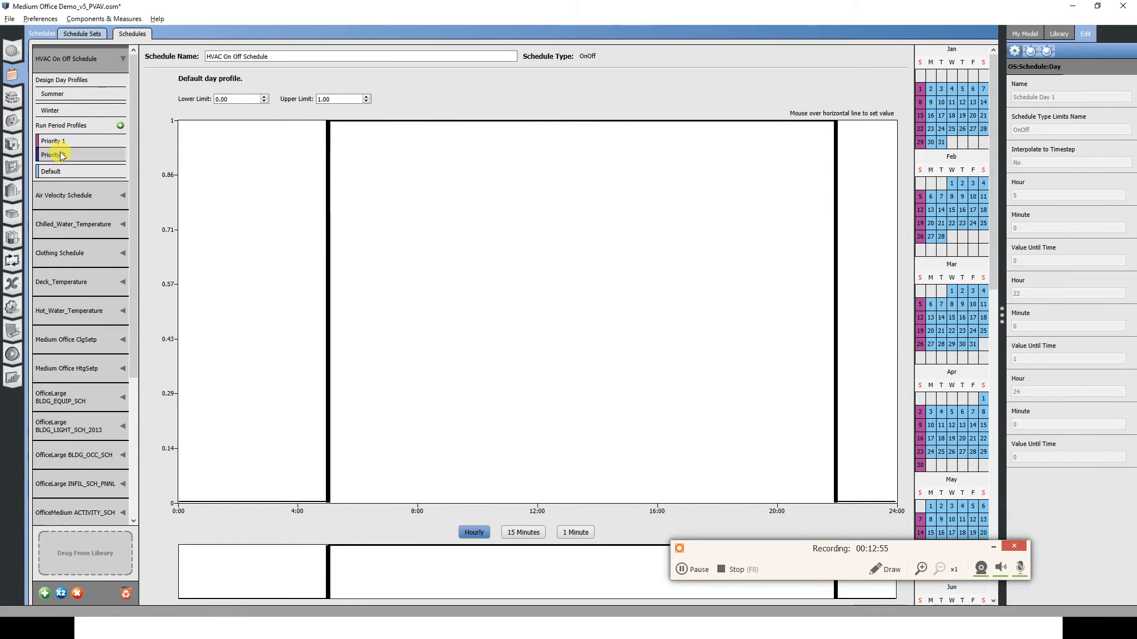
pyautogui.click(55, 154)
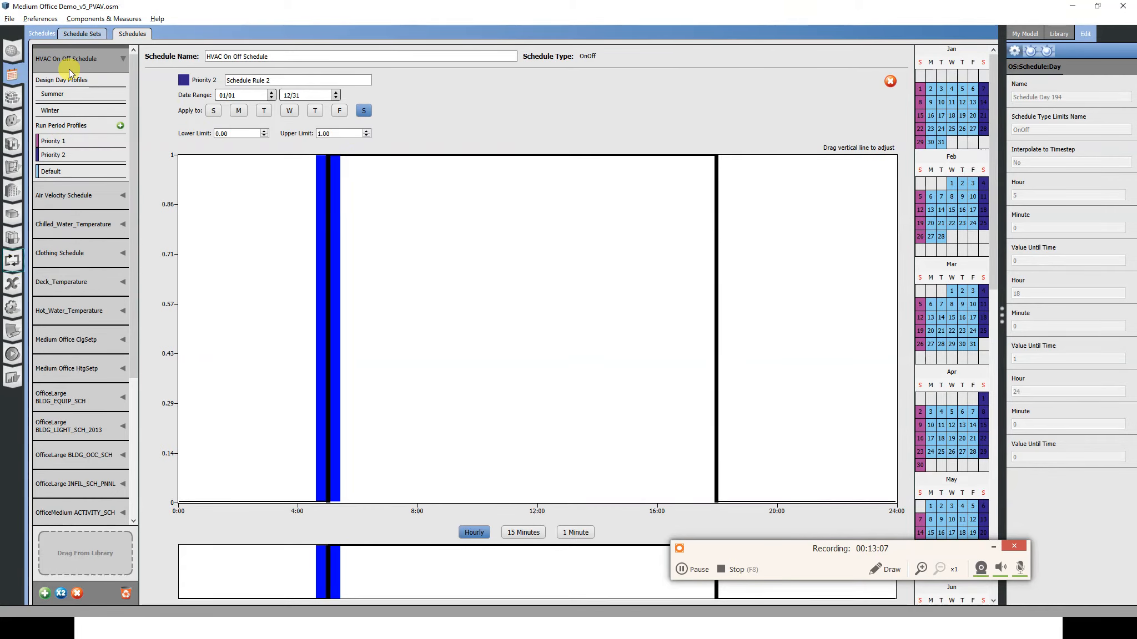
pyautogui.moveTo(701, 589)
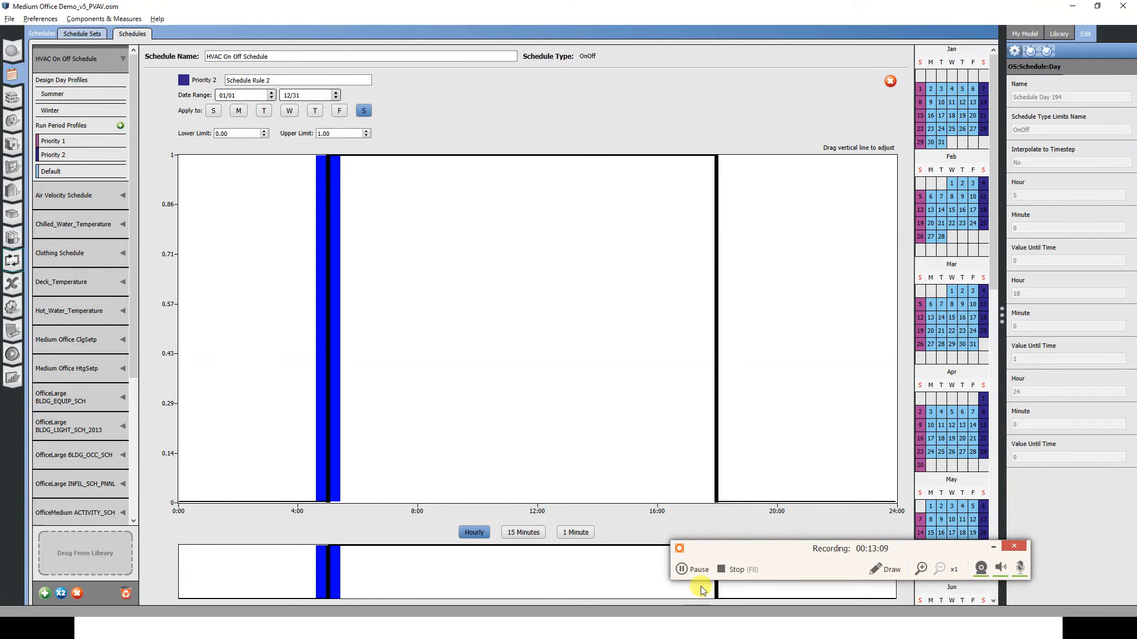
# Show the Packaged Rooftop VAV with Reheat loop's Control settings, still on Always On Discrete.
pyautogui.click(12, 260)
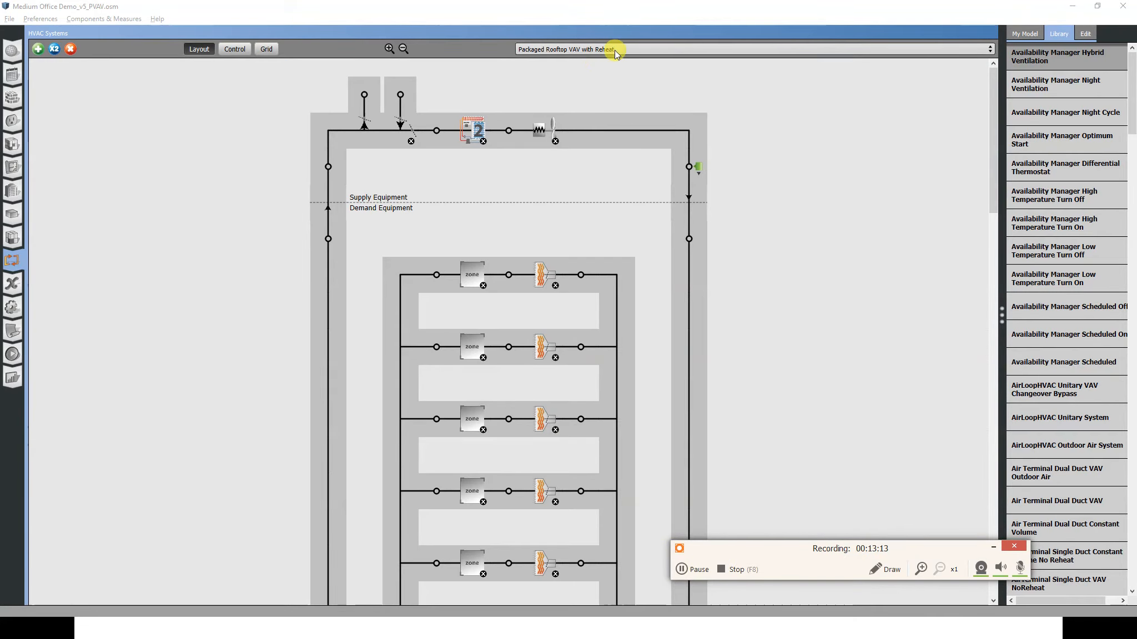
pyautogui.moveTo(221, 66)
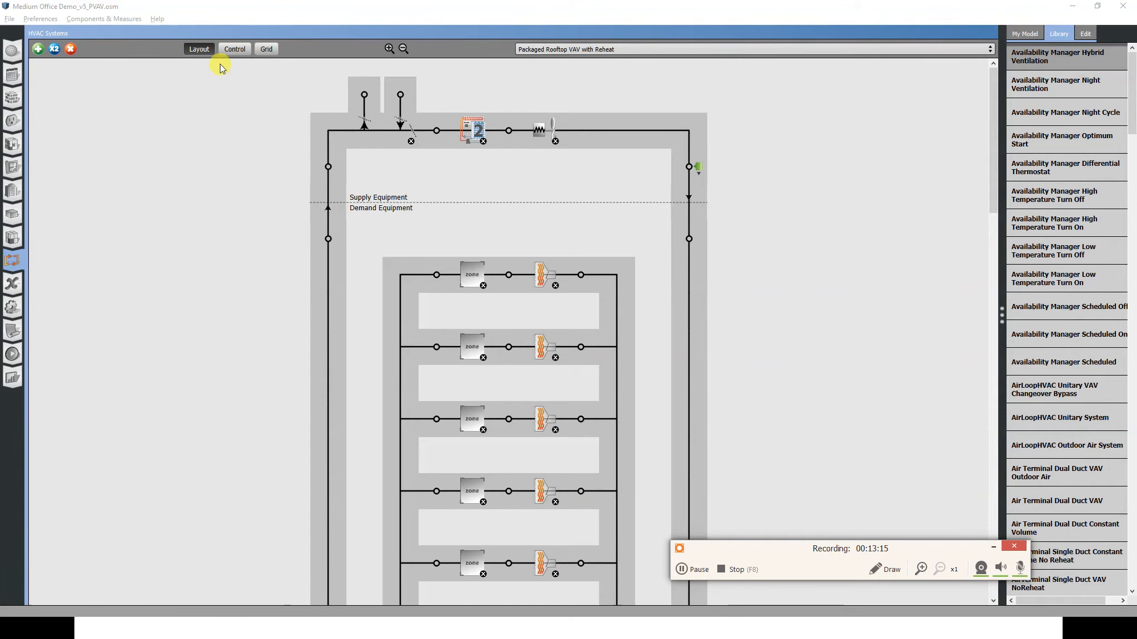
pyautogui.click(233, 48)
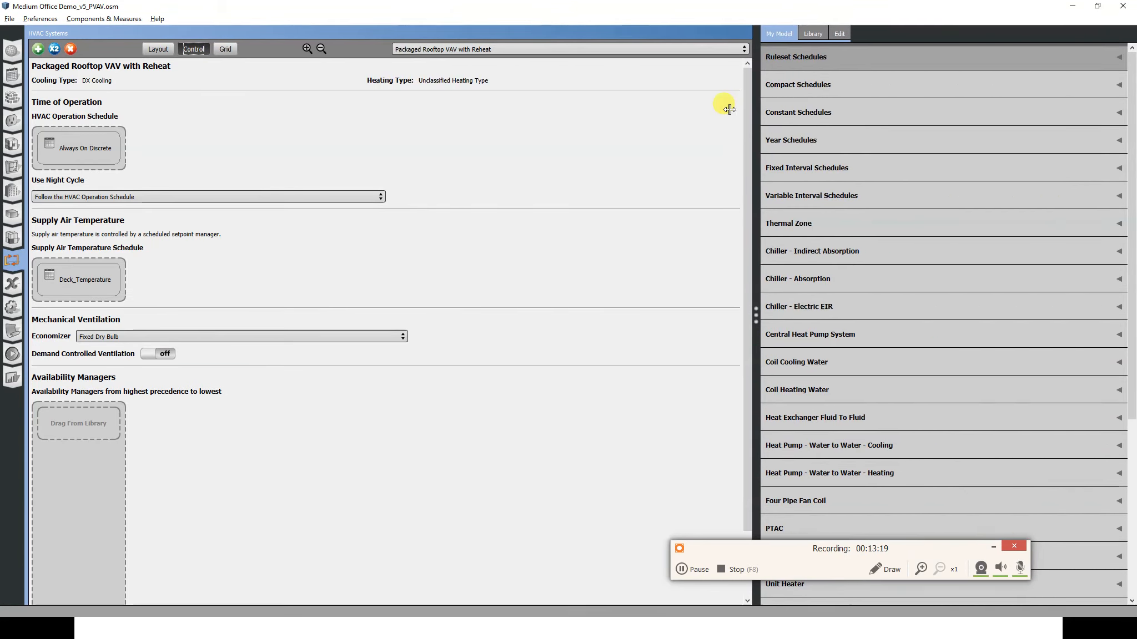
# Assign HVAC On Off Schedule as the loop's operation schedule with Cycle on Full System night cycling.
pyautogui.click(795, 57)
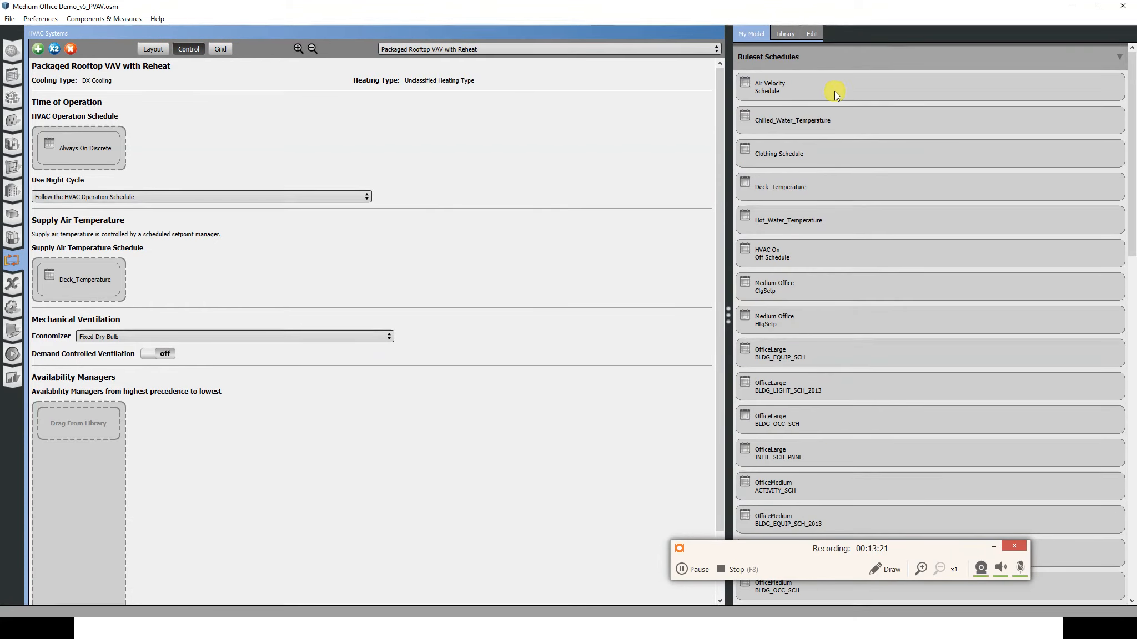
pyautogui.moveTo(787, 200)
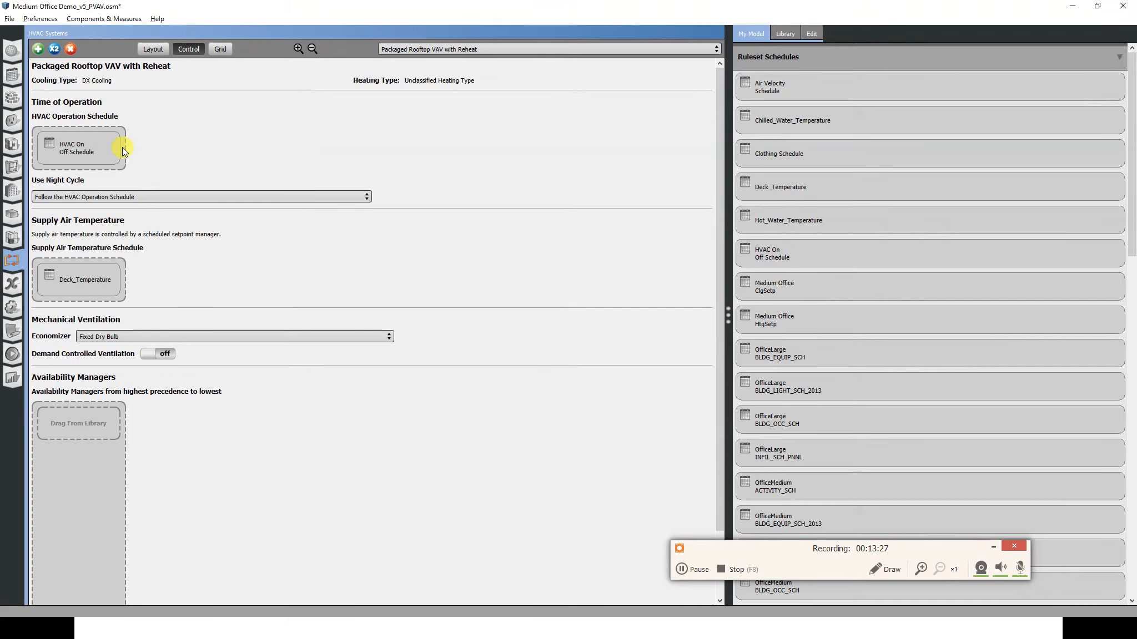
pyautogui.moveTo(84, 200)
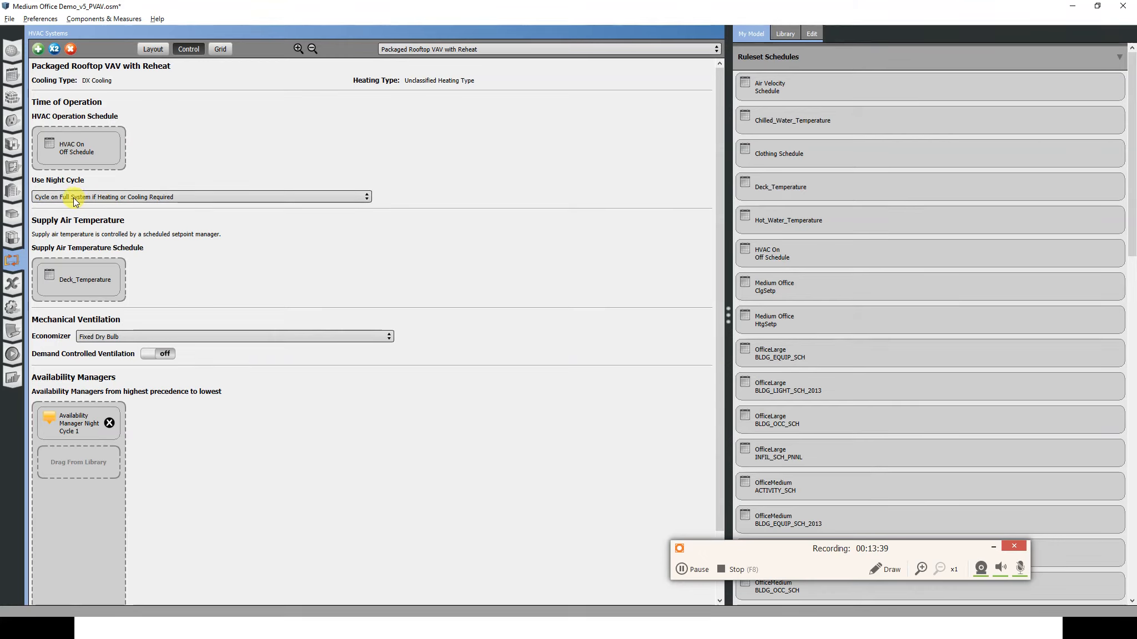
pyautogui.moveTo(109, 200)
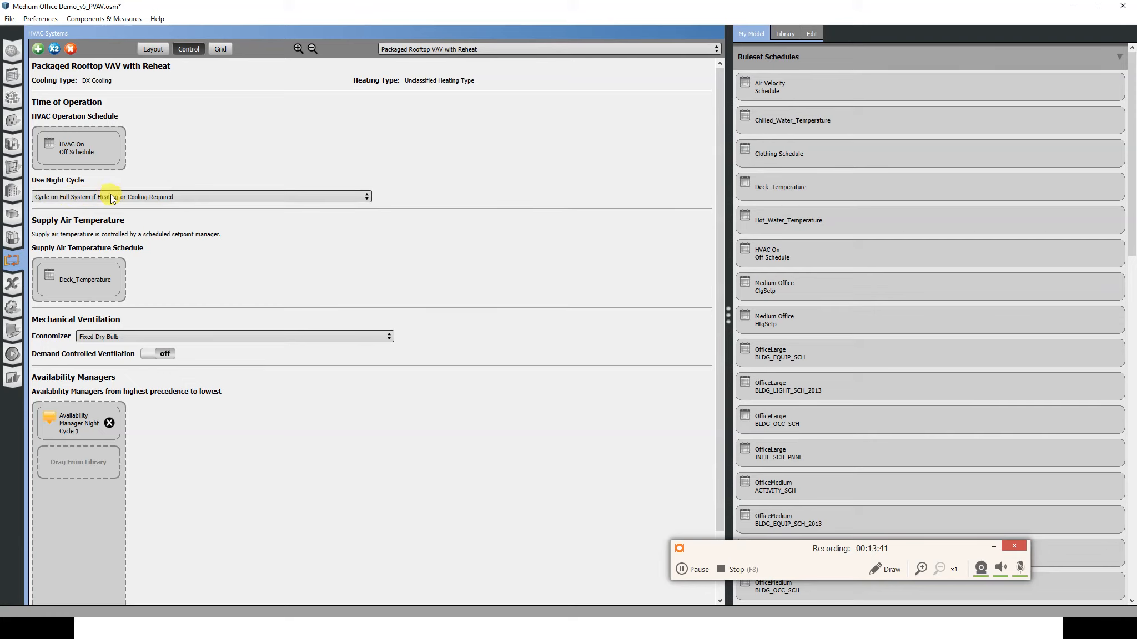
pyautogui.moveTo(78, 428)
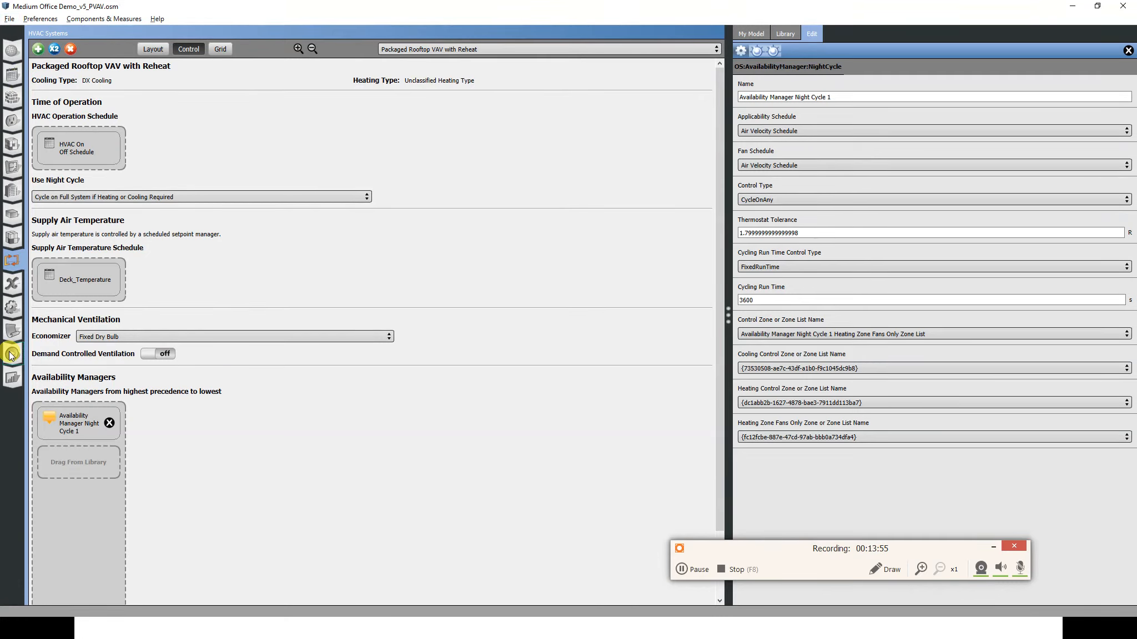
pyautogui.click(11, 354)
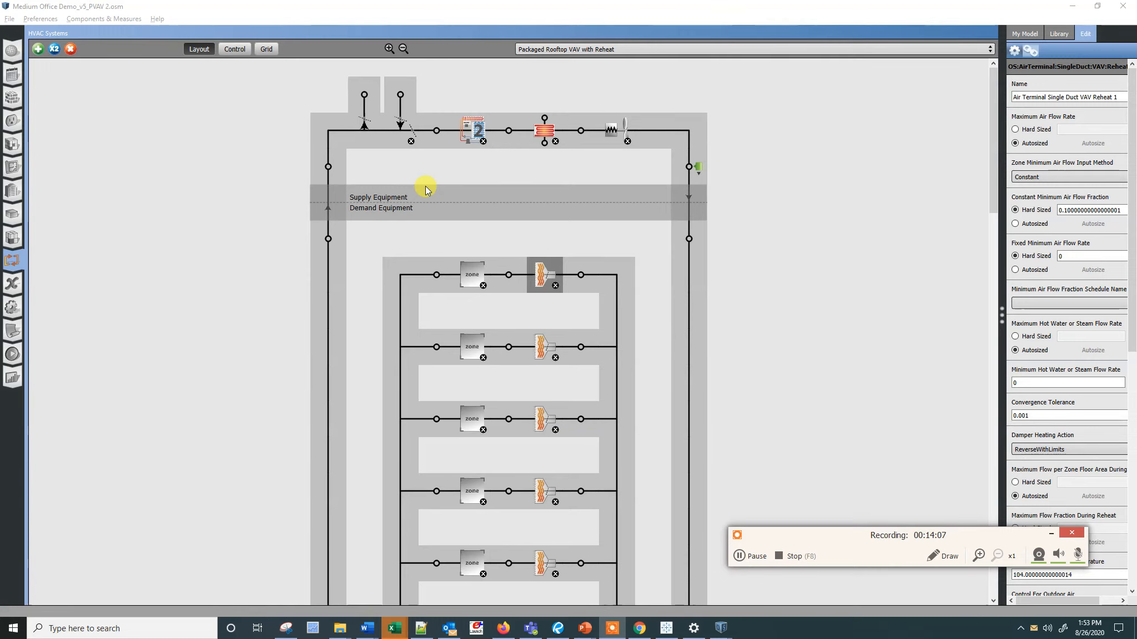
pyautogui.moveTo(410, 172)
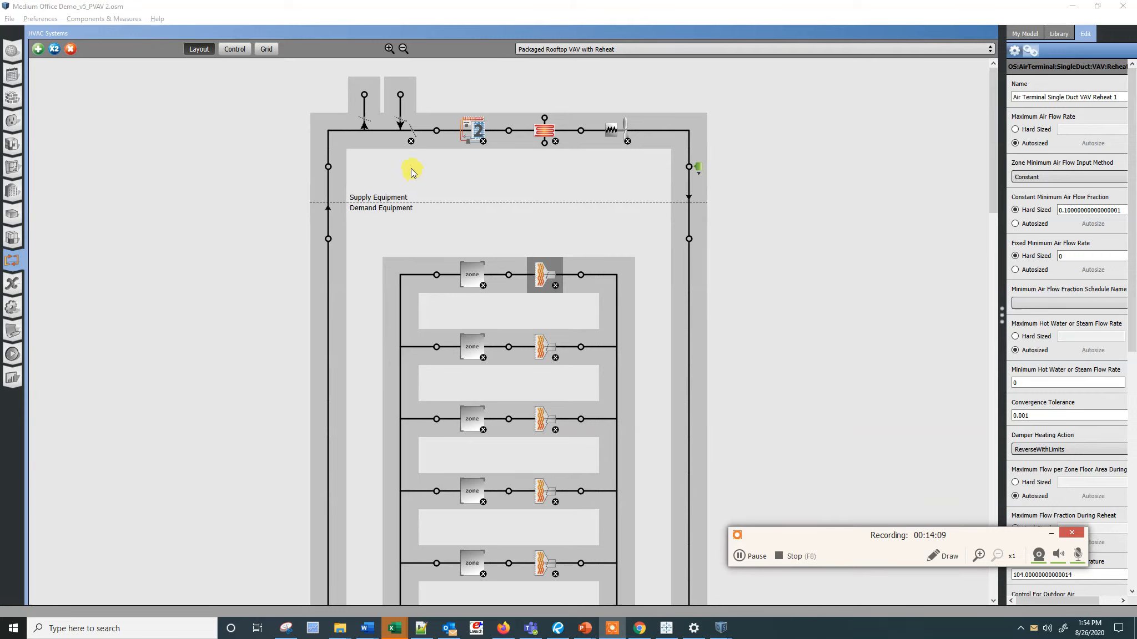
pyautogui.moveTo(504, 245)
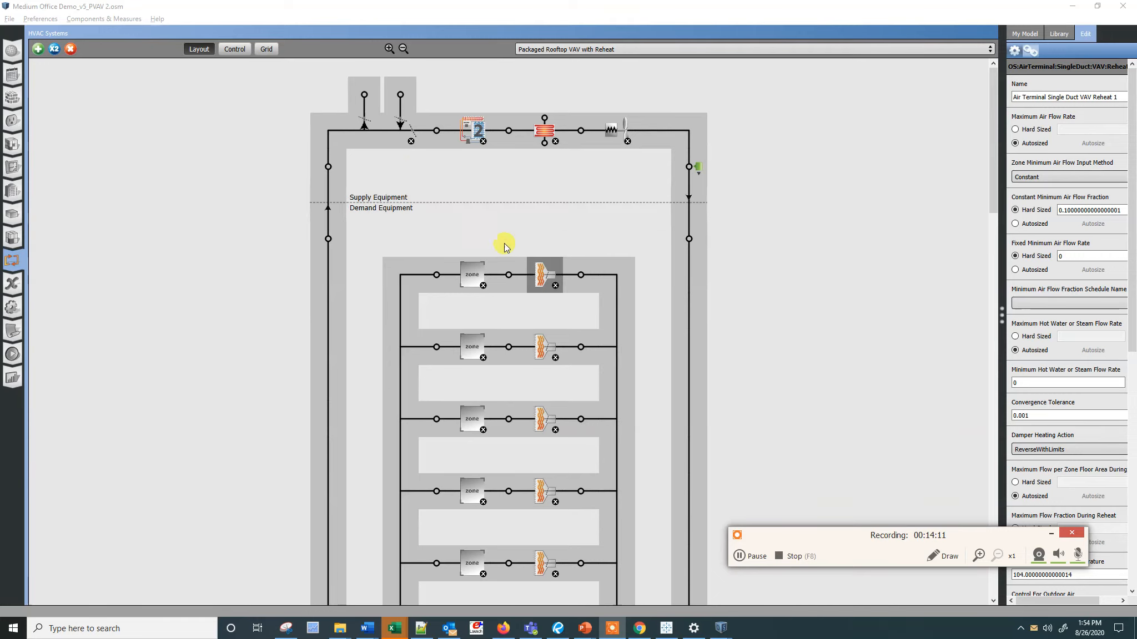
pyautogui.moveTo(179, 7)
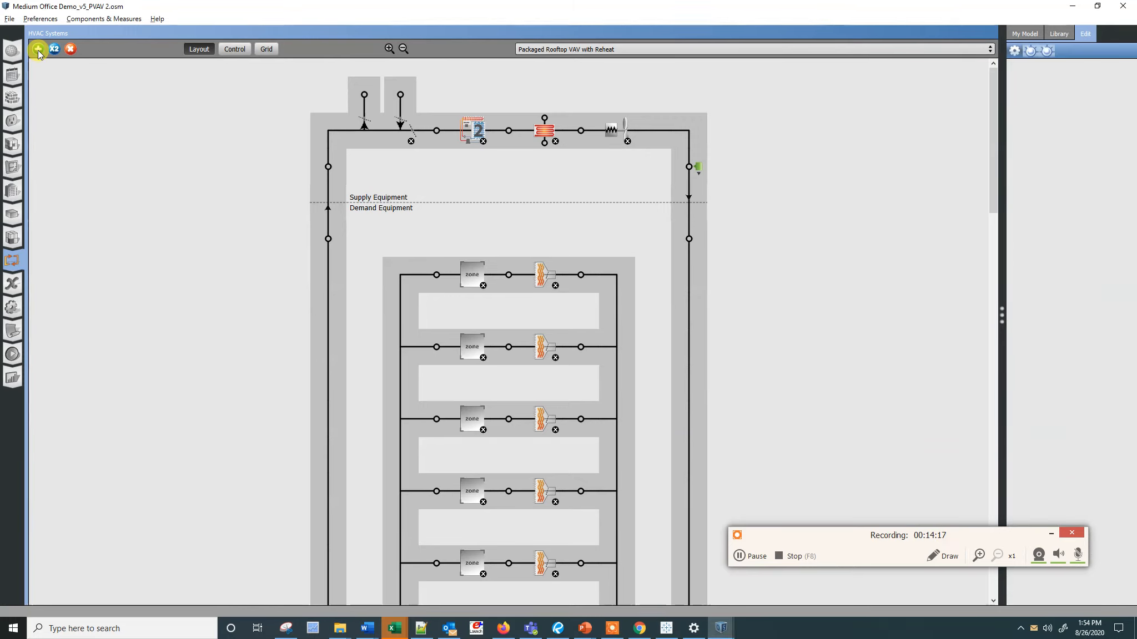
# Glance at the Add HVAC System catalogue, dismiss it, and switch to the energy modeling PowerPoint.
pyautogui.click(38, 49)
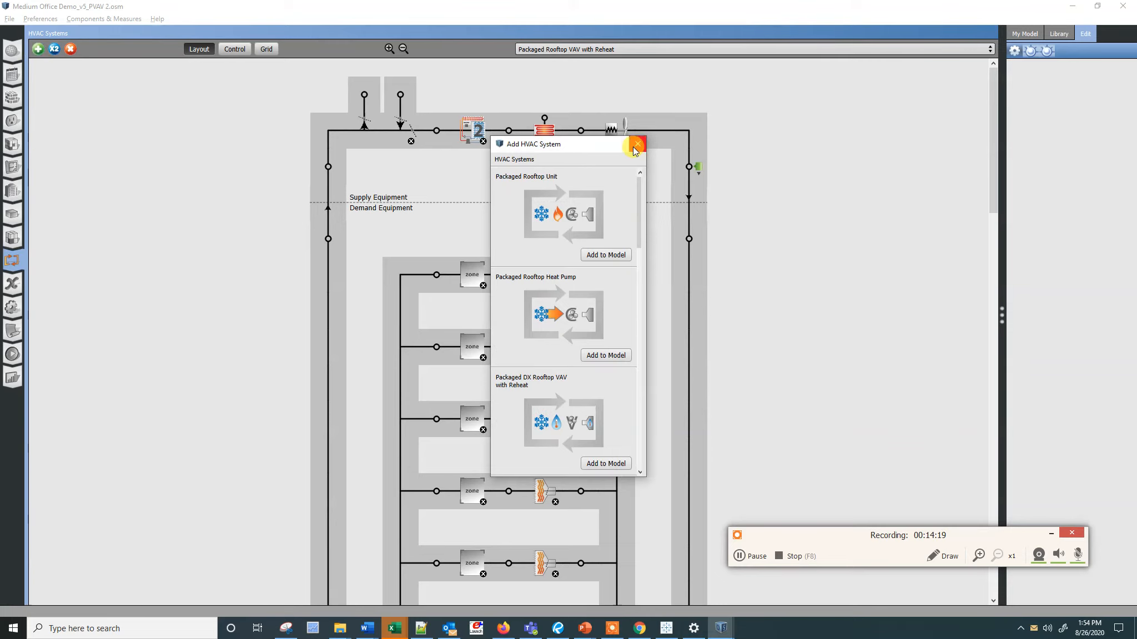
pyautogui.click(636, 144)
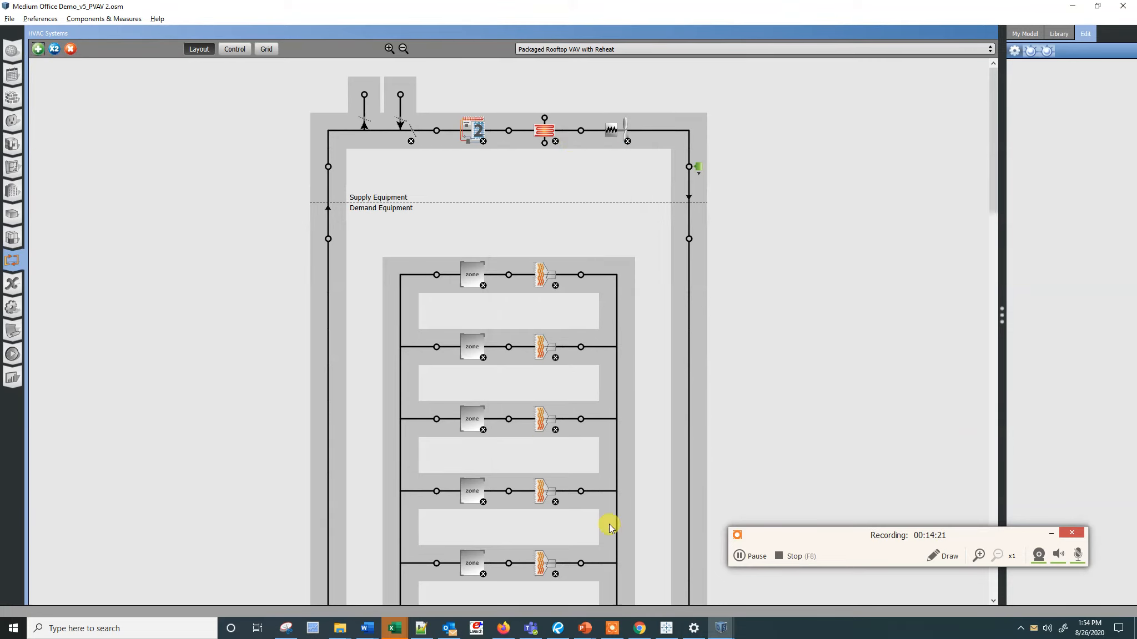
pyautogui.moveTo(584, 628)
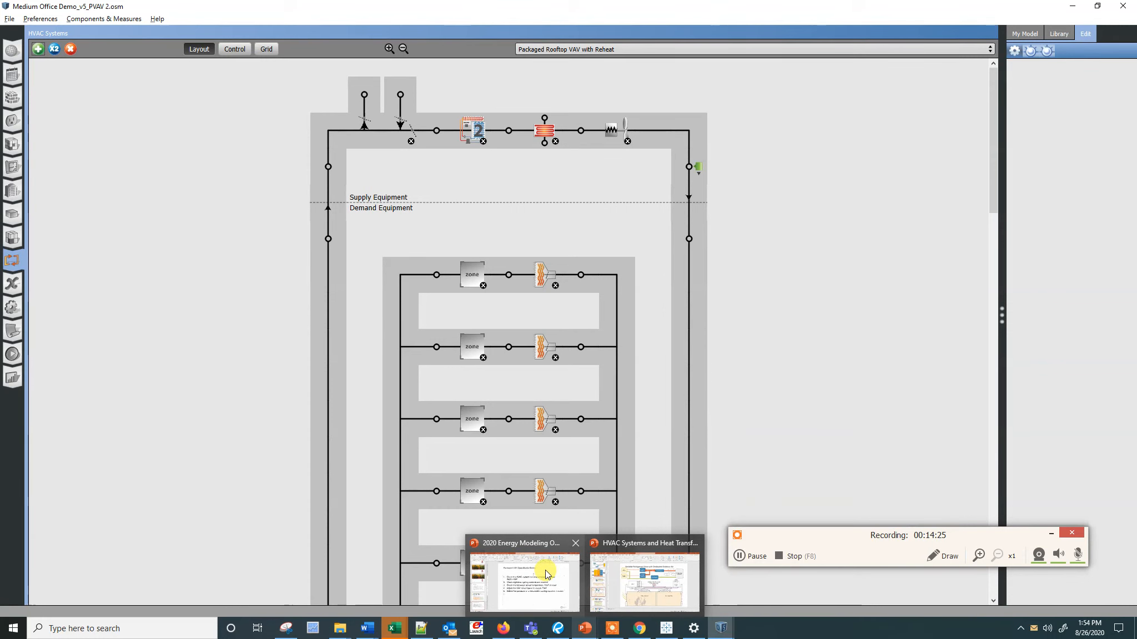
pyautogui.click(524, 576)
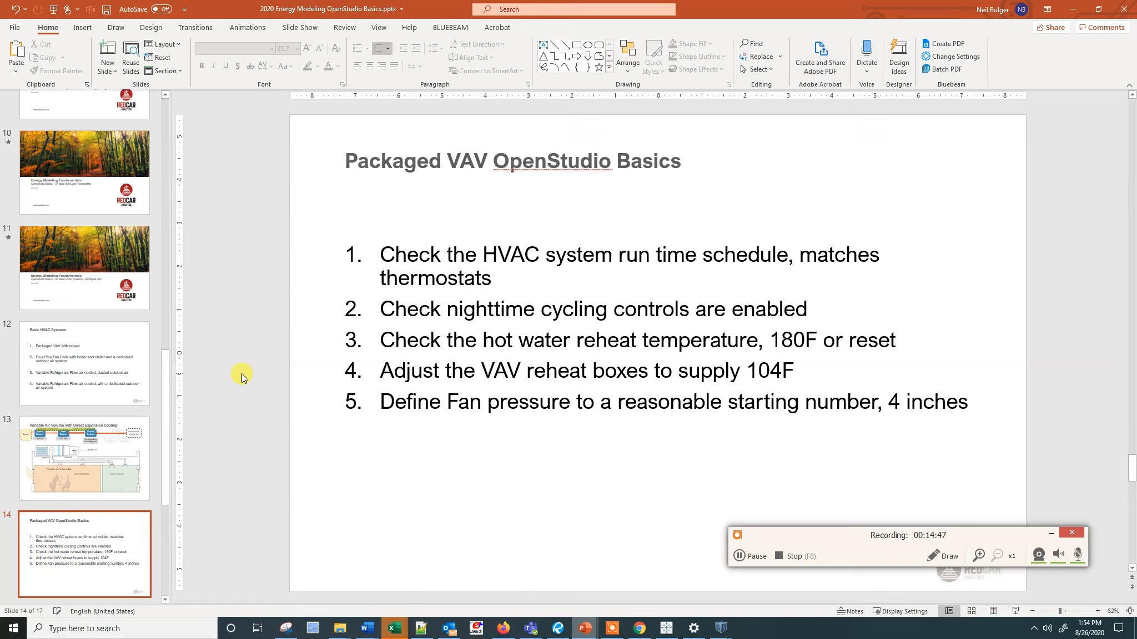
pyautogui.moveTo(850, 316)
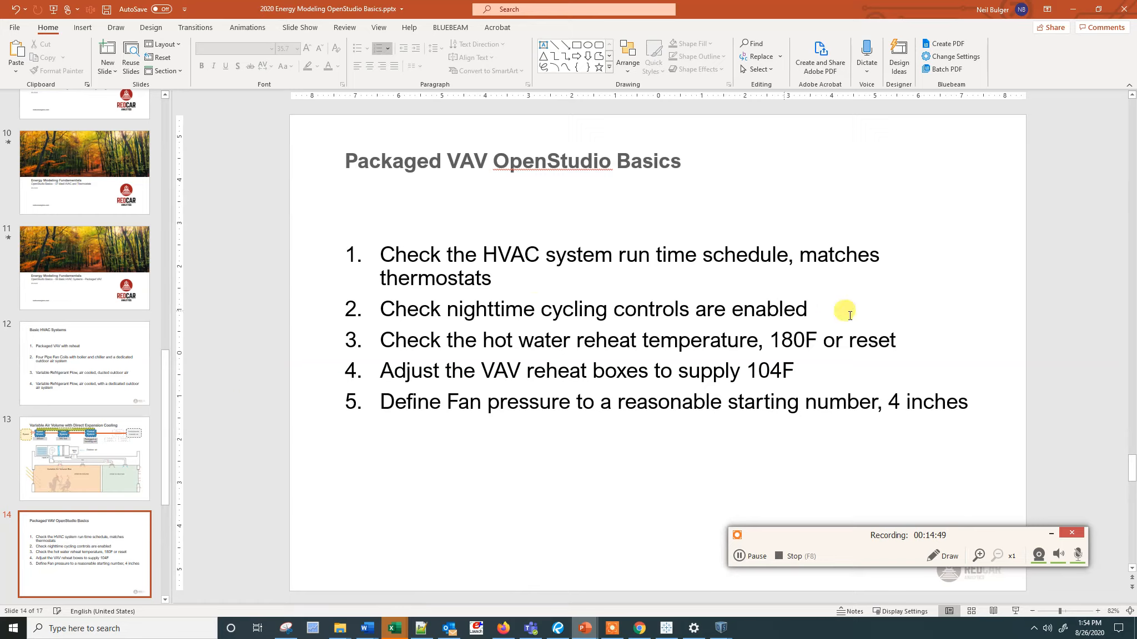
pyautogui.moveTo(439, 316)
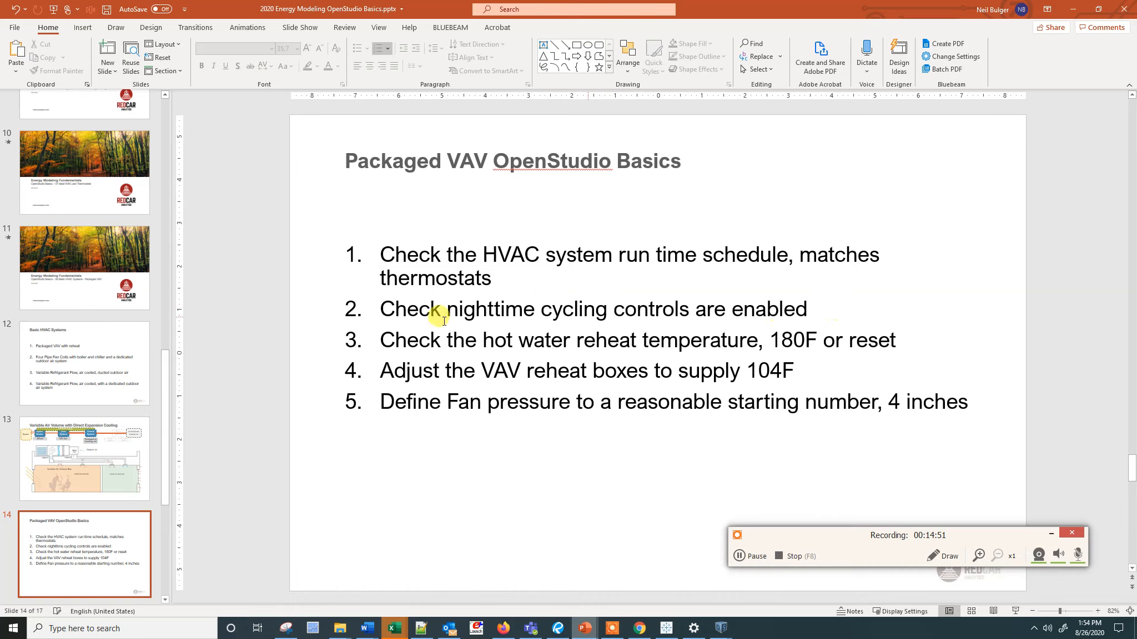
pyautogui.moveTo(389, 382)
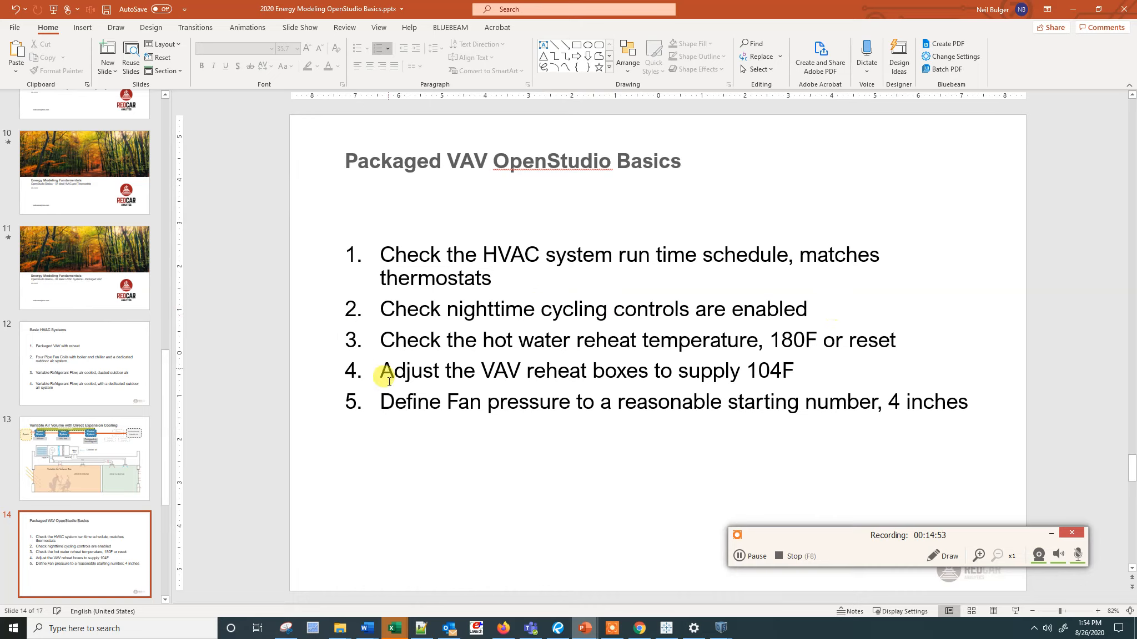
pyautogui.moveTo(381, 358)
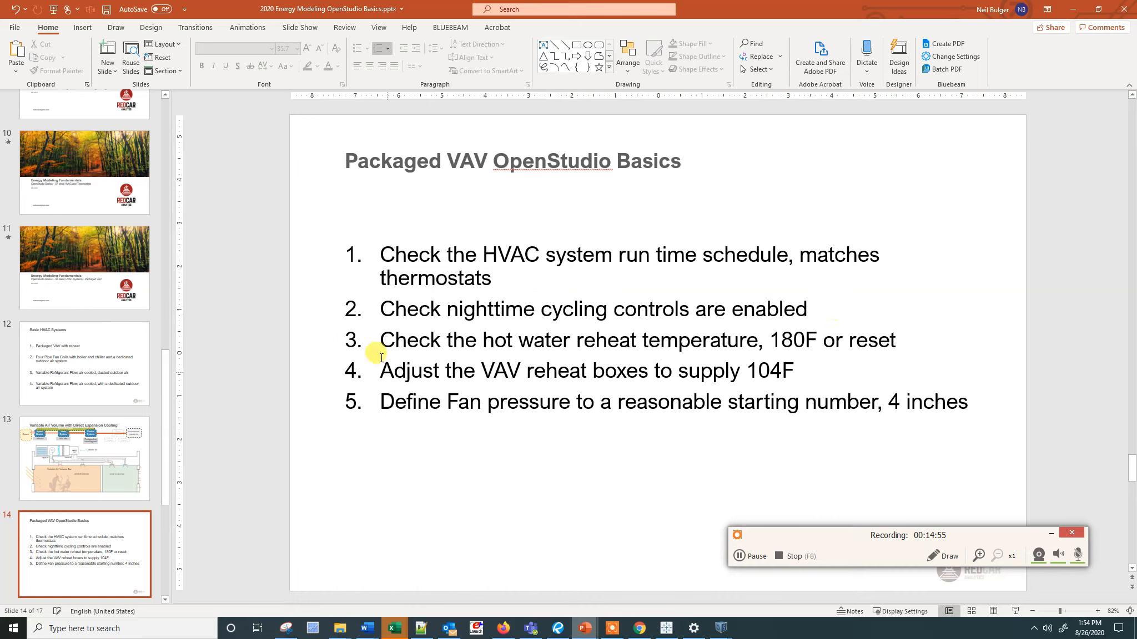
pyautogui.moveTo(382, 372)
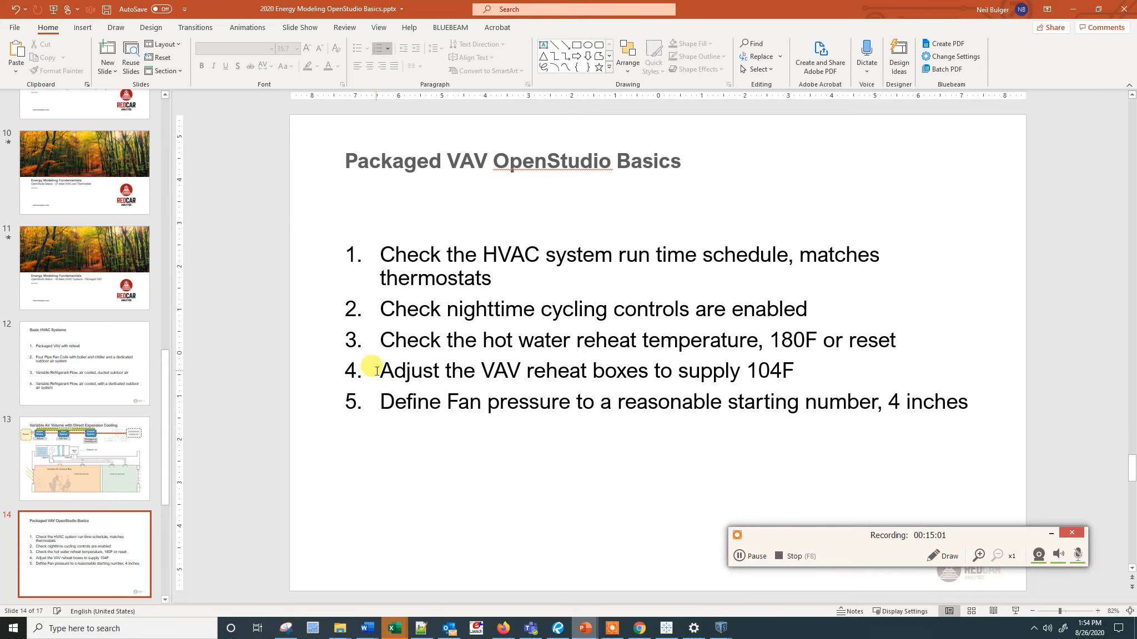
pyautogui.press('alt+tab')
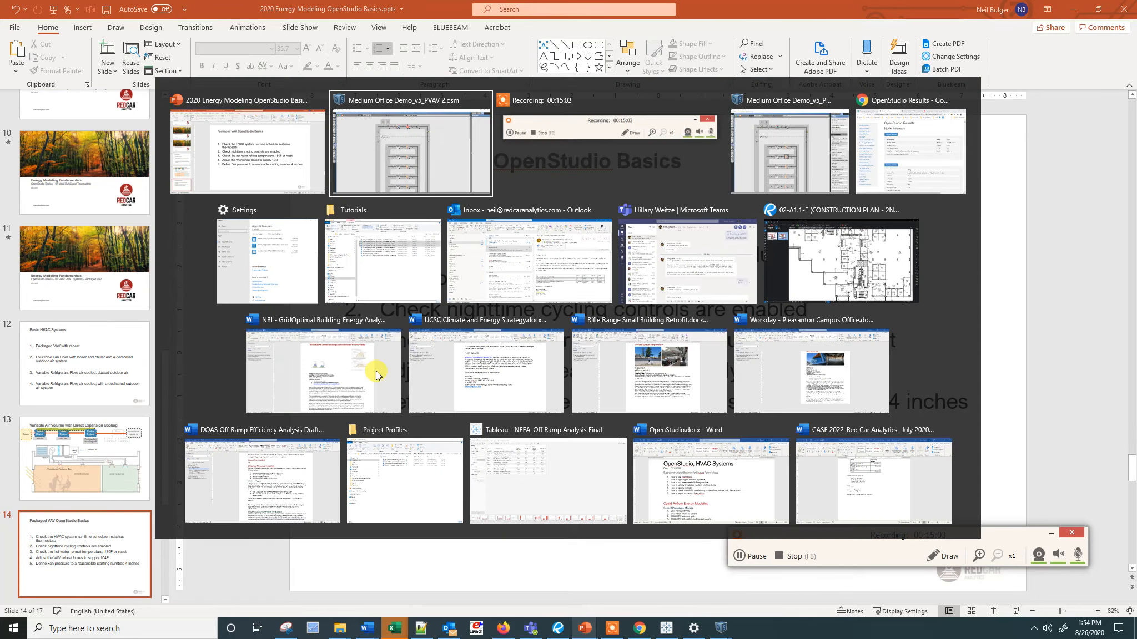
# Return to the PVAV 2 model and review the loop's HVAC On Off Schedule and Night Cycle manager, then its layout.
pyautogui.click(411, 140)
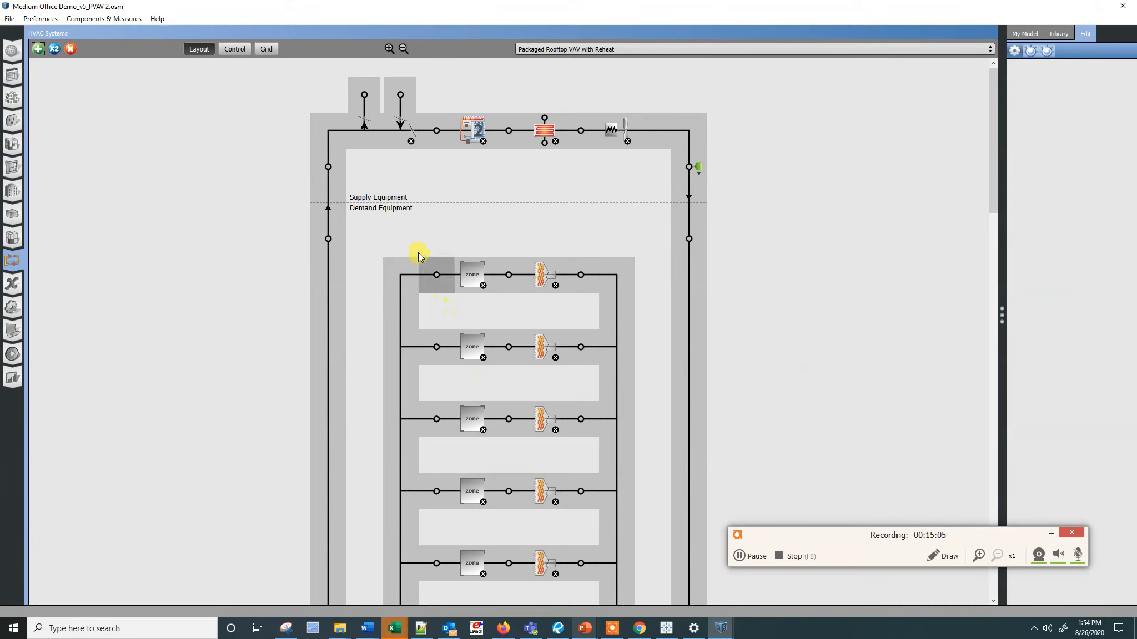
pyautogui.moveTo(484, 172)
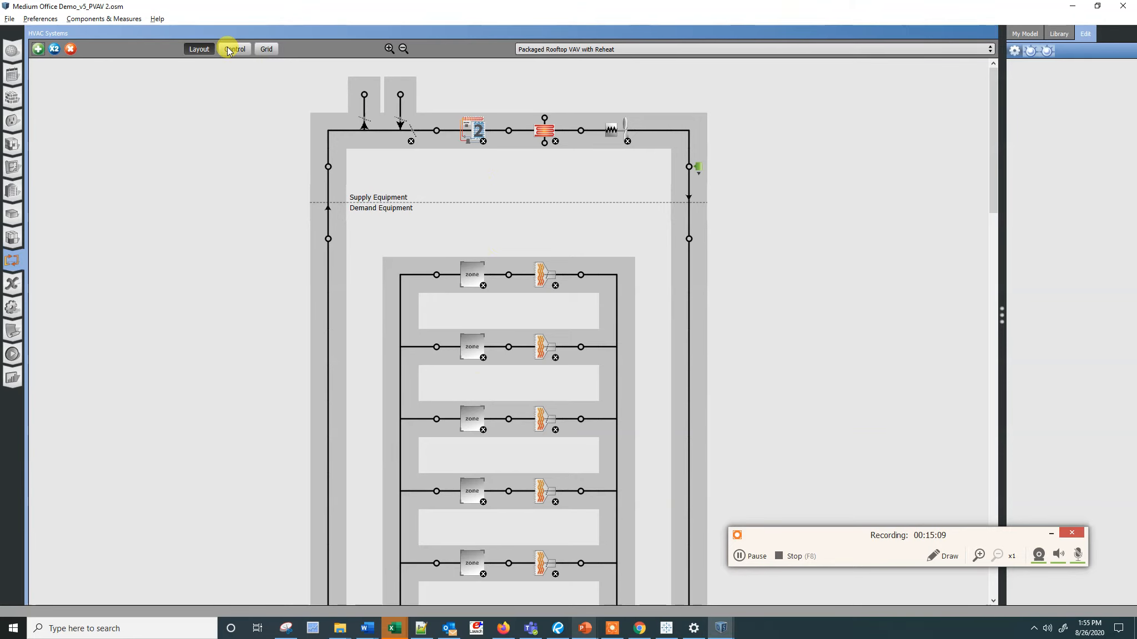
pyautogui.click(233, 49)
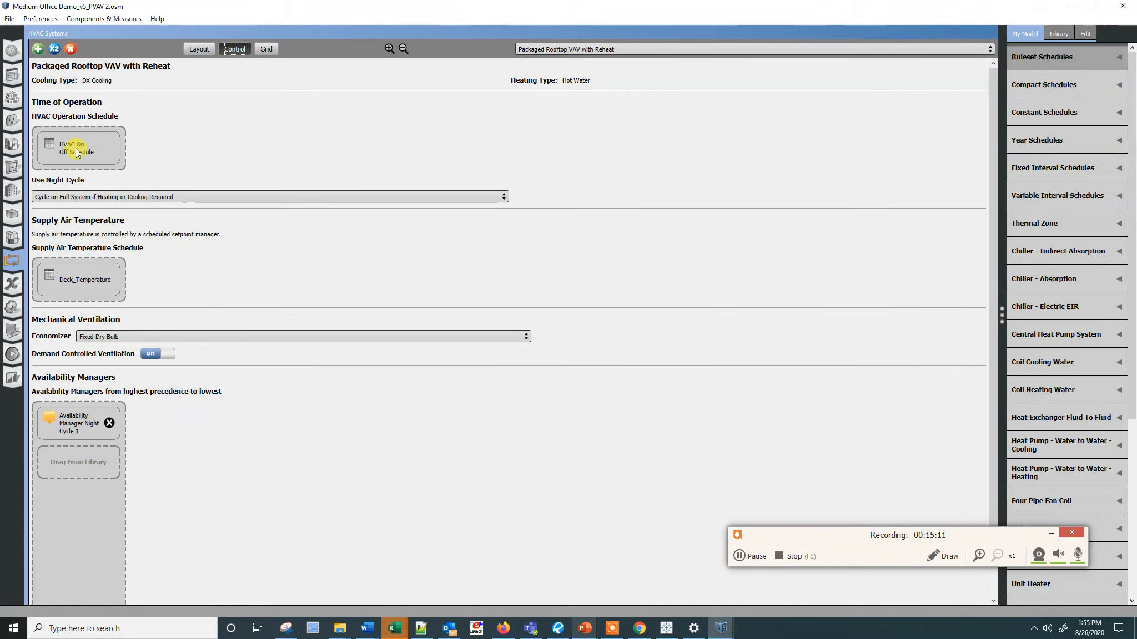
pyautogui.click(78, 148)
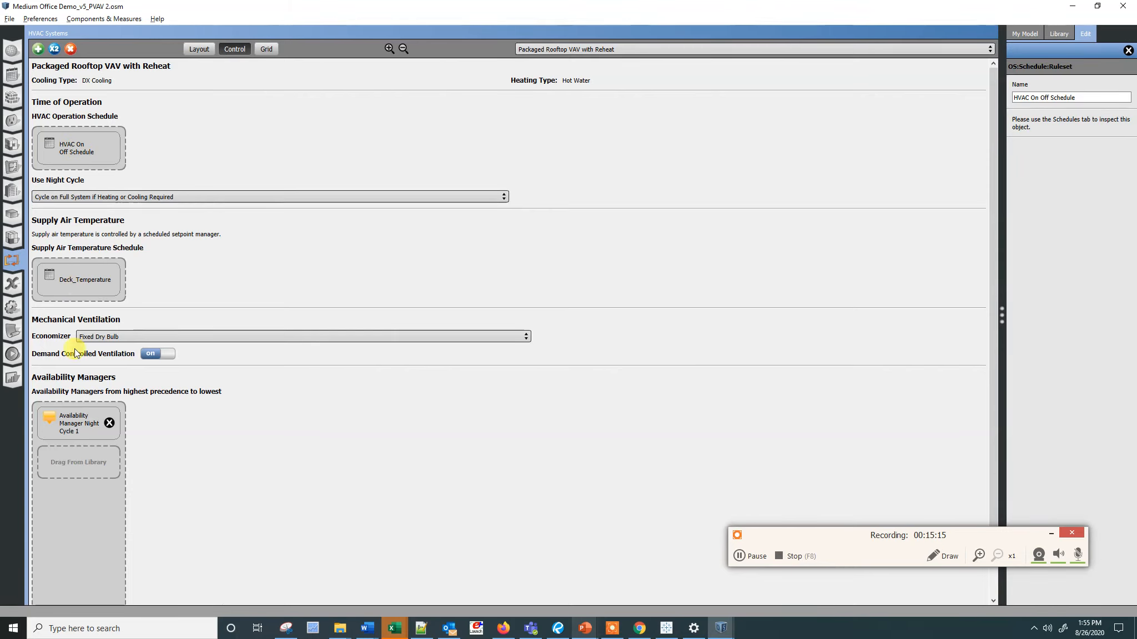
pyautogui.click(76, 422)
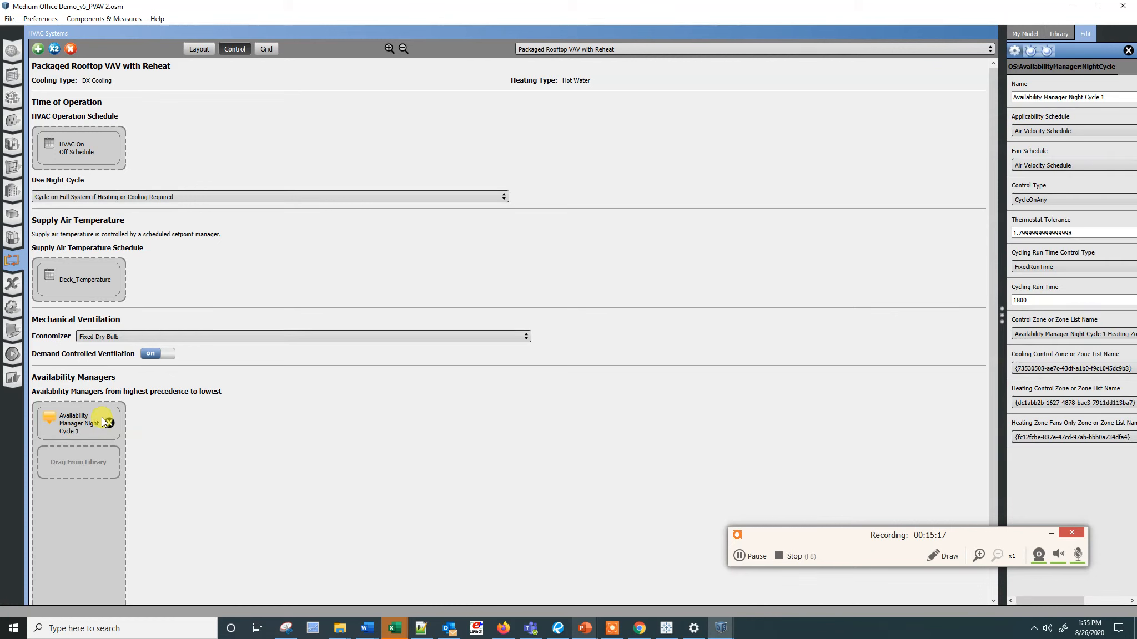
pyautogui.moveTo(131, 62)
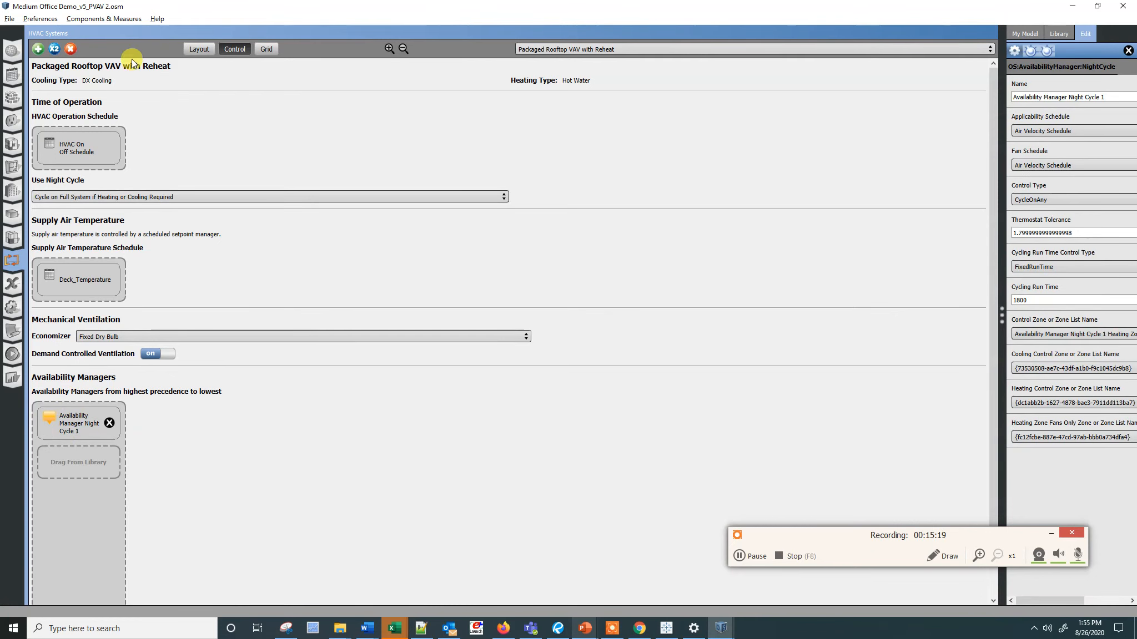
pyautogui.moveTo(199, 49)
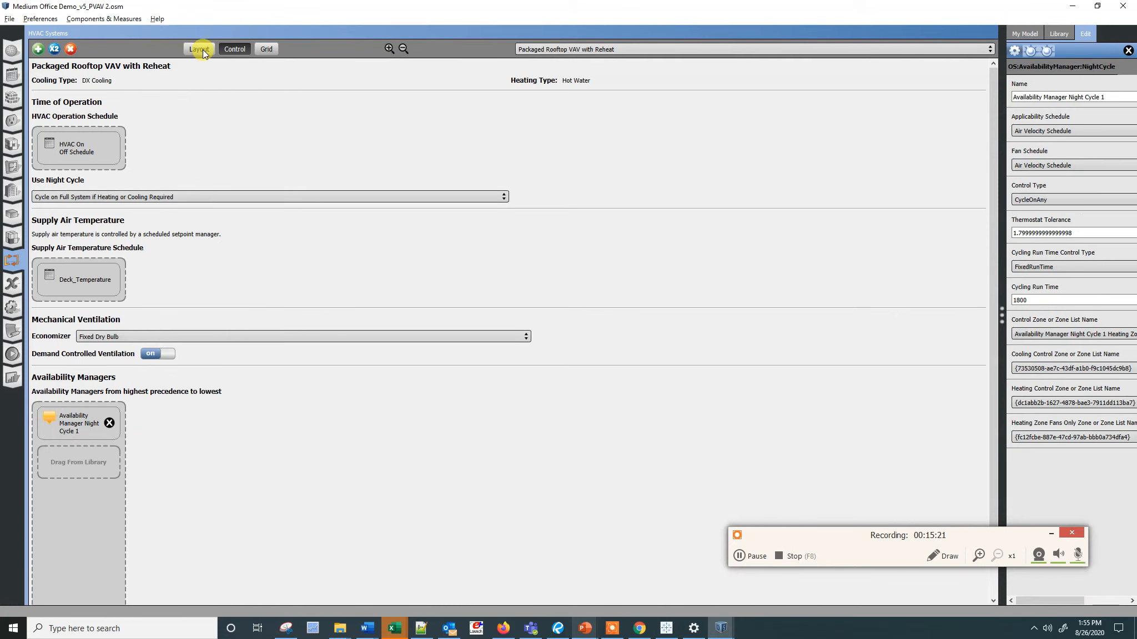
pyautogui.click(199, 49)
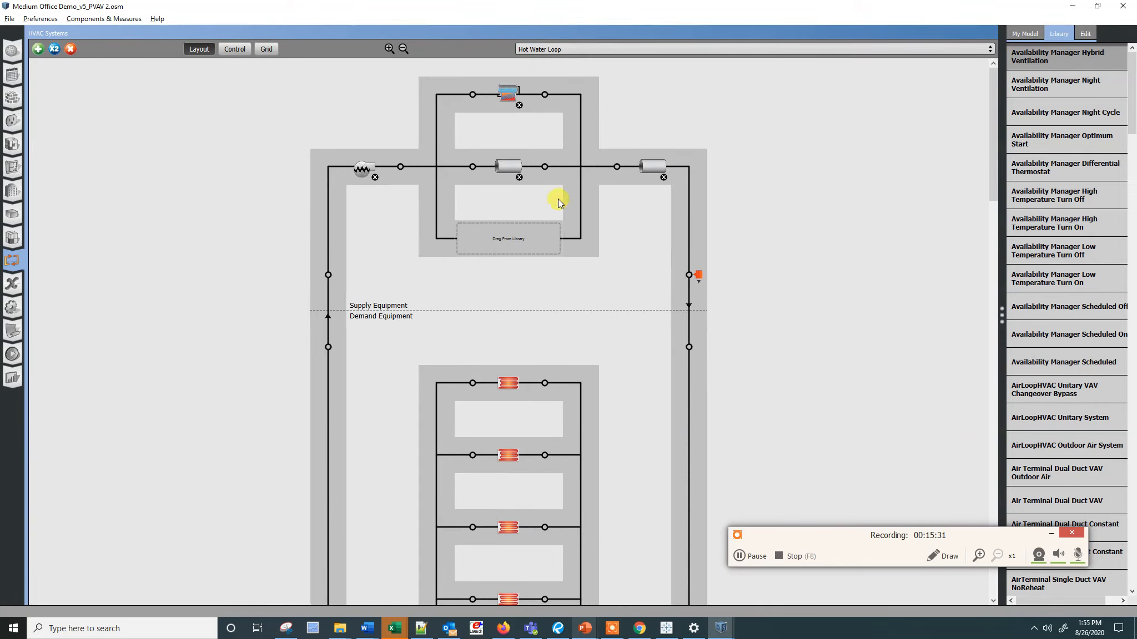
# Inspect the hot water loop's OA Temp Reset manager, browse library outdoor-air setpoint managers, and begin retyping its values.
pyautogui.click(688, 275)
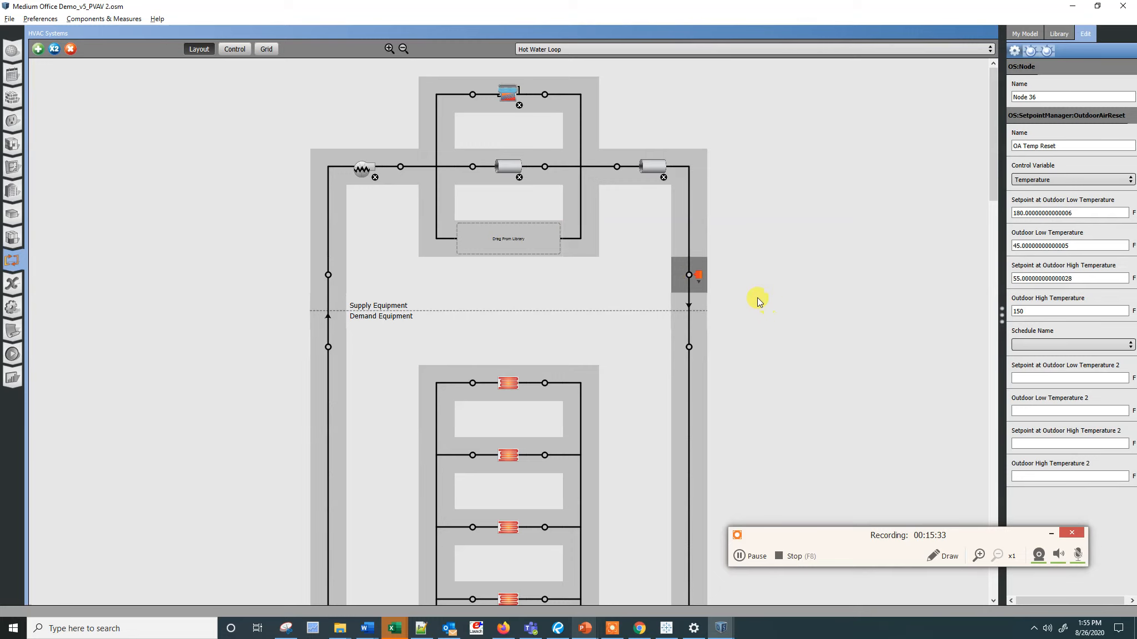
pyautogui.moveTo(632, 261)
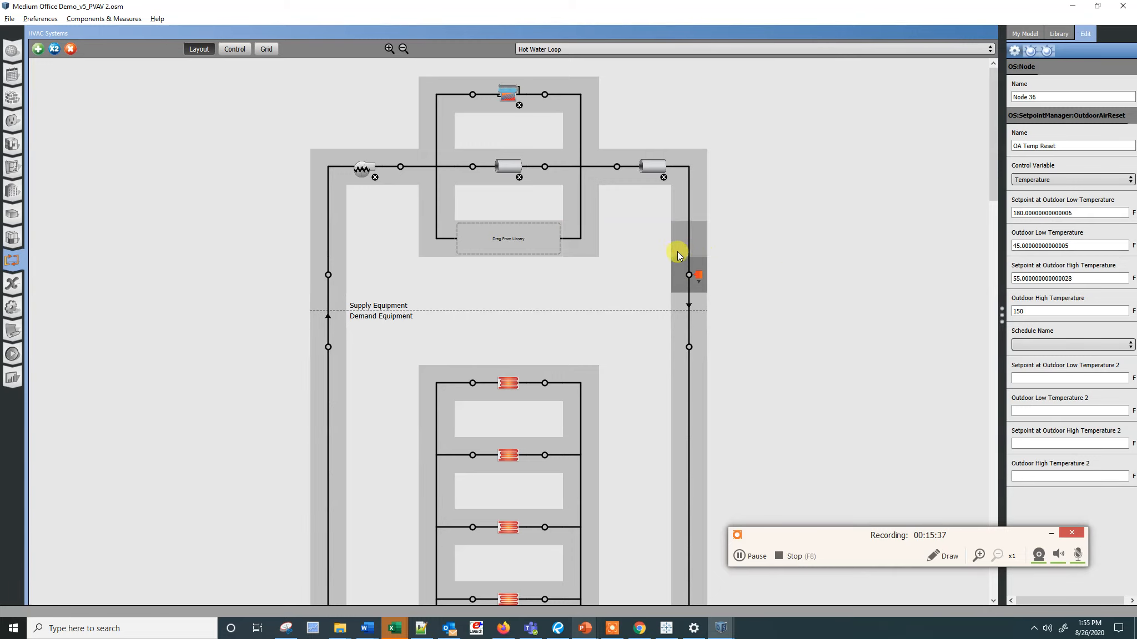
pyautogui.moveTo(506, 378)
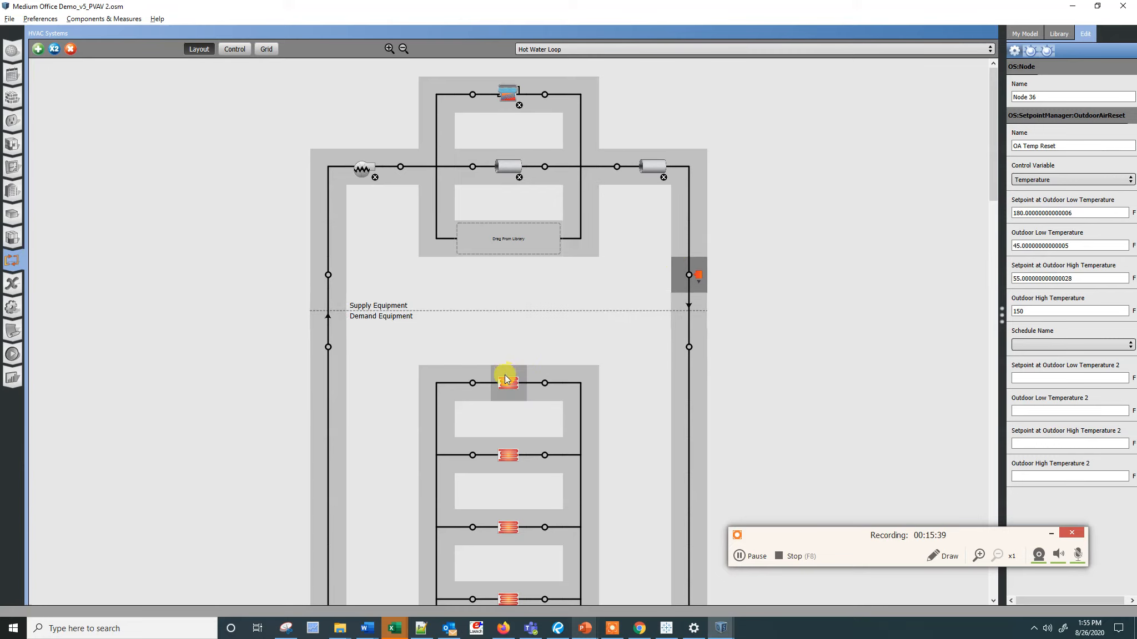
pyautogui.moveTo(498, 357)
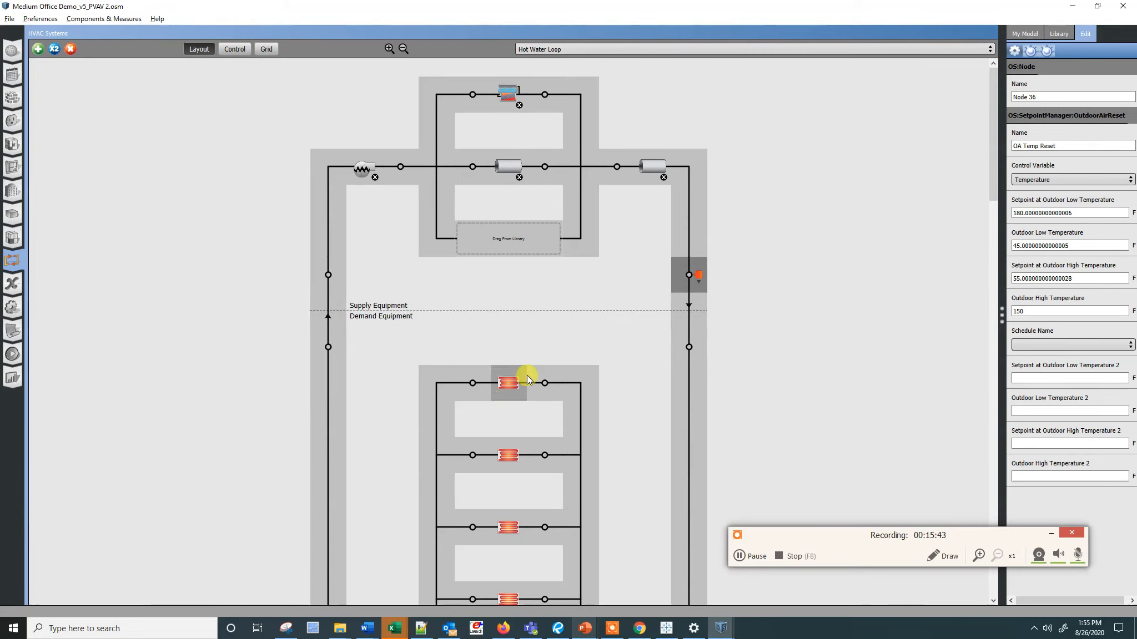
pyautogui.moveTo(165, 47)
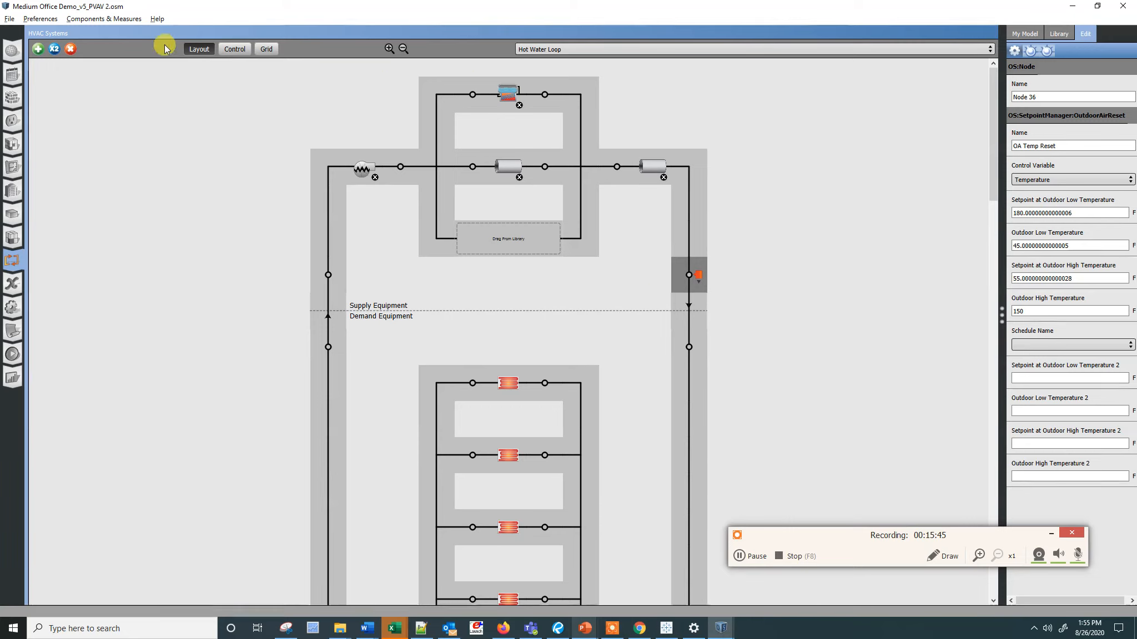
pyautogui.moveTo(823, 202)
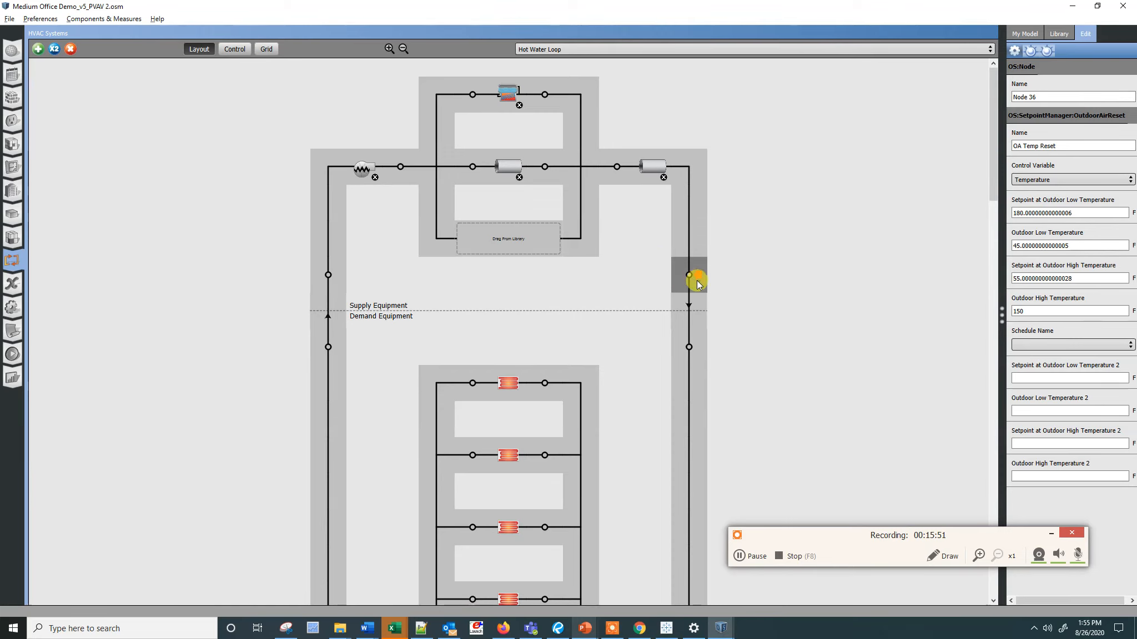
pyautogui.click(1058, 34)
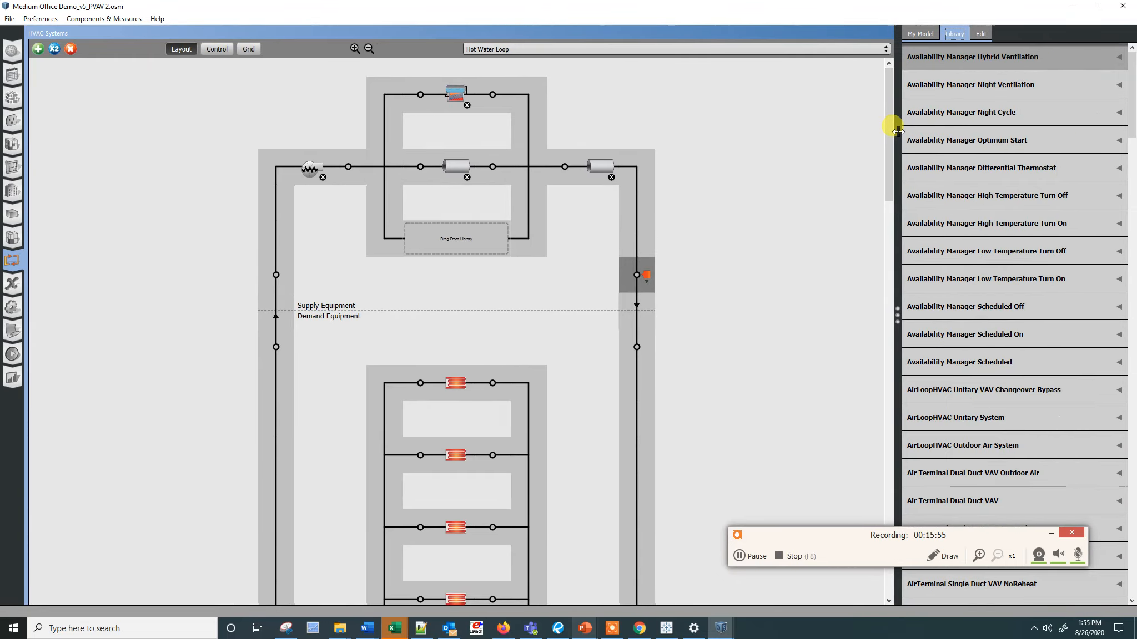
pyautogui.scroll(-3)
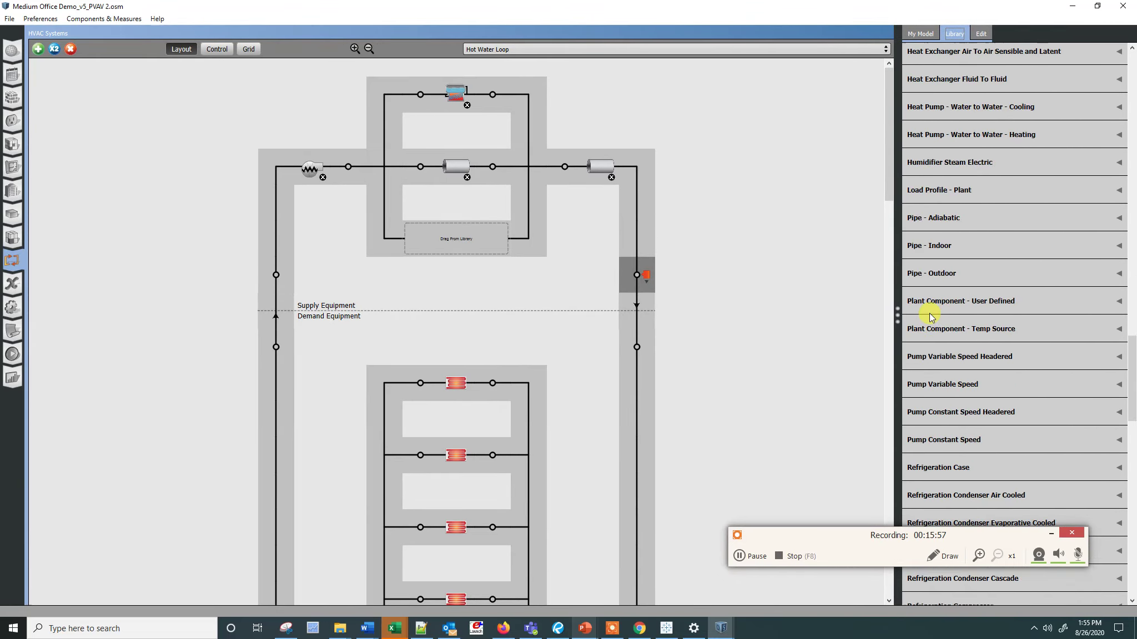
pyautogui.scroll(-3)
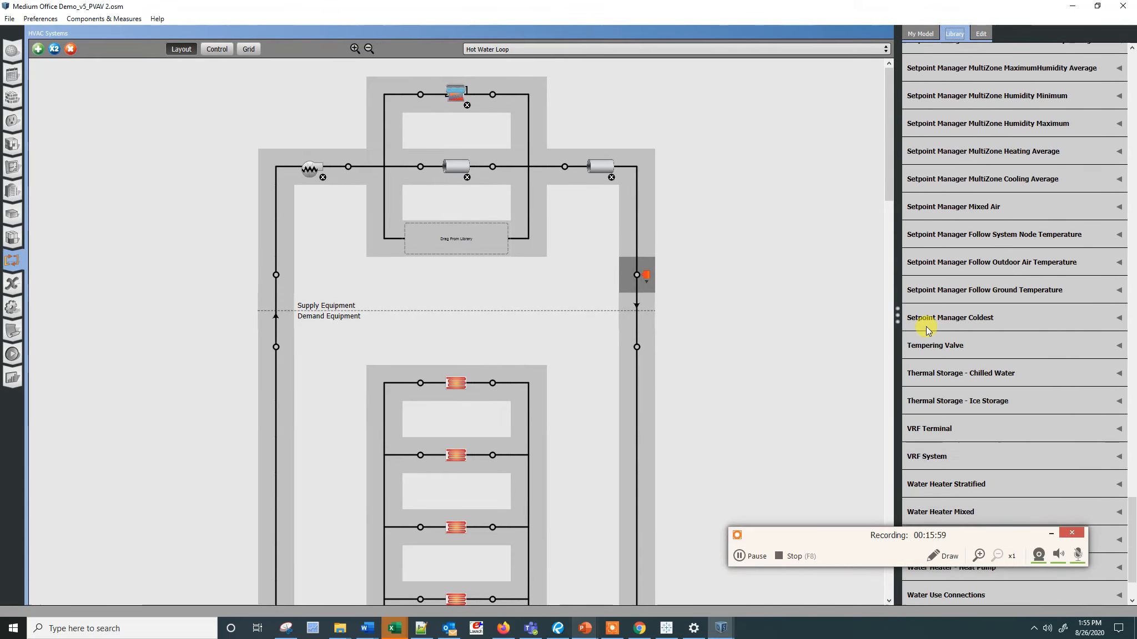
pyautogui.click(991, 262)
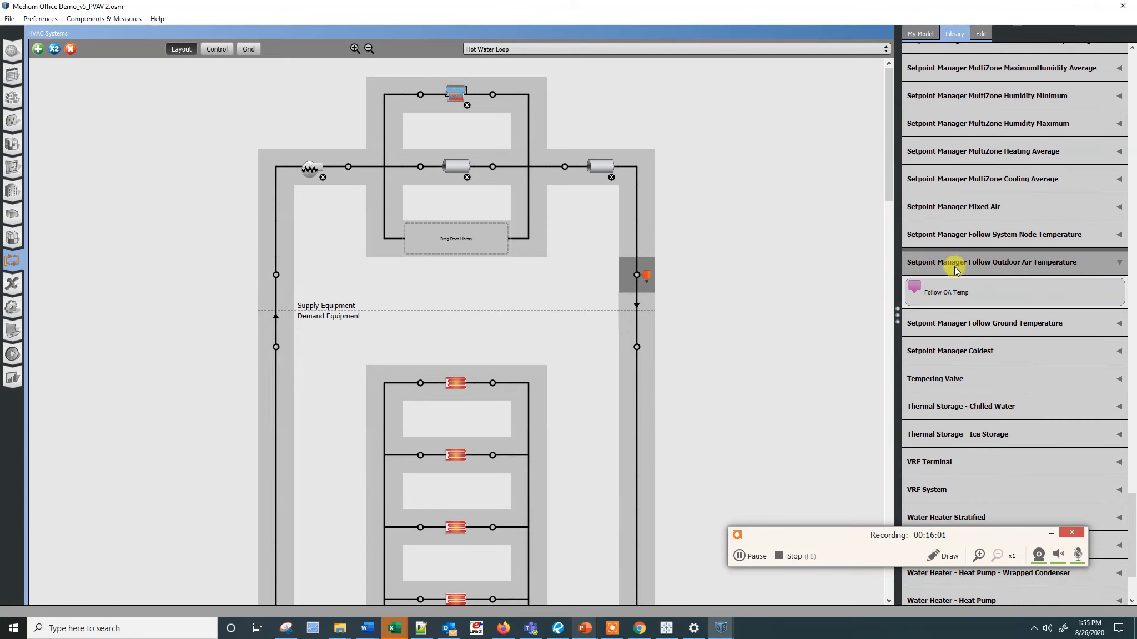
pyautogui.scroll(-3)
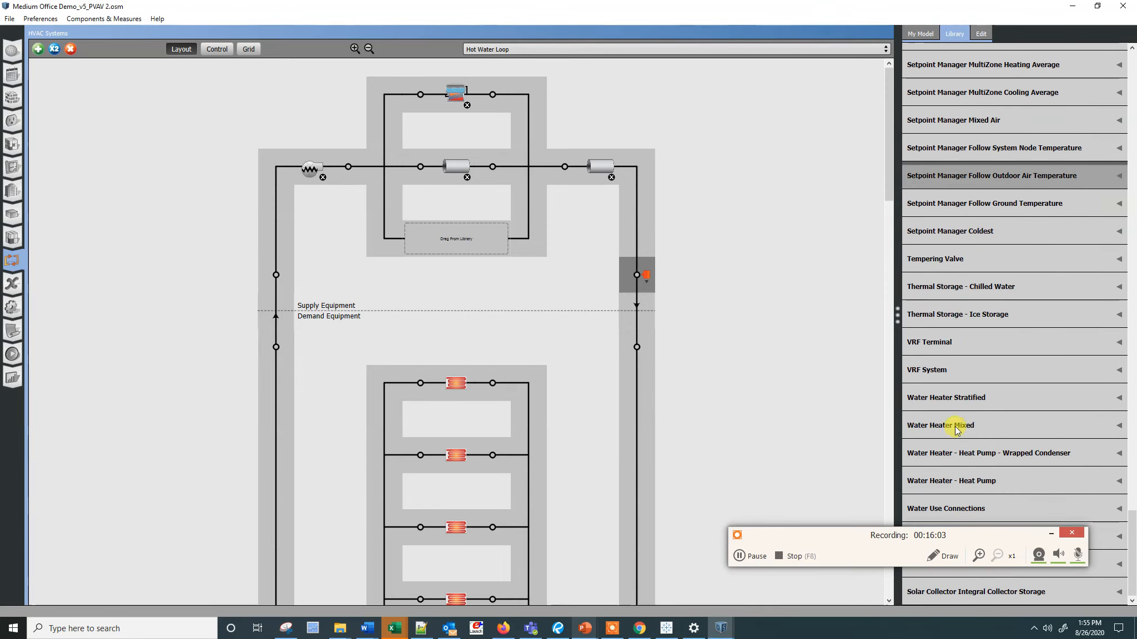
pyautogui.scroll(3)
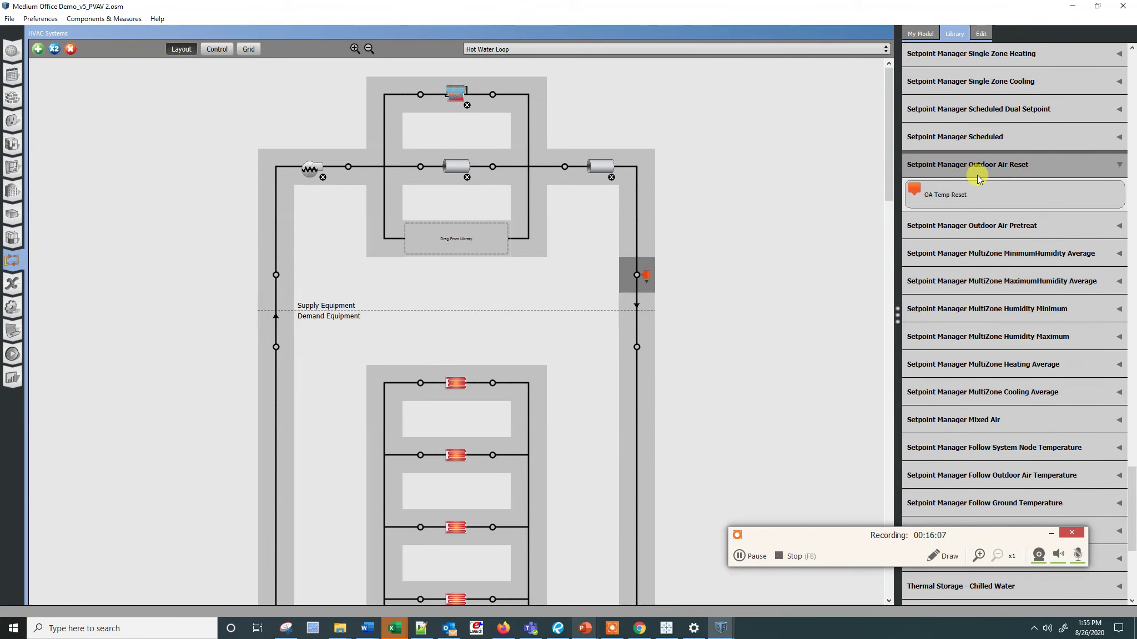
pyautogui.moveTo(631, 274)
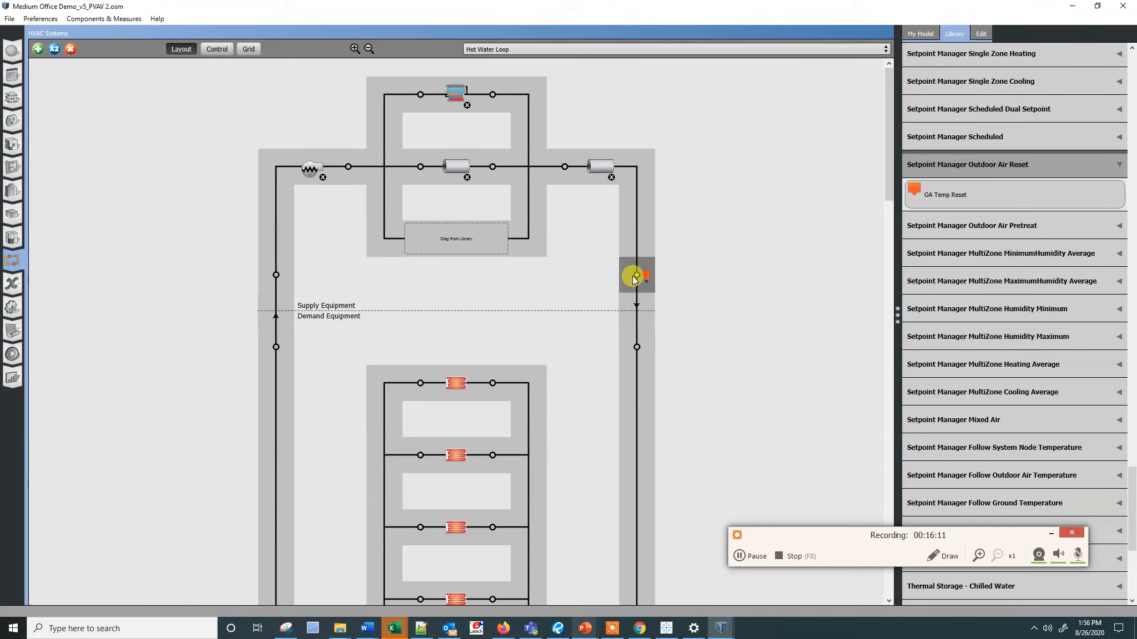
pyautogui.click(636, 276)
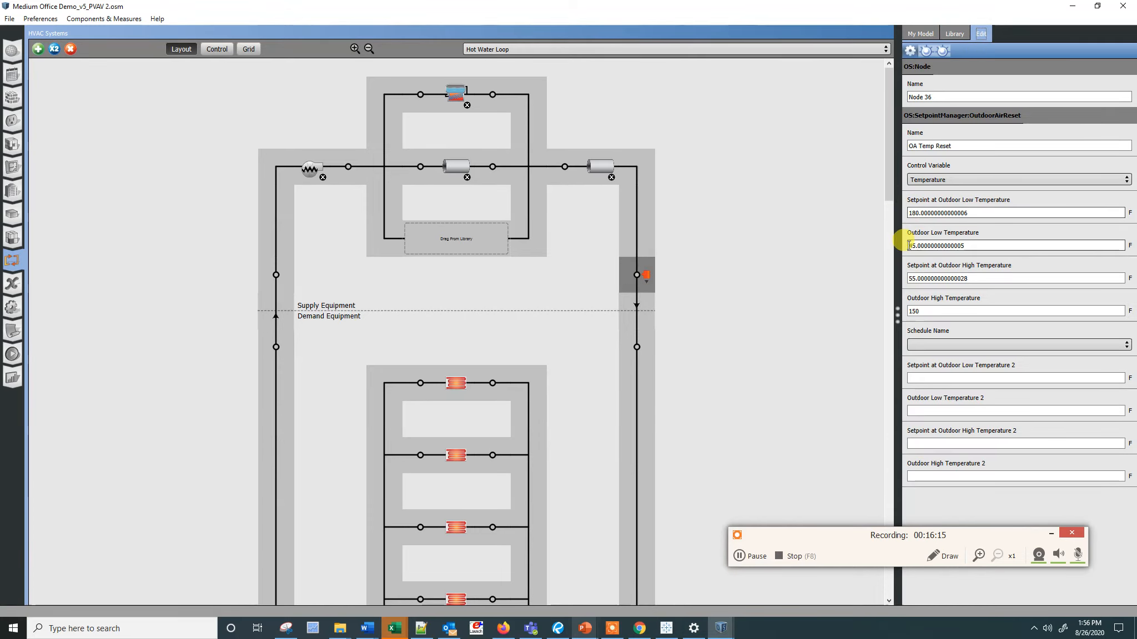
pyautogui.tripleClick(1012, 245)
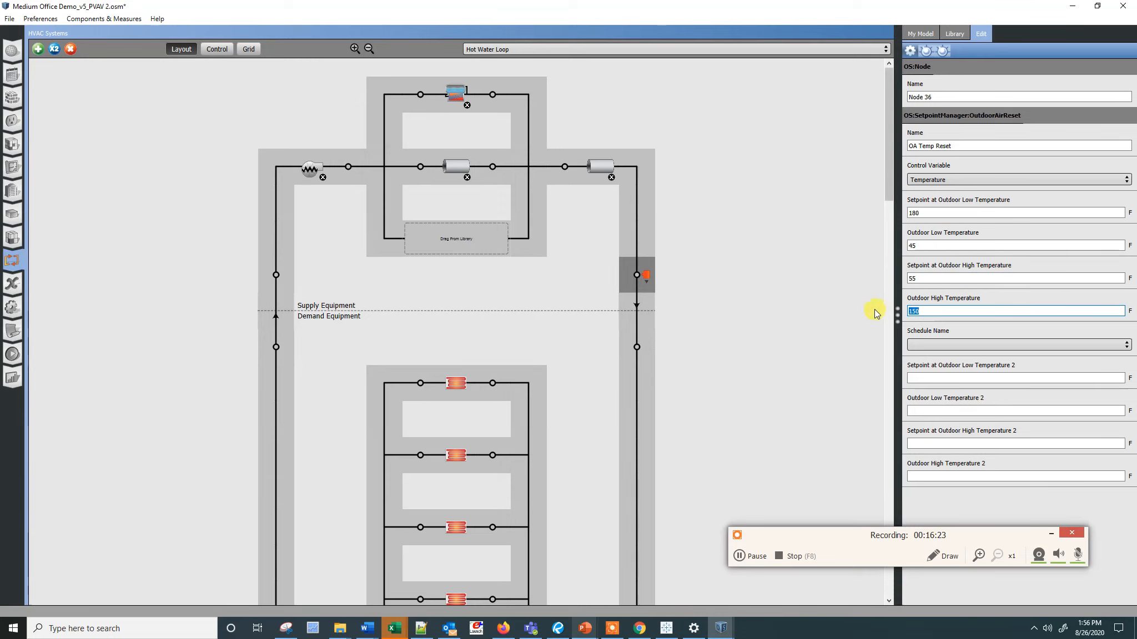
pyautogui.moveTo(622, 277)
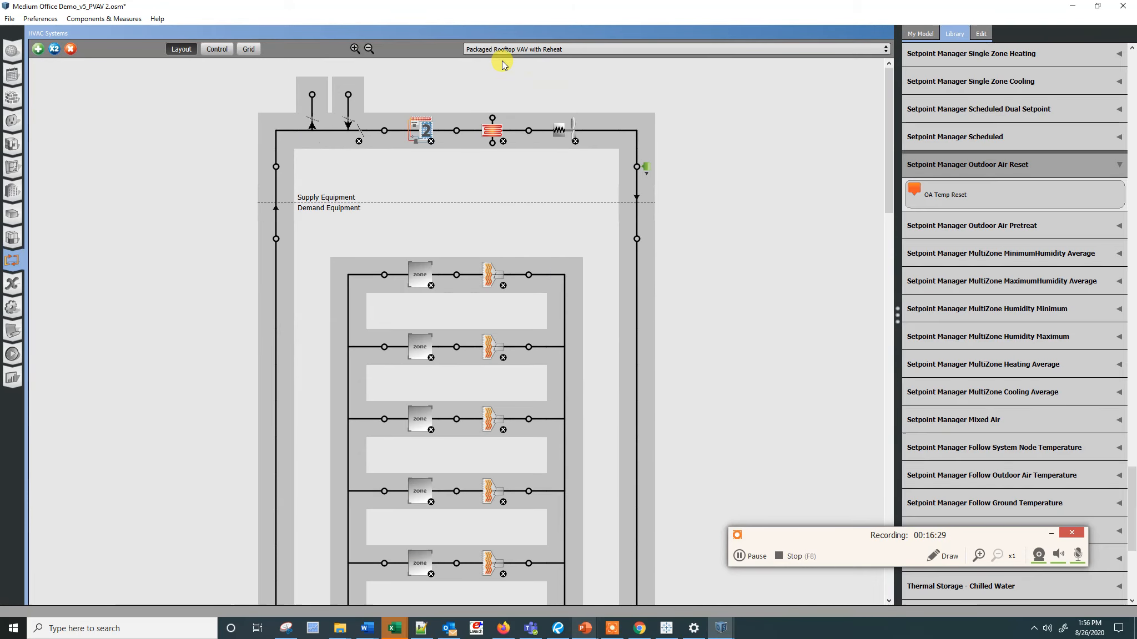
pyautogui.moveTo(492, 274)
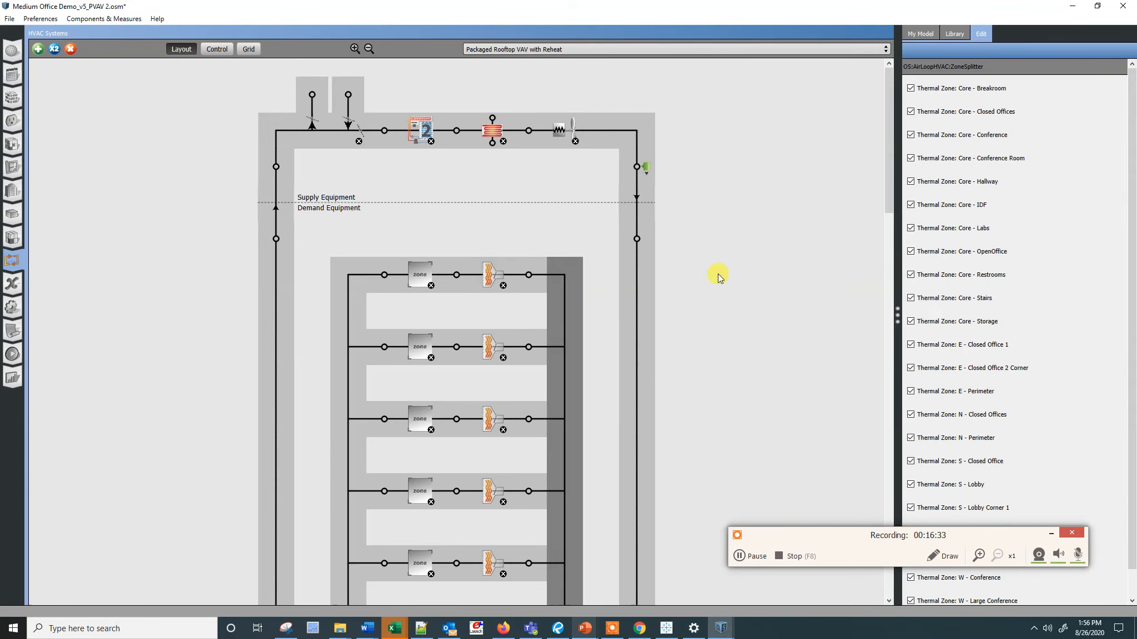
pyautogui.moveTo(878, 108)
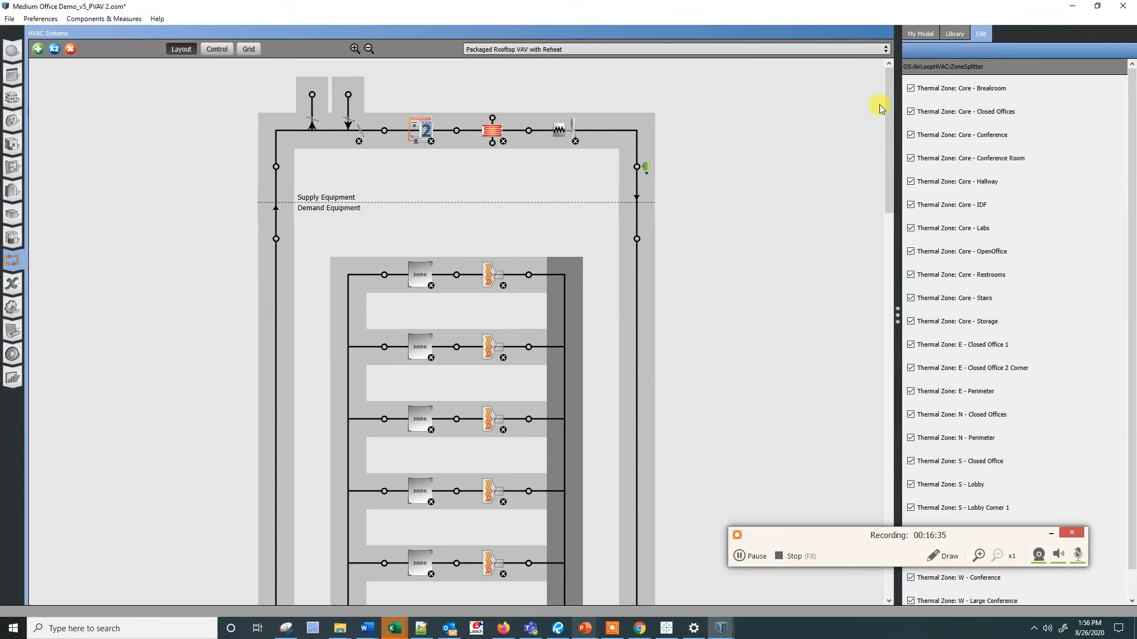
pyautogui.moveTo(559, 263)
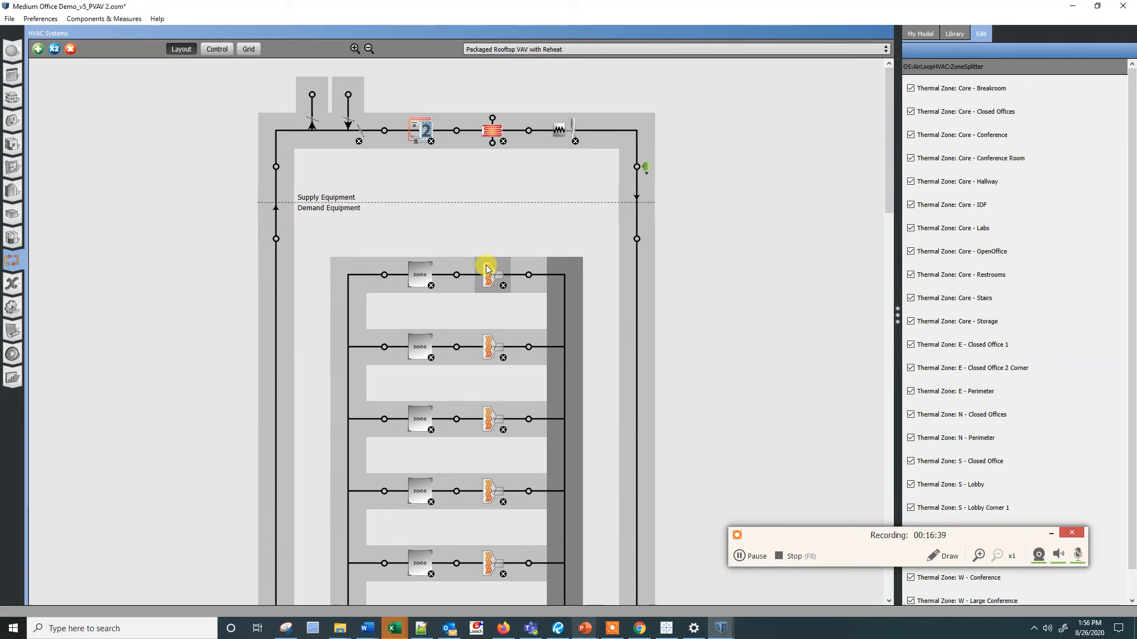
# Select the first VAV reheat terminal and scroll its Edit panel to Maximum Reheat Air Temperature (104°F).
pyautogui.click(493, 275)
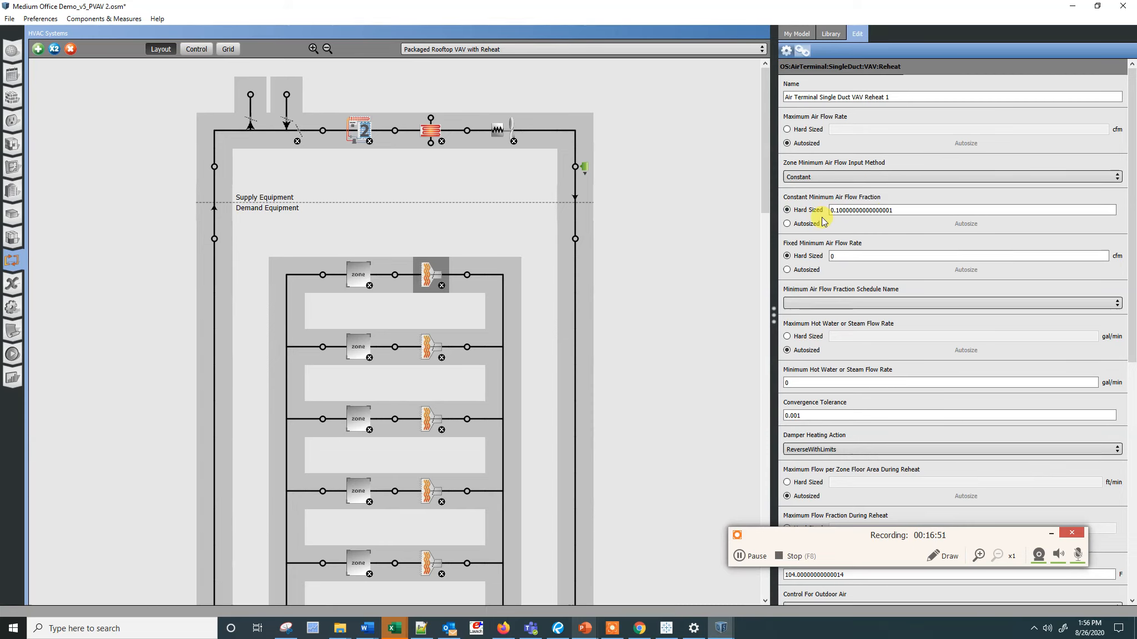
pyautogui.scroll(-3)
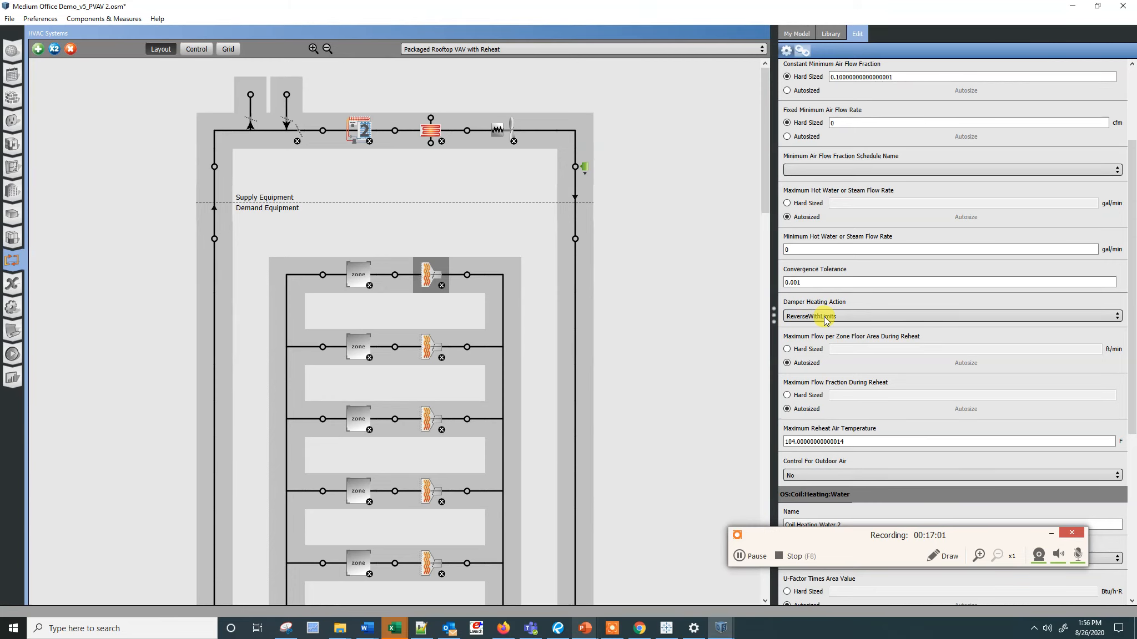
pyautogui.scroll(-3)
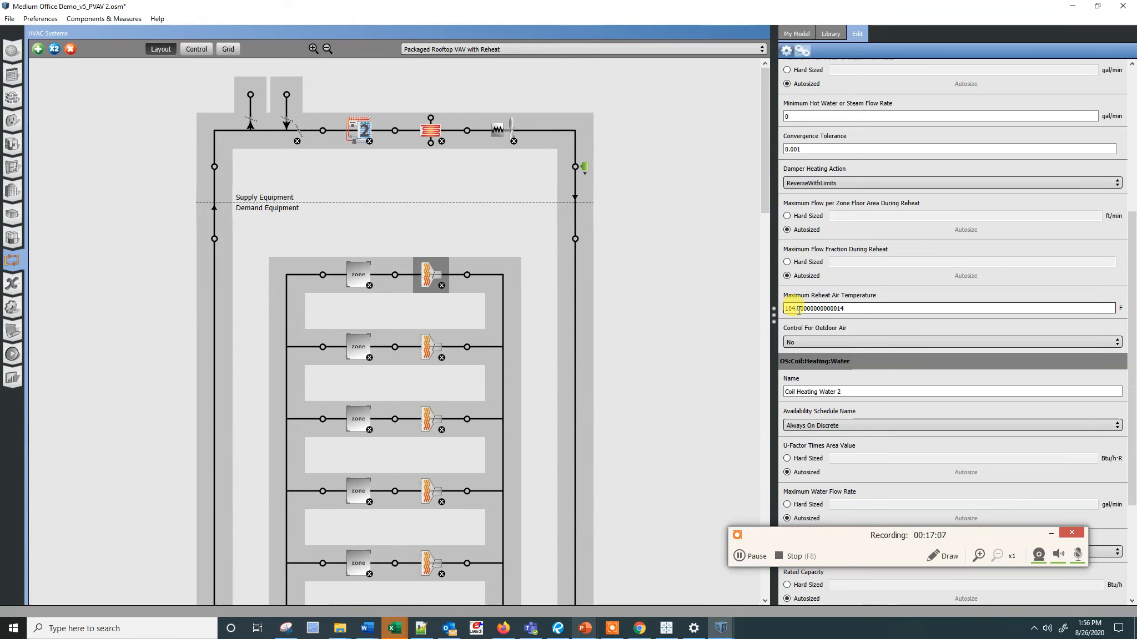
pyautogui.scroll(-3)
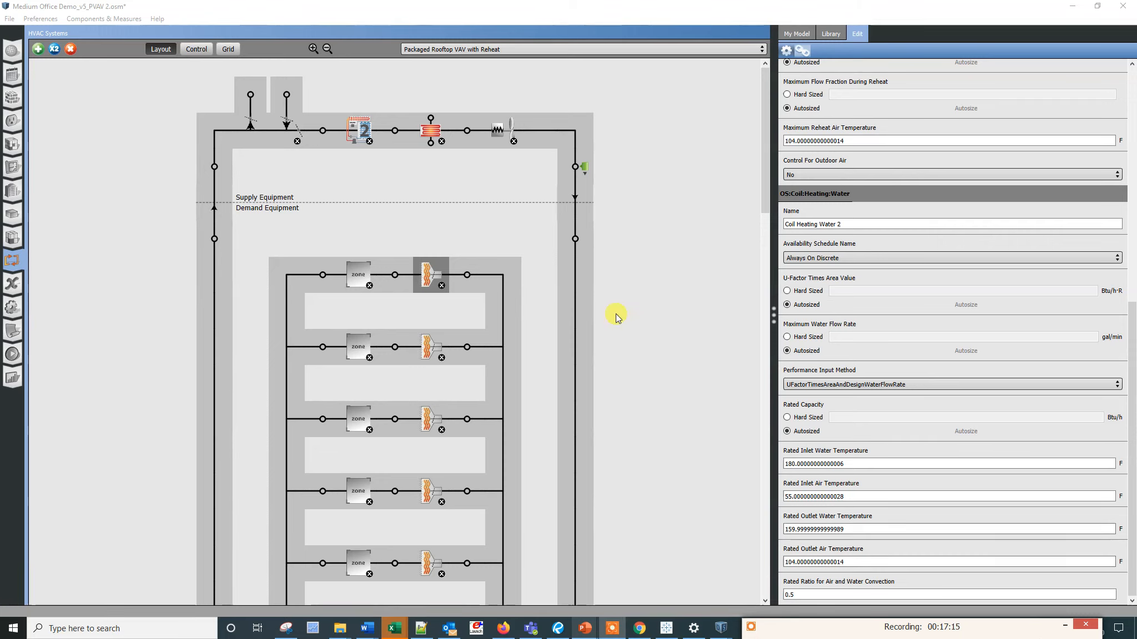
pyautogui.moveTo(447, 241)
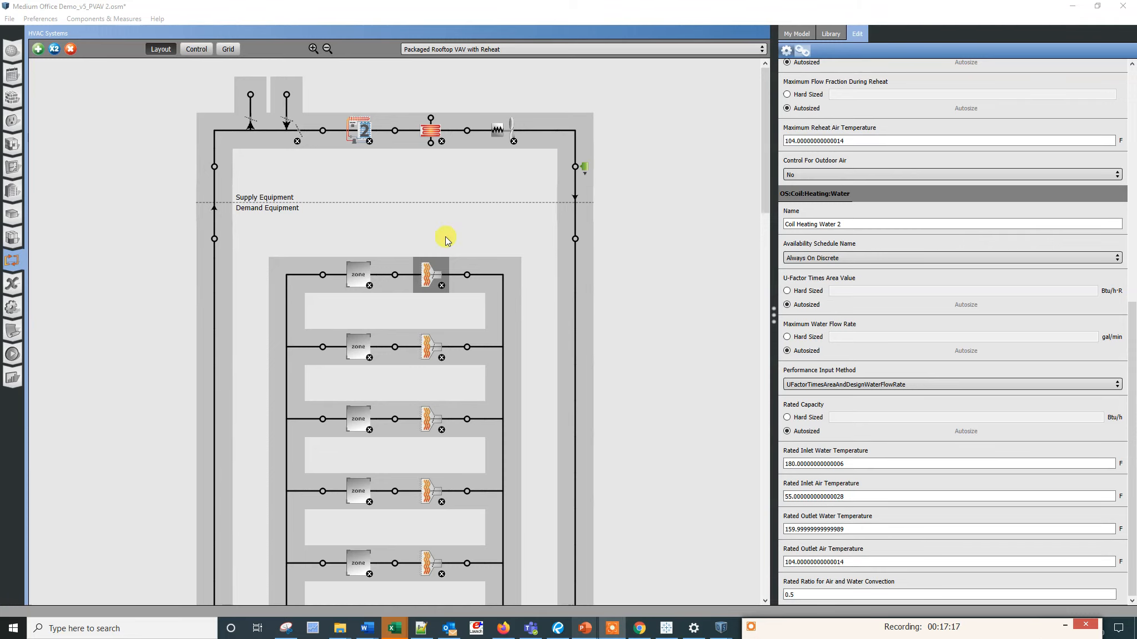
pyautogui.moveTo(272, 202)
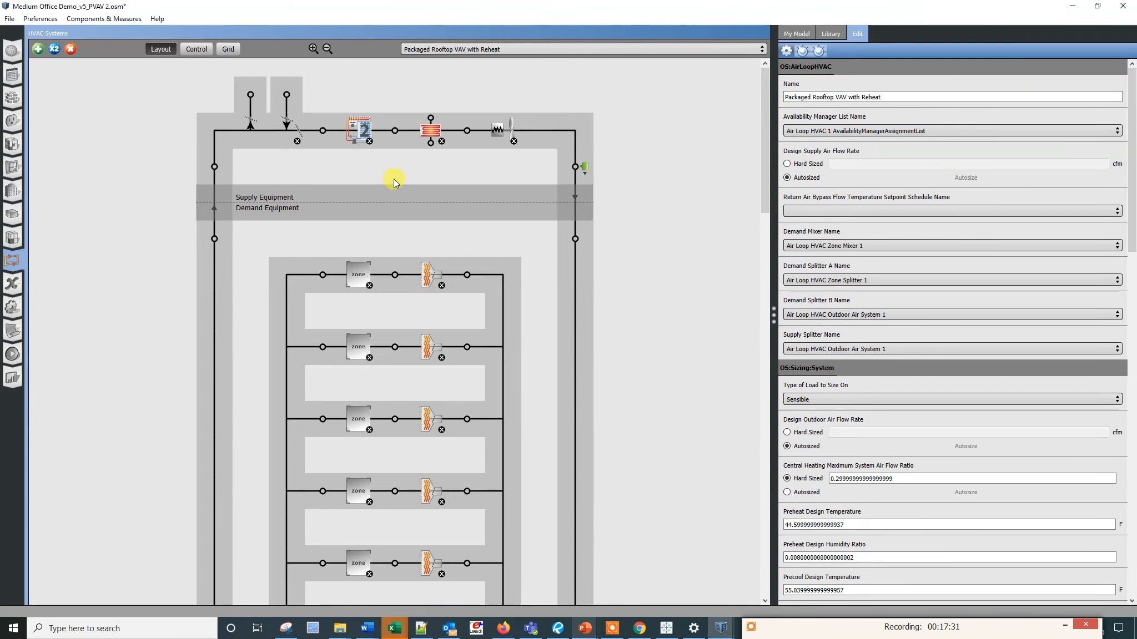
pyautogui.moveTo(484, 240)
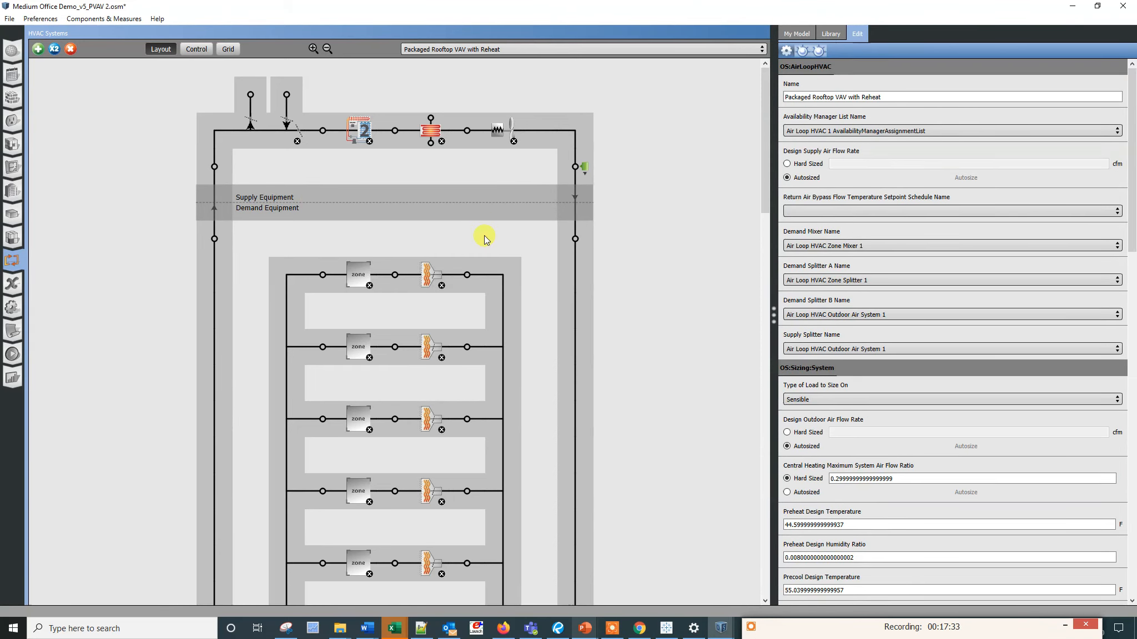
pyautogui.moveTo(153, 129)
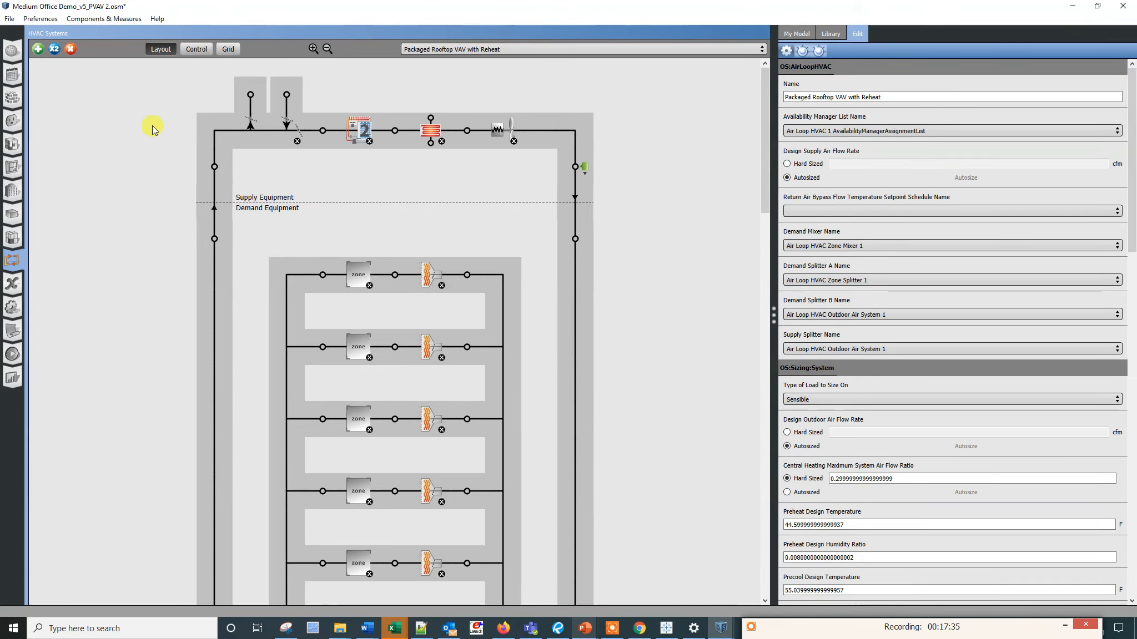
# Bring up the Add HVAC System list and dismiss it without adding a system.
pyautogui.click(39, 49)
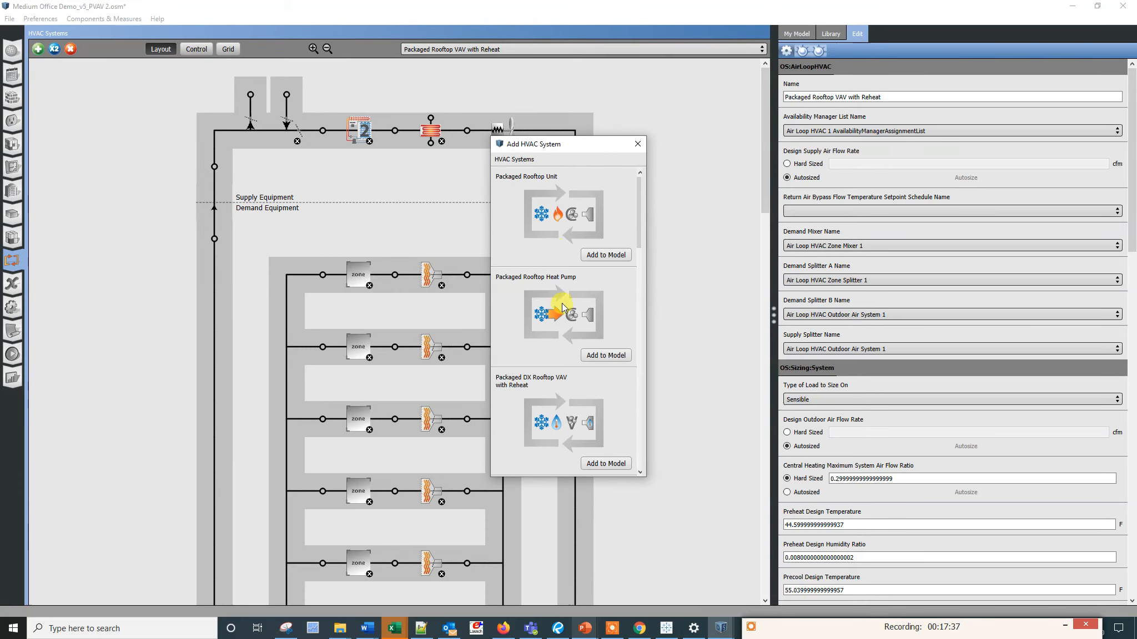
pyautogui.click(636, 143)
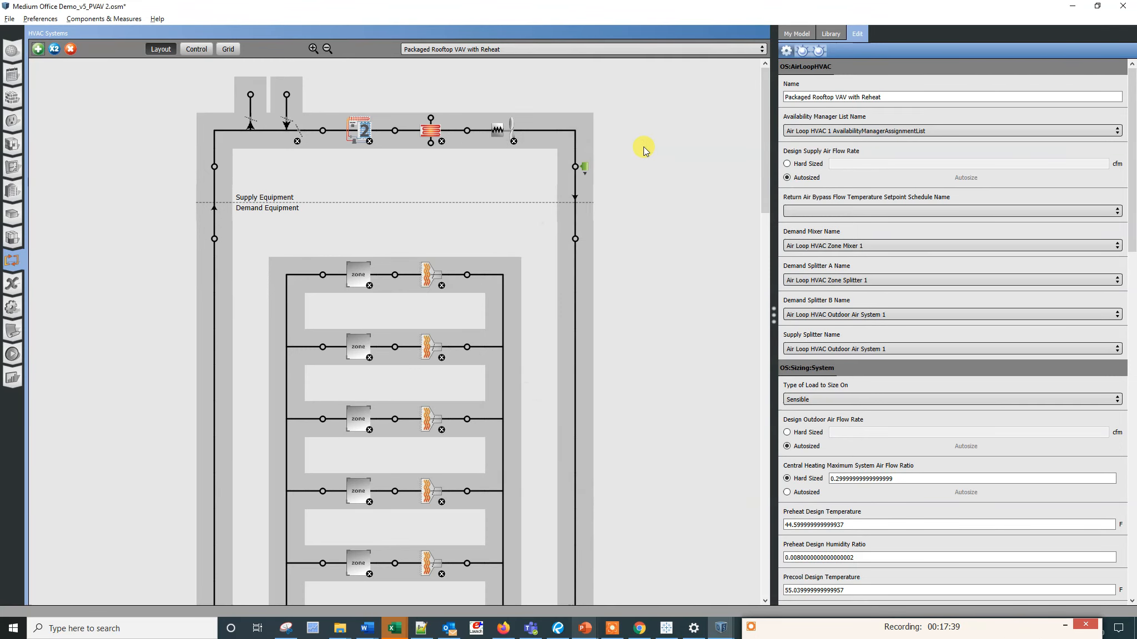
pyautogui.click(581, 628)
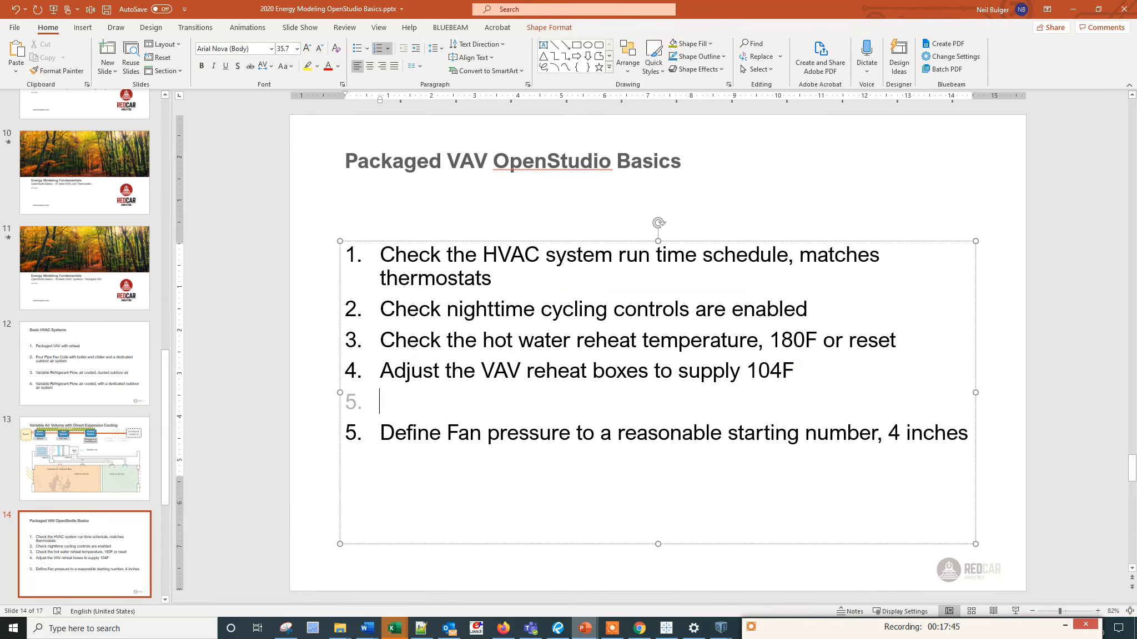
# Complete item 5 as 'Check the air loop is not 100% outdoor air'.
pyautogui.write('Check the a')
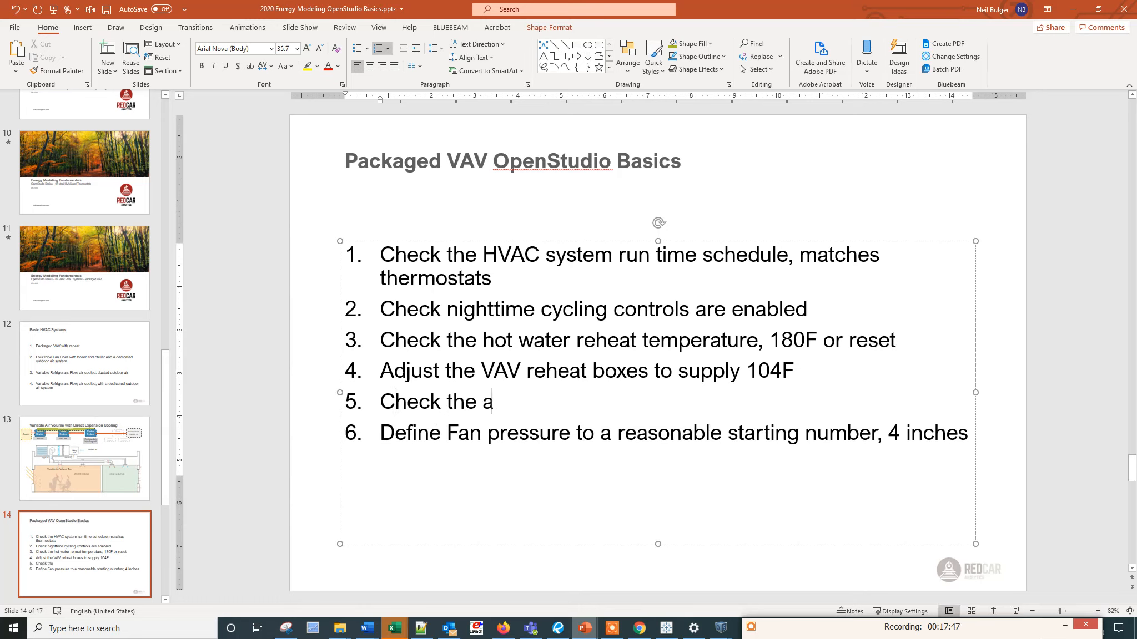
pyautogui.write('i')
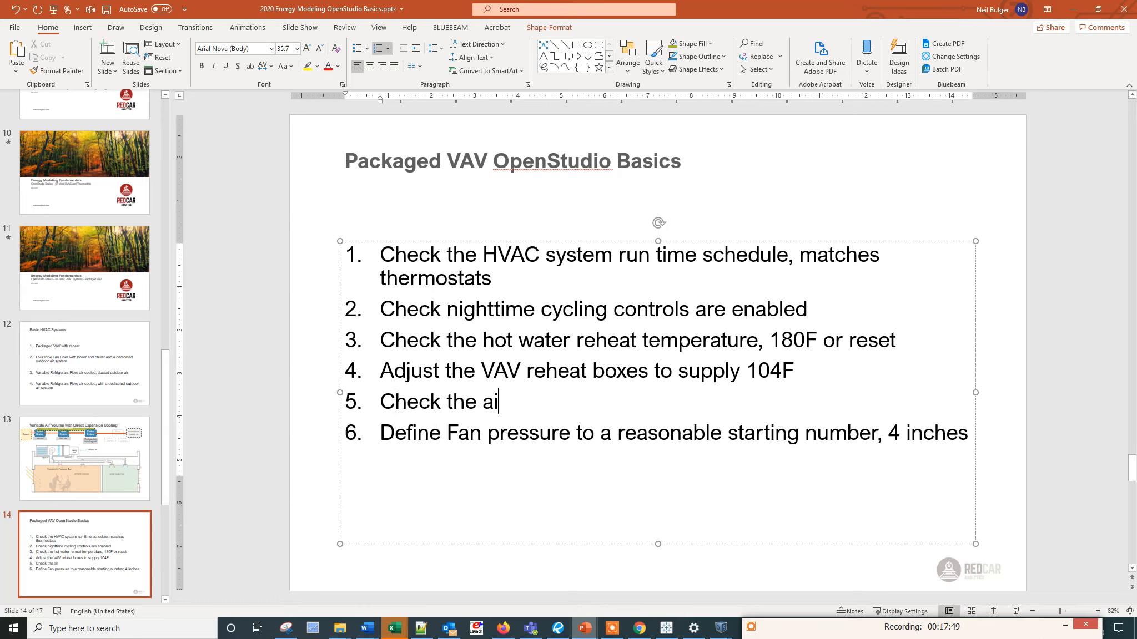
pyautogui.write('r loop is')
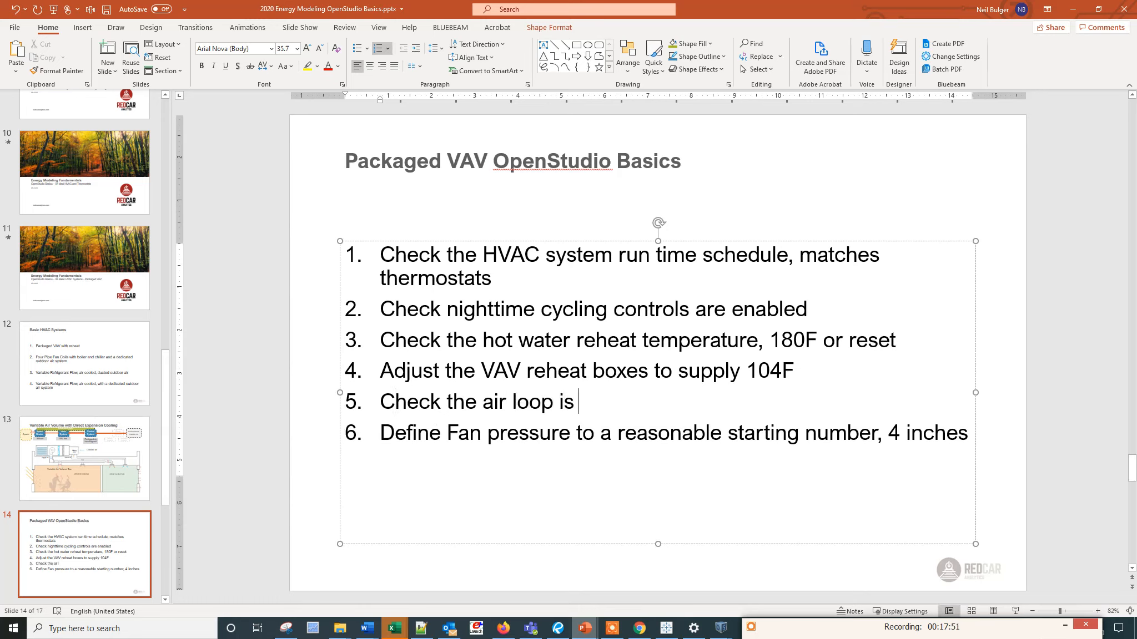
pyautogui.write('not 100% outdoor air')
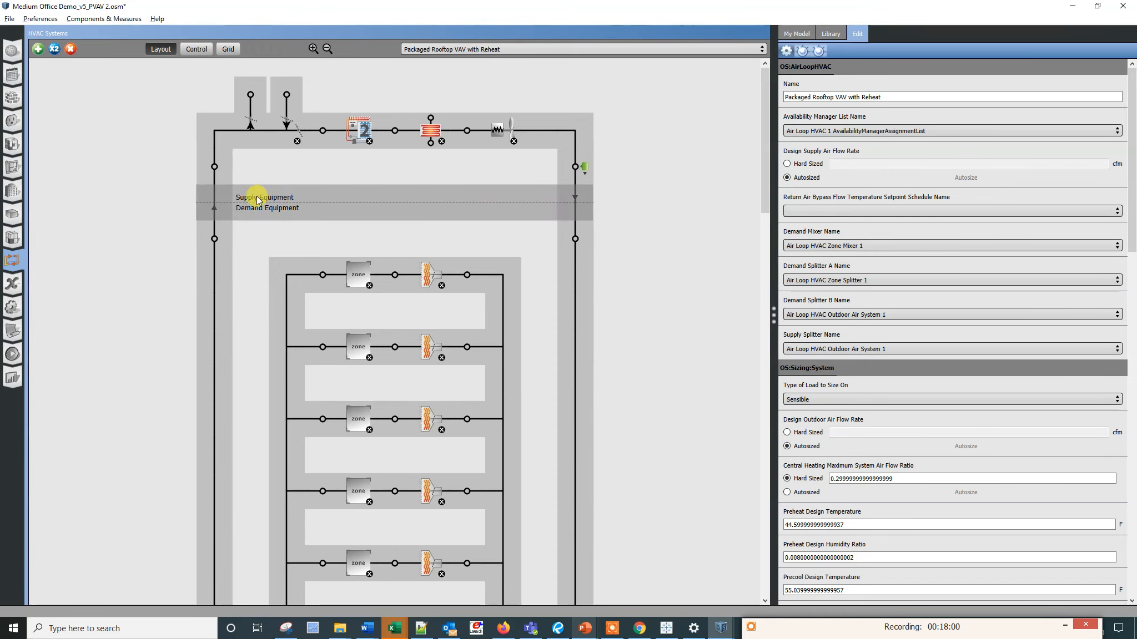
# Confirm 100% Outdoor Air in Cooling/Heating read No, then select the supply fan.
pyautogui.scroll(-3)
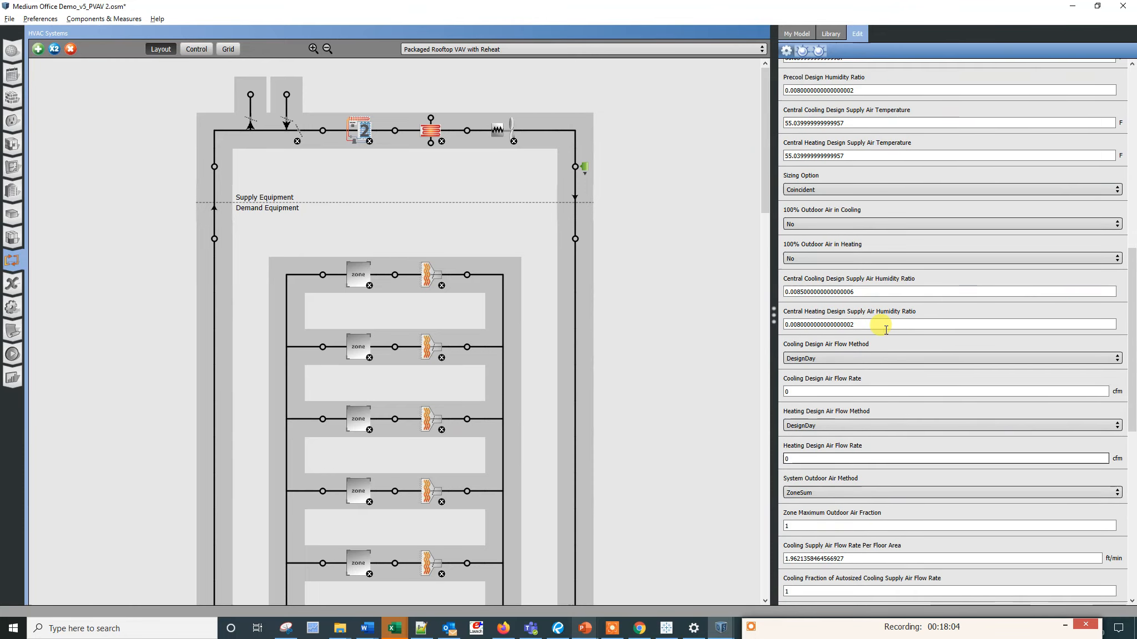
pyautogui.moveTo(844, 214)
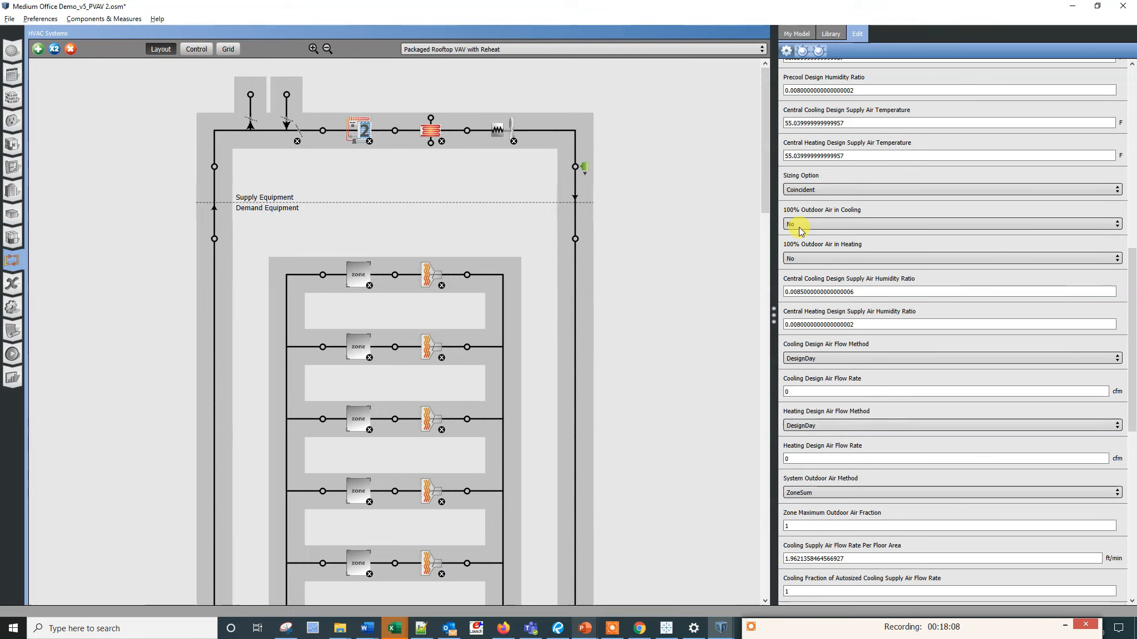
pyautogui.moveTo(854, 255)
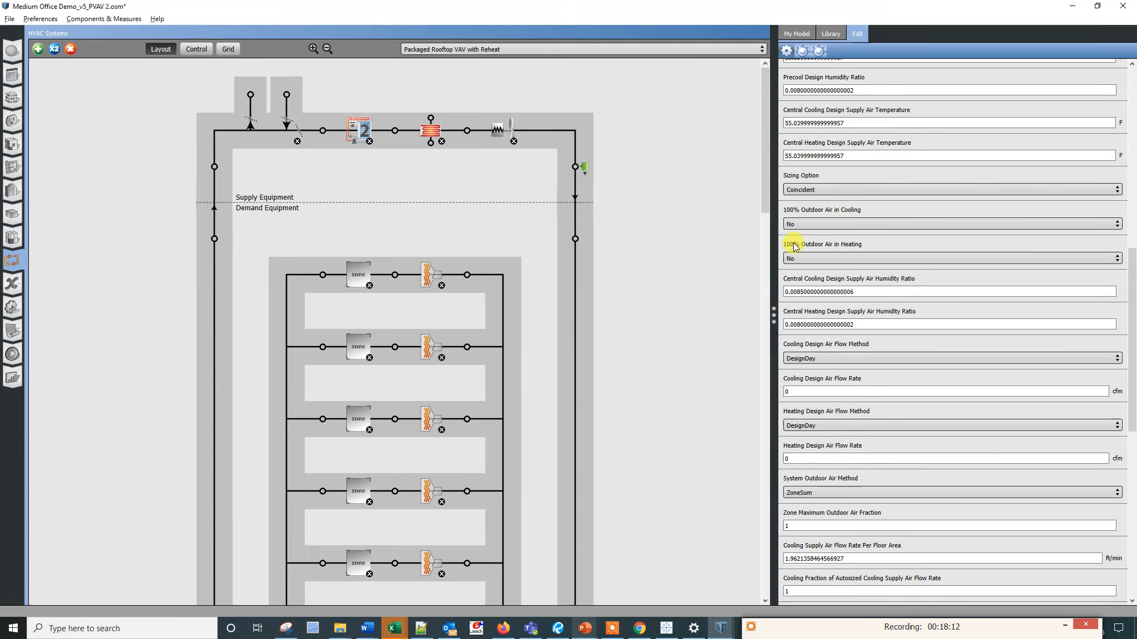
pyautogui.moveTo(535, 142)
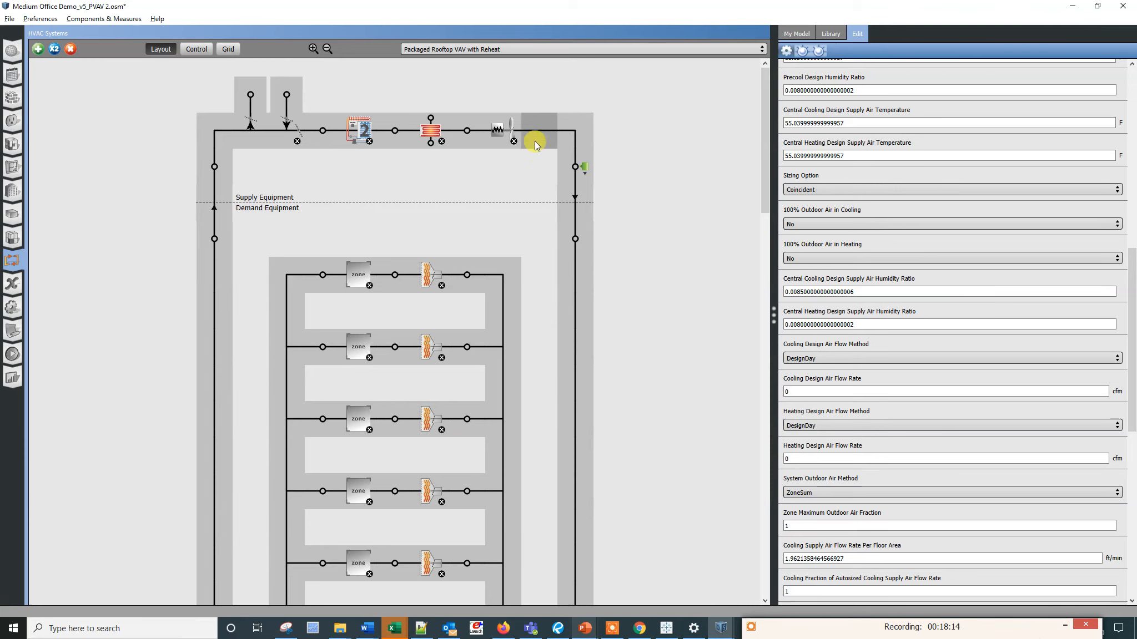
pyautogui.click(500, 131)
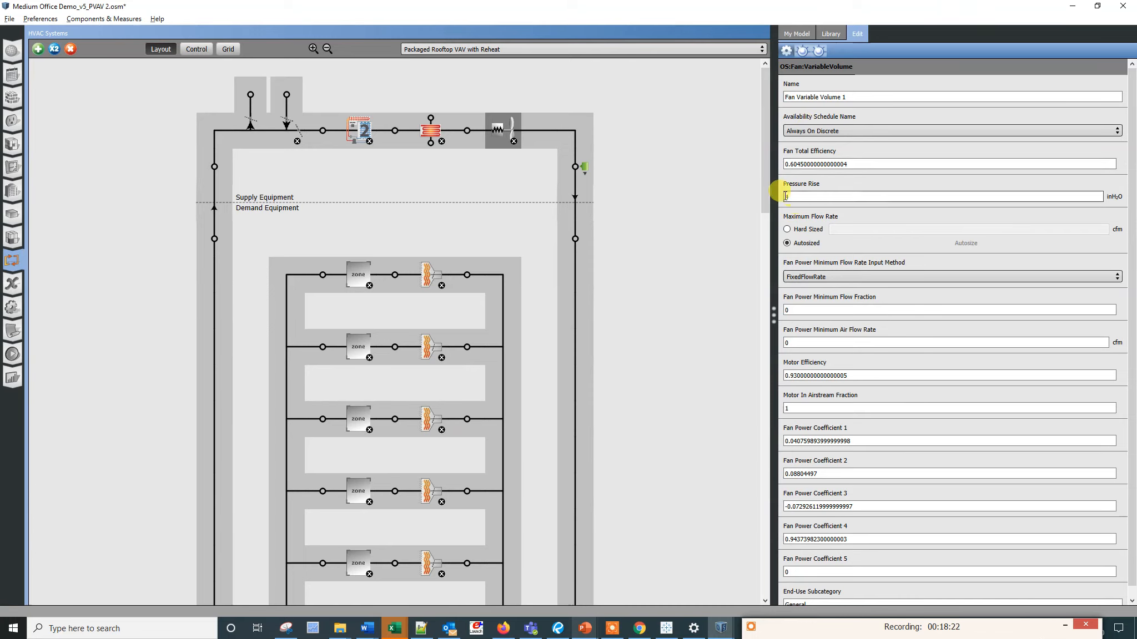
# Enter 4 inH2O as Fan Variable Volume 1's pressure rise.
pyautogui.write('4')
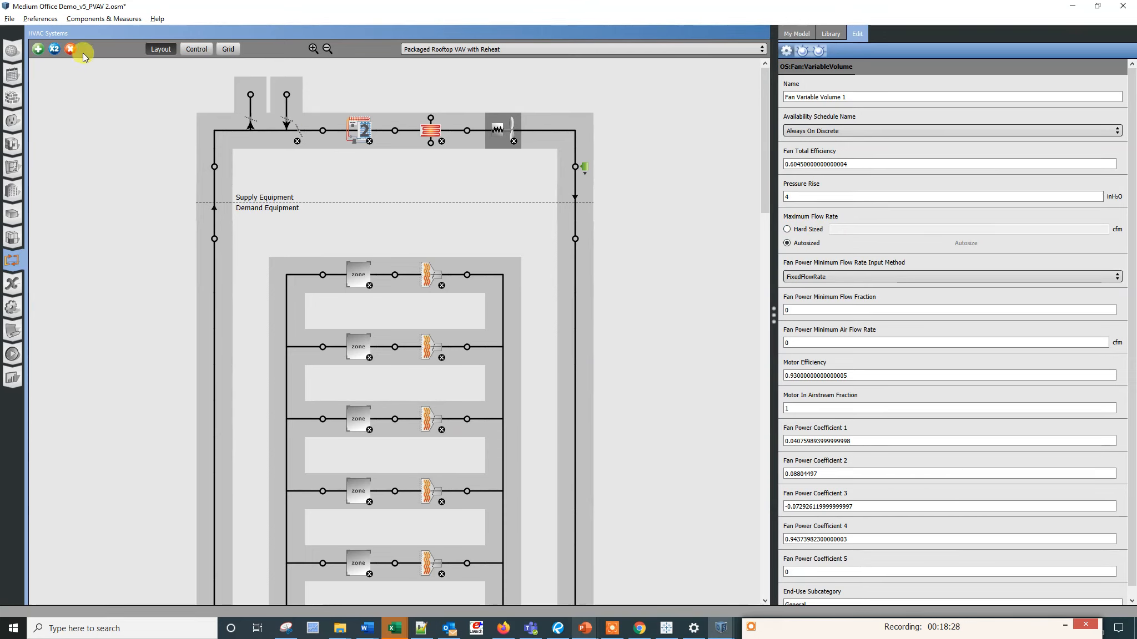
pyautogui.moveTo(469, 244)
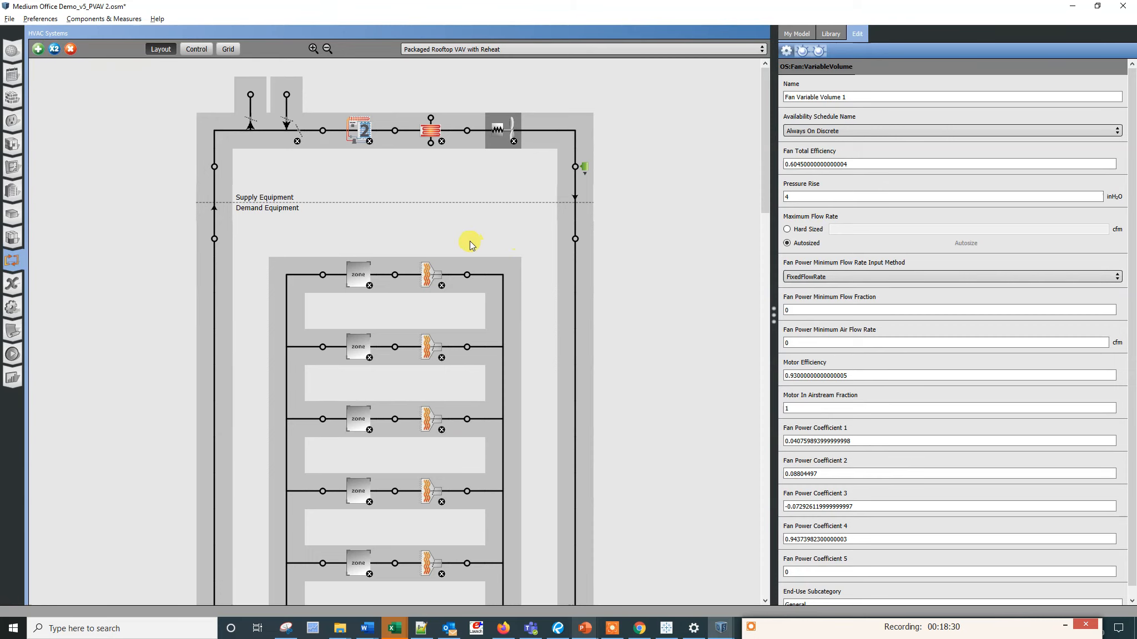
pyautogui.moveTo(747, 599)
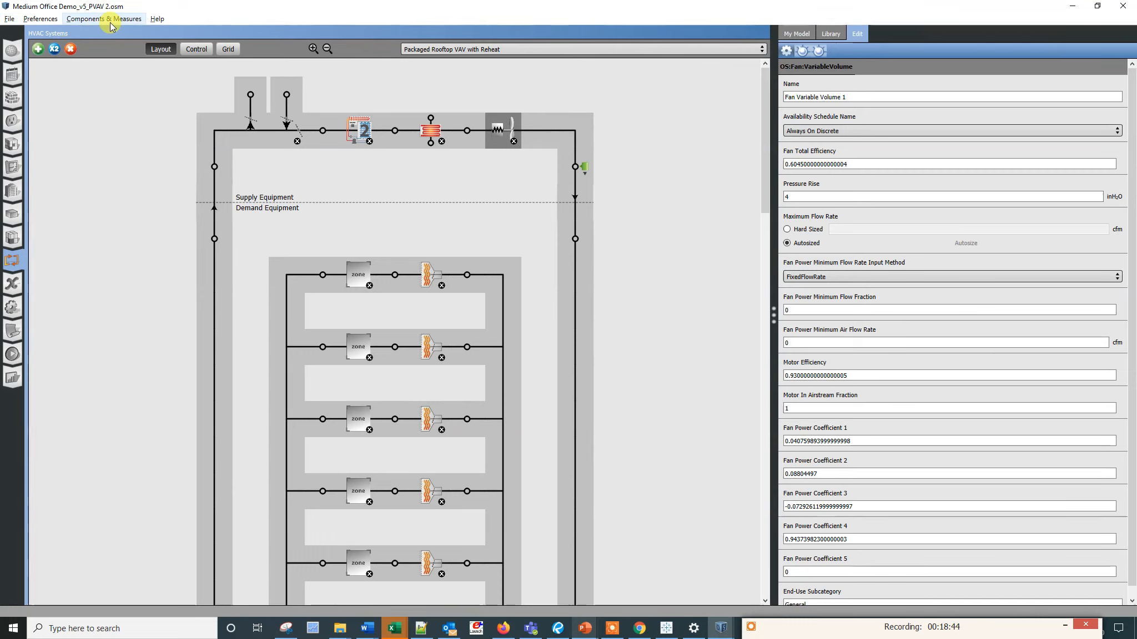
pyautogui.moveTo(699, 347)
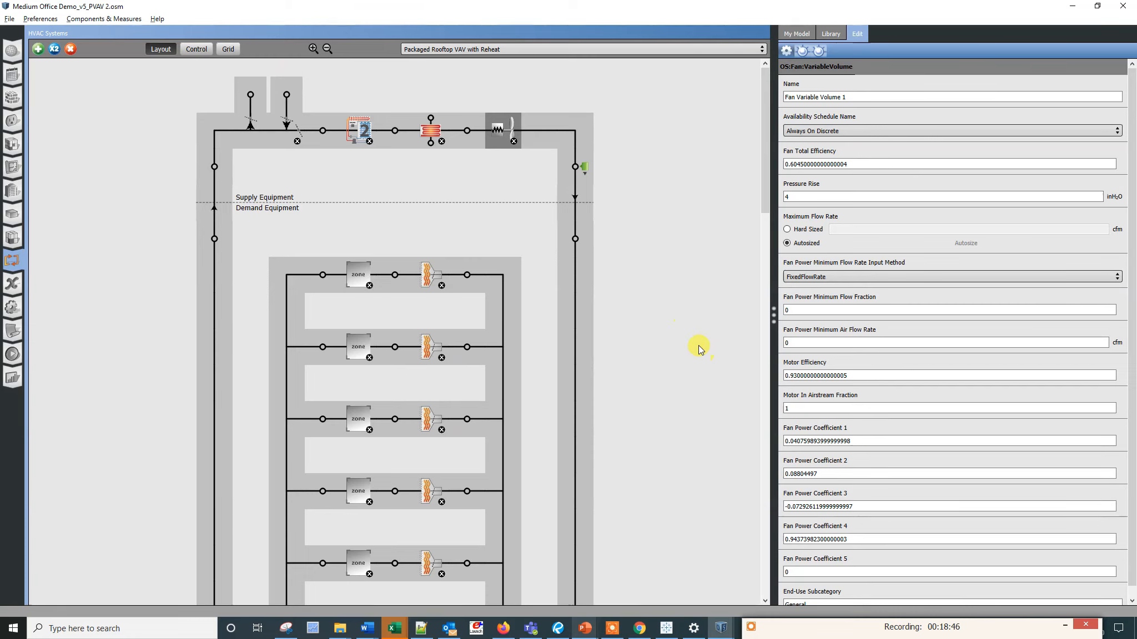
pyautogui.moveTo(445, 238)
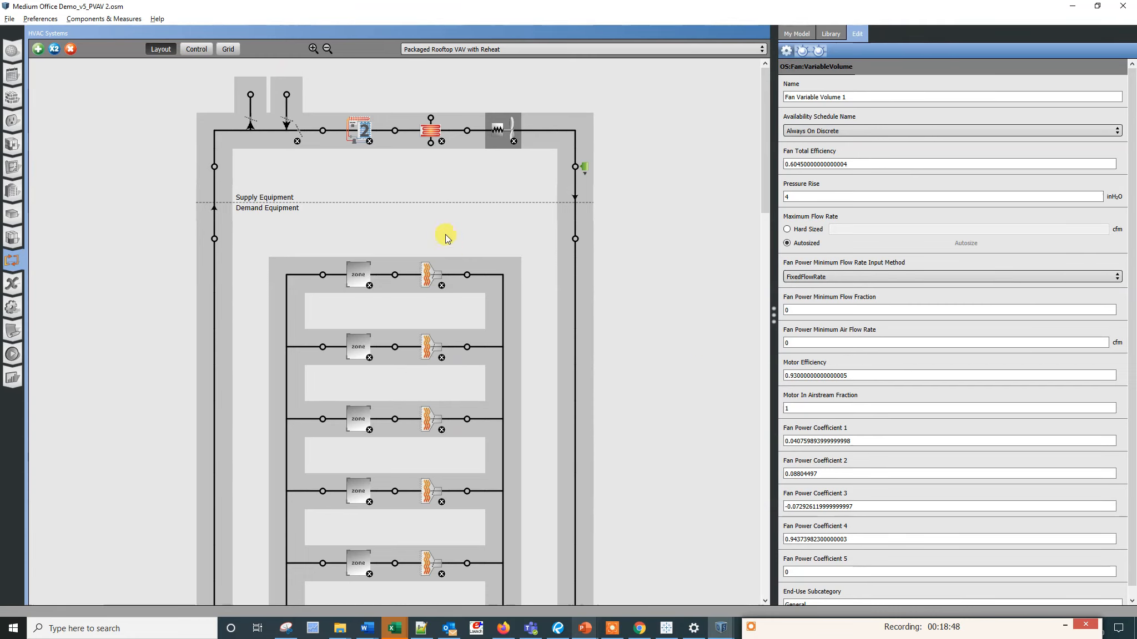
pyautogui.moveTo(429, 160)
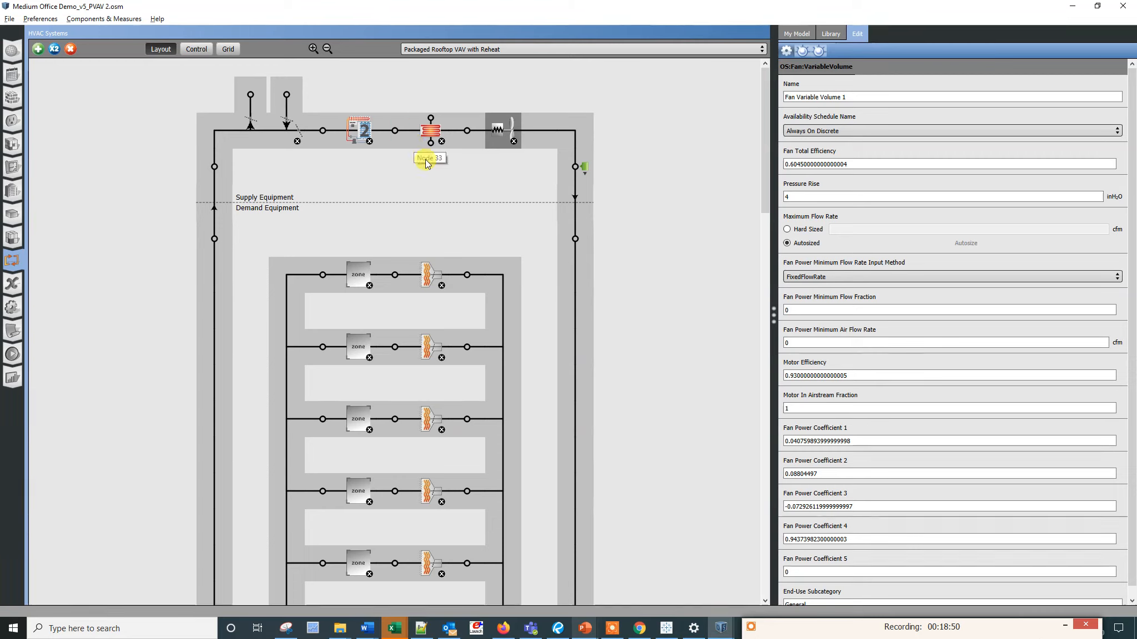
pyautogui.moveTo(489, 248)
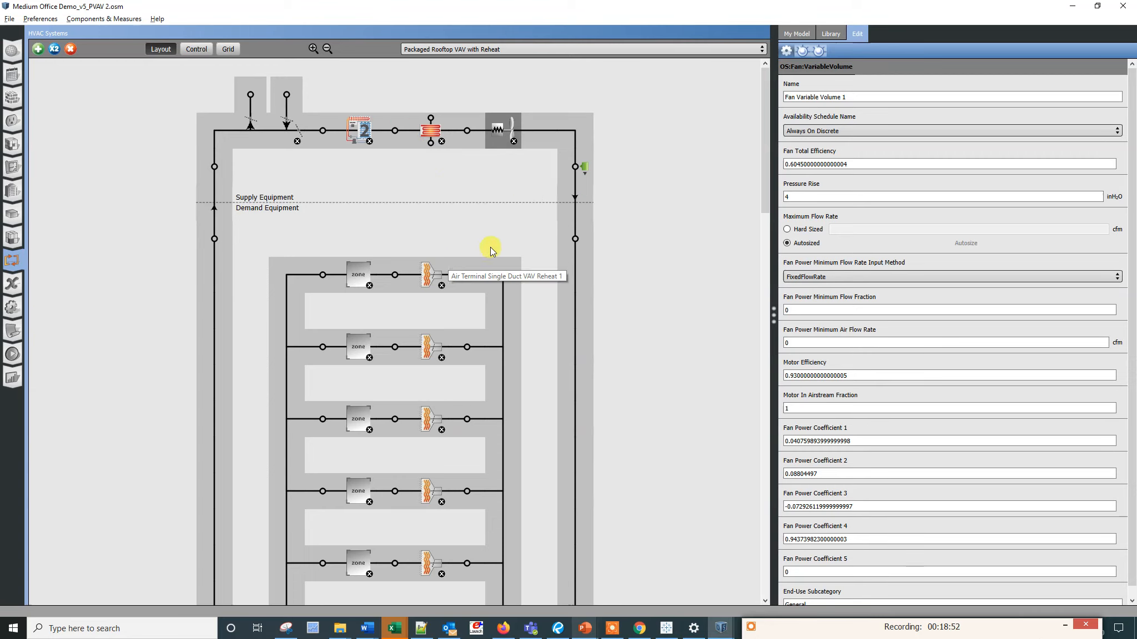
pyautogui.moveTo(816, 395)
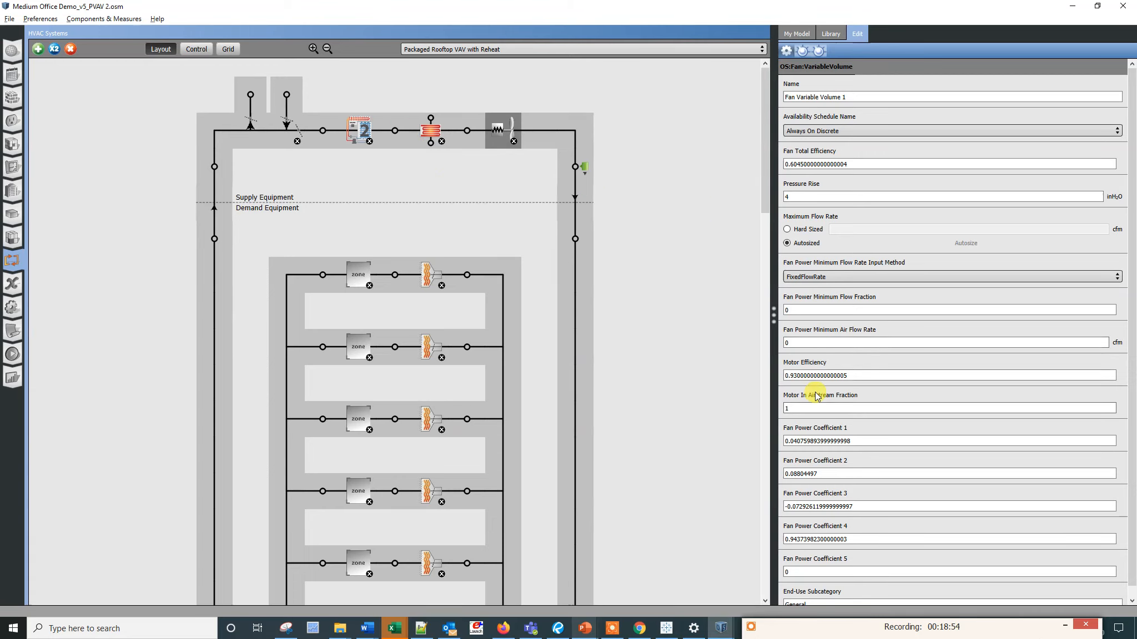
pyautogui.moveTo(12, 354)
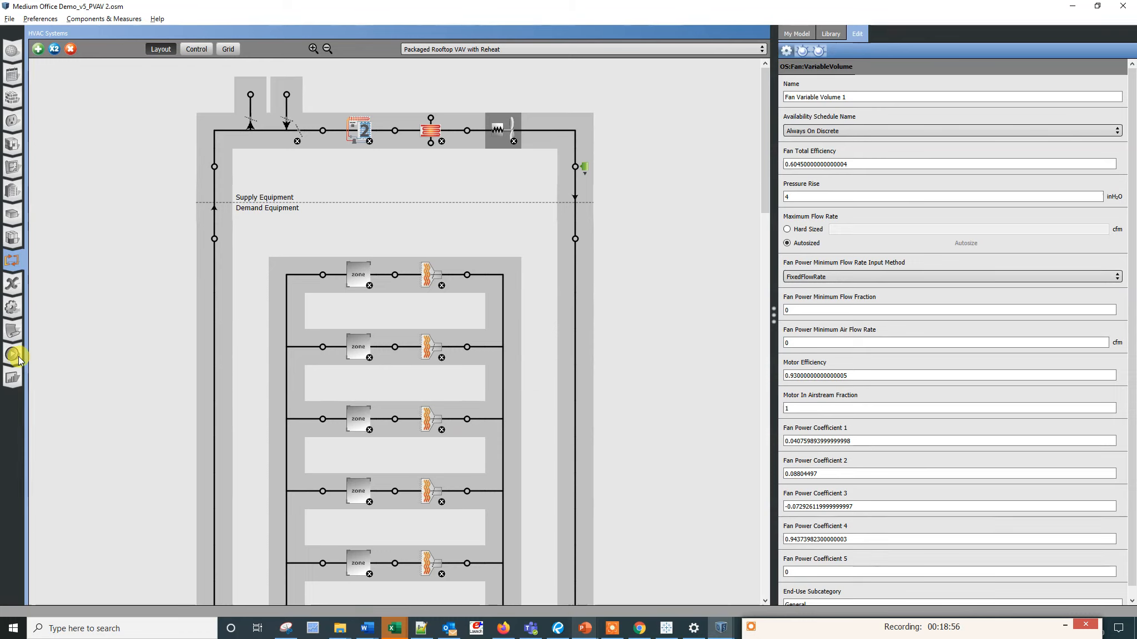
# Go through Run Simulation to Results Summary, scroll to Unmet Hours and show the Model Summary section.
pyautogui.click(12, 354)
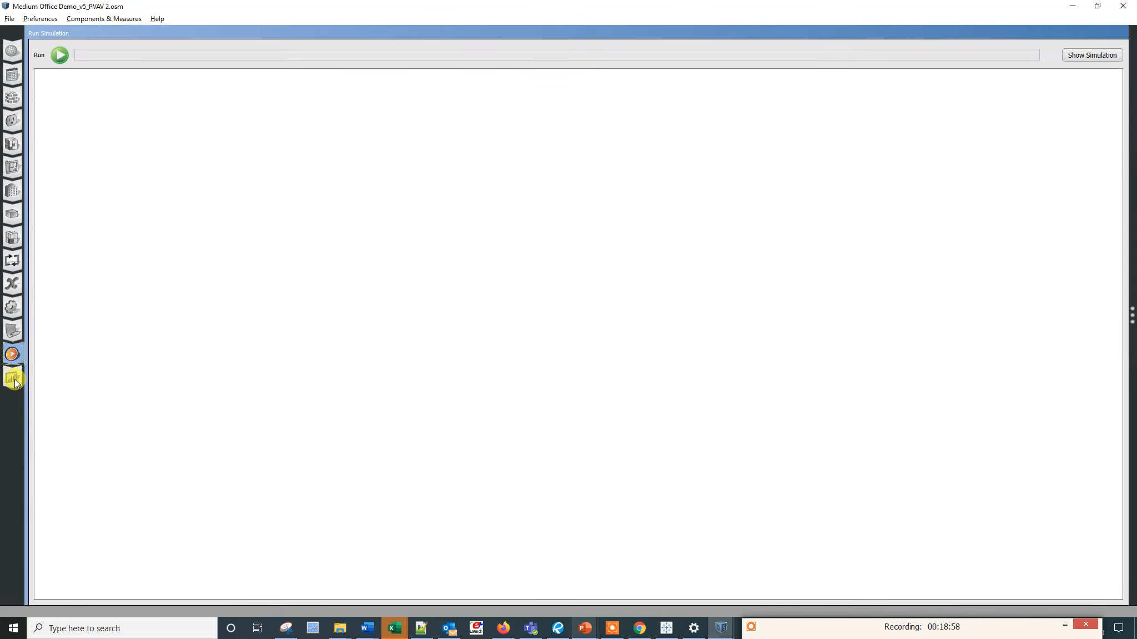
pyautogui.click(12, 378)
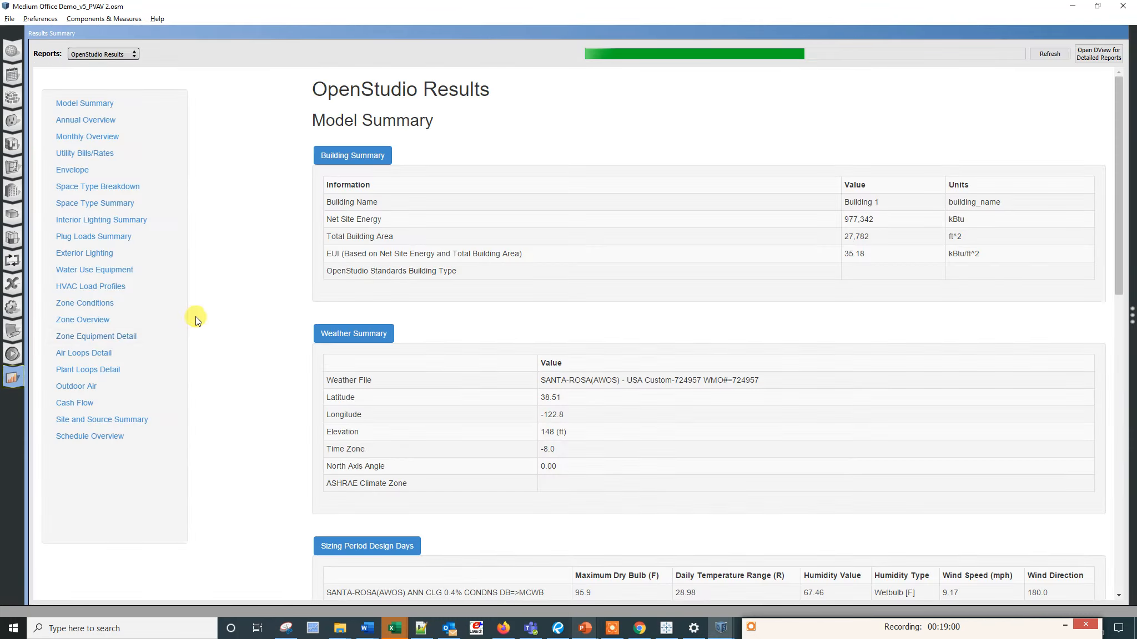
pyautogui.scroll(-3)
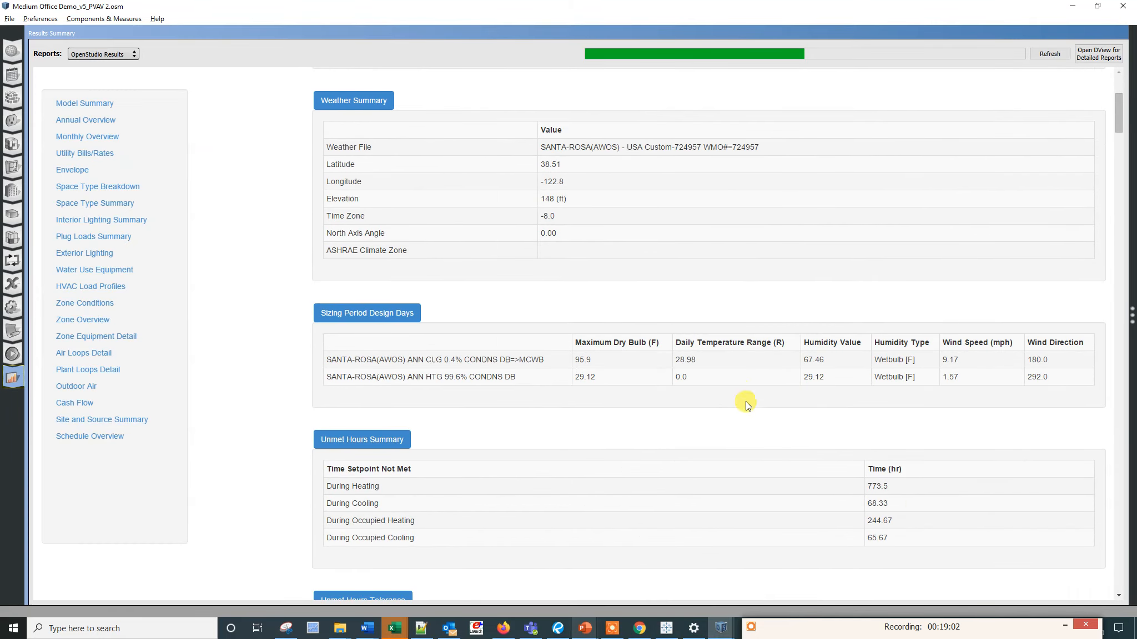
pyautogui.moveTo(899, 523)
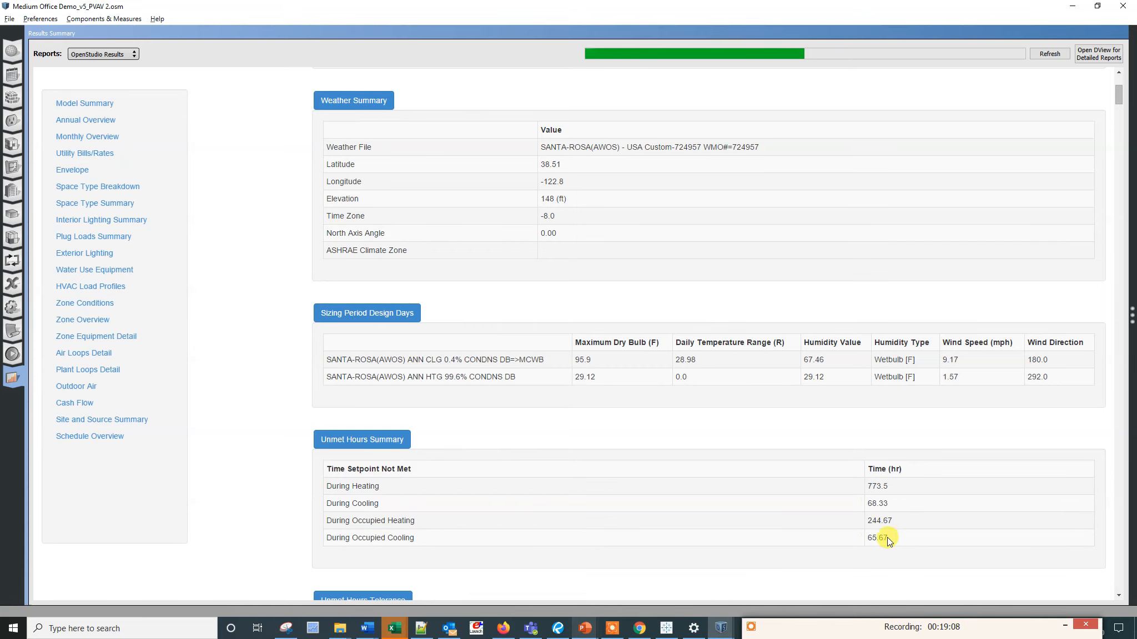
pyautogui.click(85, 103)
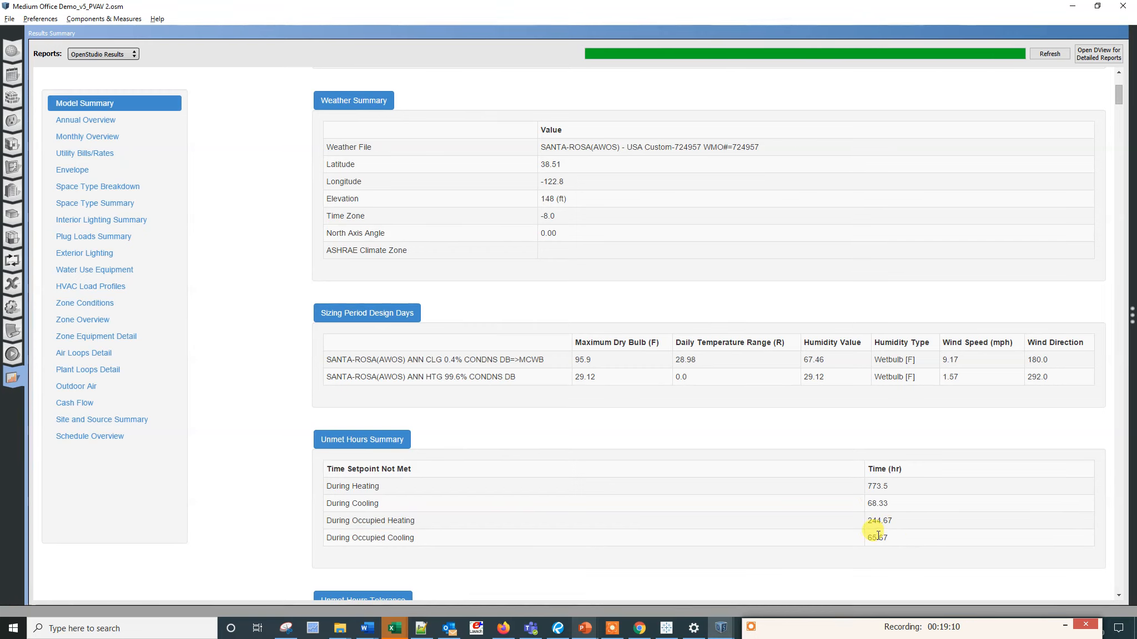
pyautogui.moveTo(796, 619)
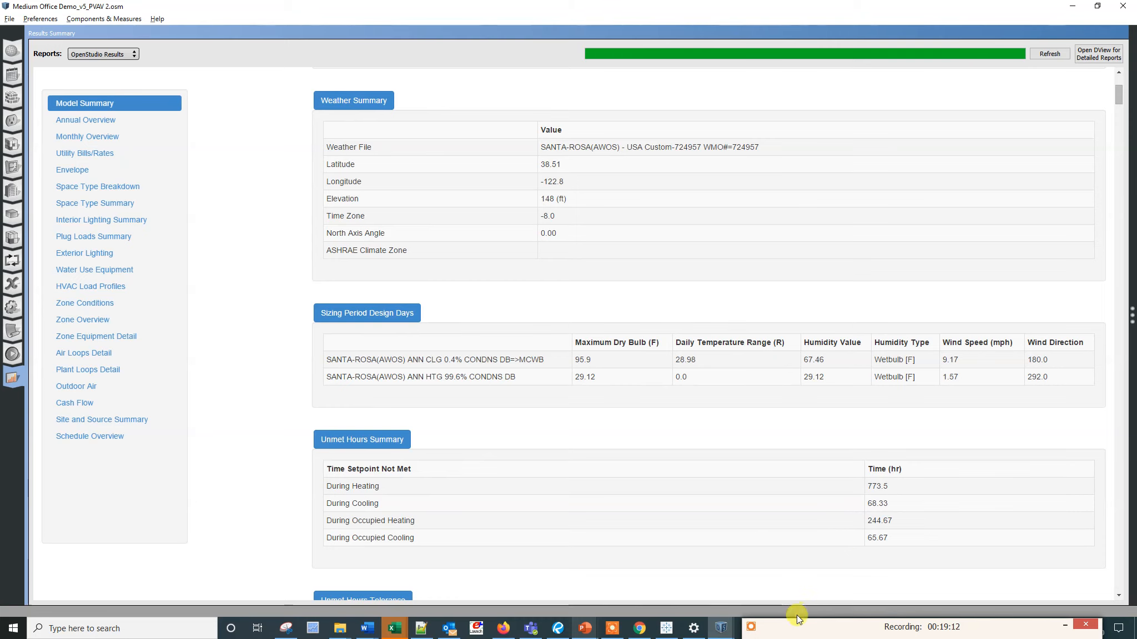
pyautogui.moveTo(469, 505)
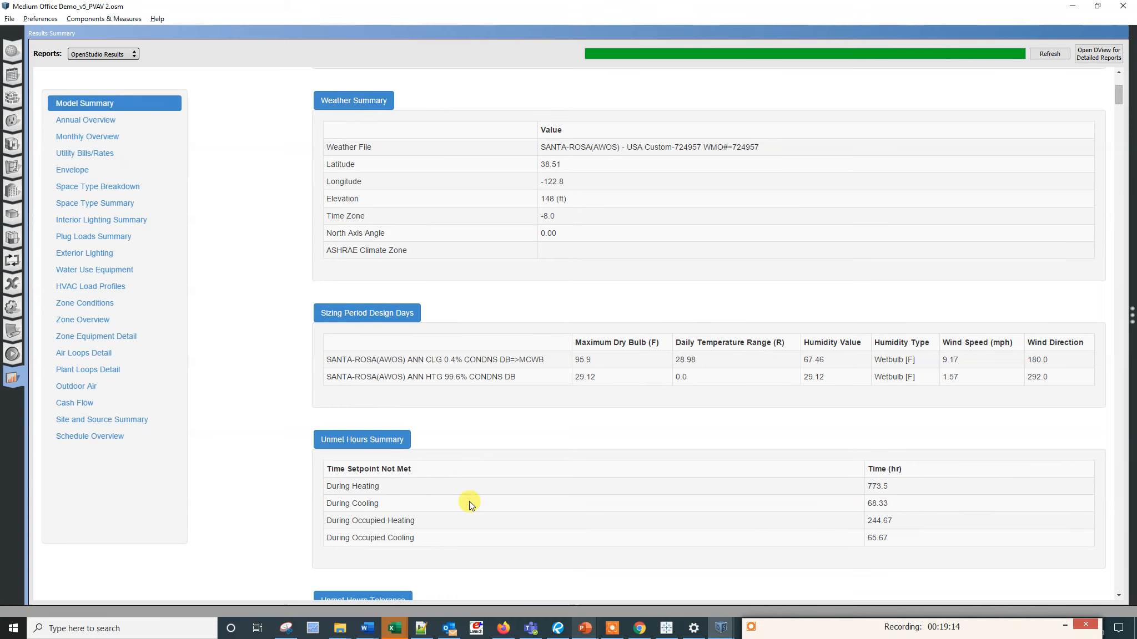
pyautogui.moveTo(359, 426)
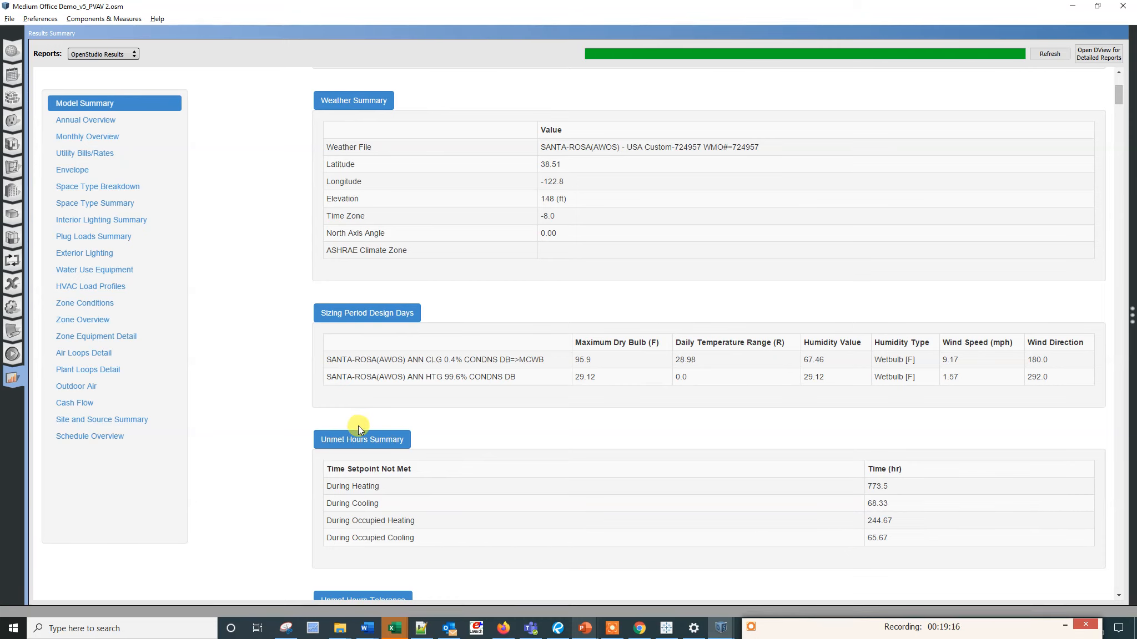
pyautogui.moveTo(819, 631)
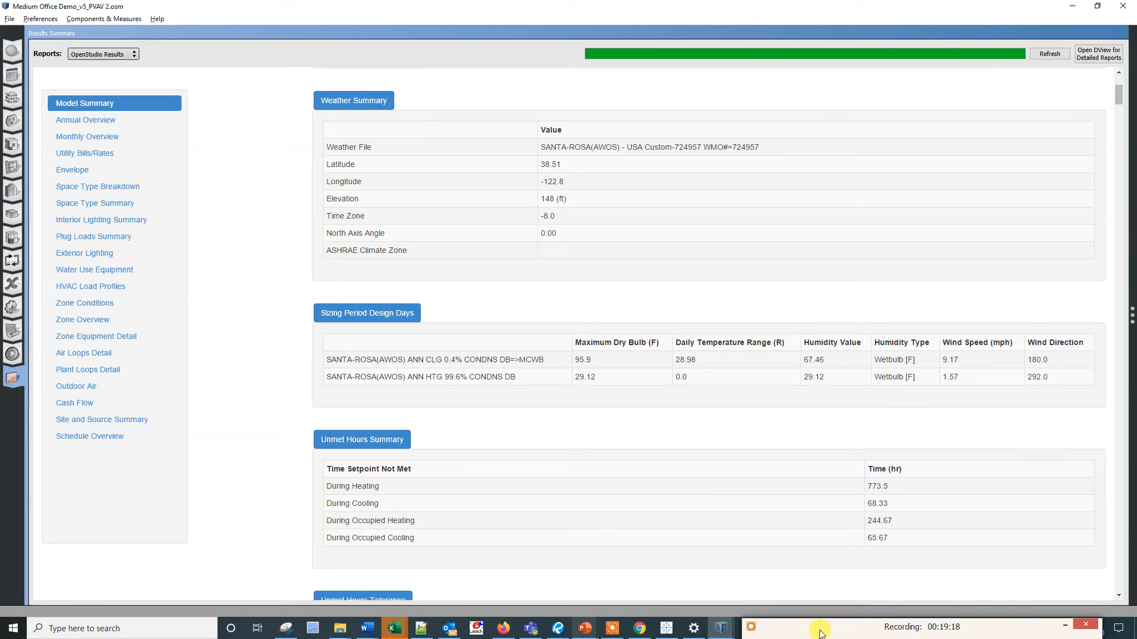